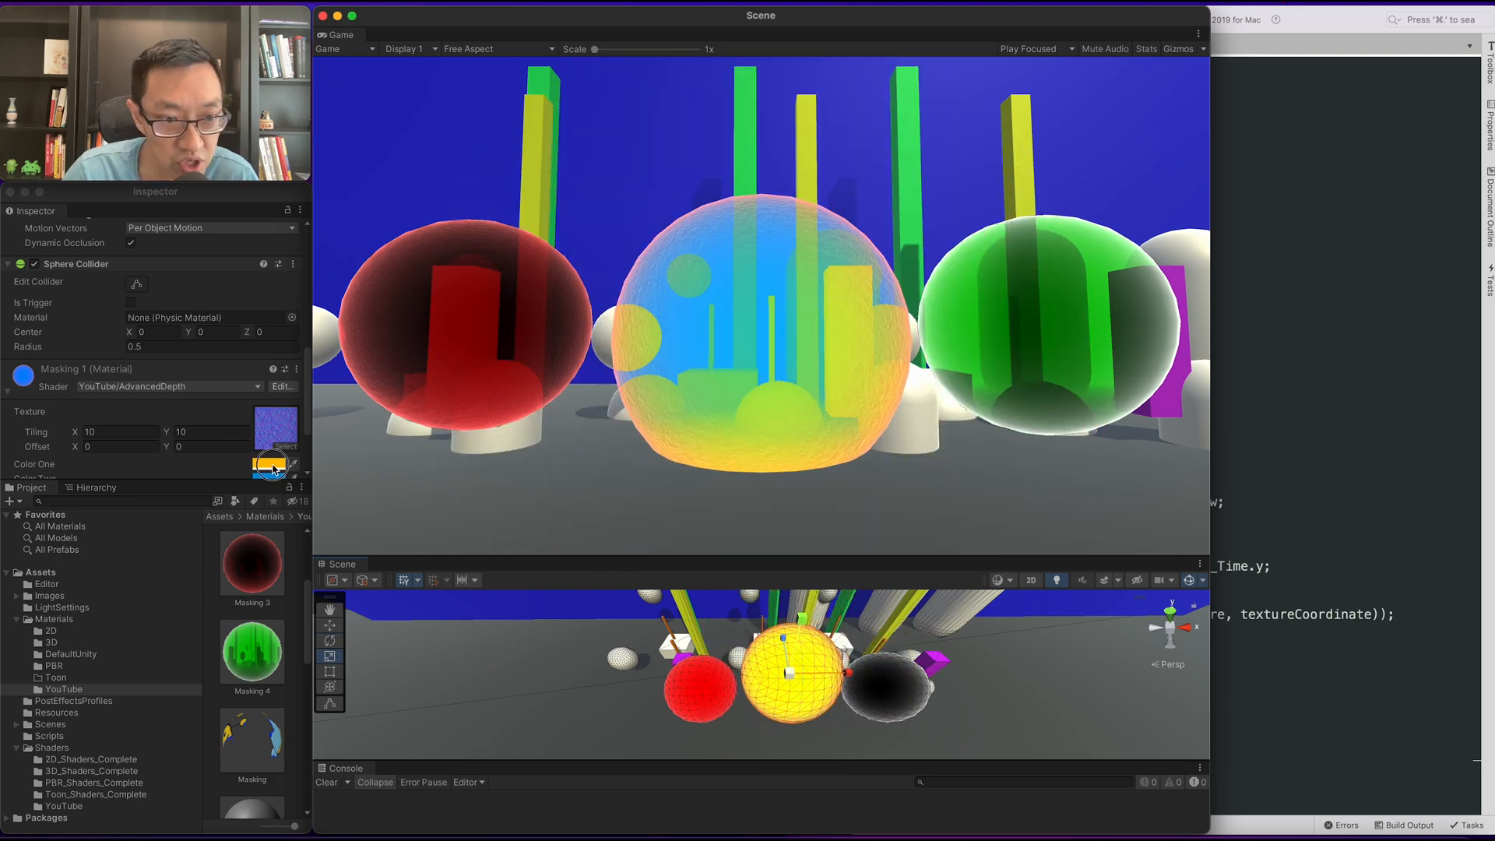
# Step: Set the Masking 1 material's Color One to a warm orange tone
pyautogui.click(271, 464)
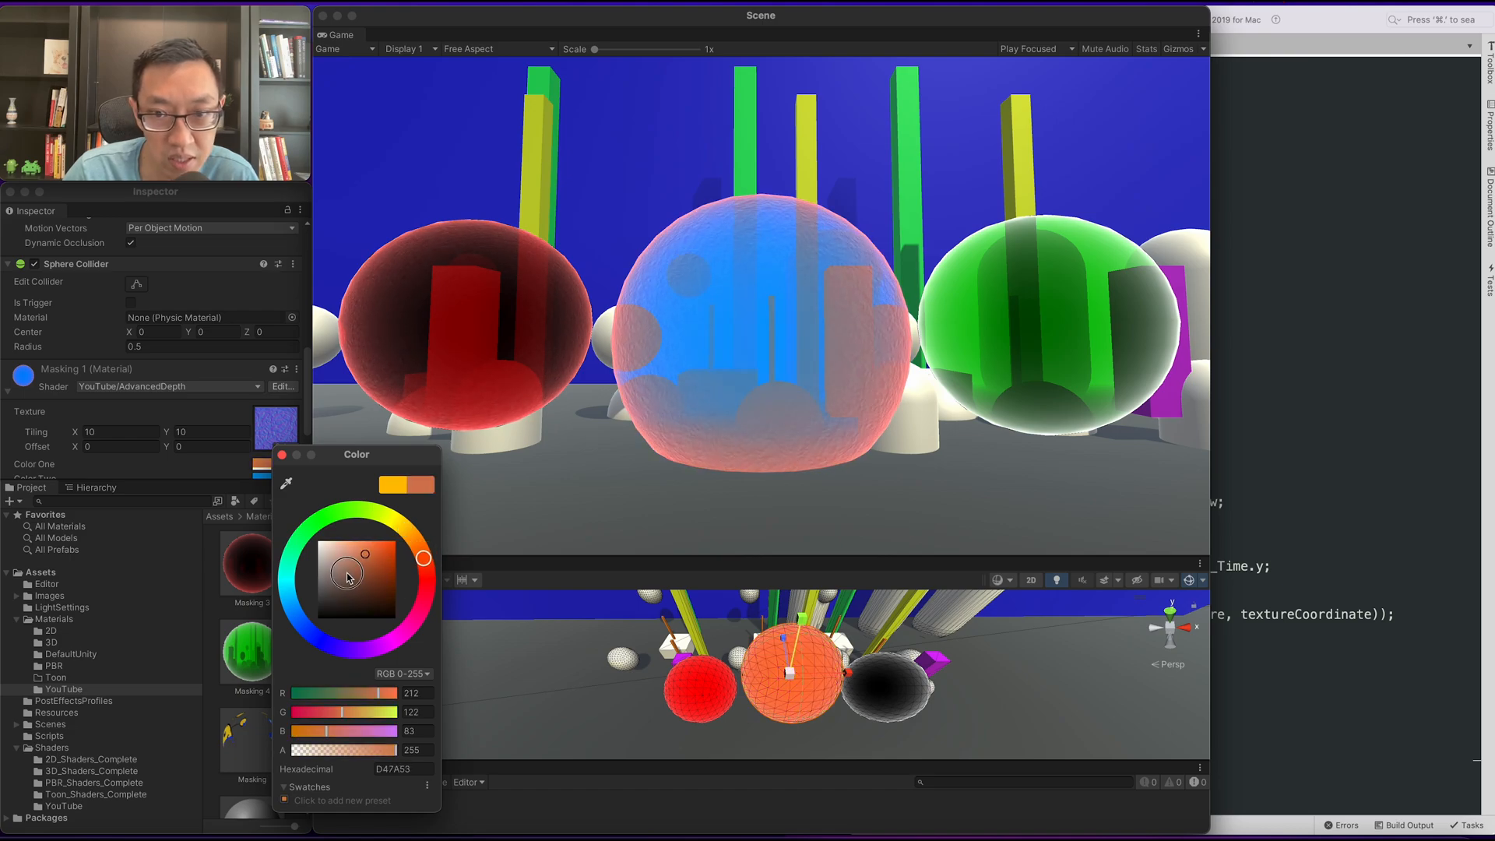
pyautogui.moveTo(349, 575); pyautogui.dragTo(318, 618)
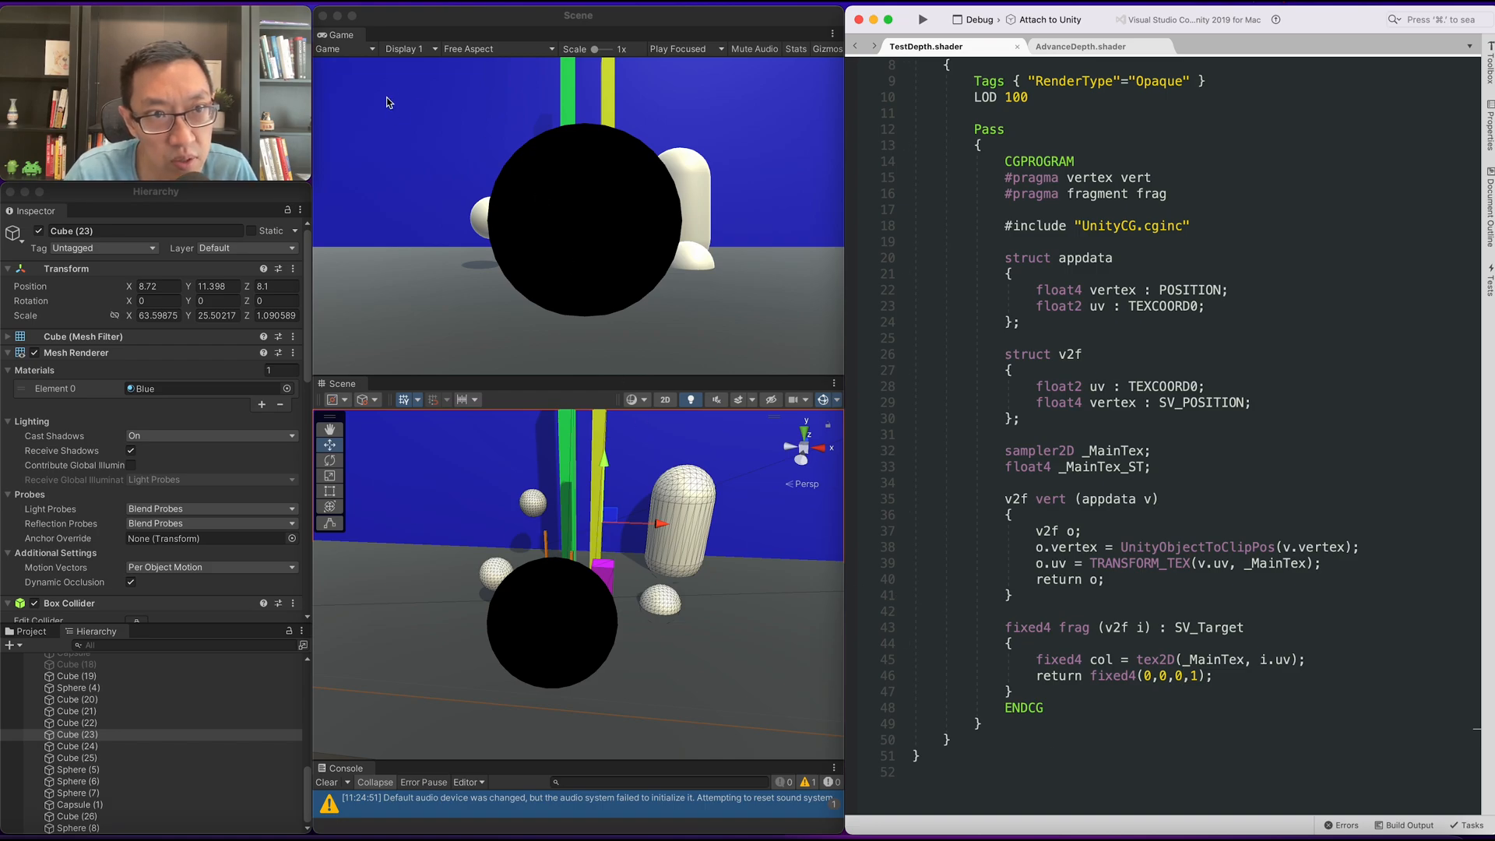
pyautogui.moveTo(477, 521)
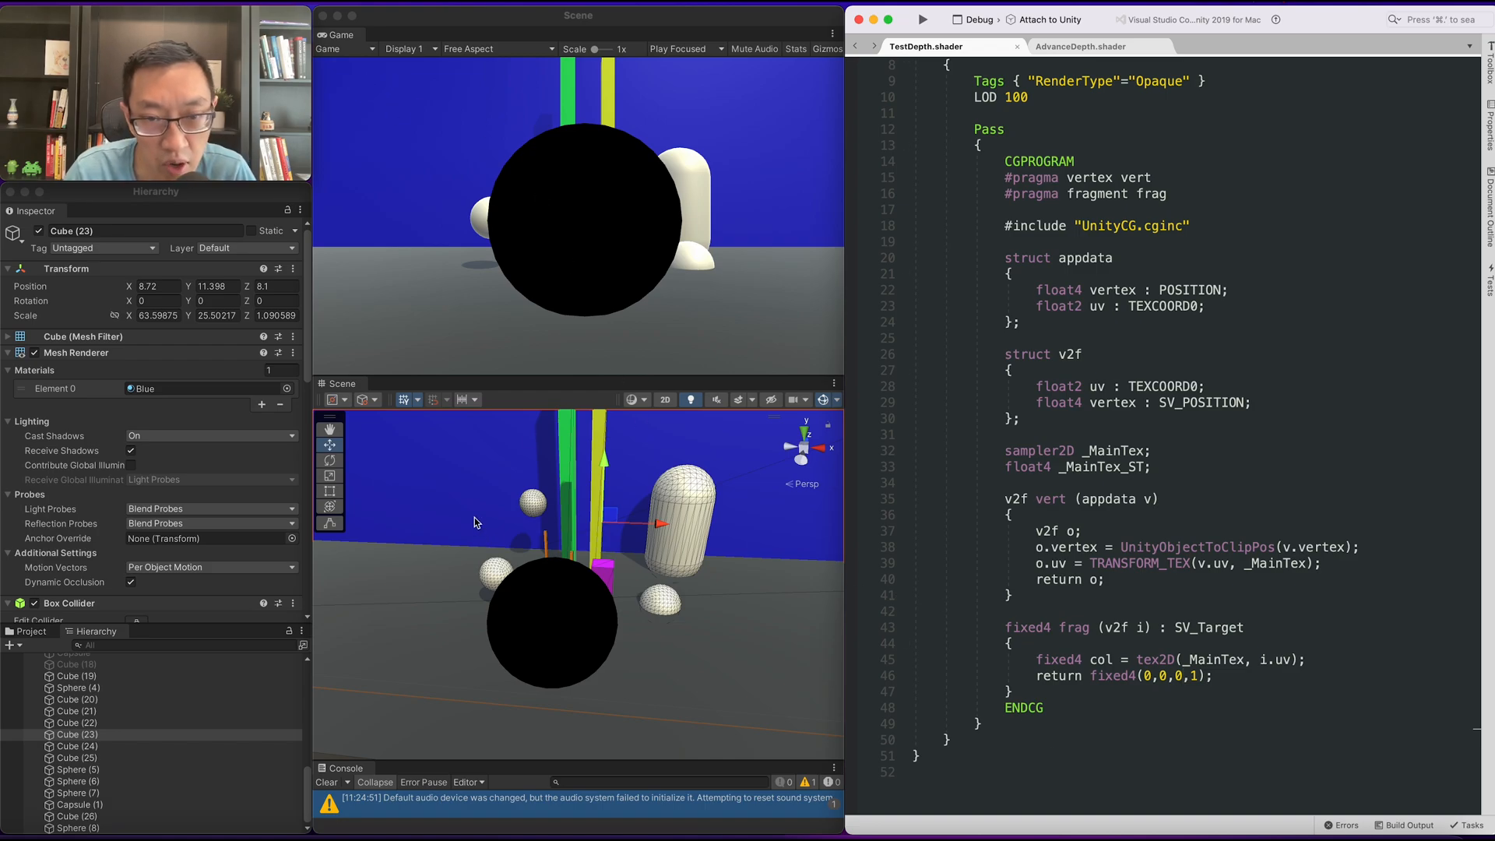
pyautogui.moveTo(562, 439)
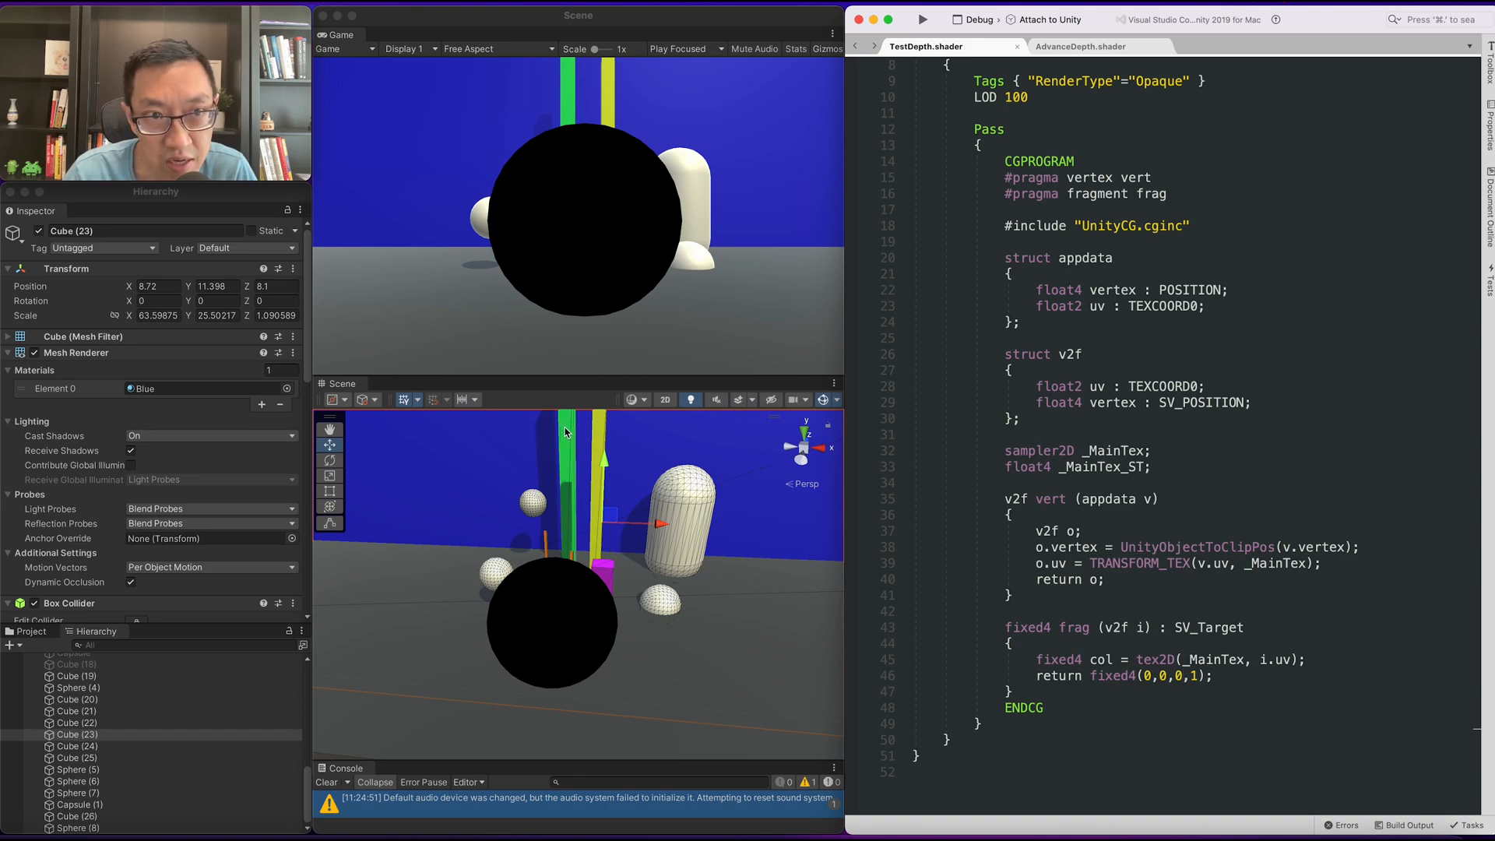
pyautogui.moveTo(572, 408)
pyautogui.write('float4')
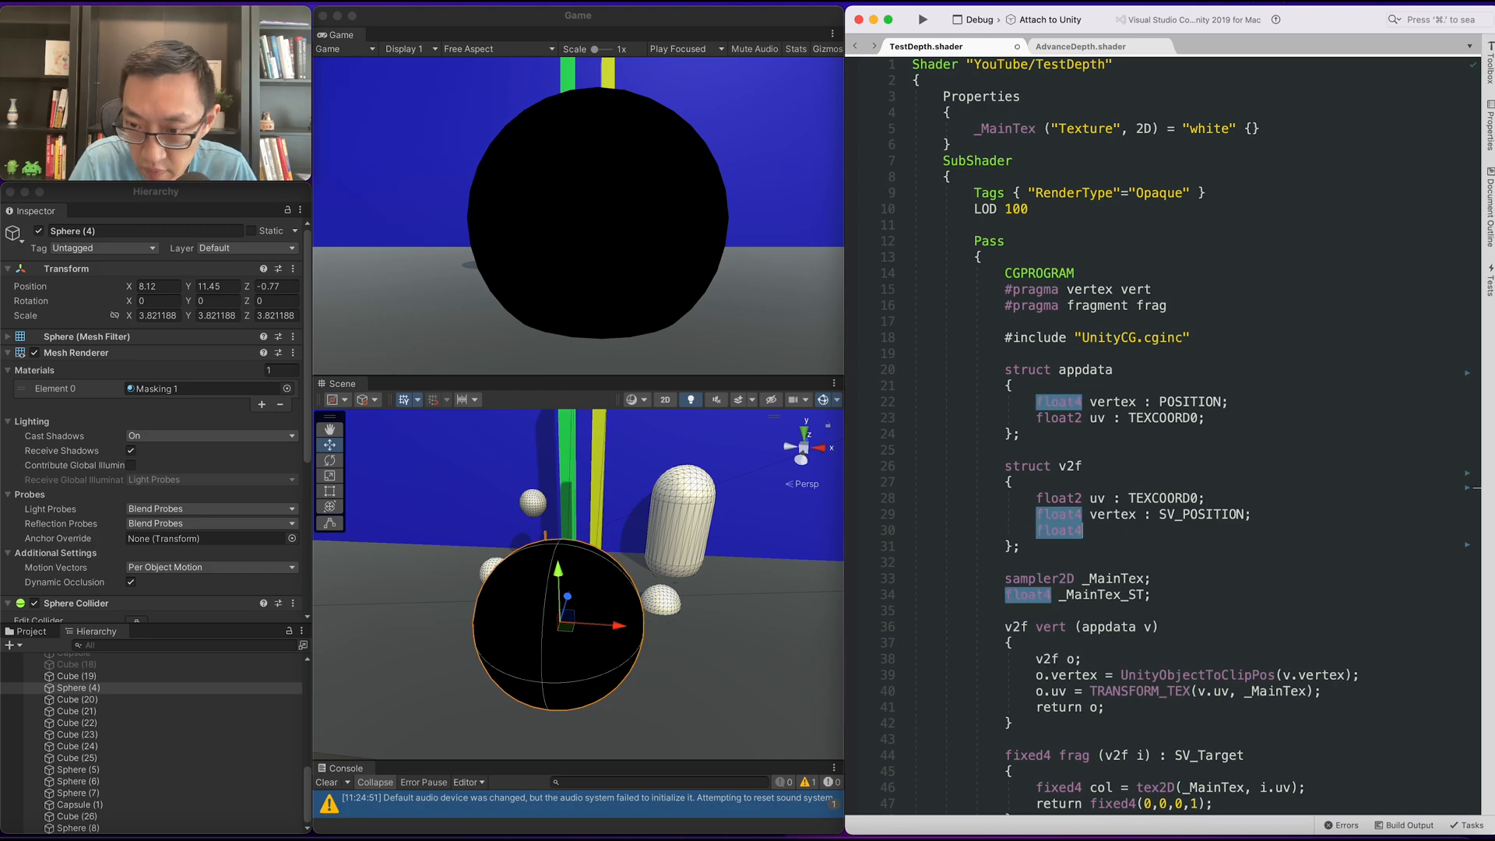
# Step: Add a 'float4 screenSpace : TEXCOORD1' field to the v2f struct
pyautogui.write('screen')
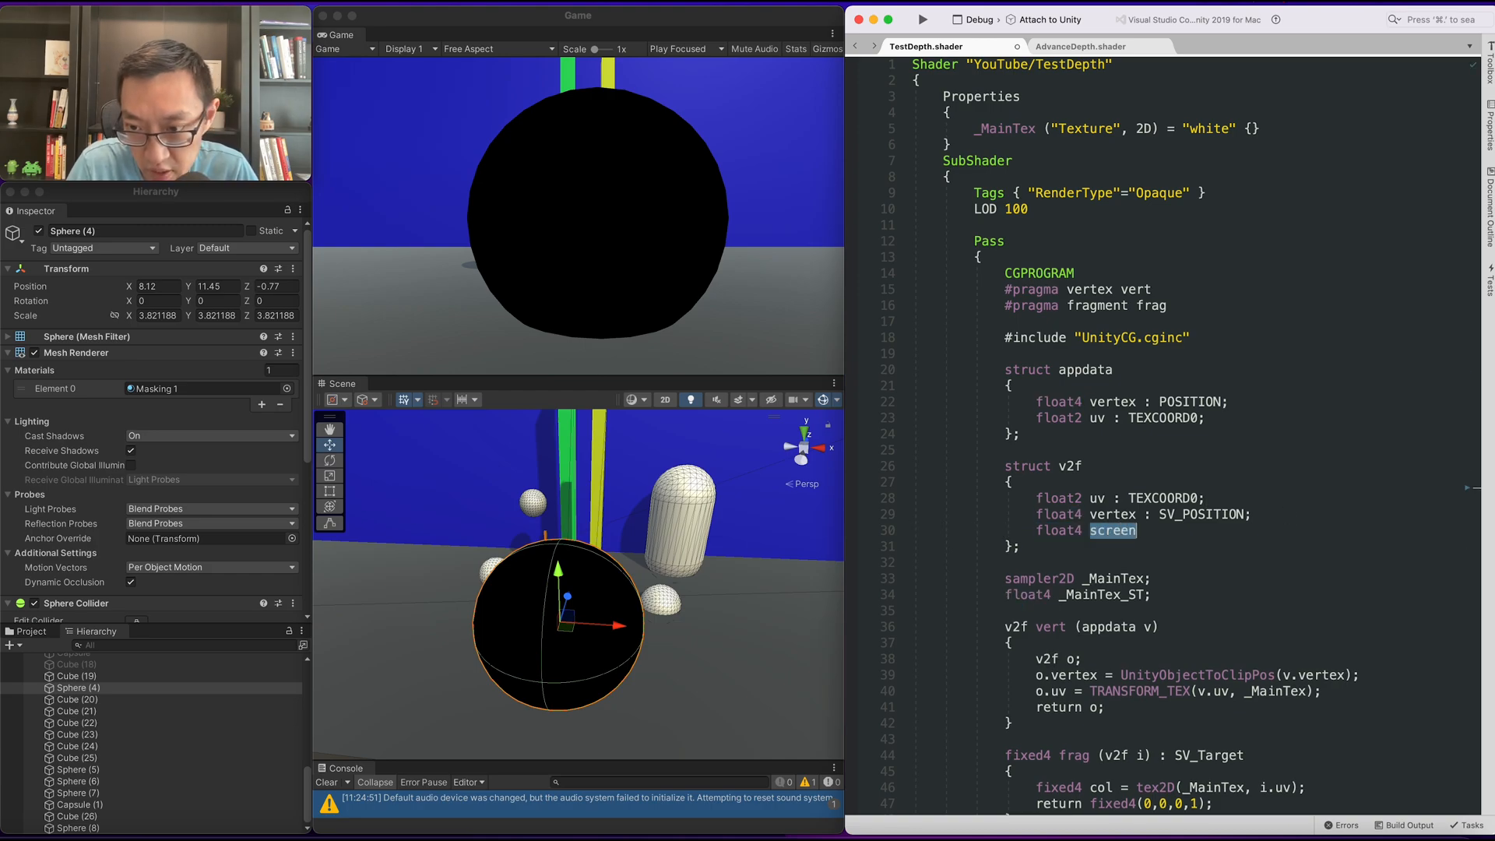
pyautogui.write('Space :')
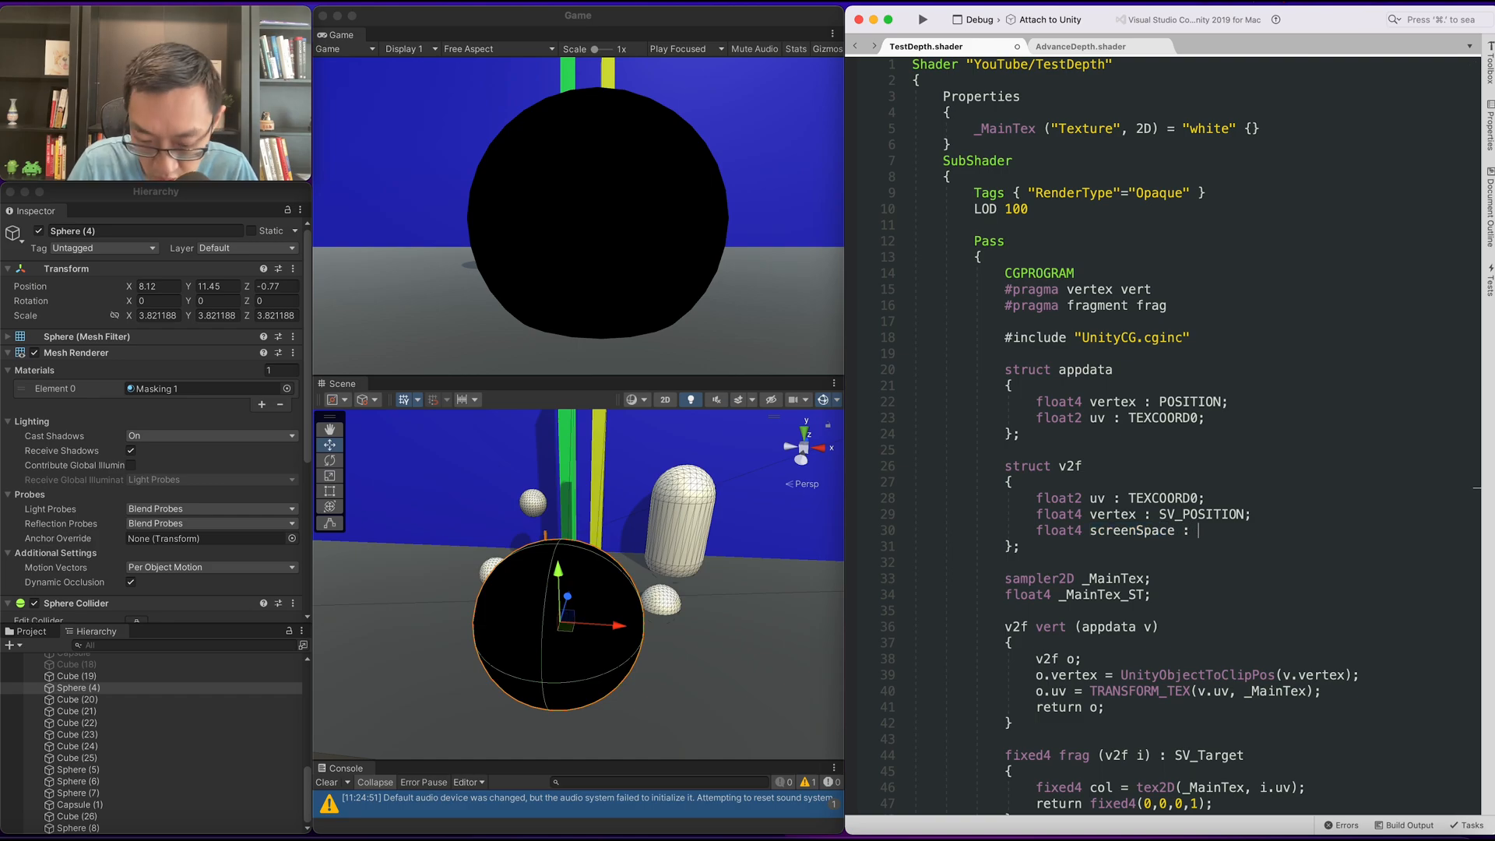
pyautogui.write('TEXCOORD0')
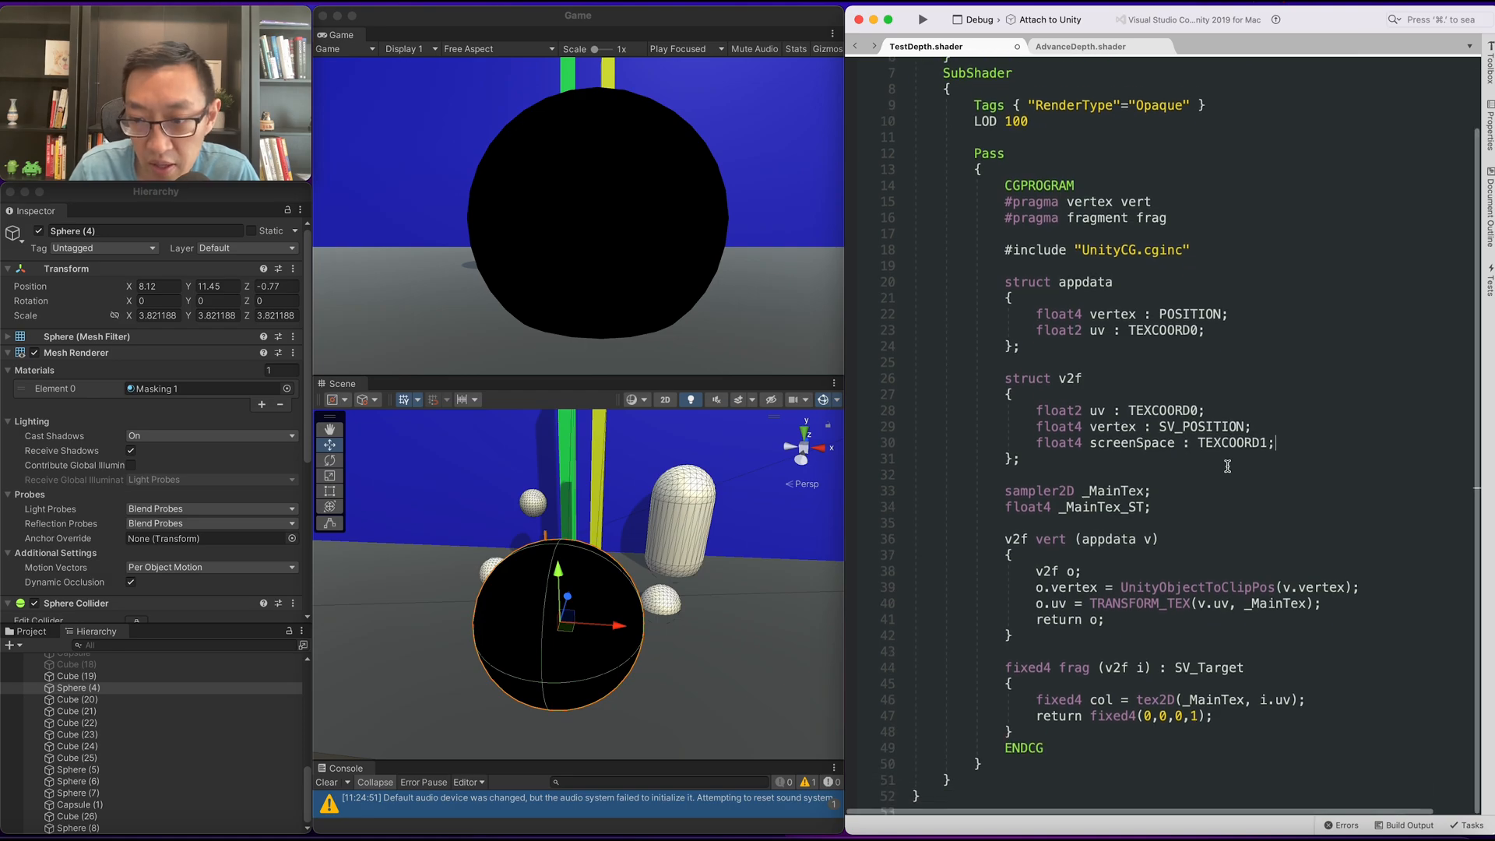
pyautogui.scroll(-3)
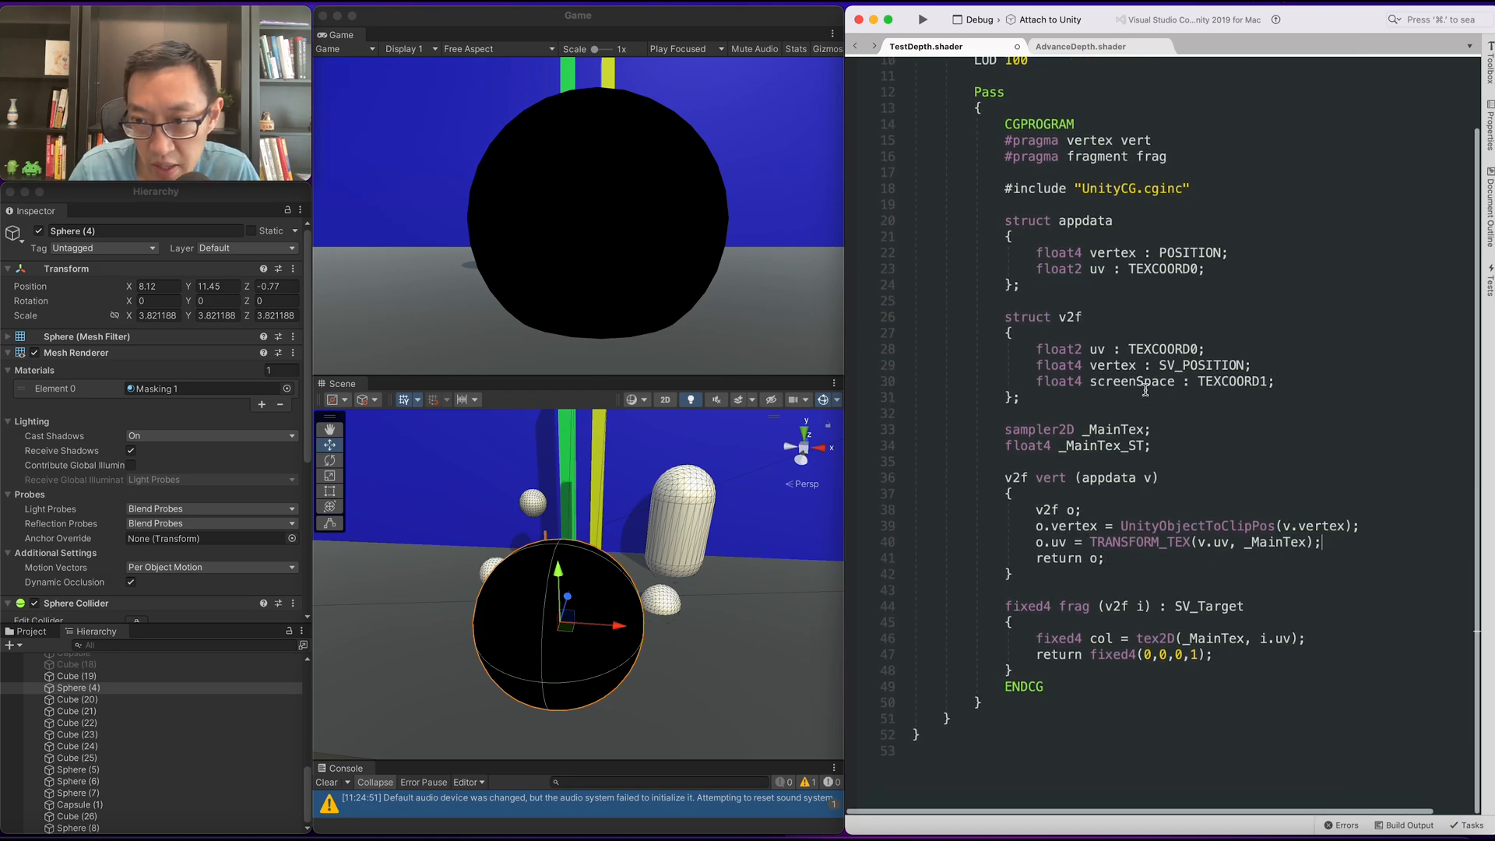
# Step: In vert, assign o.screenSpace = ComputeScreenPos(o.vertex)
pyautogui.press('enter')
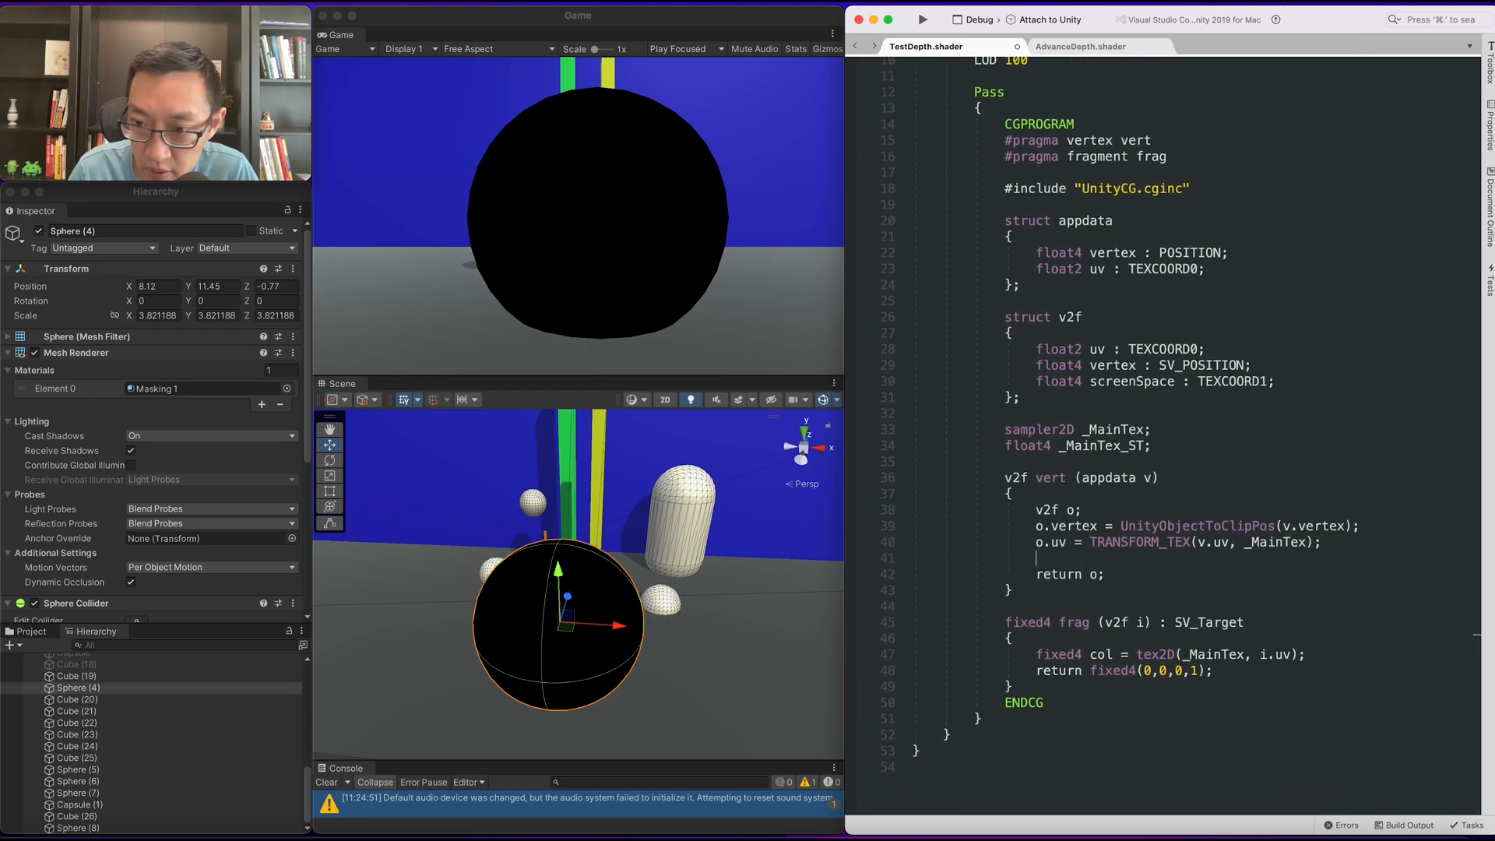
pyautogui.write('o.screenSpace =')
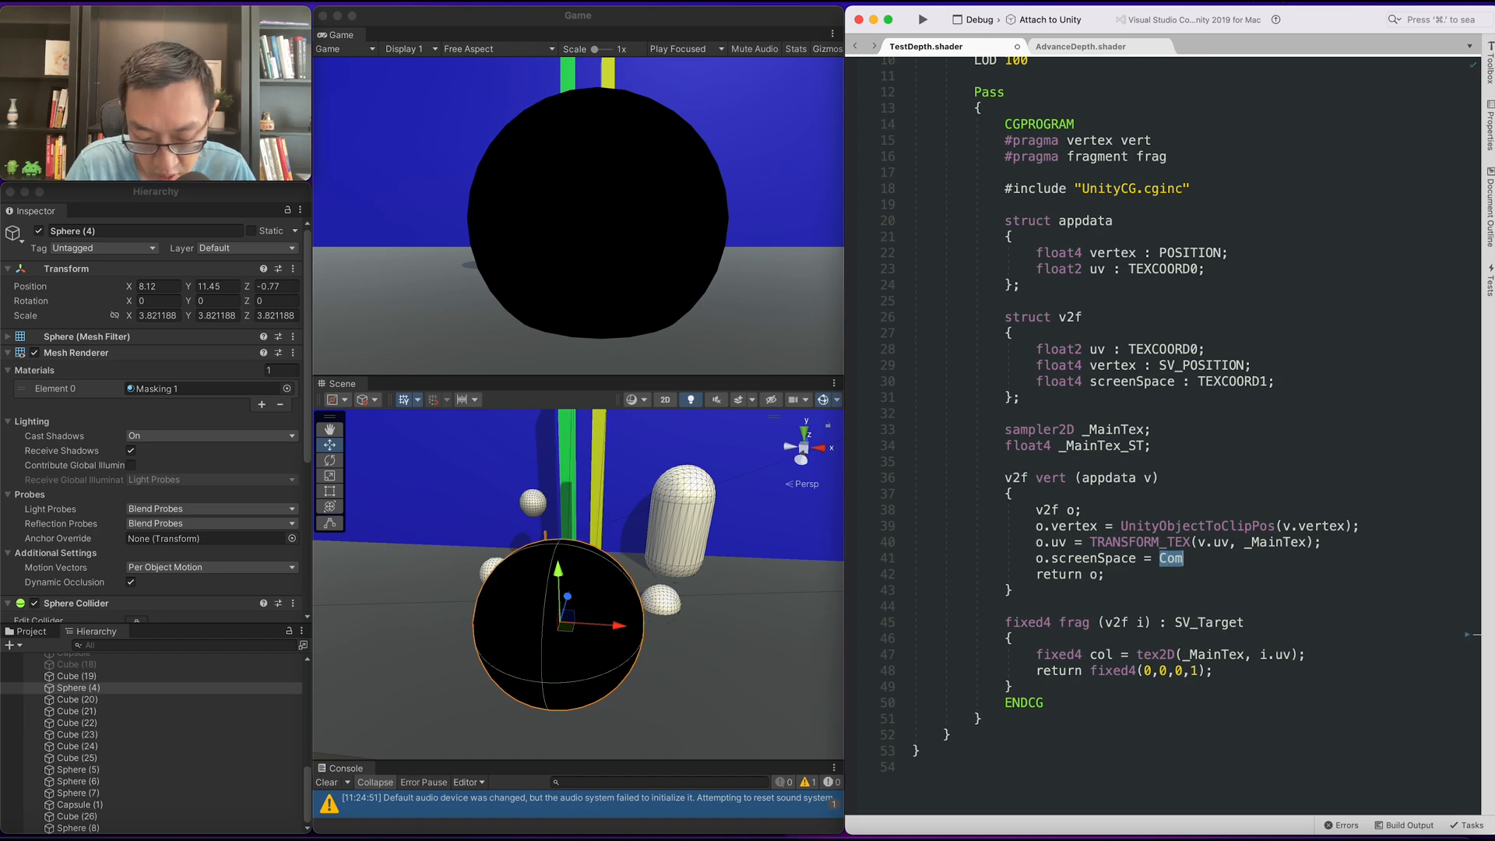
pyautogui.write('ComputeScreenPos(')
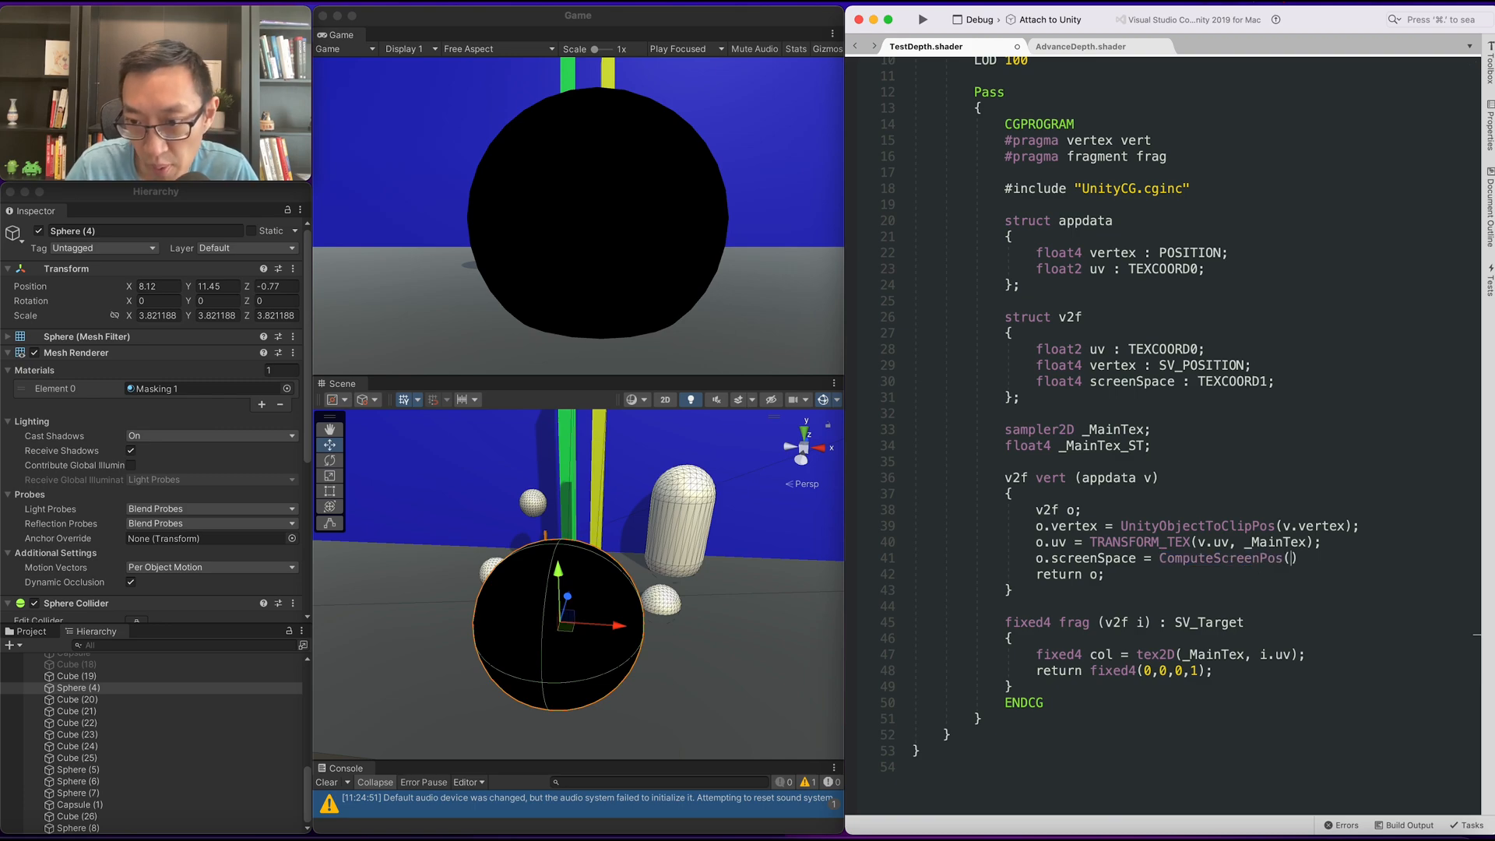
pyautogui.doubleClick(1065, 525)
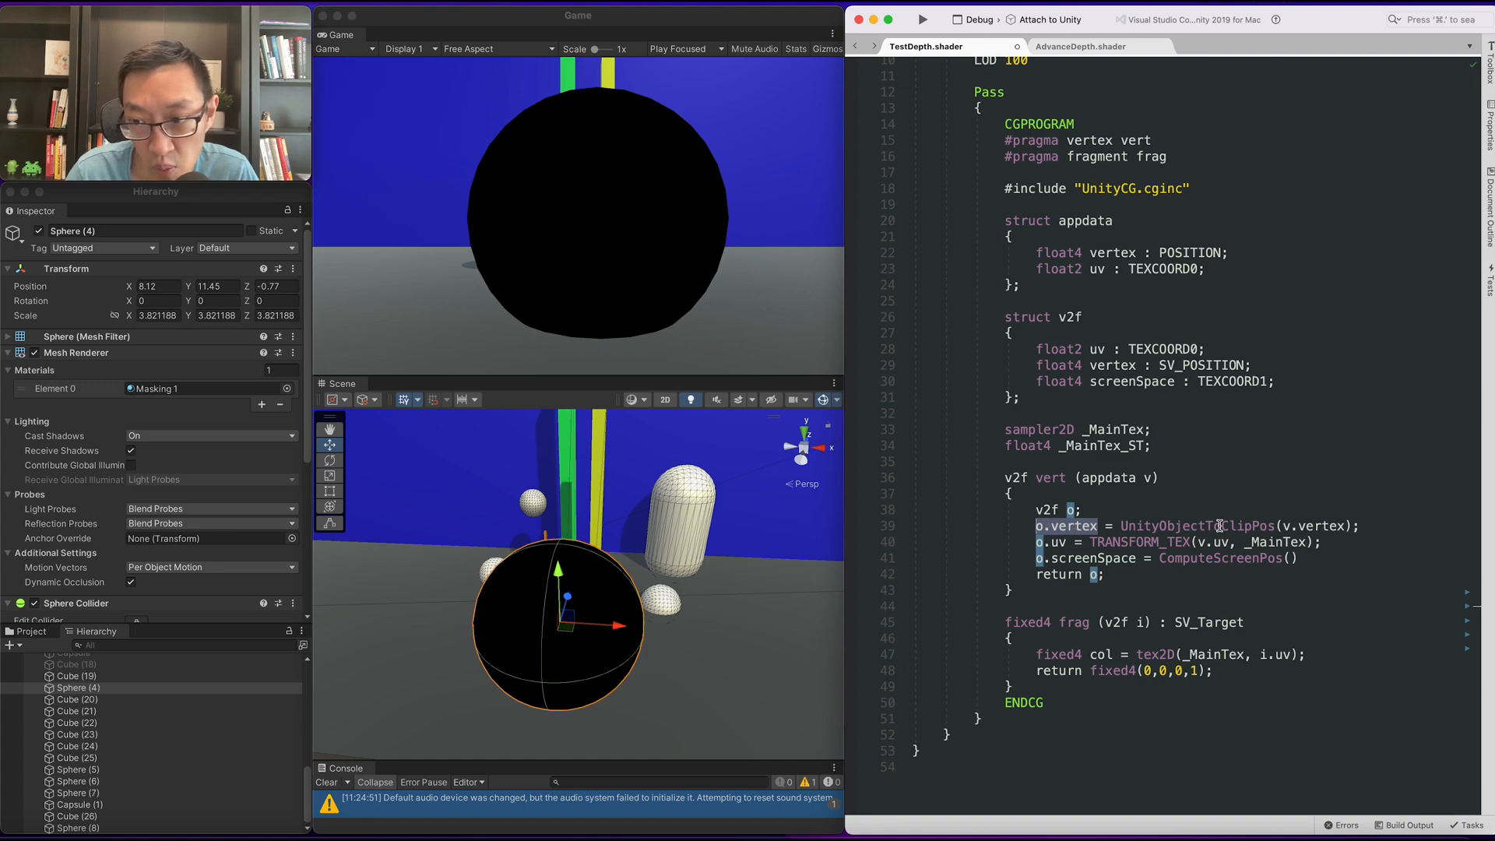
pyautogui.write('o.vertex')
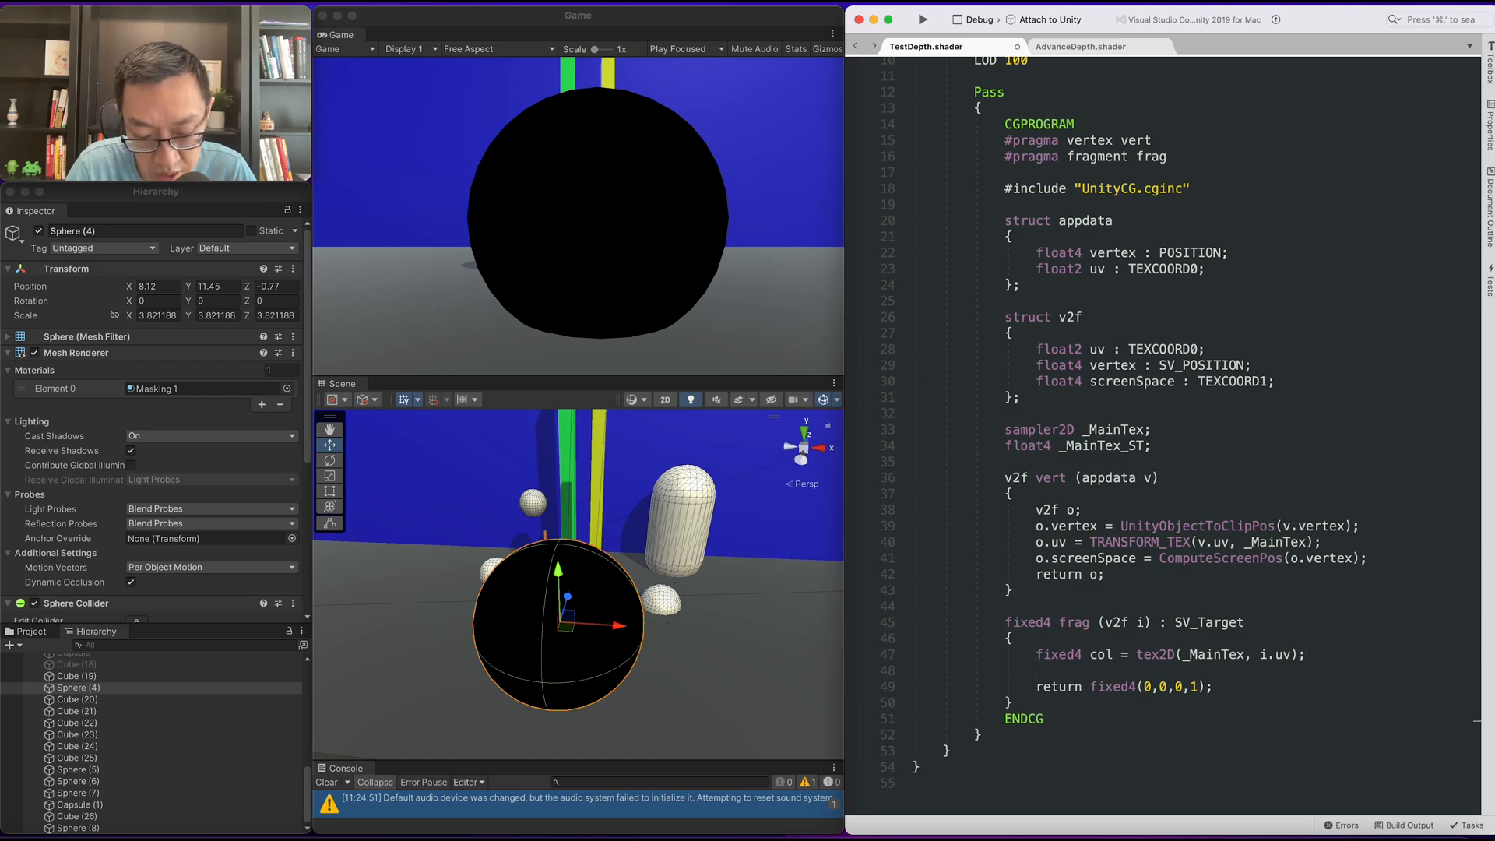
# Step: In frag, declare 'float2 screenSpaceUV = i.screenSpace.xy', correcting the type to float2
pyautogui.click(1038, 670)
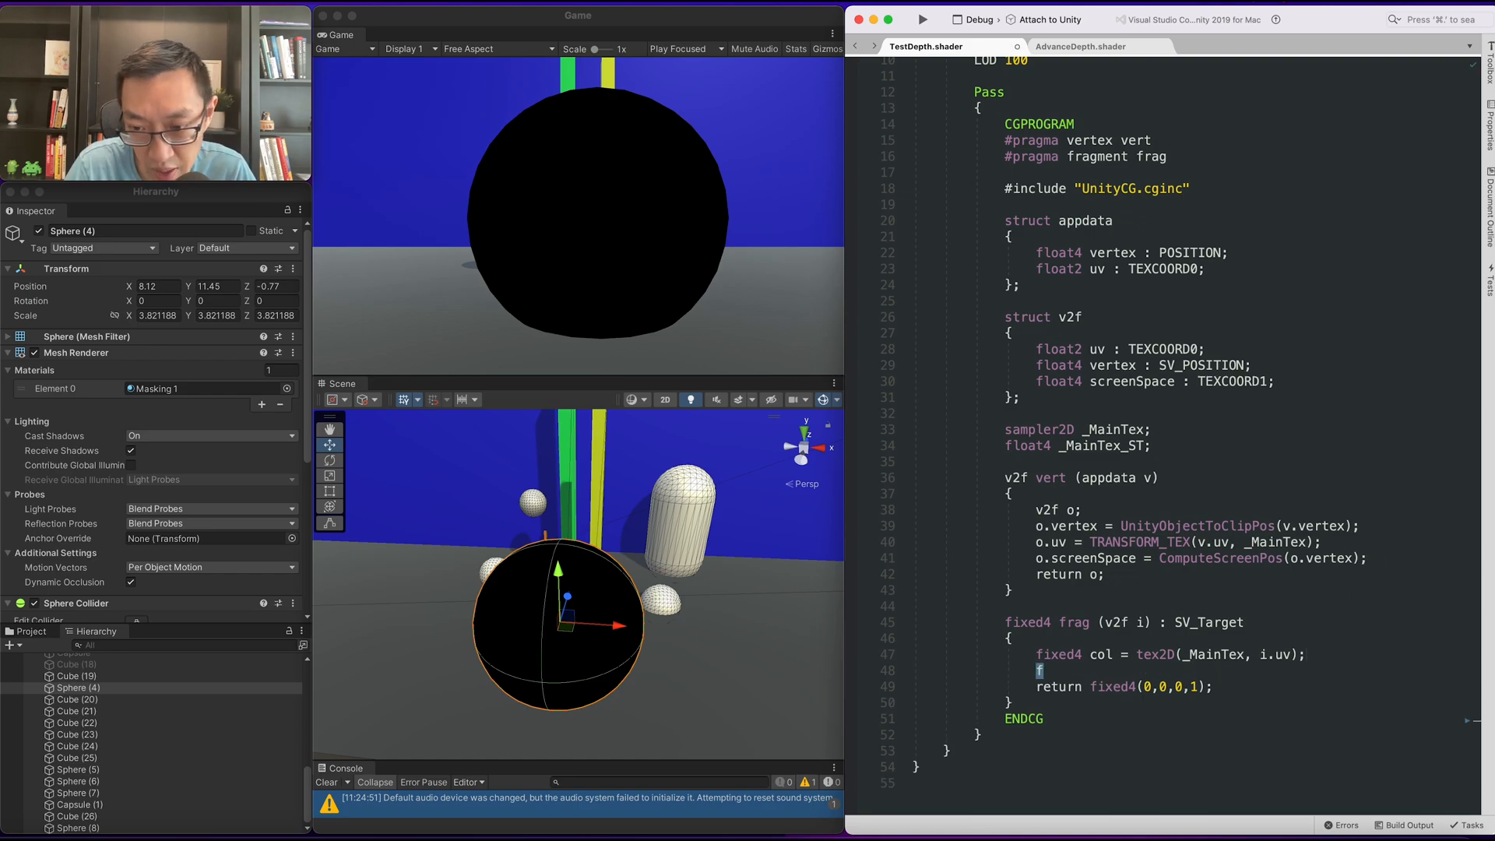
pyautogui.write('float3 screenSpace')
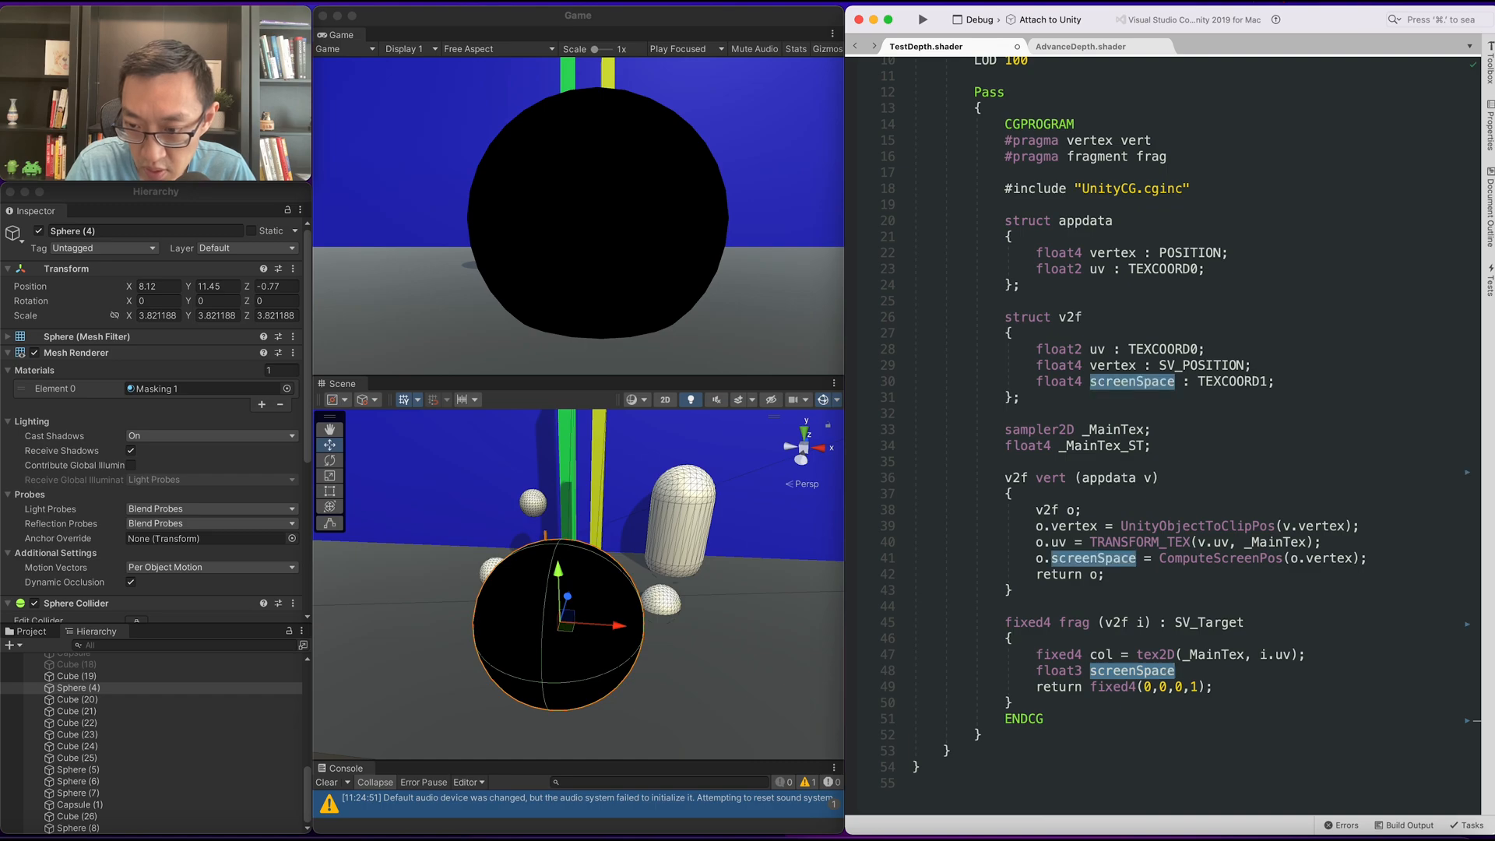
pyautogui.write('UV =')
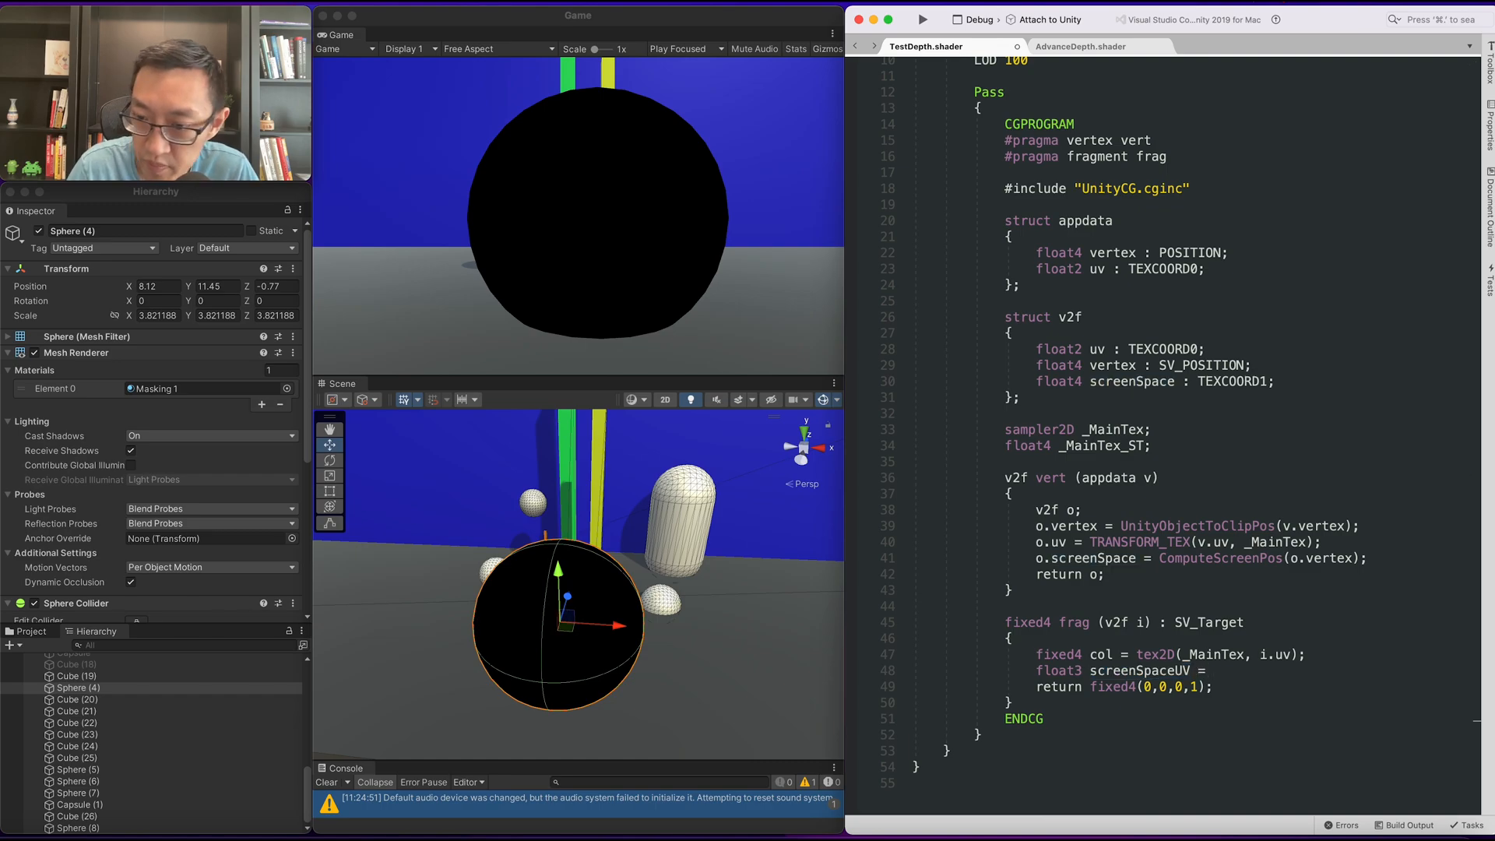
pyautogui.doubleClick(1059, 674)
pyautogui.write('2')
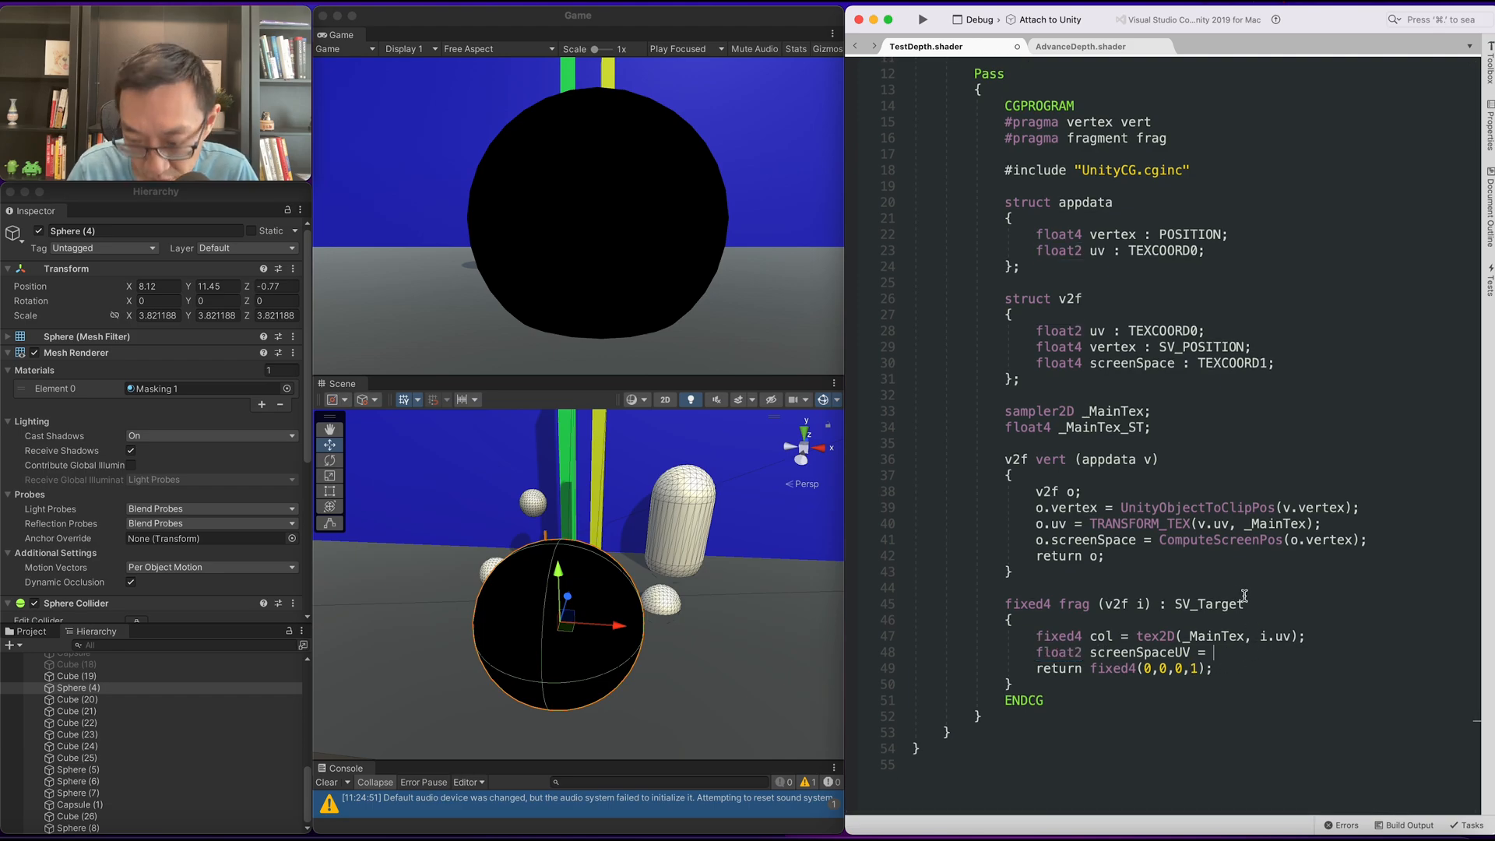
pyautogui.write('i,.')
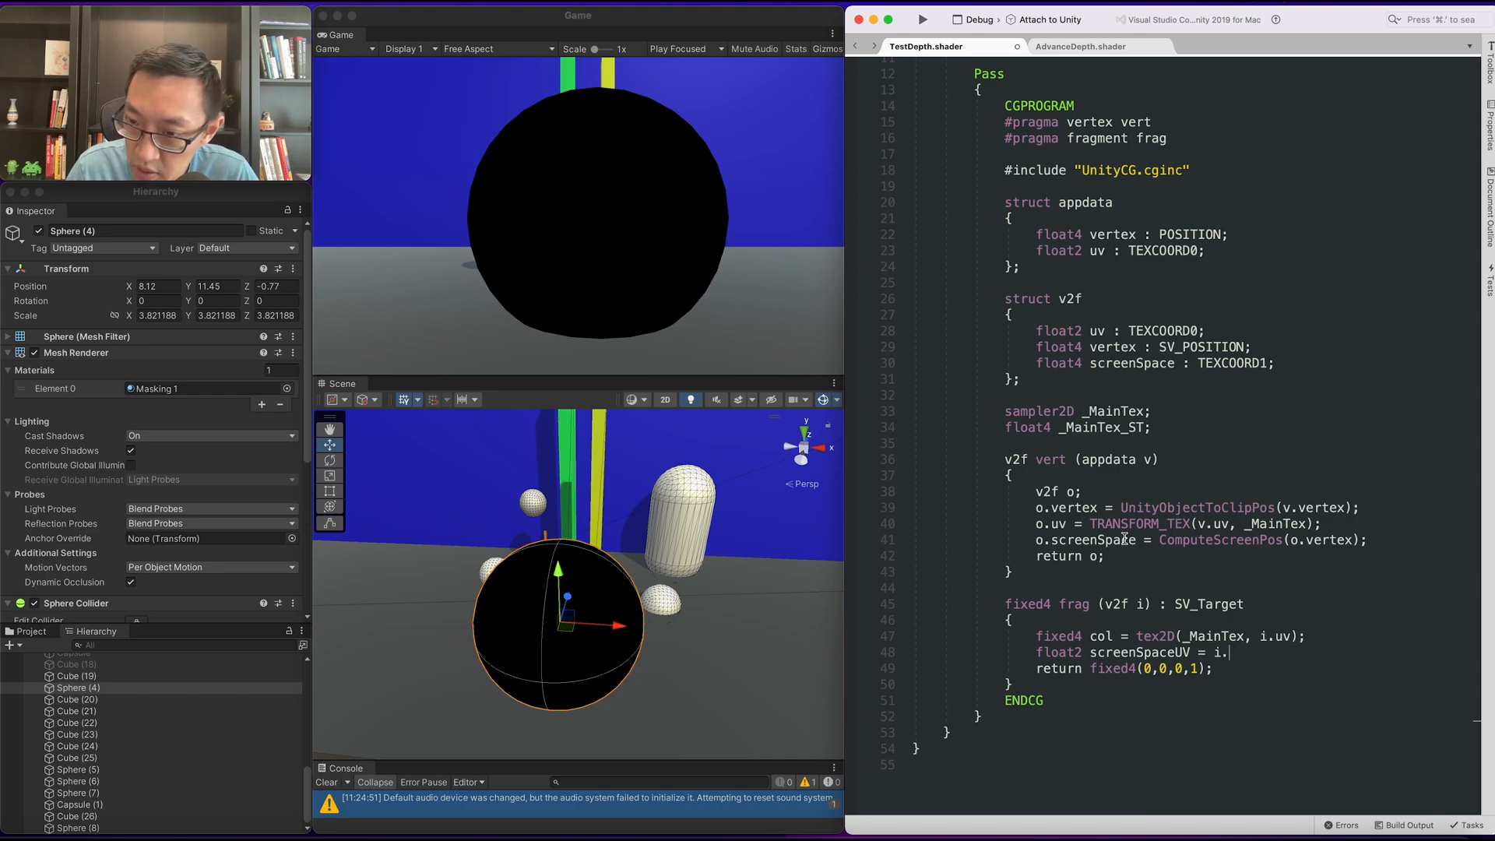
pyautogui.doubleClick(1271, 653)
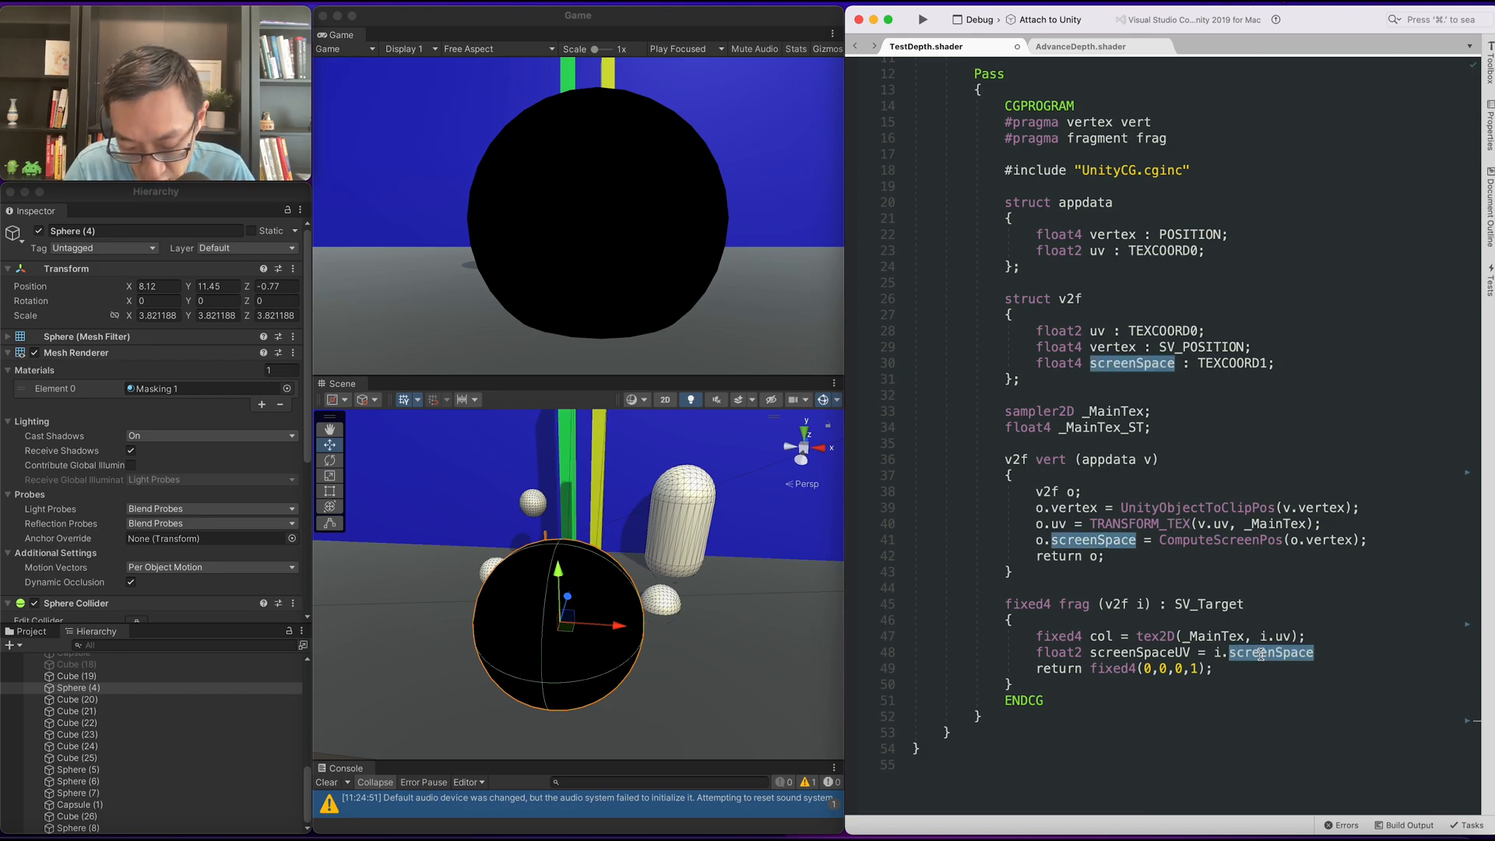
pyautogui.write('.xy / i.screenSpace.w;')
pyautogui.click(1126, 669)
pyautogui.write('screenSpaceUV')
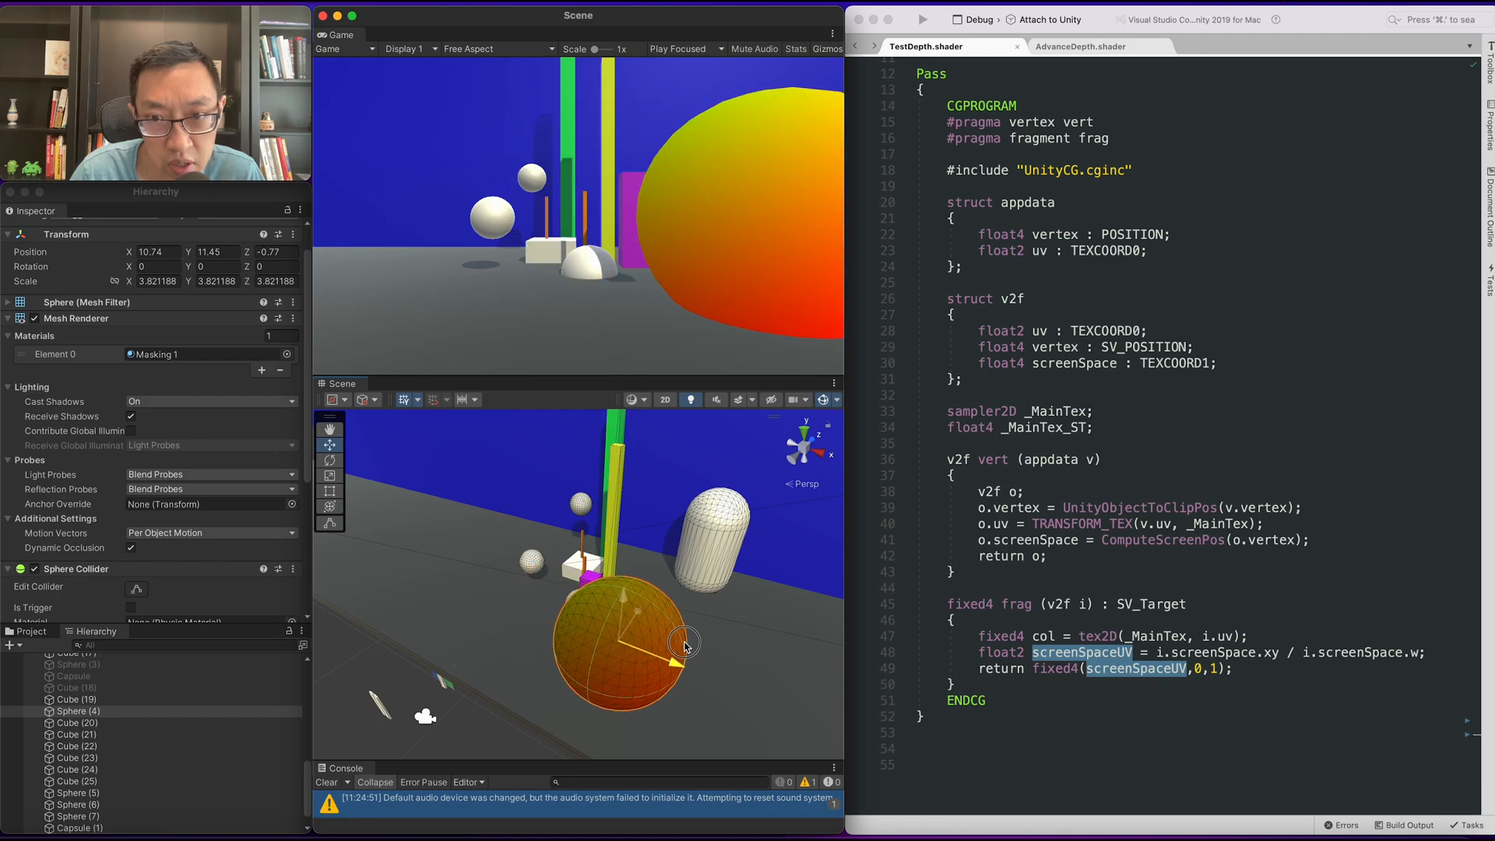
# Step: Move the sphere right, then up-left, to watch its colour shift with screen position
pyautogui.moveTo(685, 643); pyautogui.dragTo(634, 643)
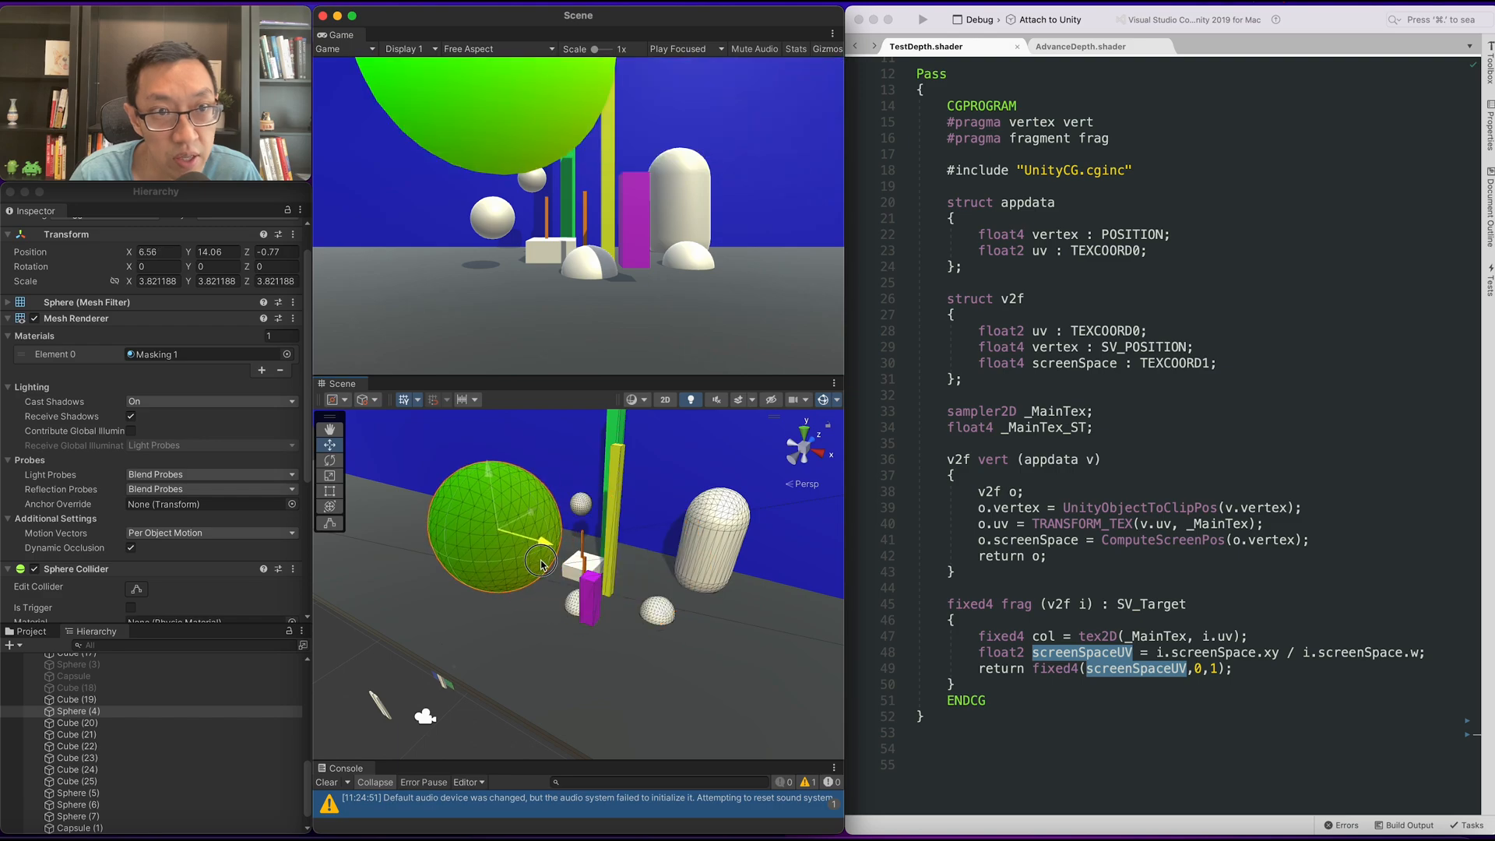
pyautogui.moveTo(539, 562); pyautogui.dragTo(443, 592)
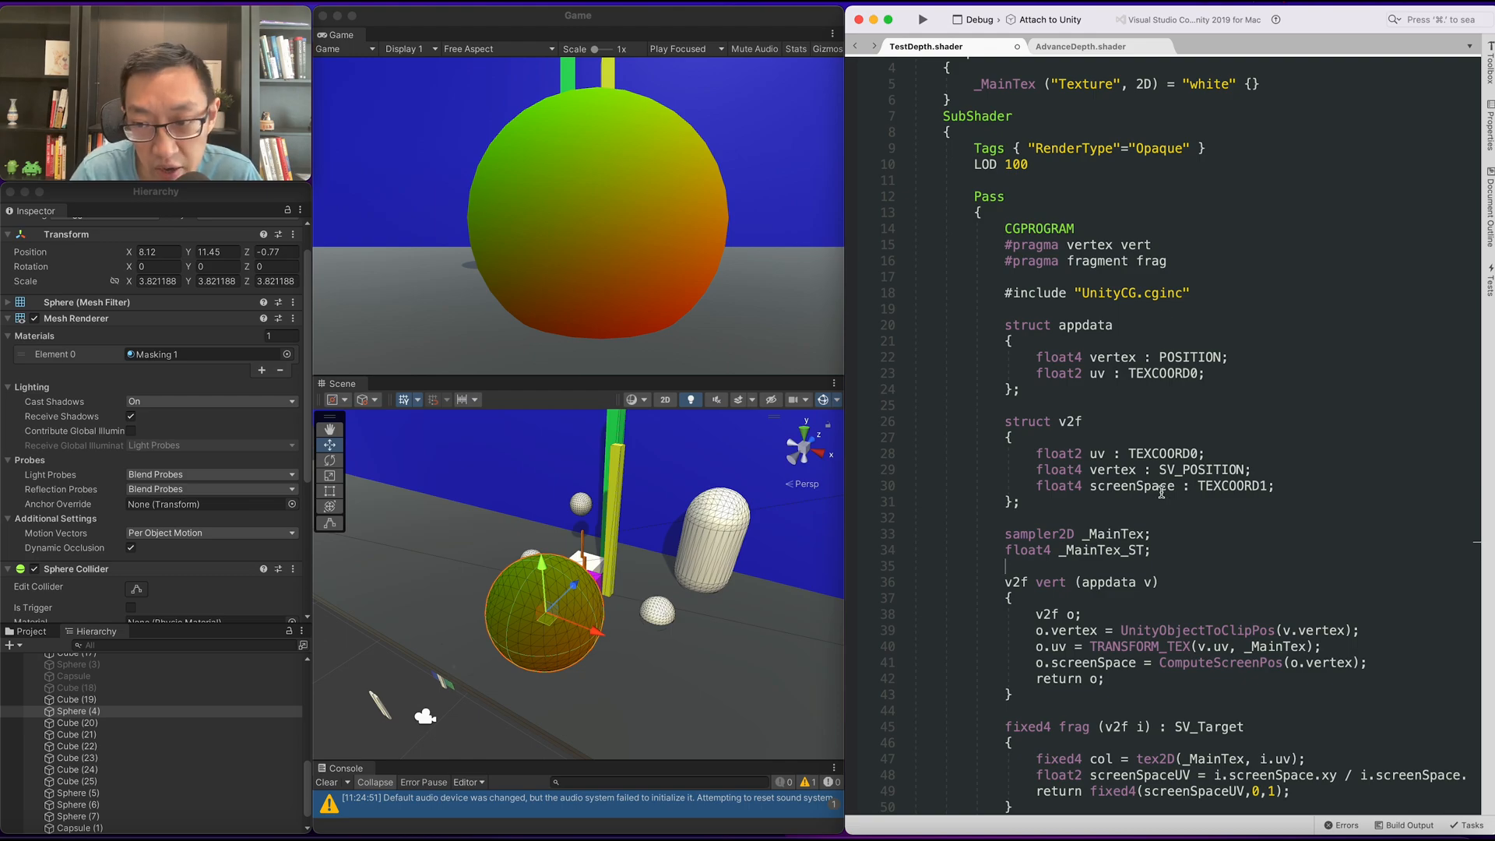
# Step: Declare 'sampler2D _CameraDepthTexture;' and divide screenSpaceUV by i.screenSpace.w
pyautogui.write('sampler2D _CameraDepthTexture;')
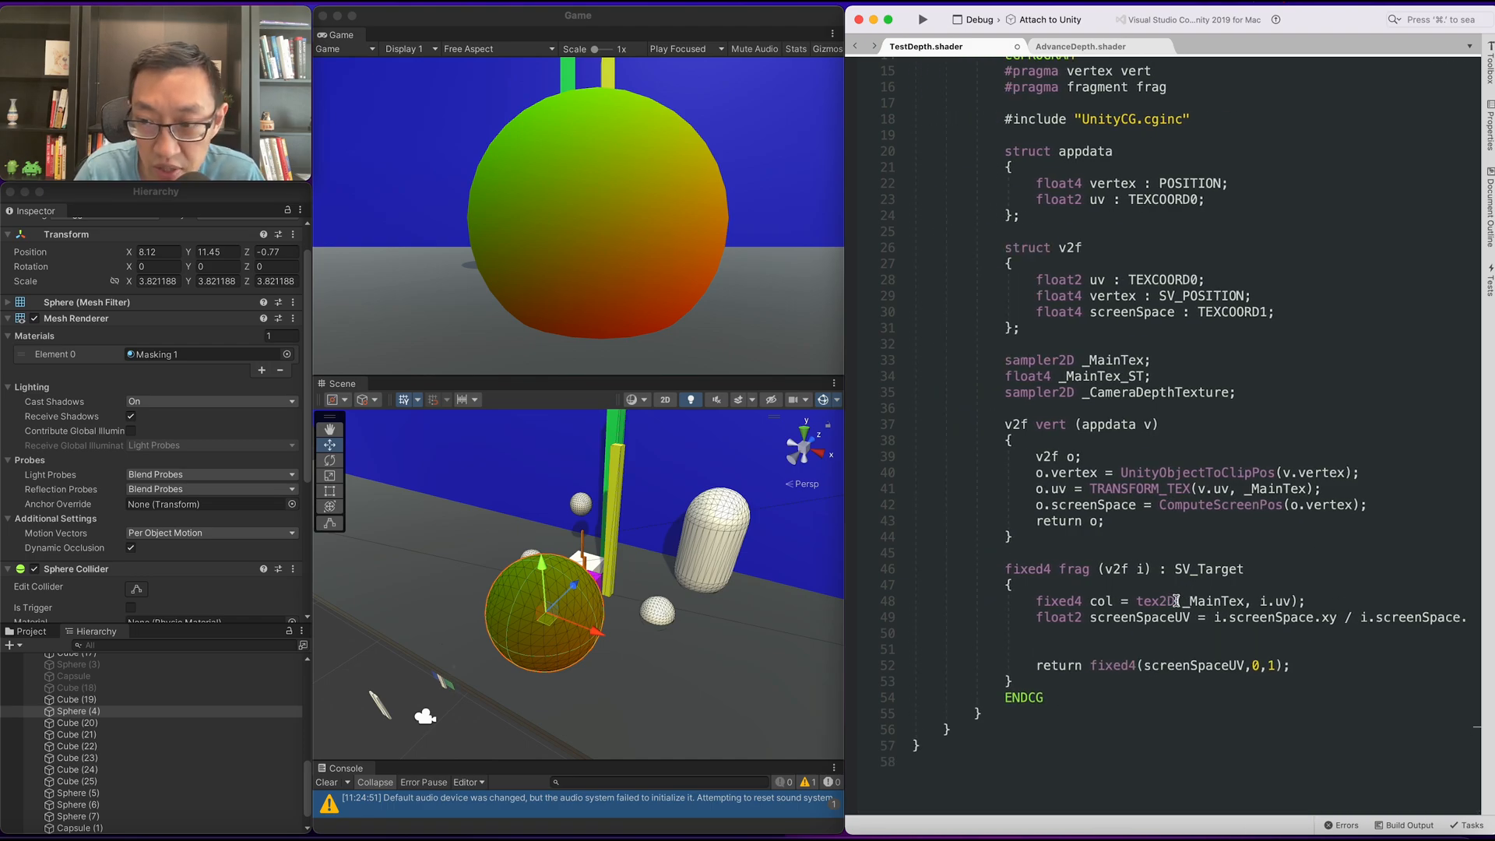
pyautogui.write('.w;')
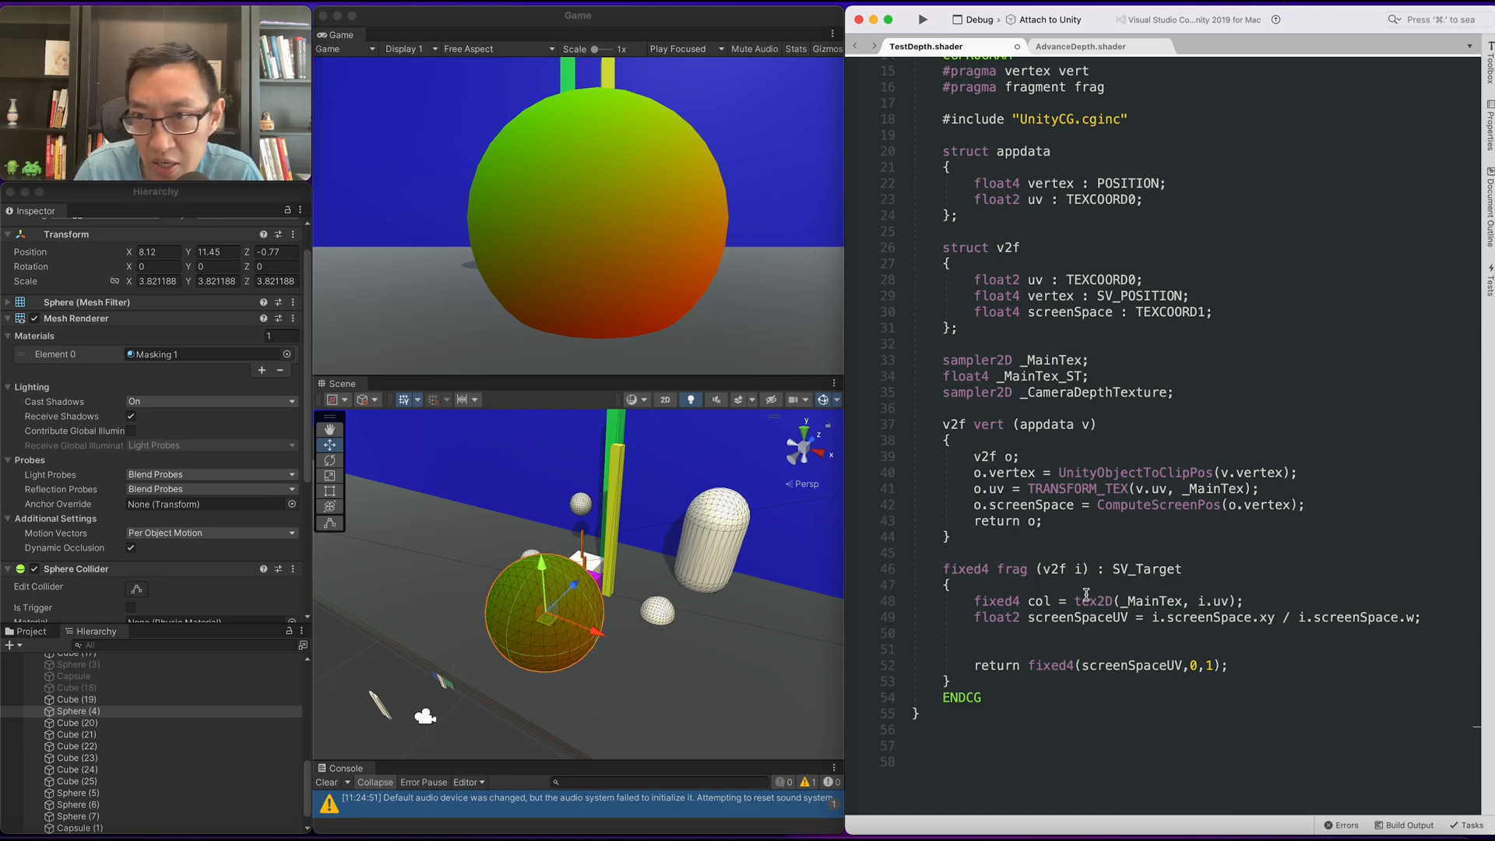
# Step: Add 'float depth = SAMPLE_DEPTH_TEXTURE(_CameraDepthTexture, screenSpaceUV);' in frag
pyautogui.write('float')
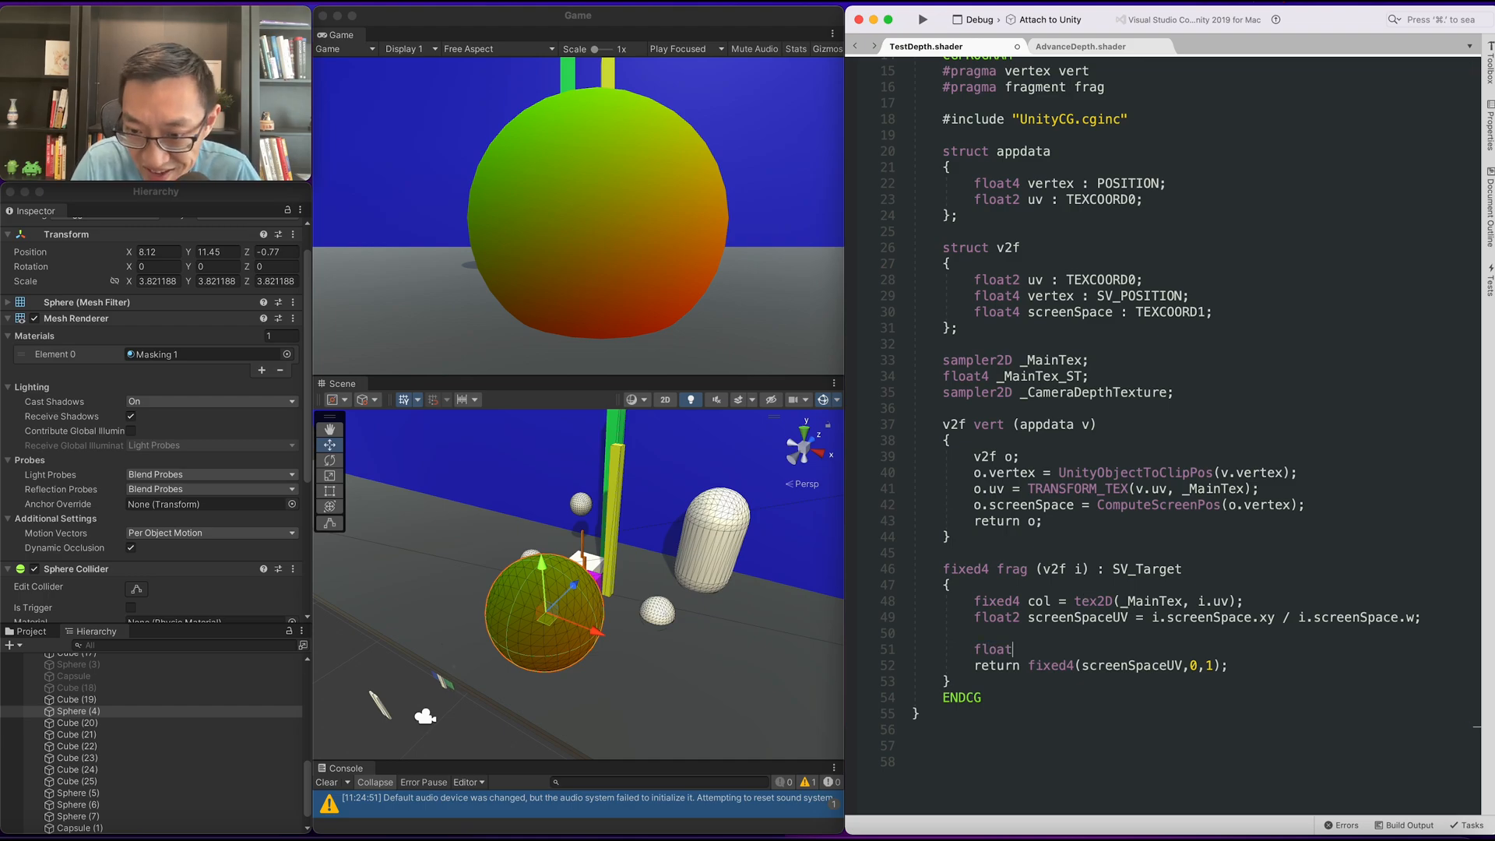
pyautogui.write('depth =')
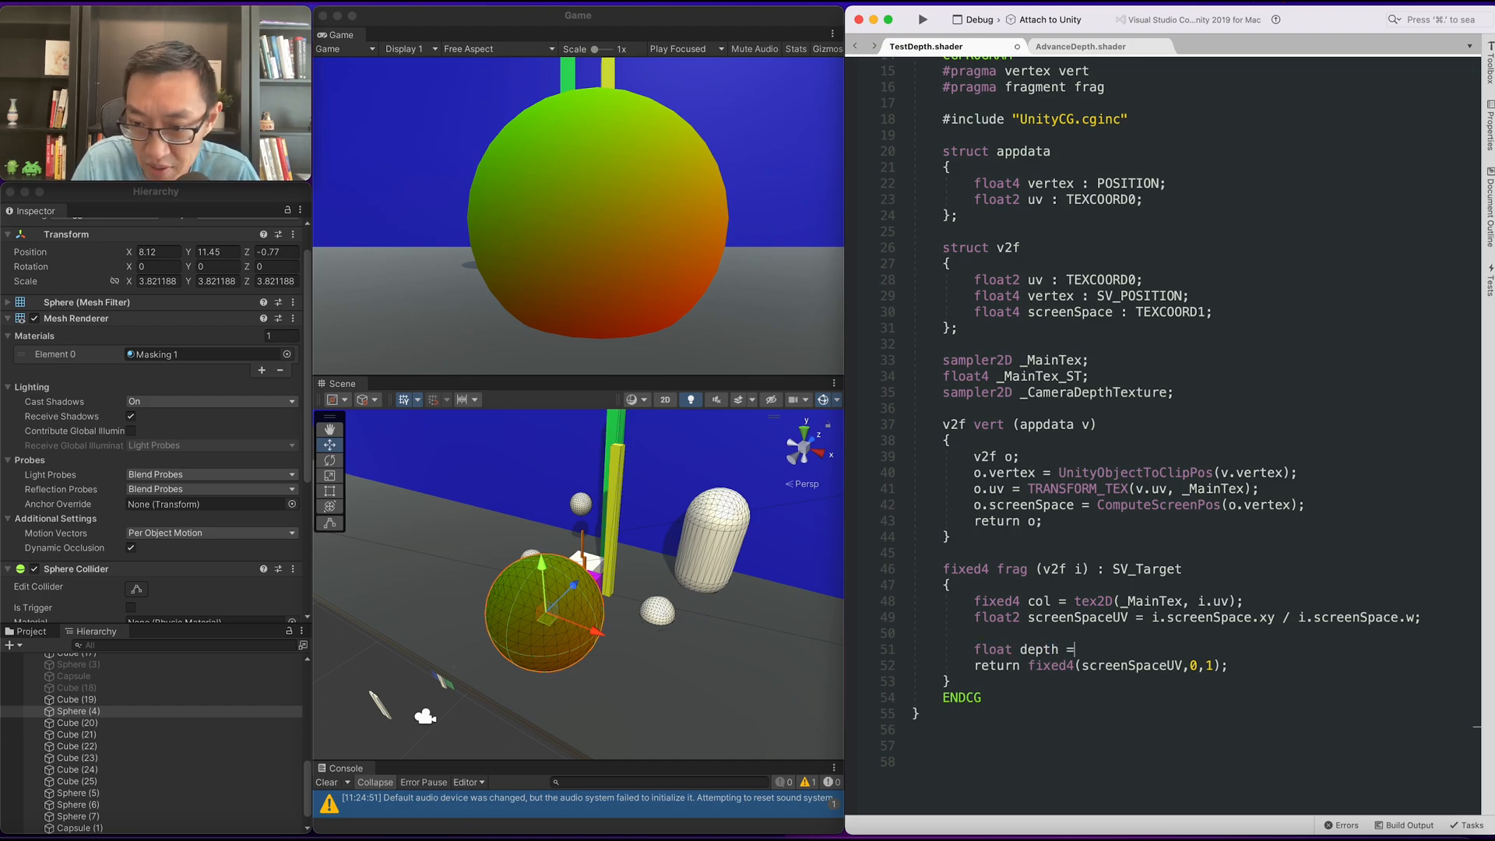
pyautogui.write('SAMPLE_DEPTH_TEXTURE();')
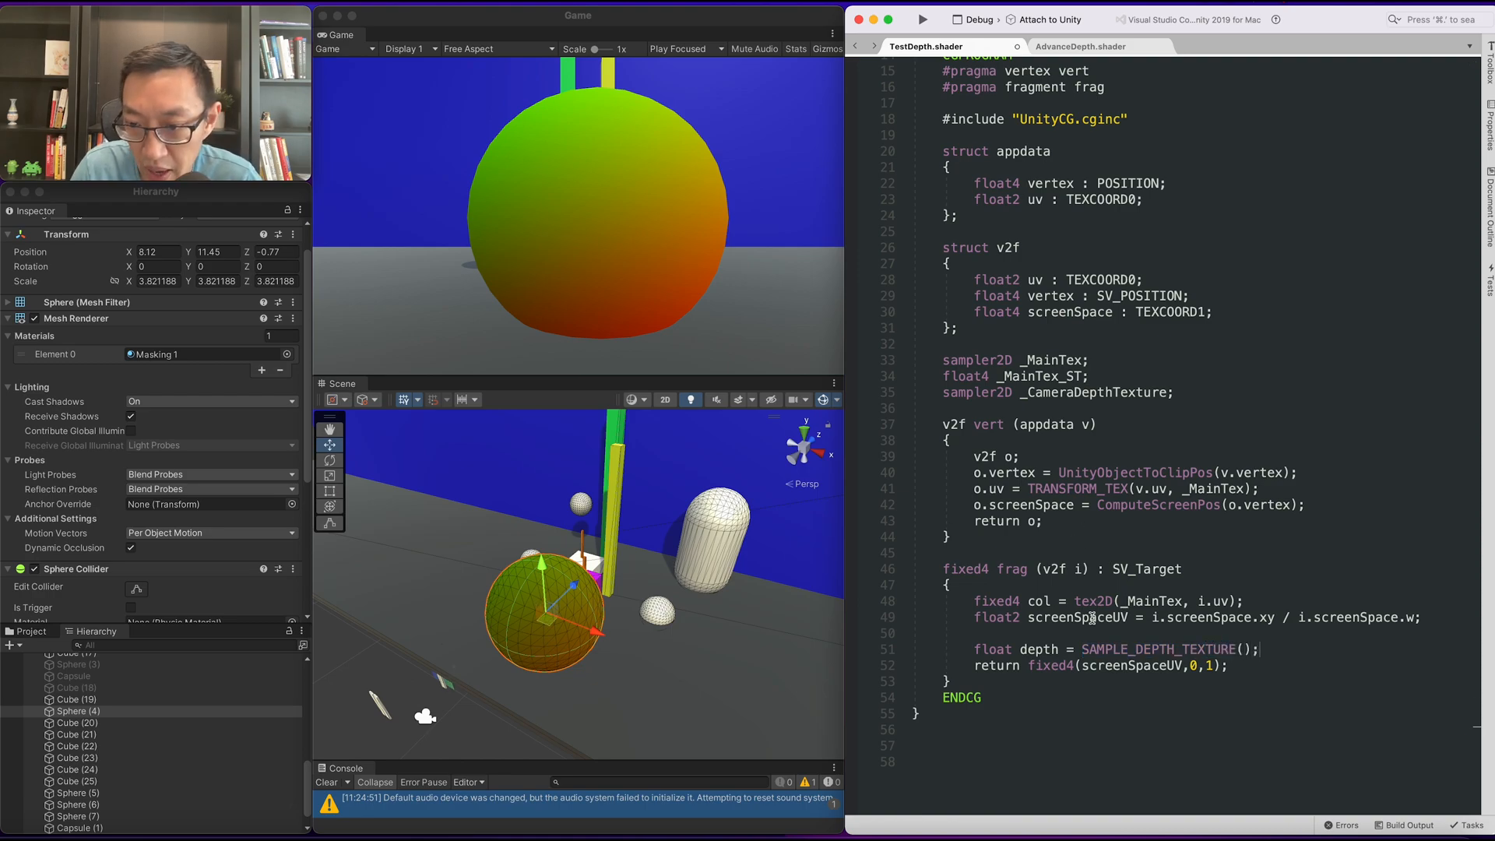
pyautogui.doubleClick(1093, 392)
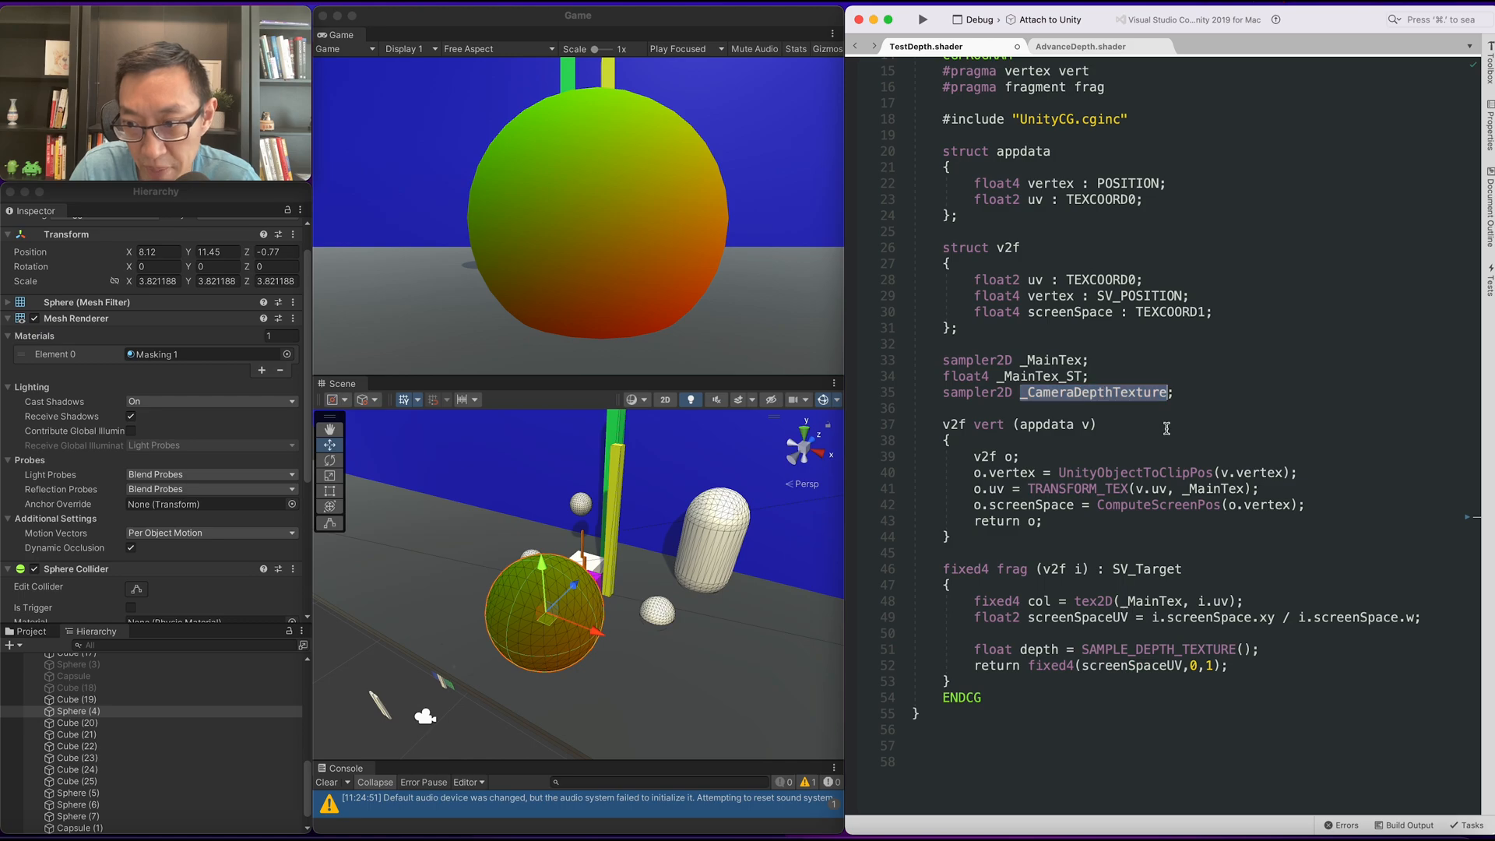
pyautogui.write('_CameraDepthTexture,screenSpaceUV')
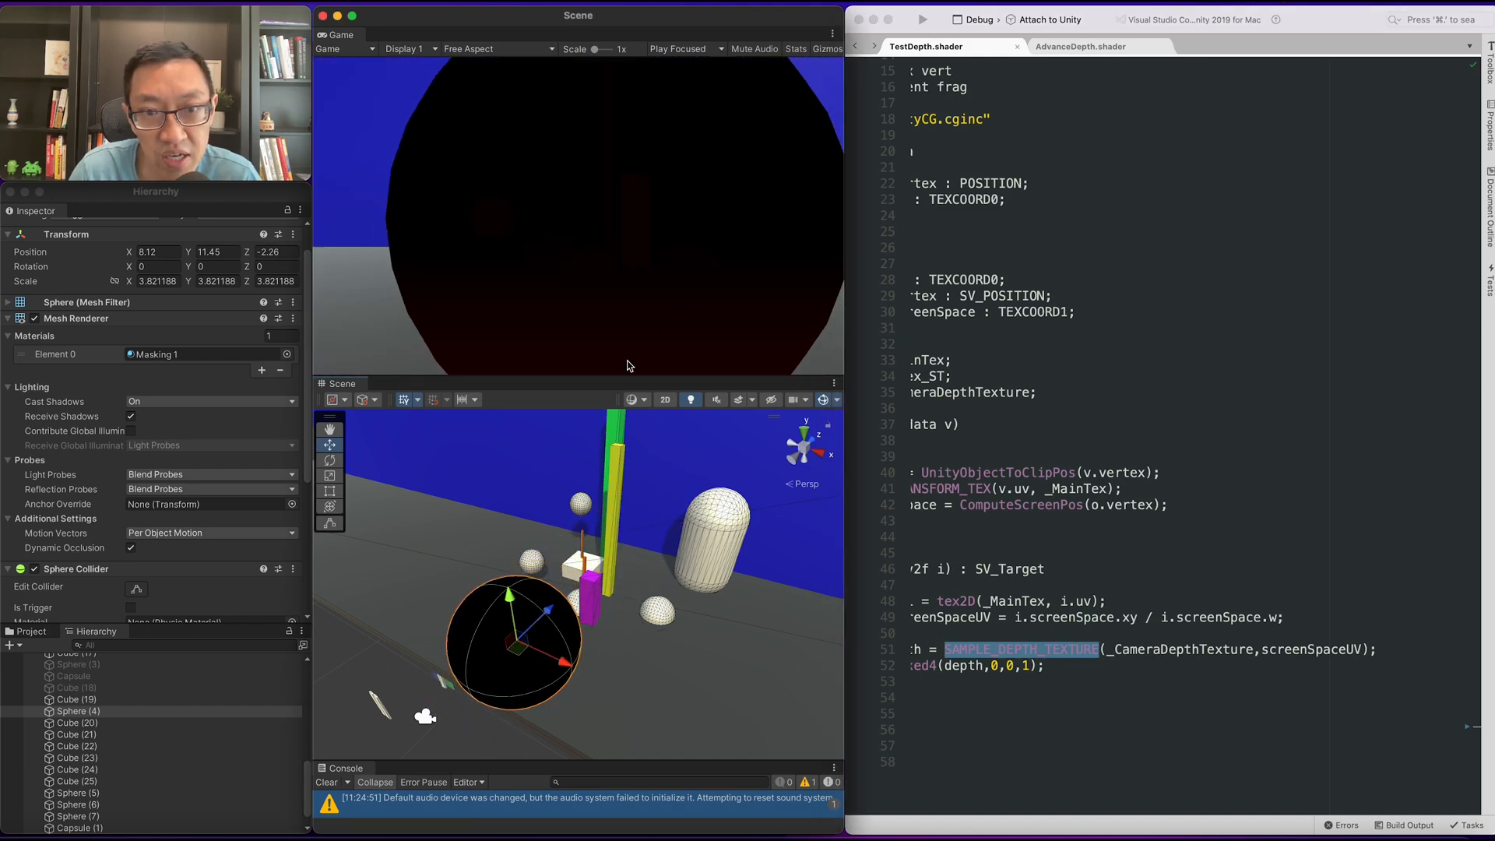
pyautogui.moveTo(533, 375)
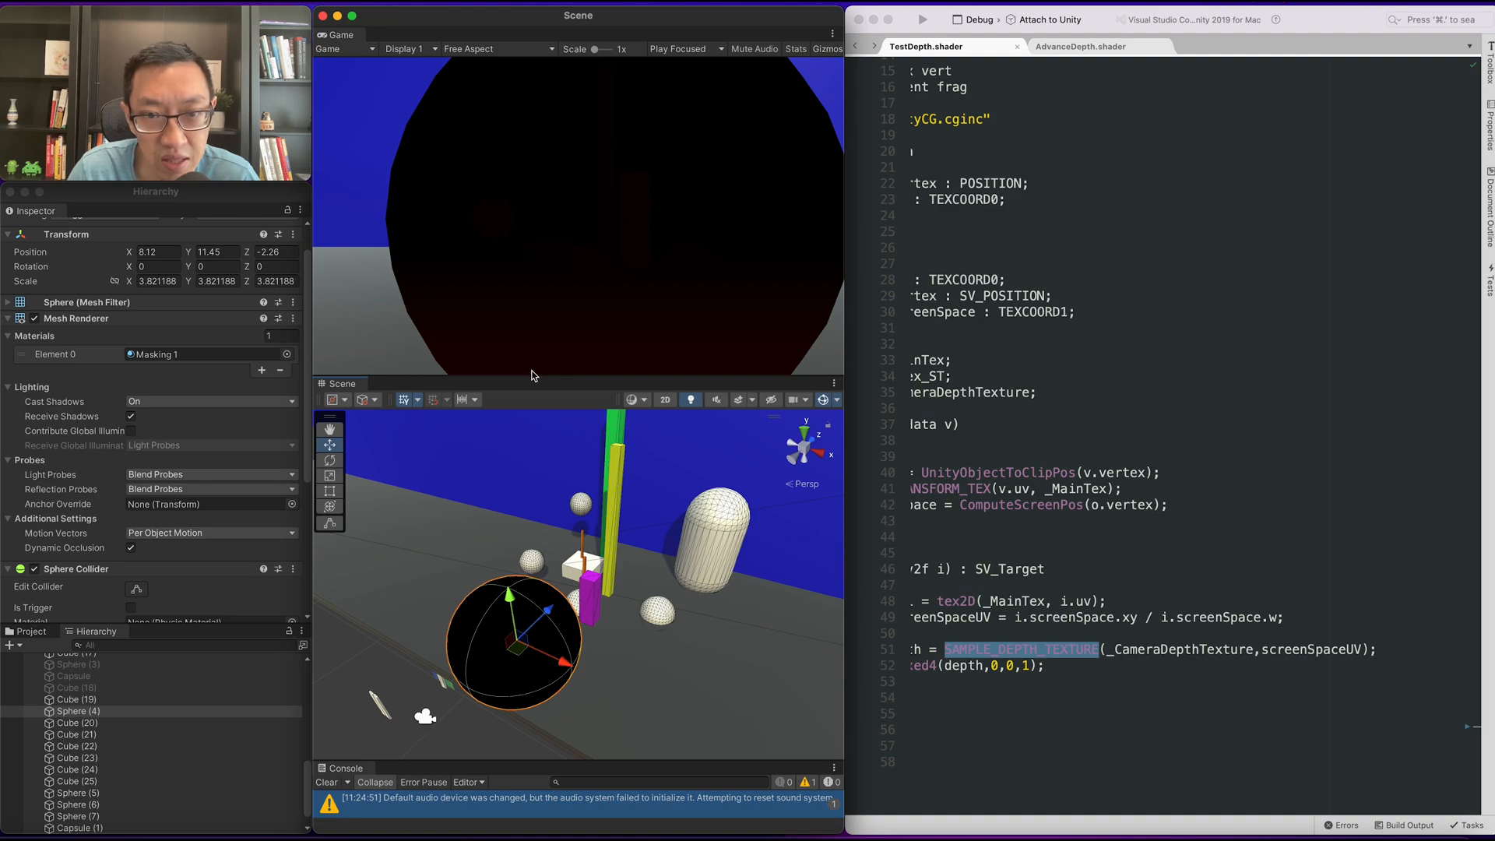
pyautogui.moveTo(542, 616)
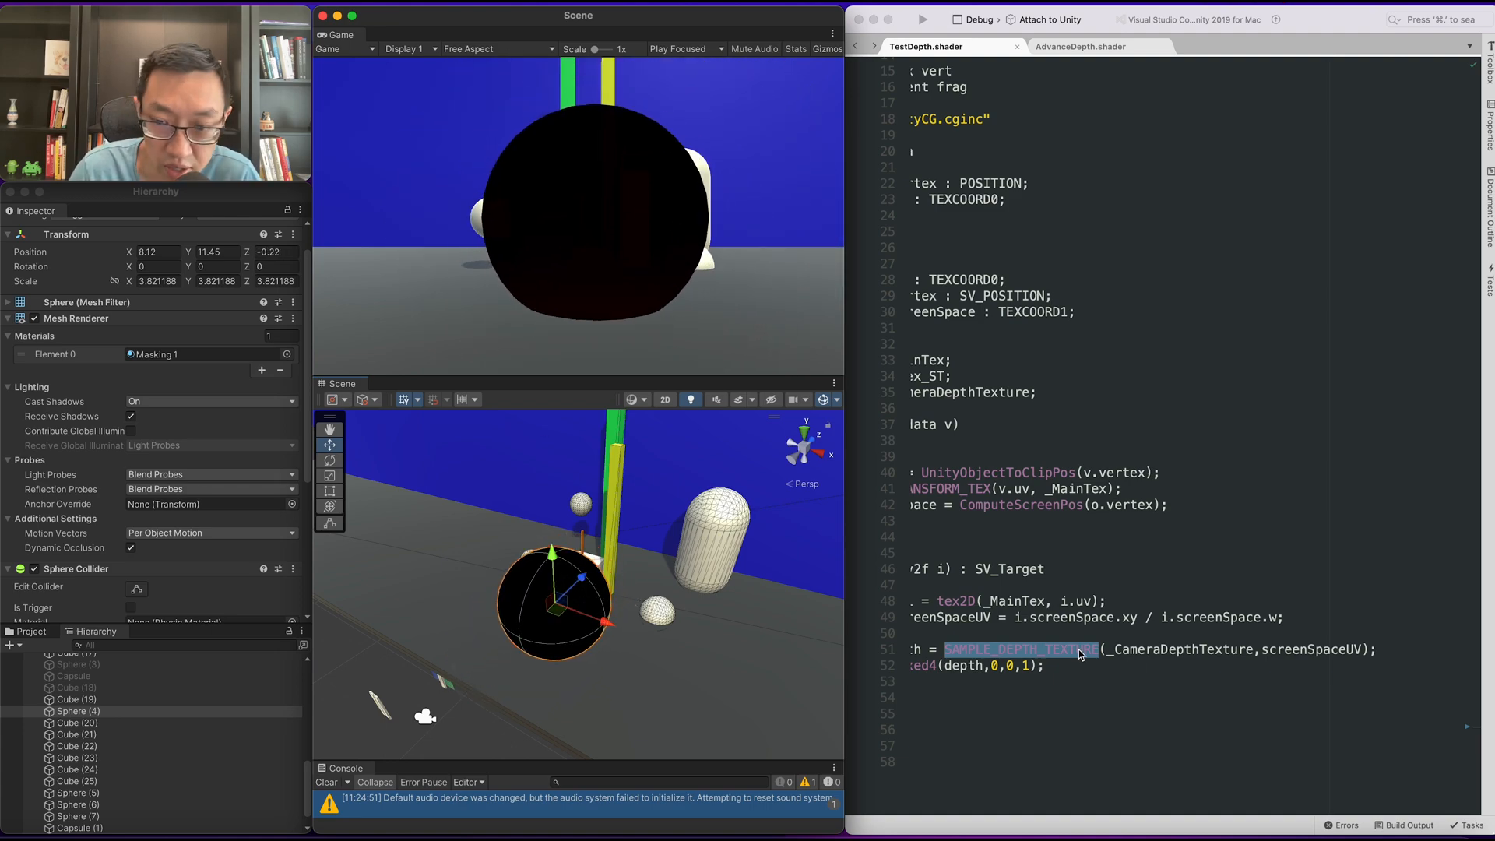
pyautogui.moveTo(1093, 157)
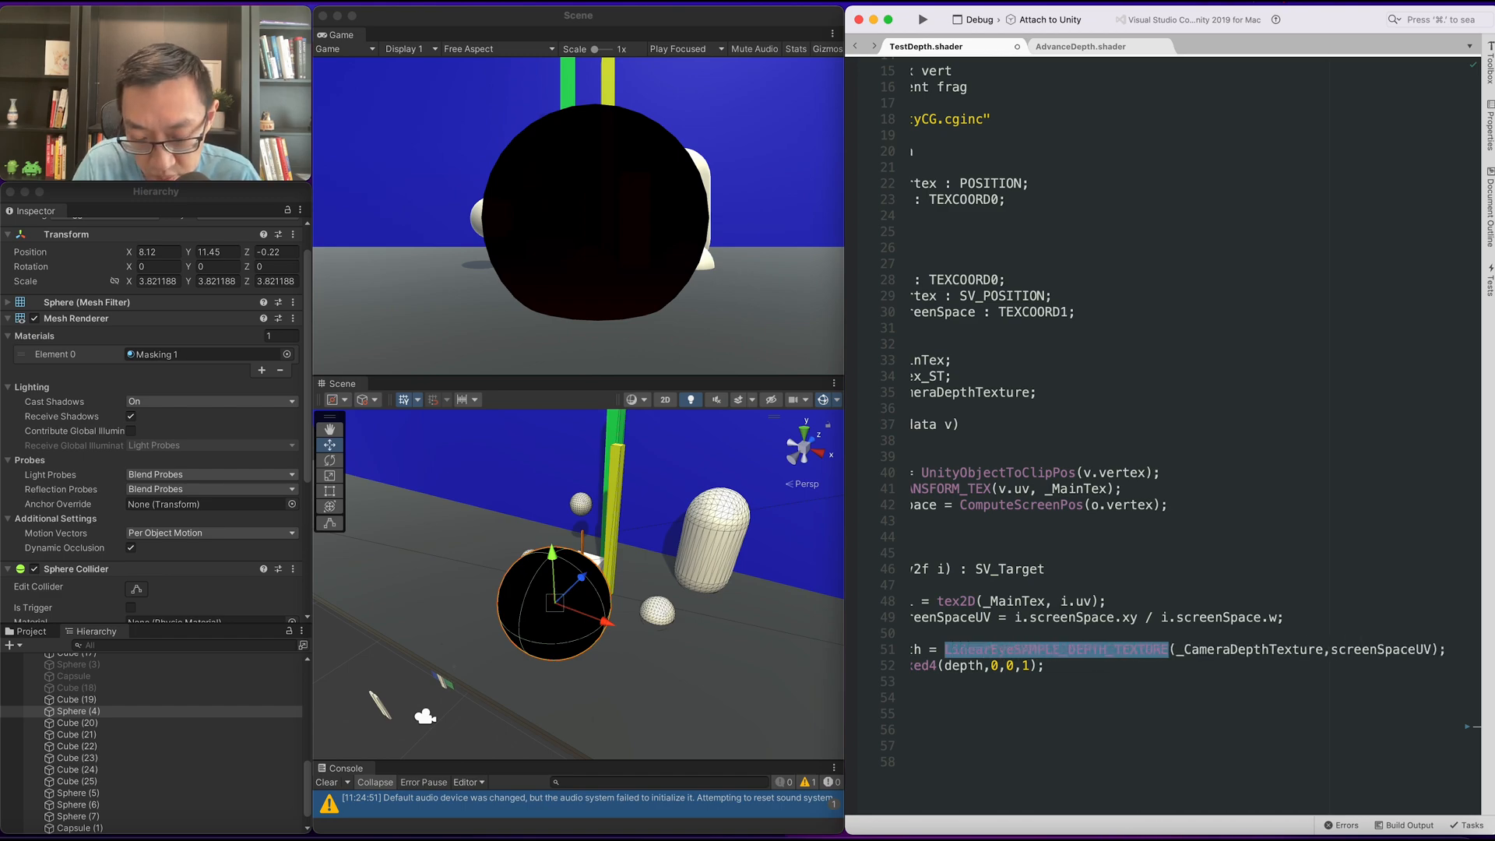
# Step: Wrap the depth sample in LinearEyeDepth( ... ) so the sphere renders red
pyautogui.write('LinearEyeDepth(')
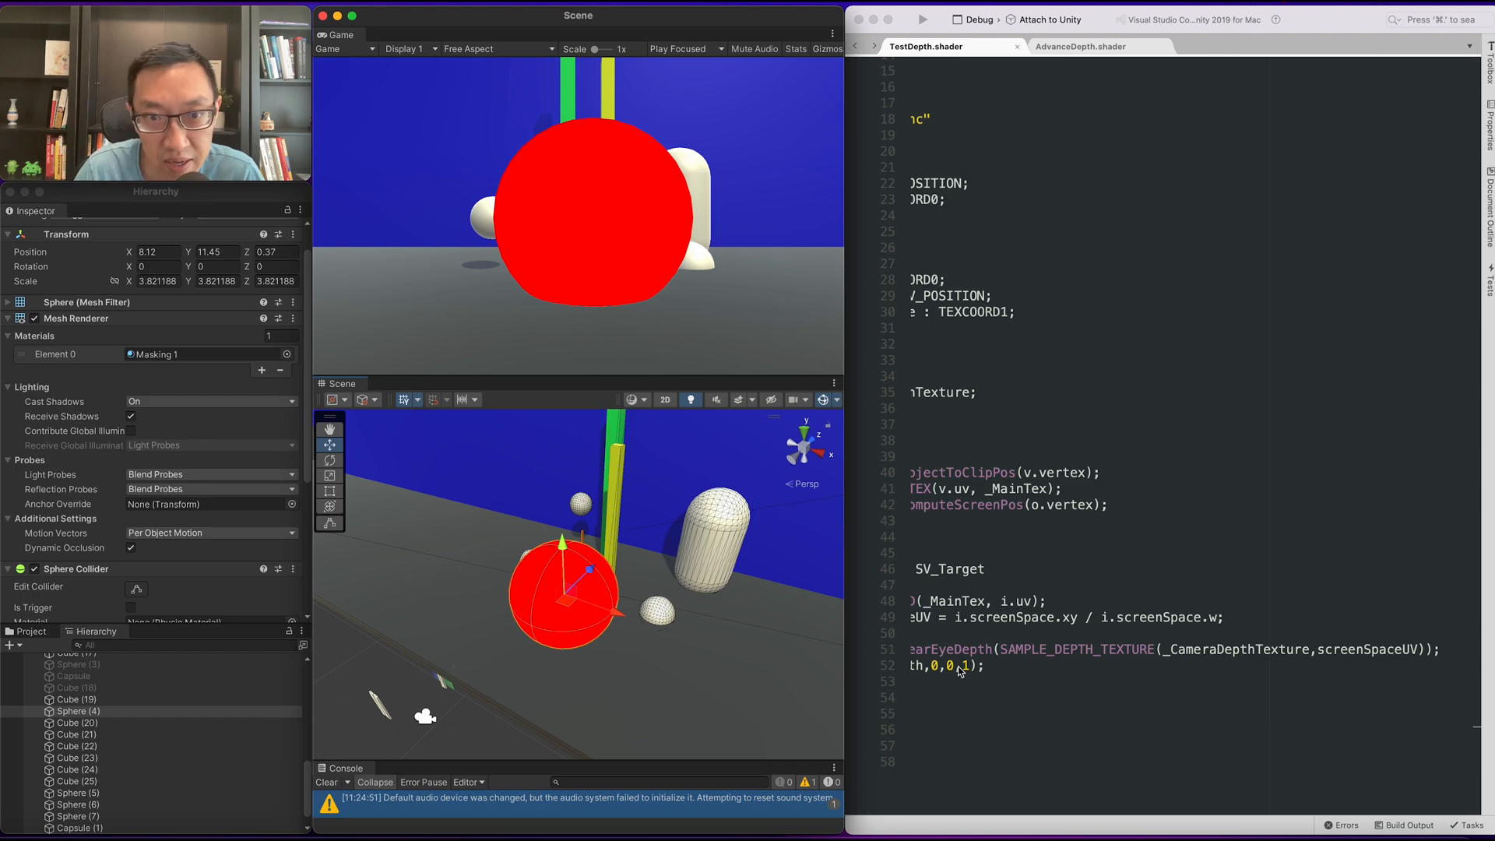
pyautogui.moveTo(603, 533)
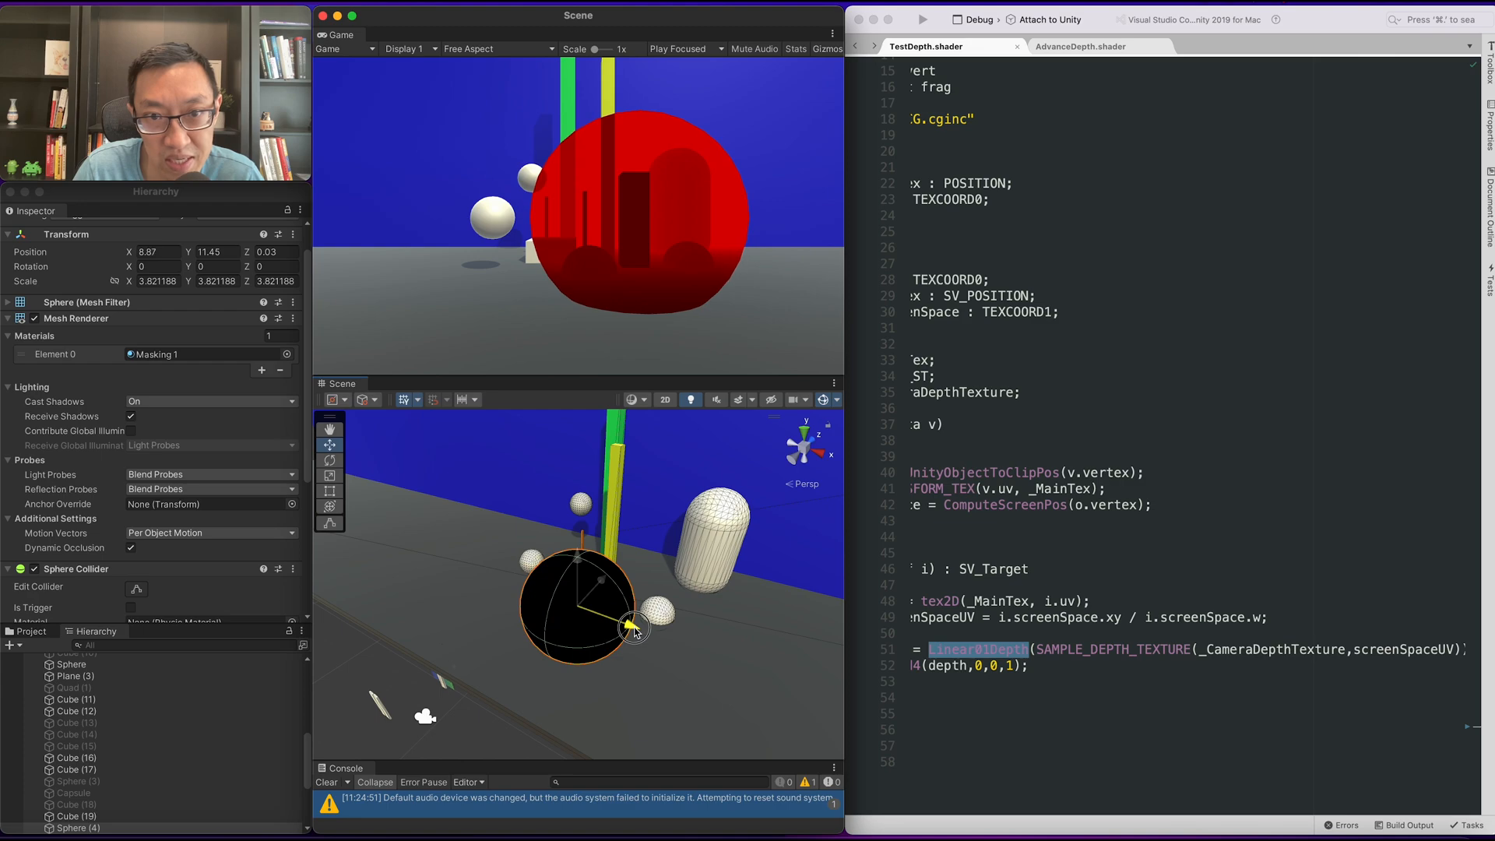
# Step: Nudge the masking sphere into the nearby objects to reveal their darker silhouettes
pyautogui.moveTo(634, 627); pyautogui.dragTo(627, 572)
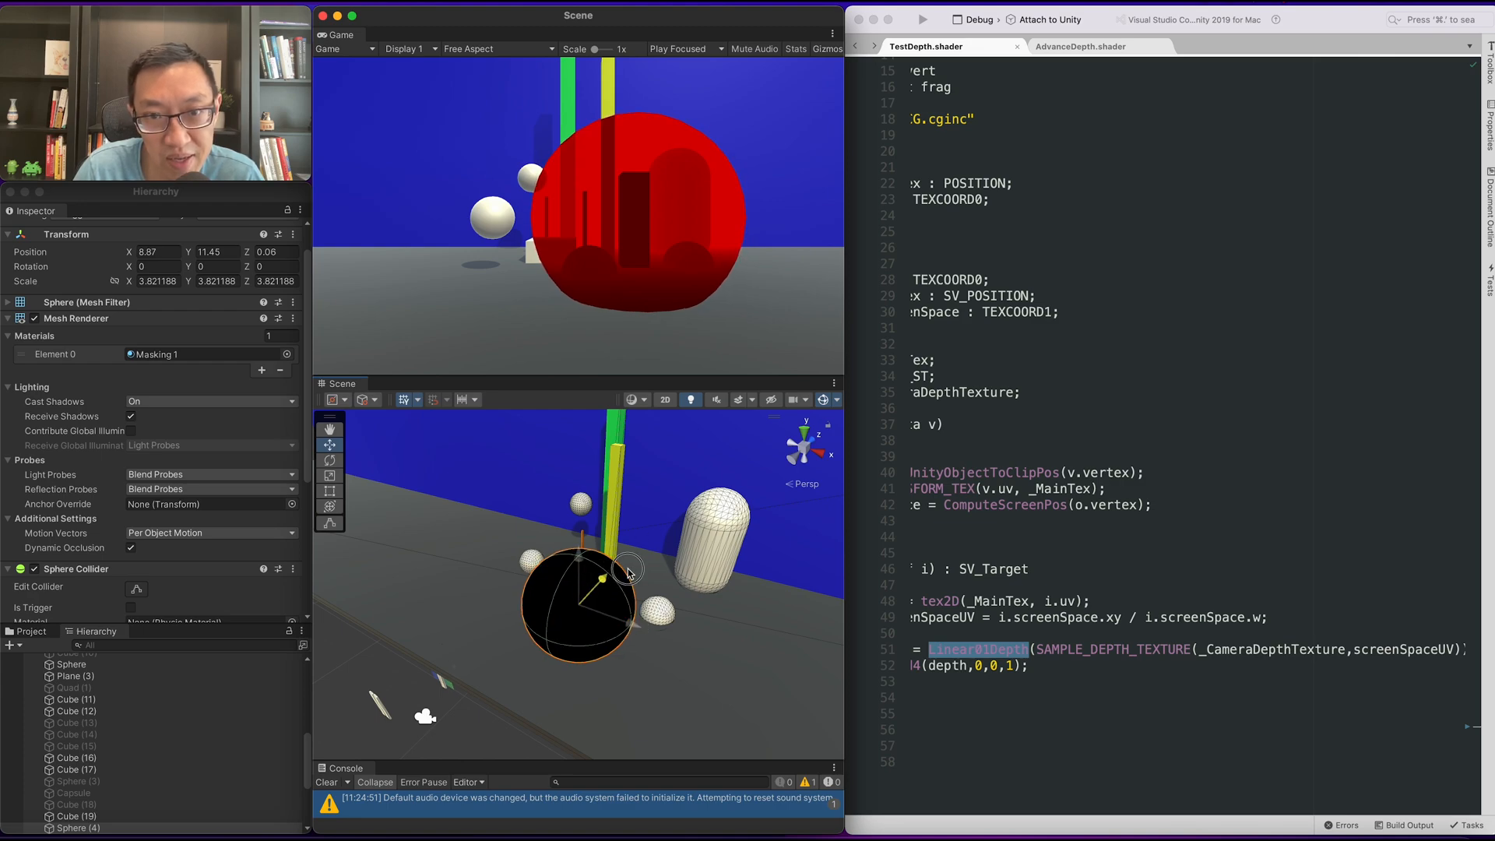
pyautogui.moveTo(628, 572); pyautogui.dragTo(628, 596)
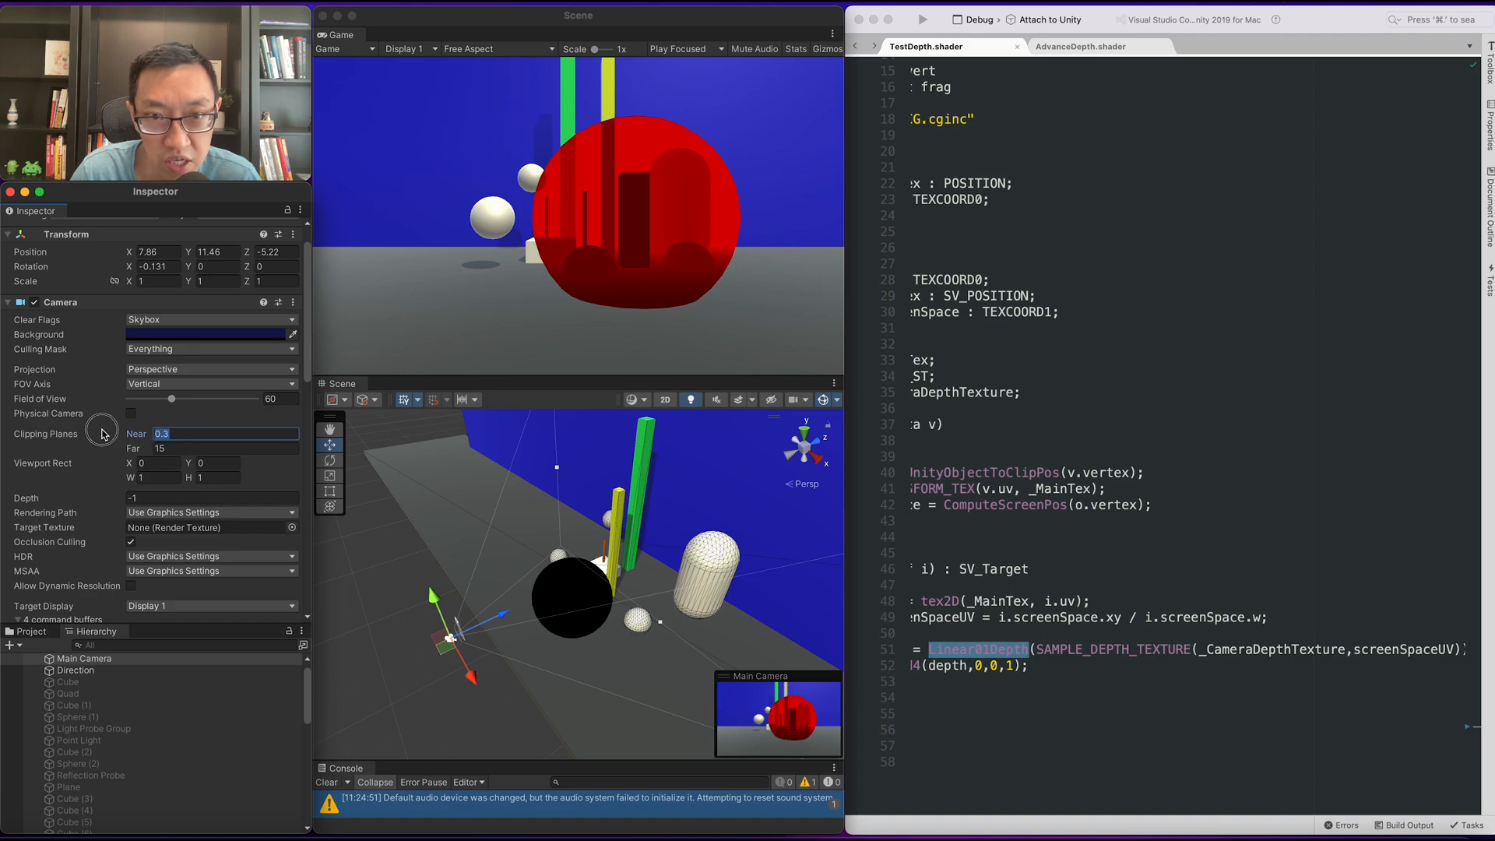
# Step: Set Main Camera clipping planes to Near 1, trying Far 100 before settling on 15
pyautogui.write('1')
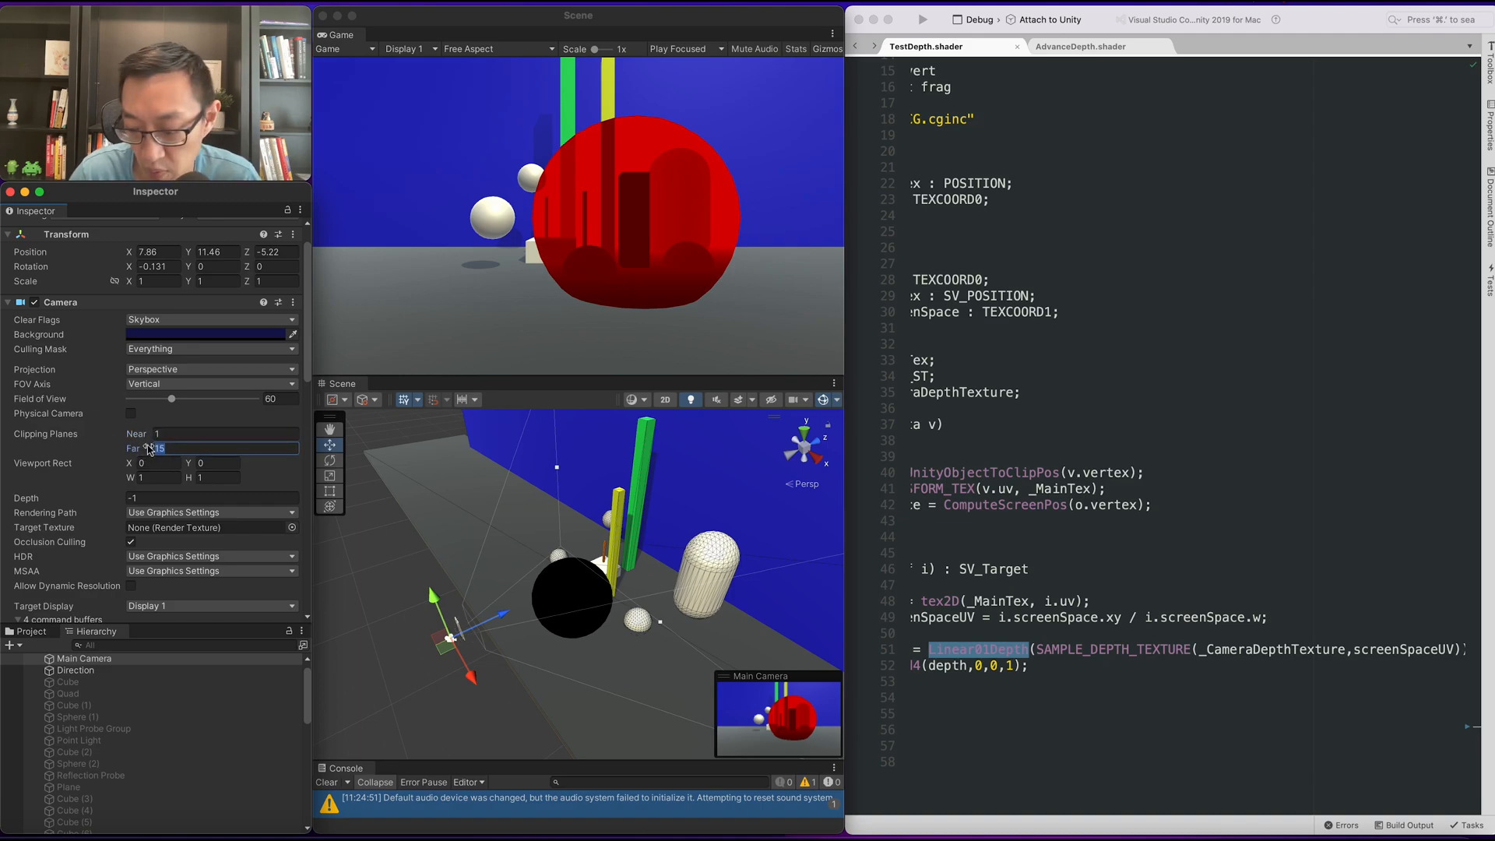
pyautogui.write('100')
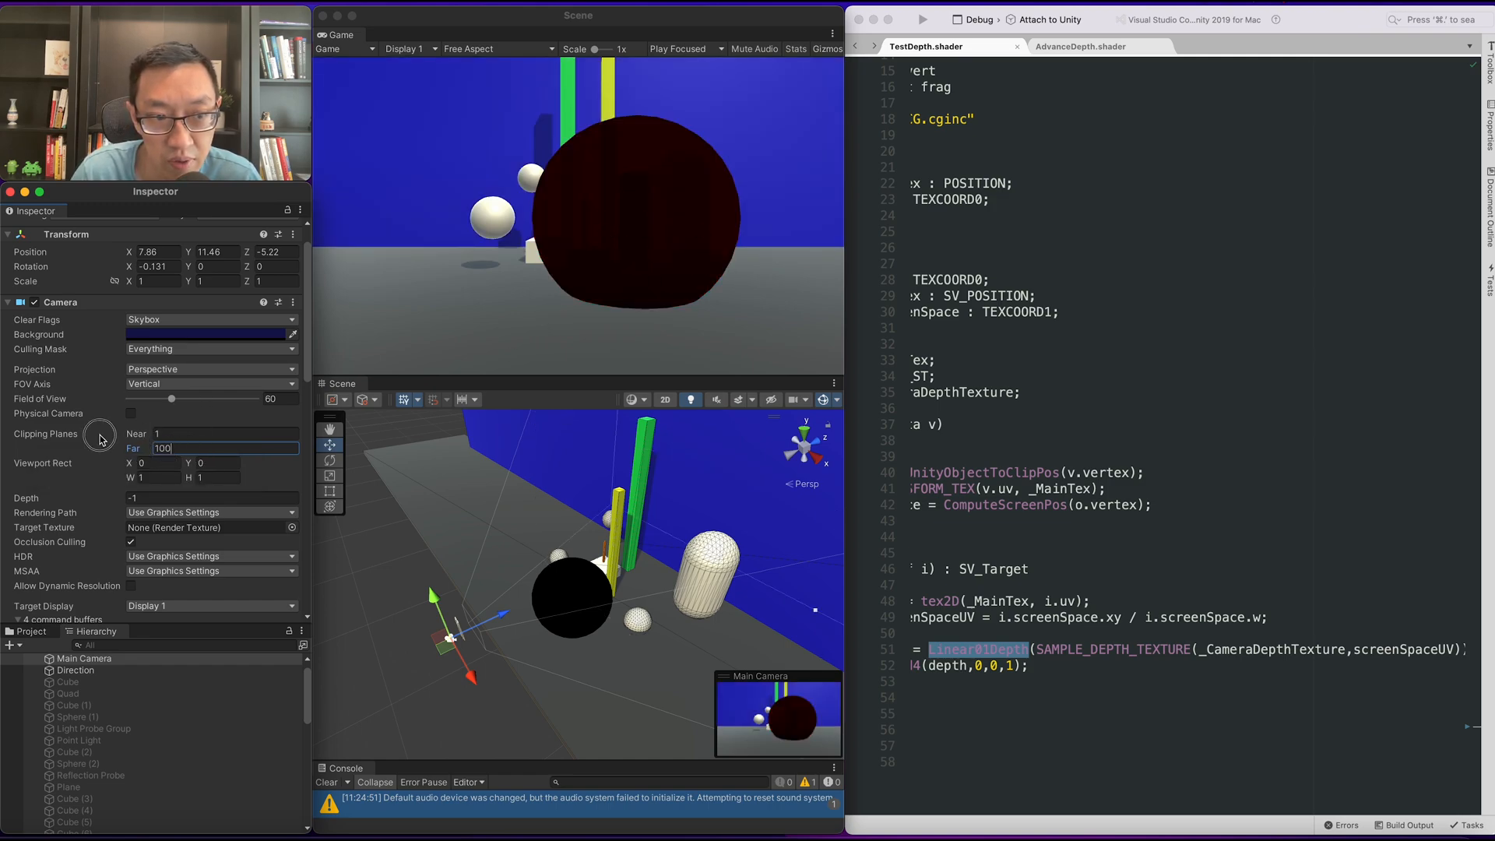
pyautogui.write('15')
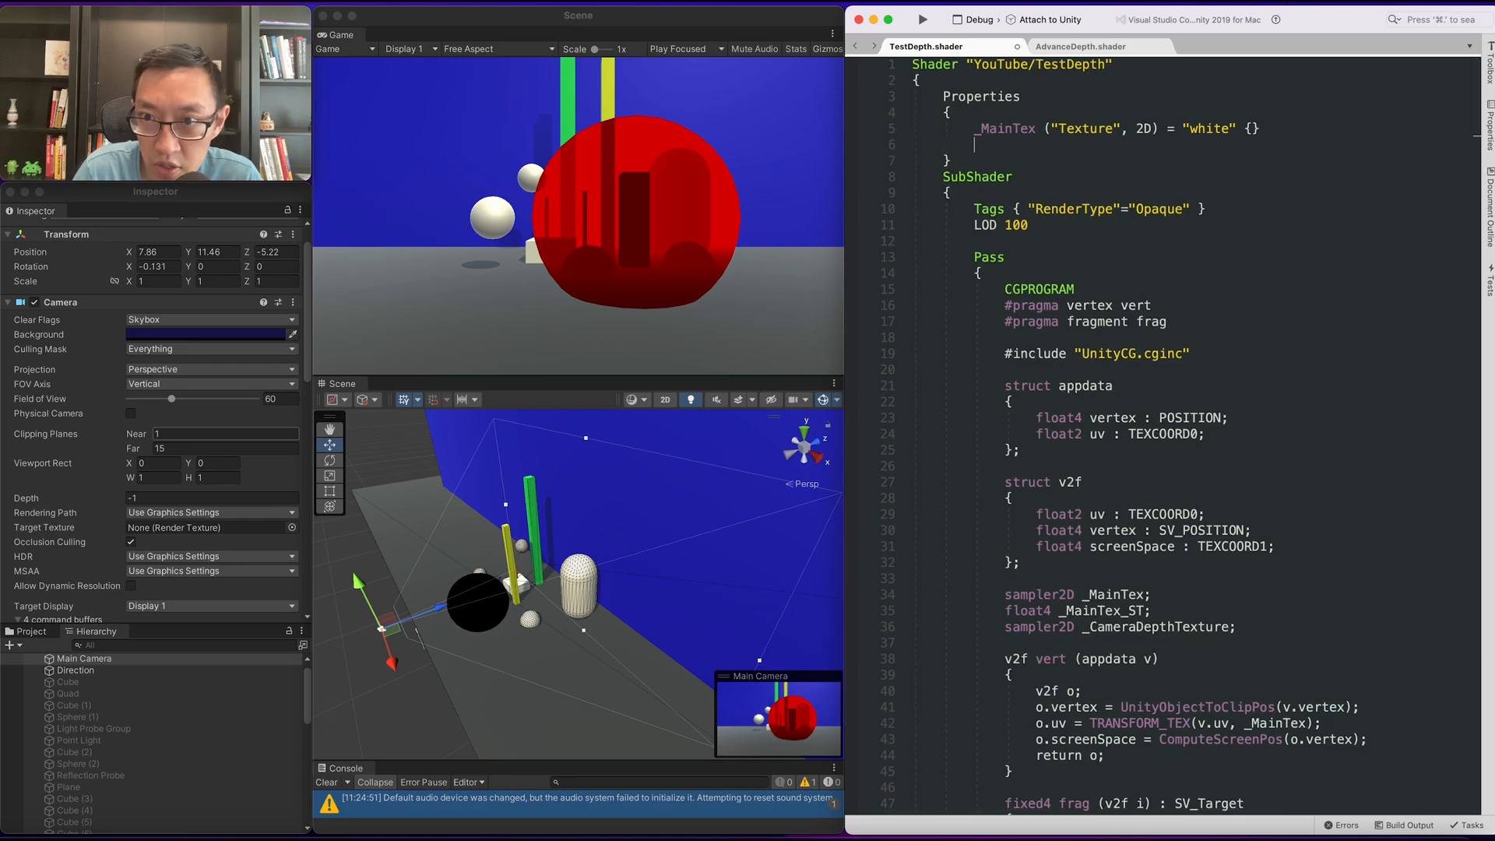
# Step: Add a _ColorOne 'Color One' property in the Properties block, heading toward the variable declarations
pyautogui.write('_Color')
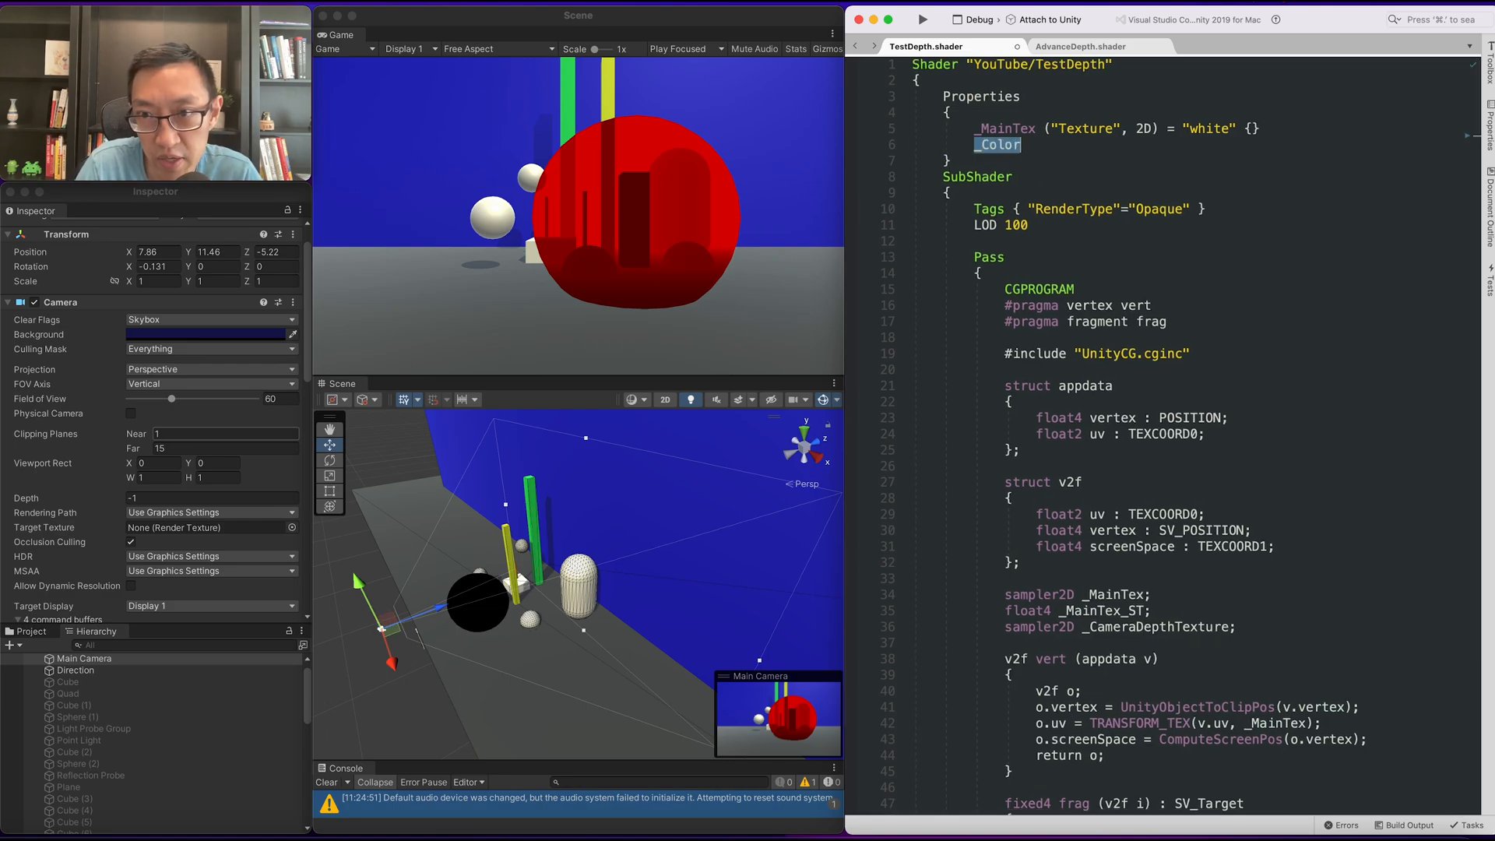
pyautogui.write('One')
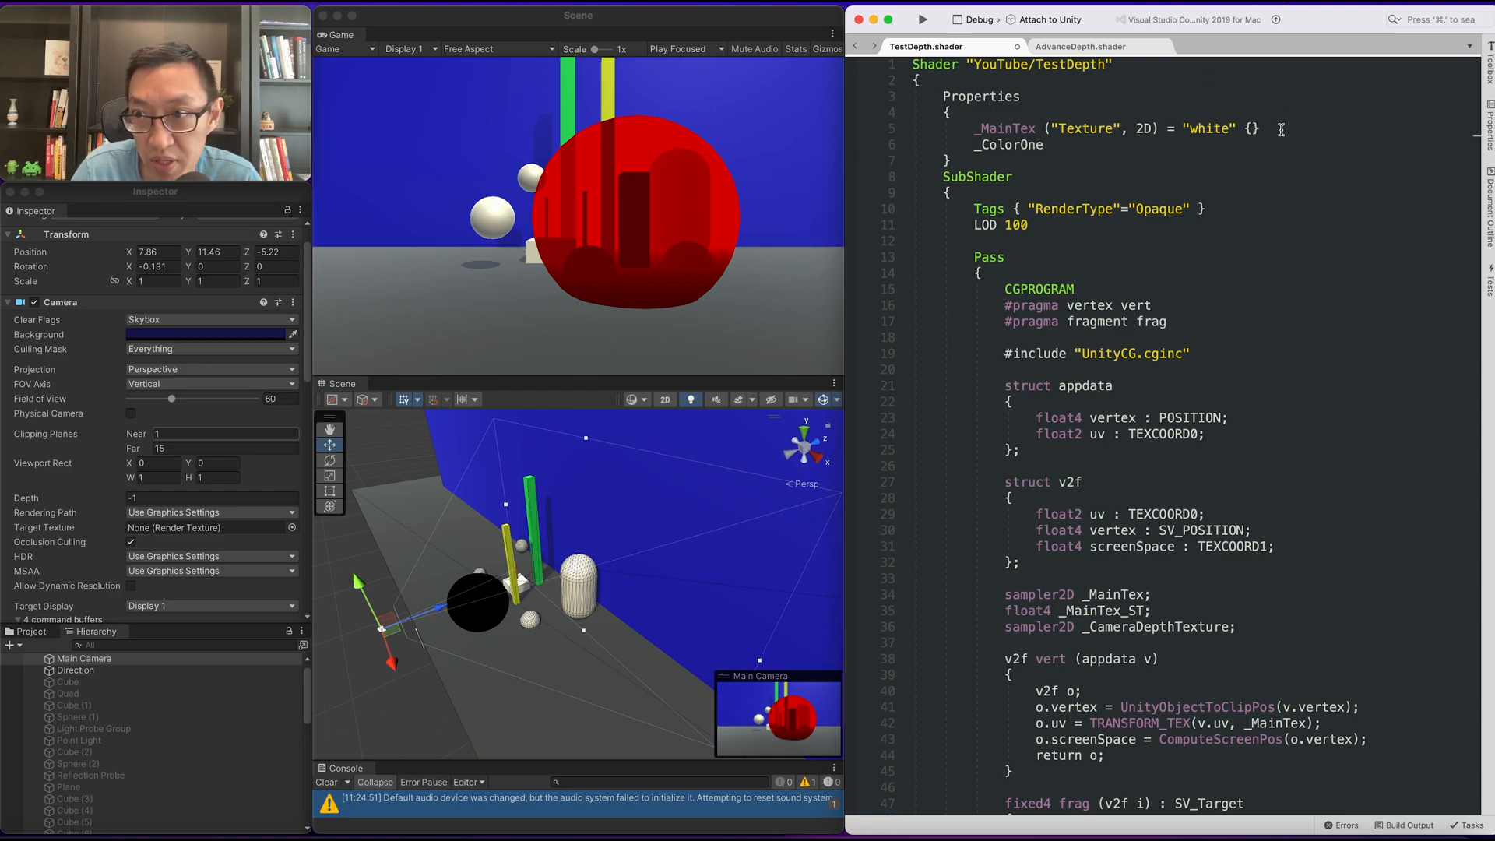
pyautogui.write('("Texture", 2D) = "white" {}')
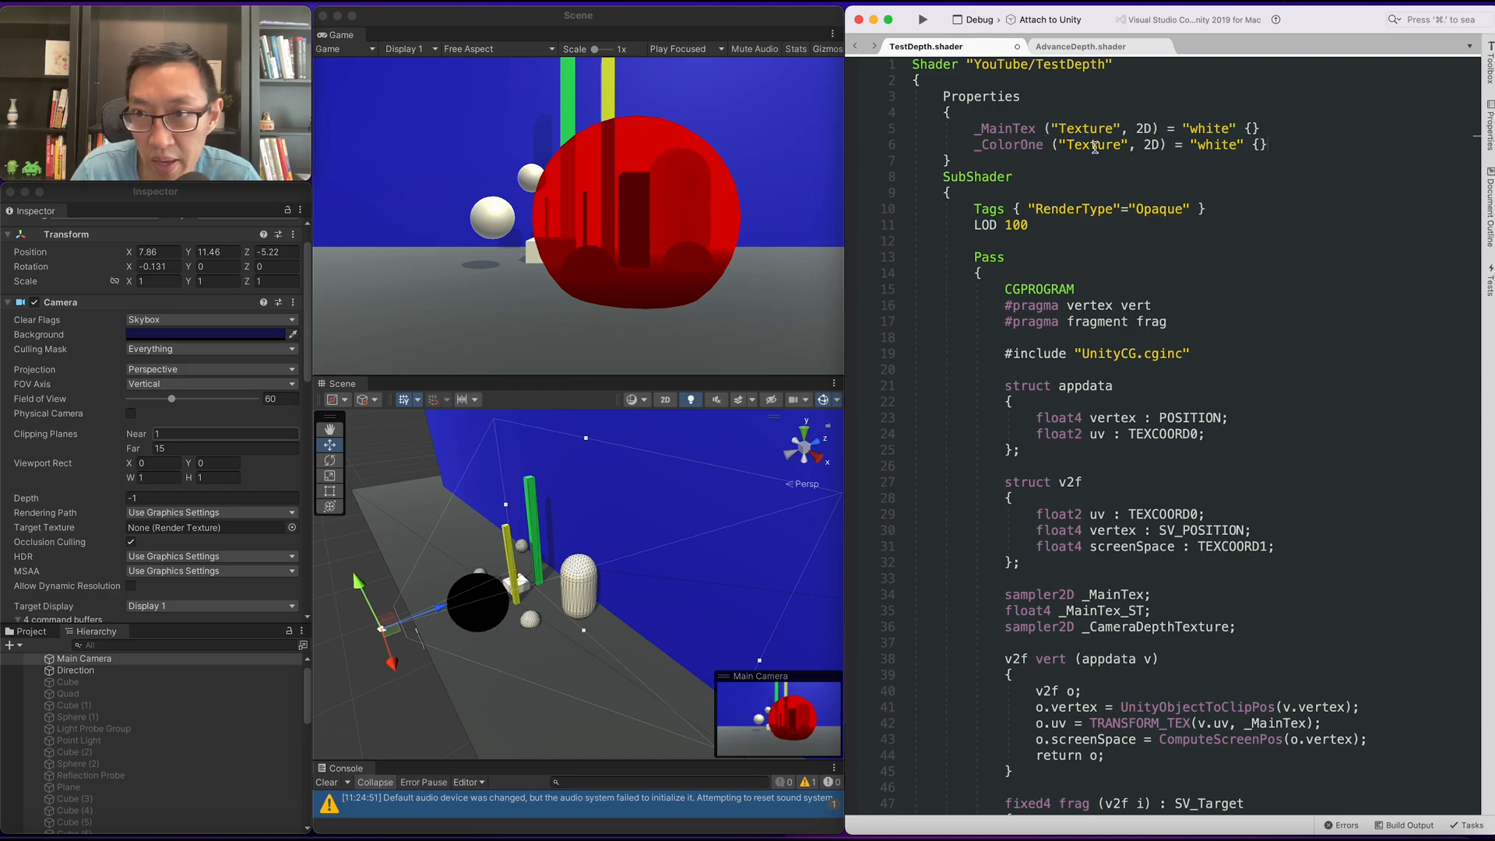
pyautogui.write('Color One')
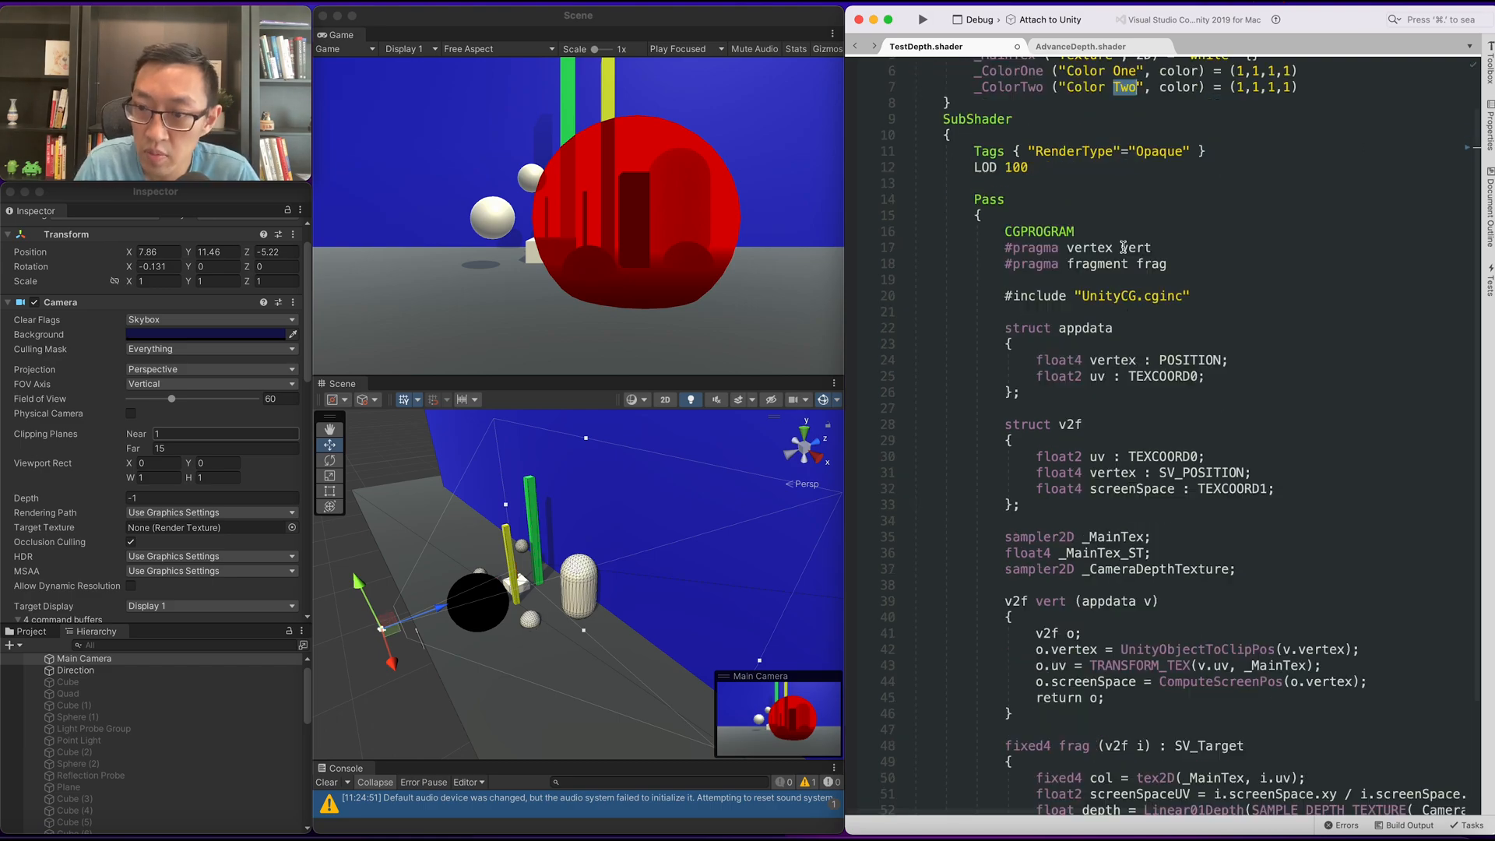
pyautogui.scroll(-3)
pyautogui.write('float4 _ColorOne, _ColorTwo;')
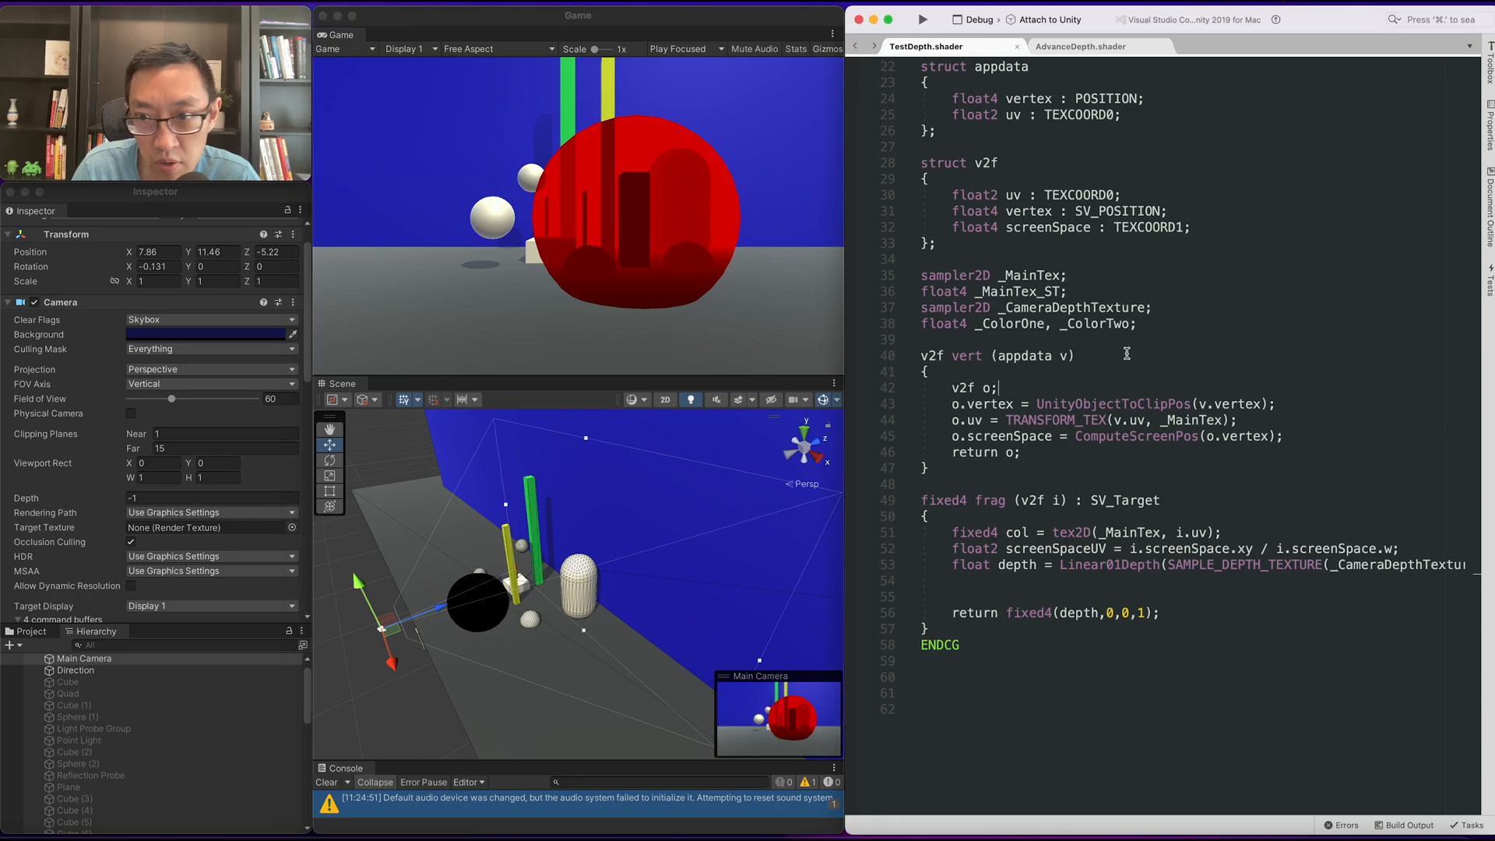
# Step: Write float3 mixedColor = lerp(_ColorOne, _ColorTwo, depth) in the fragment function
pyautogui.scroll(-3)
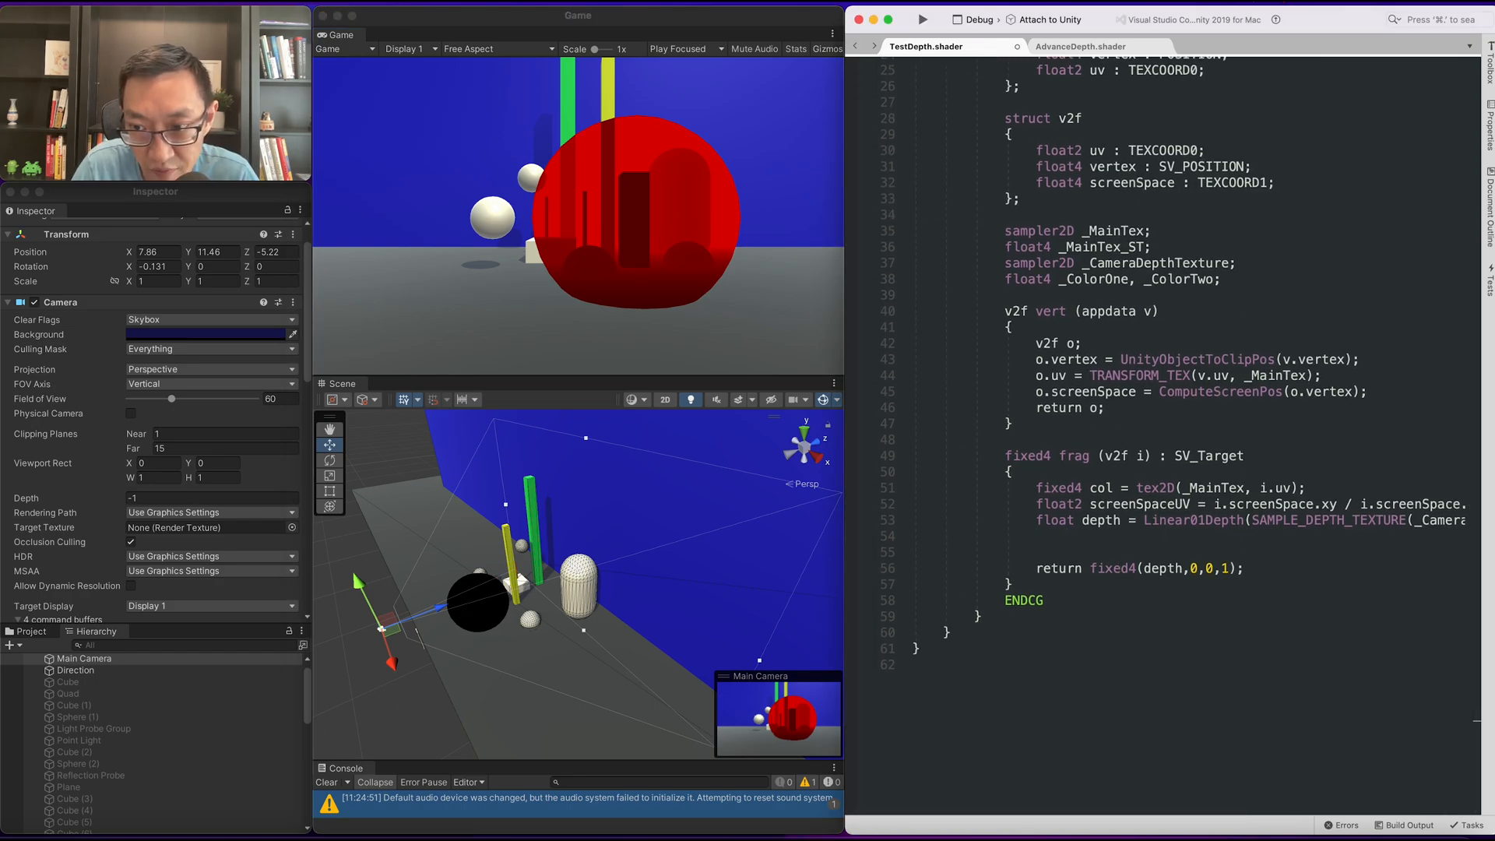
pyautogui.write('float')
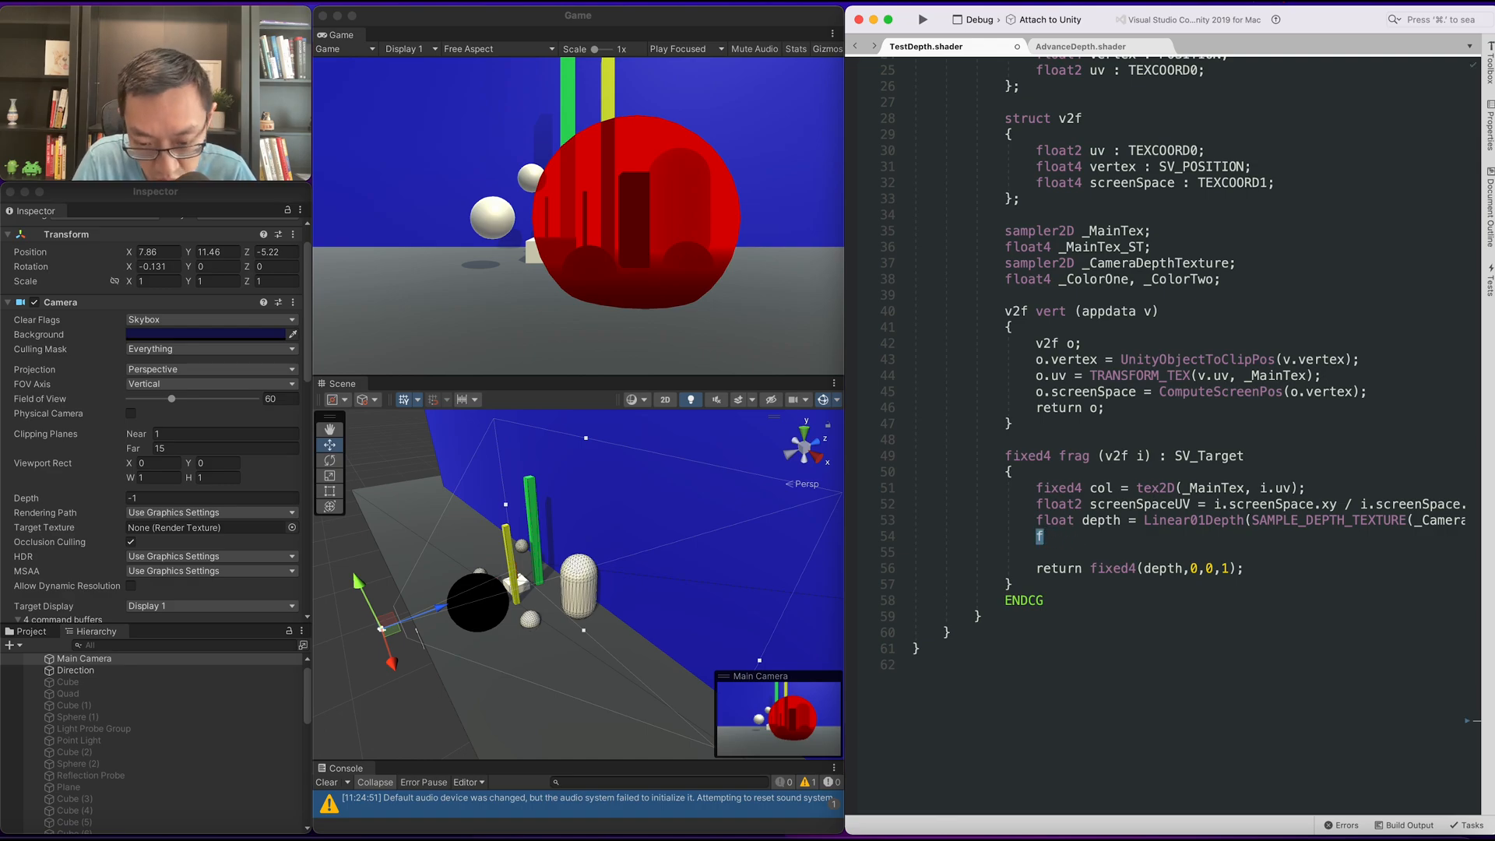
pyautogui.write('float3')
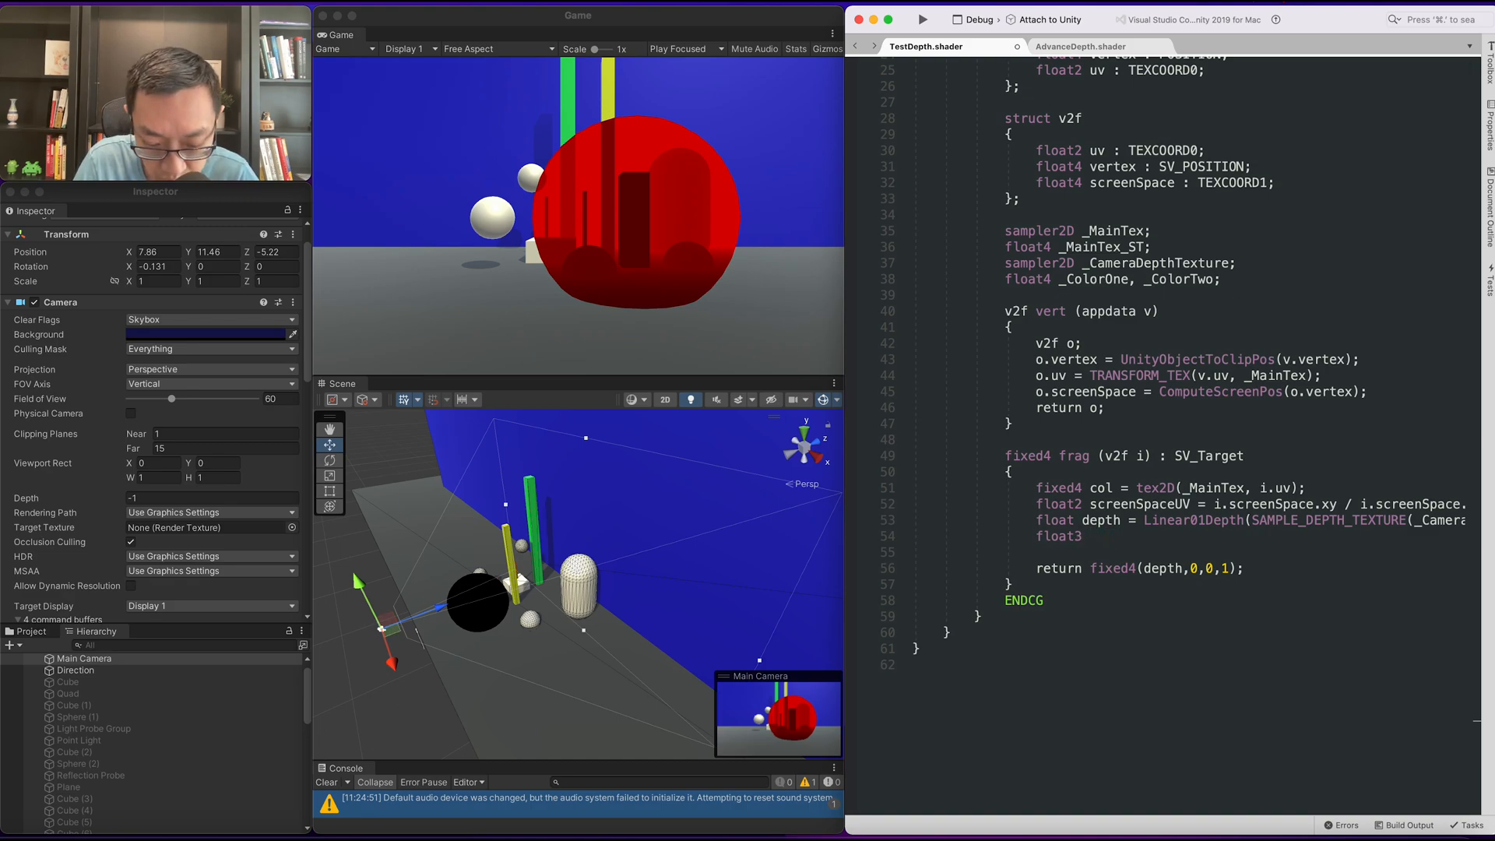
pyautogui.write('M')
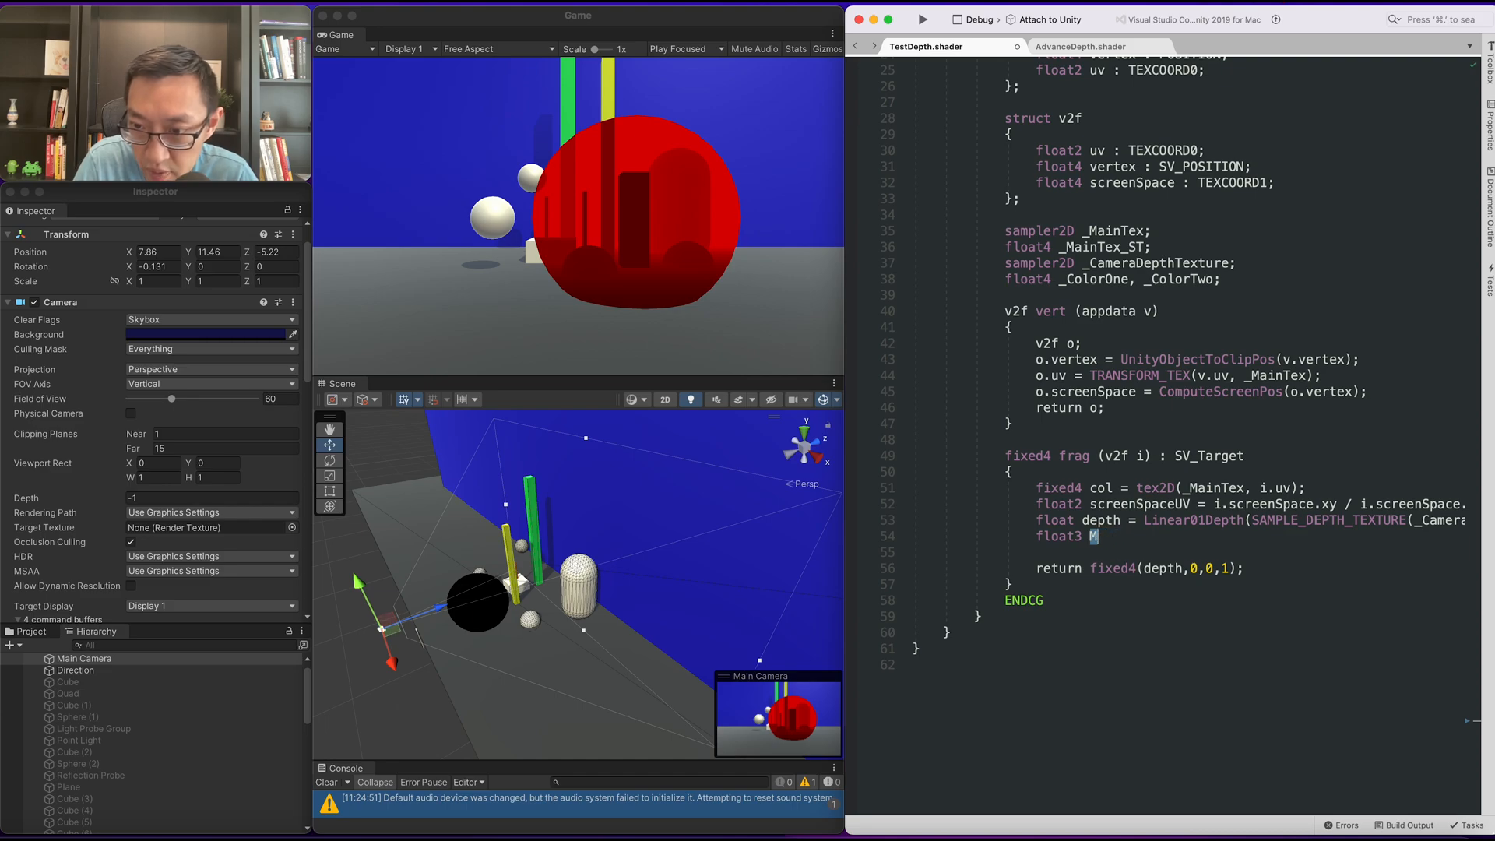
pyautogui.write('ixedColor =')
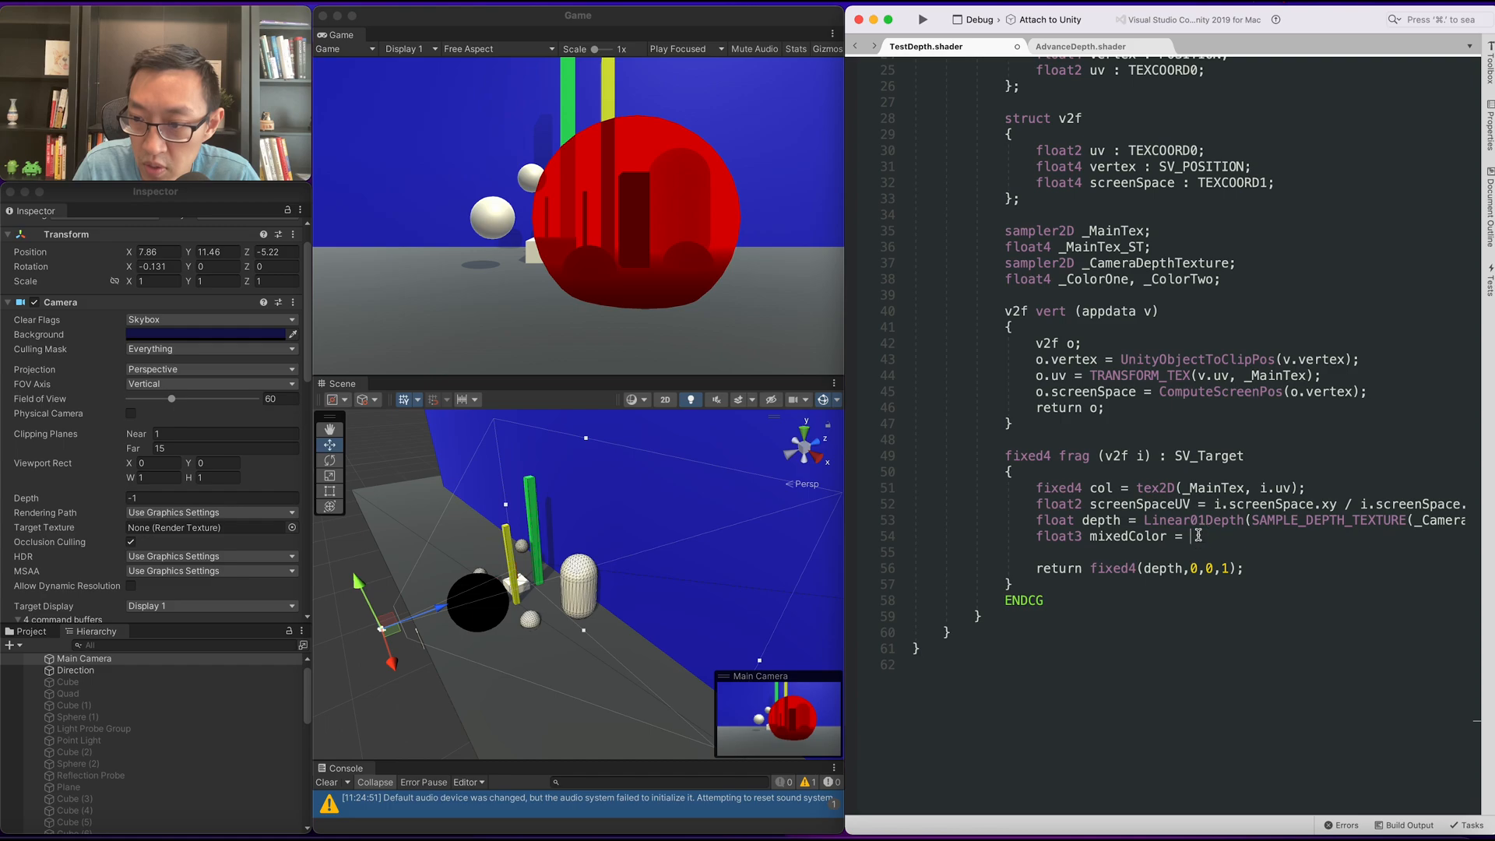
pyautogui.write('lerp()')
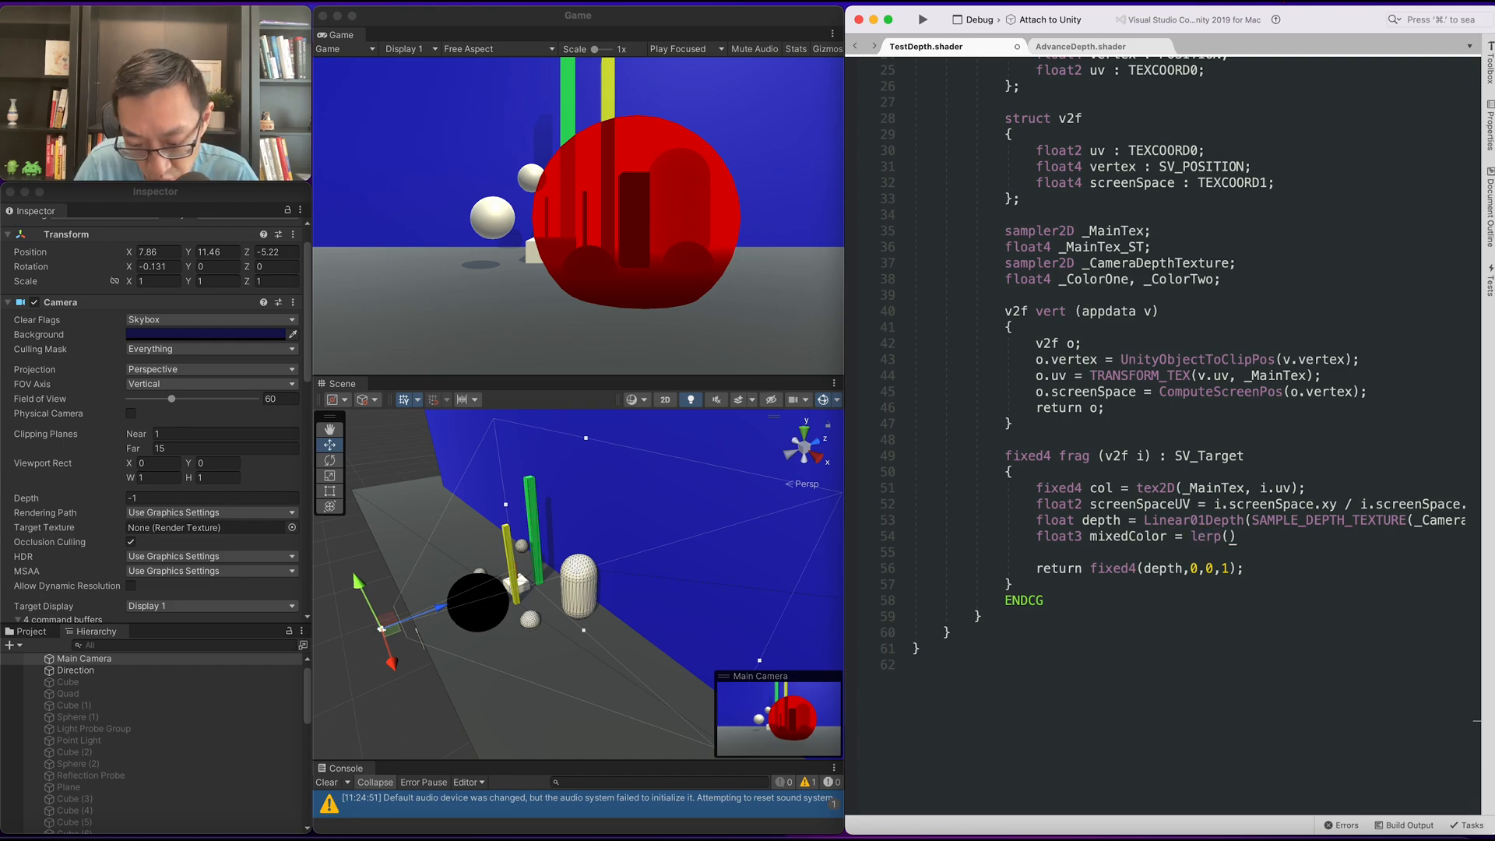
pyautogui.write('_Color,')
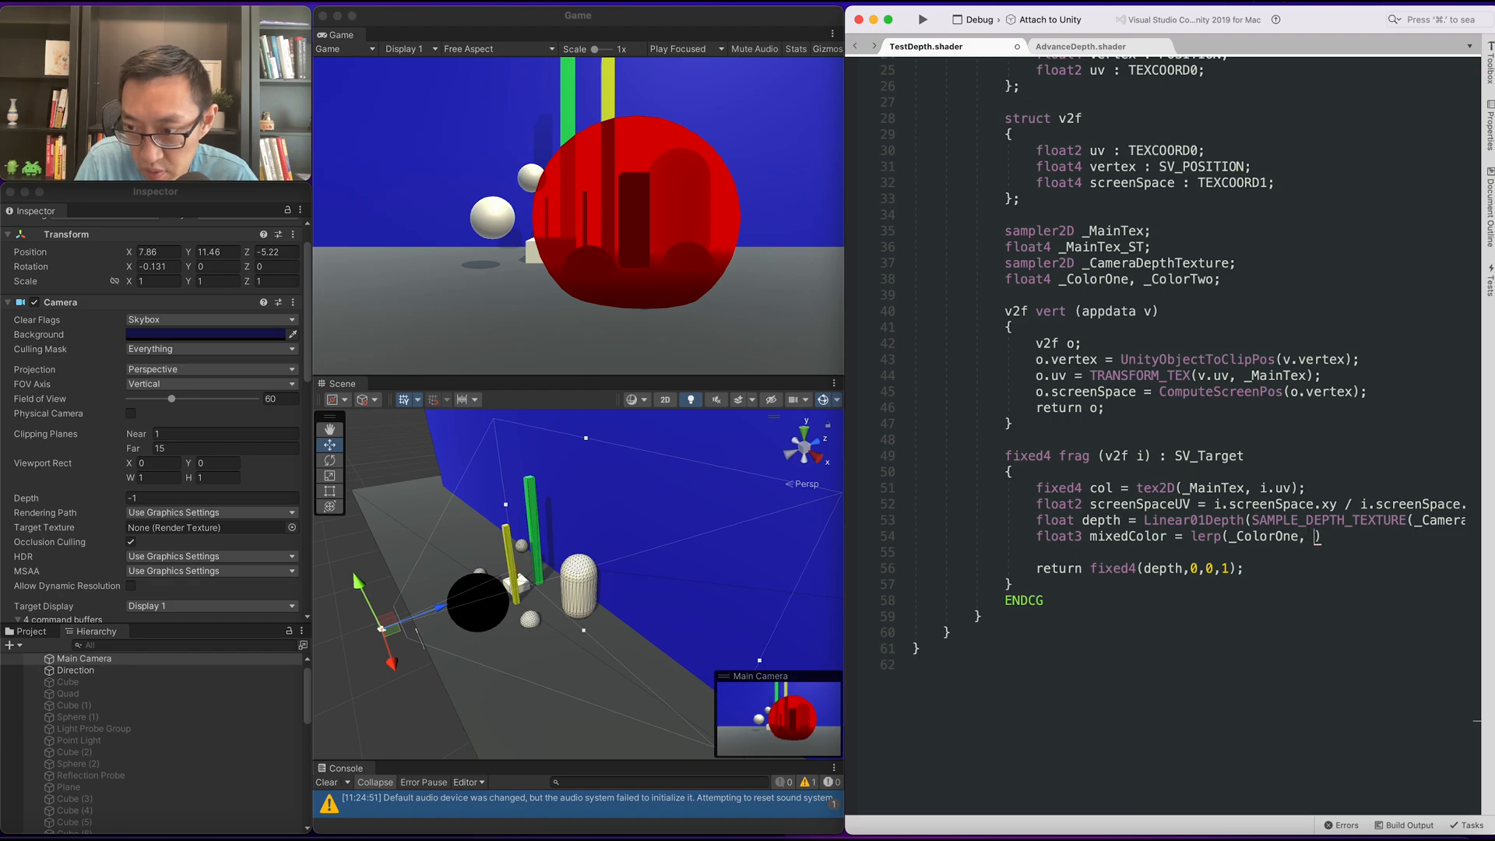
pyautogui.write('_ColorTwo,')
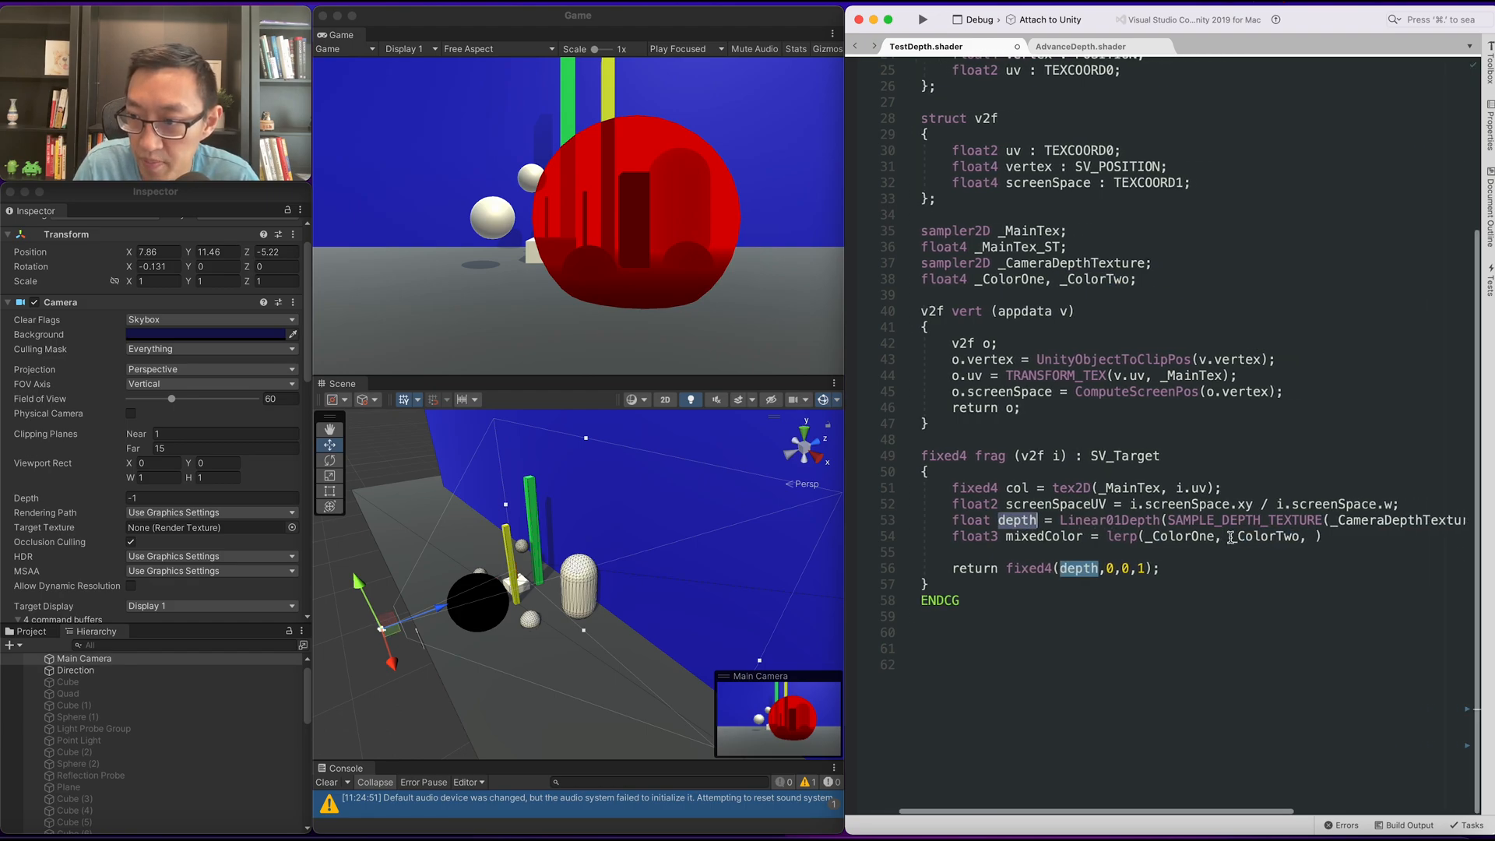
pyautogui.write('depth)')
pyautogui.write('mixedColor')
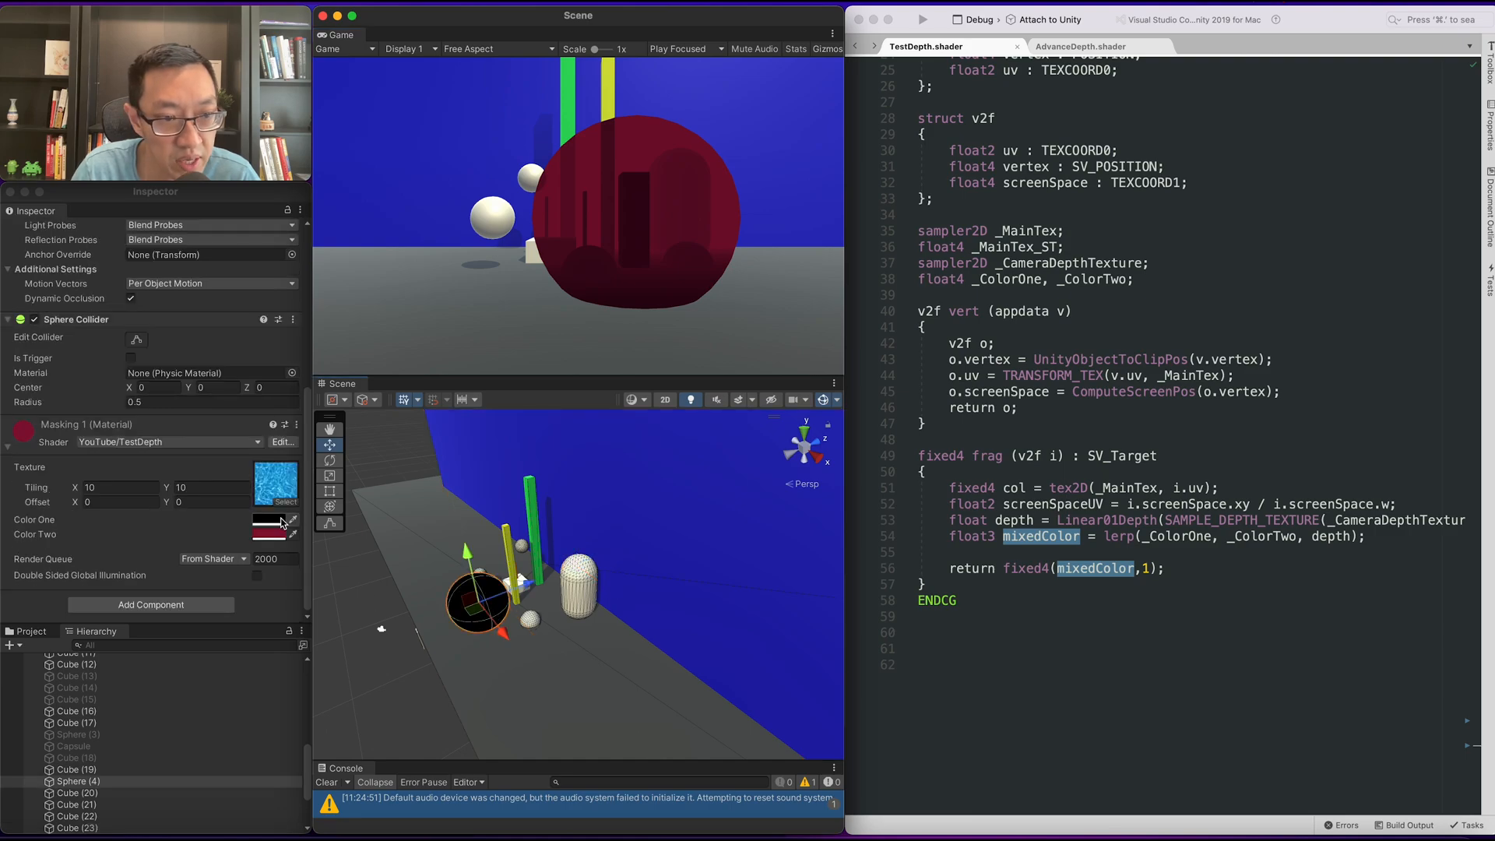
# Step: Pick a dark purple for Color One, then drag the hue from green through orange toward red
pyautogui.click(269, 525)
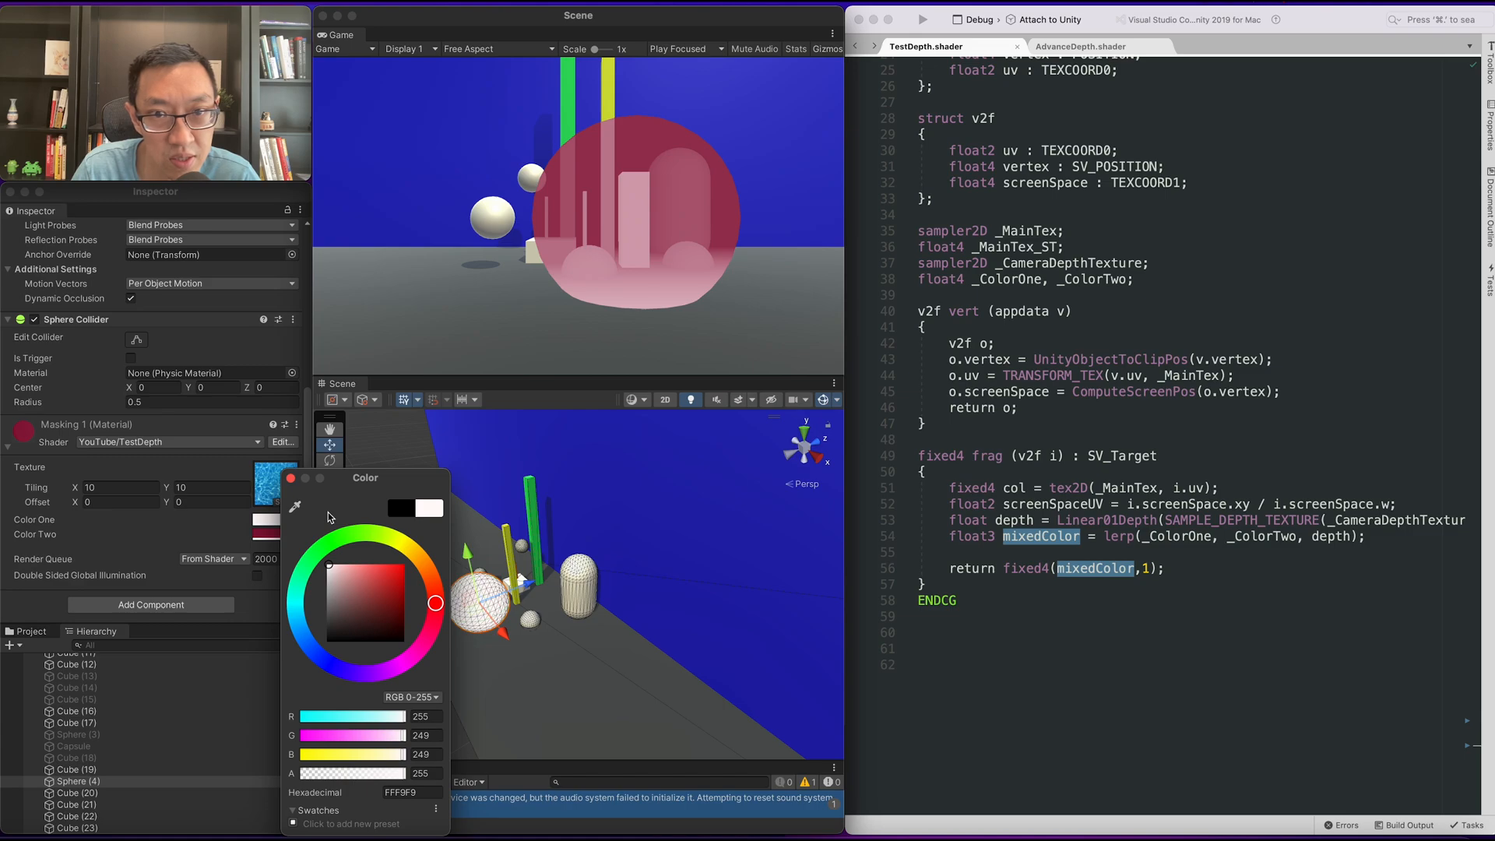
pyautogui.click(436, 601)
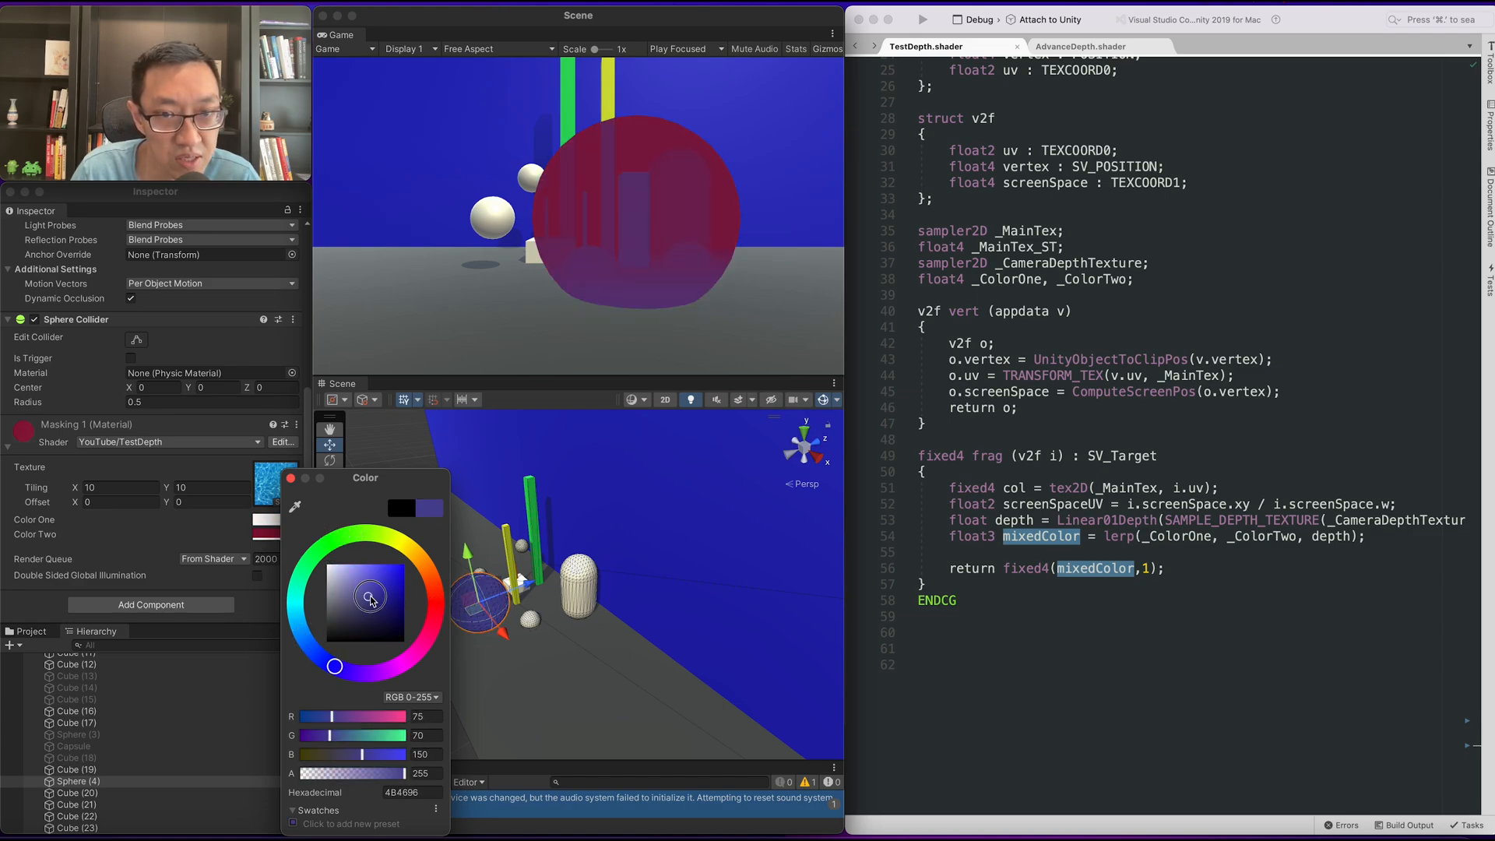
pyautogui.moveTo(370, 598); pyautogui.dragTo(435, 623)
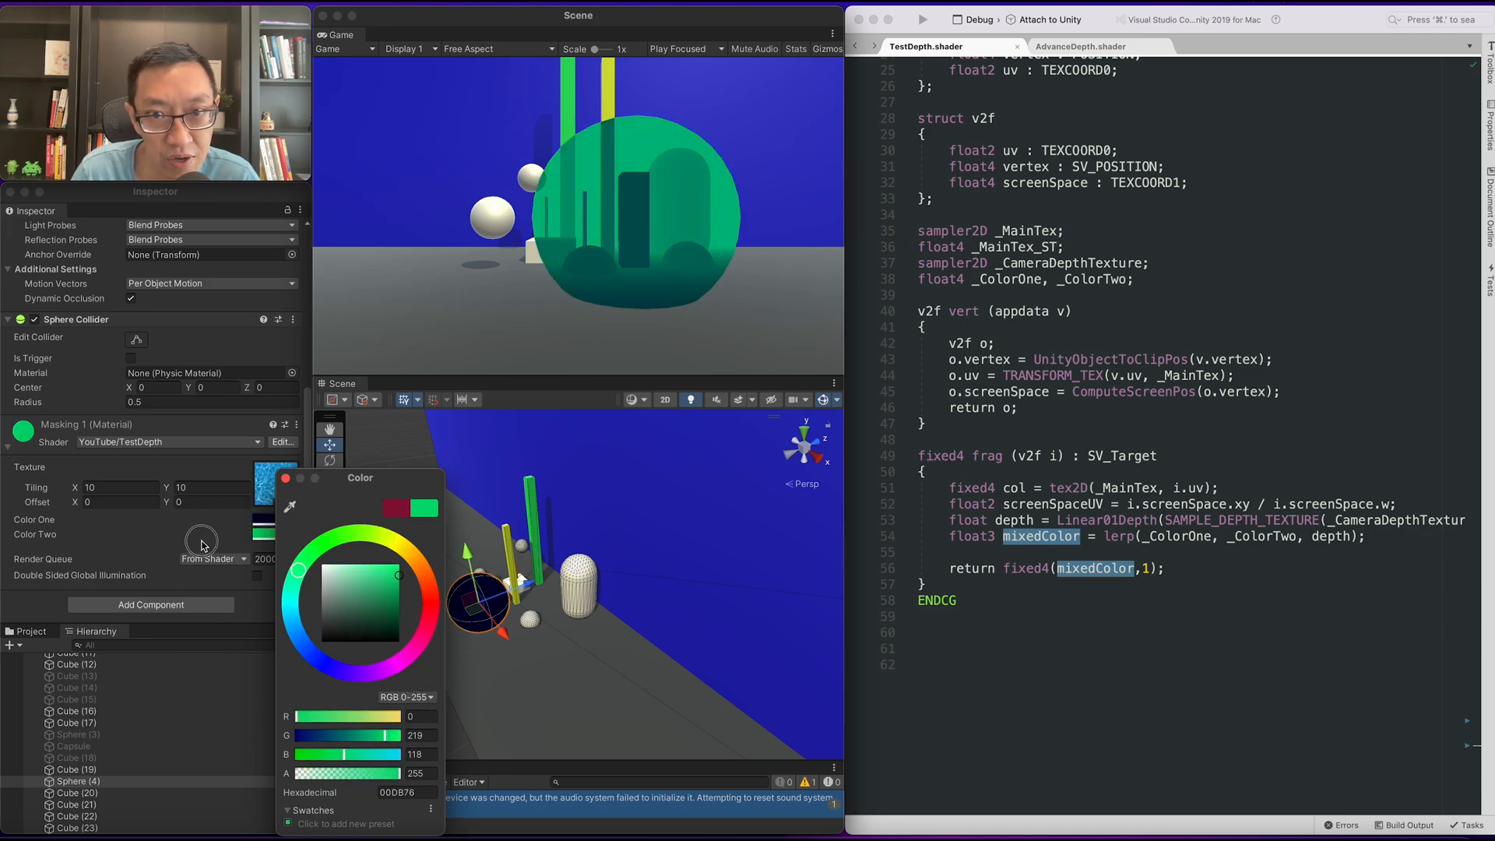
pyautogui.moveTo(398, 573); pyautogui.dragTo(429, 570)
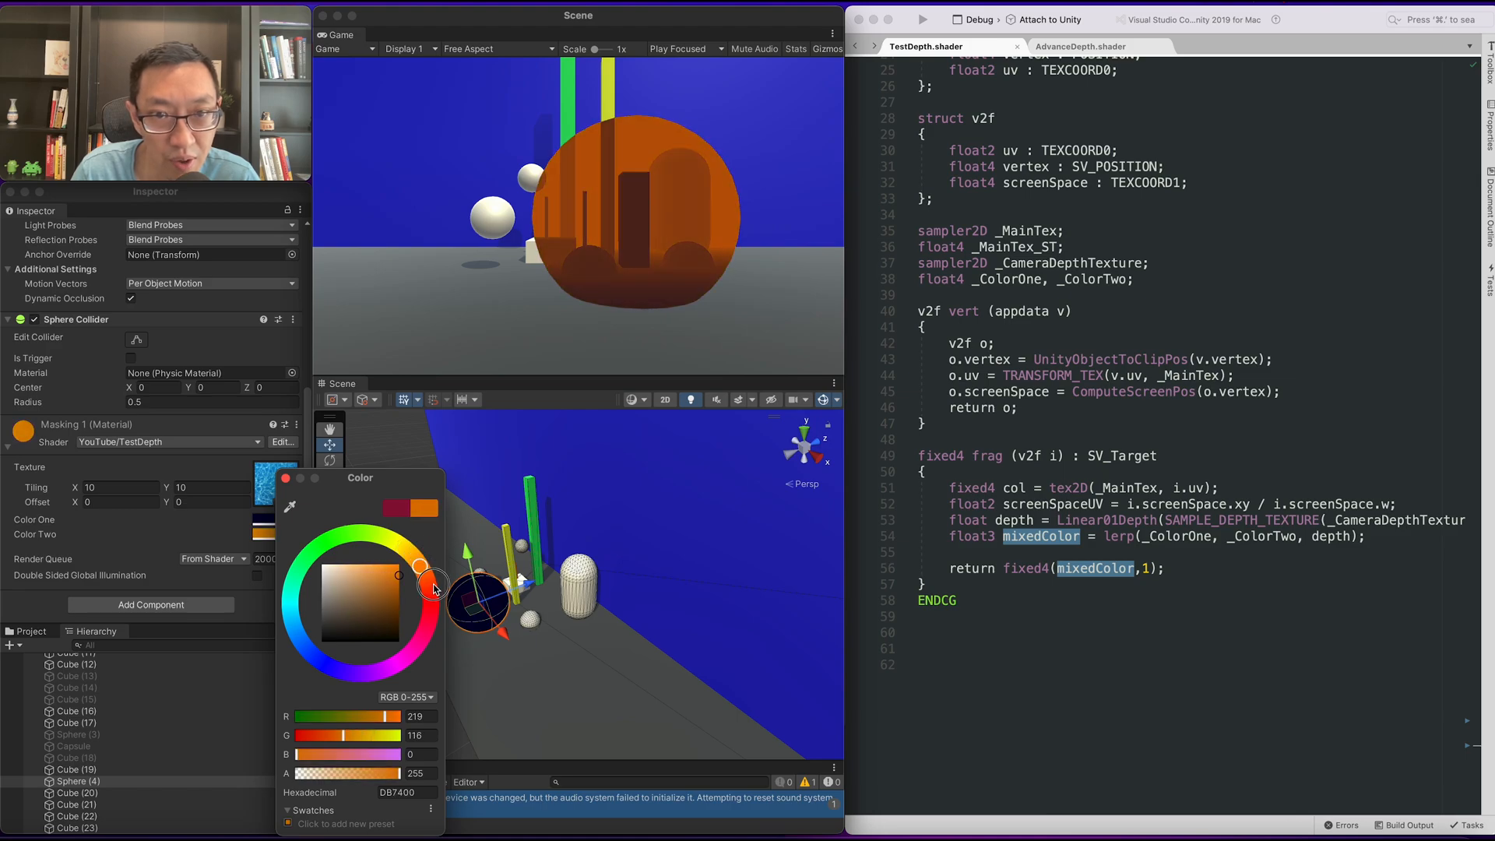
pyautogui.moveTo(432, 587); pyautogui.dragTo(429, 588)
pyautogui.write('float')
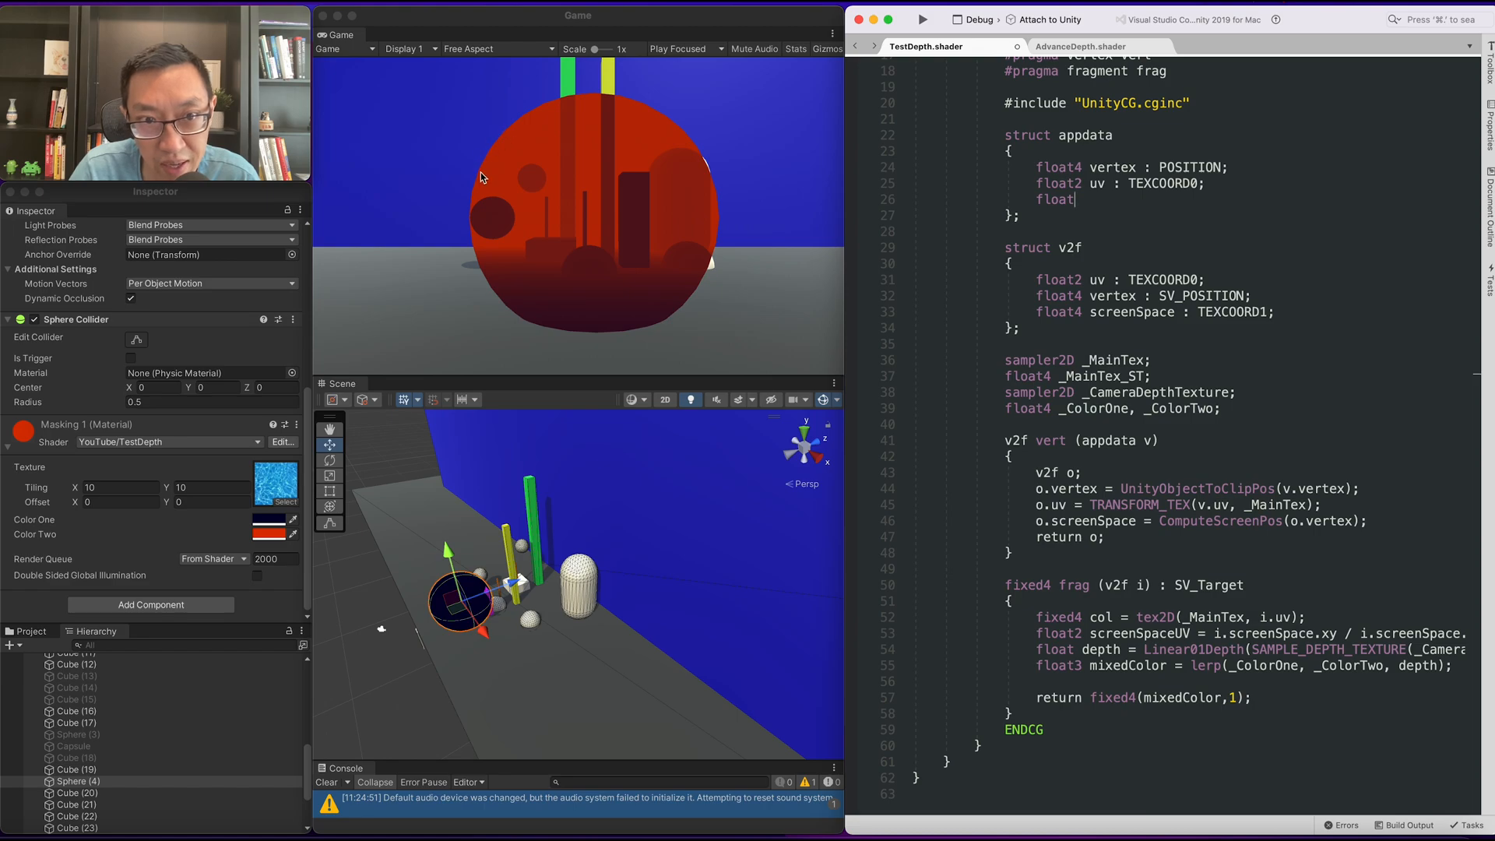
pyautogui.moveTo(546, 266)
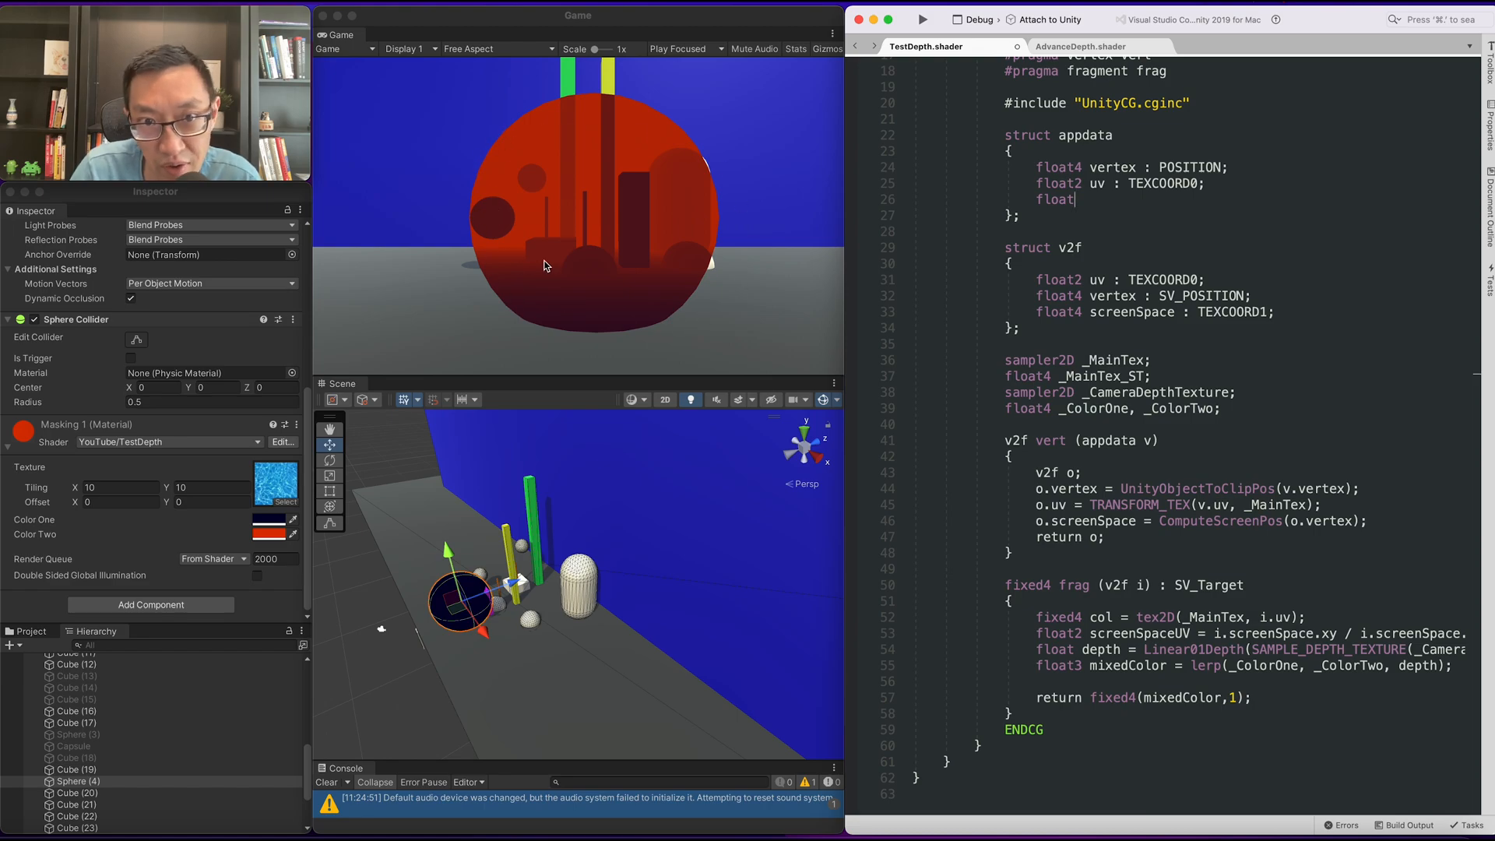
pyautogui.moveTo(620, 233)
pyautogui.write('3 norm')
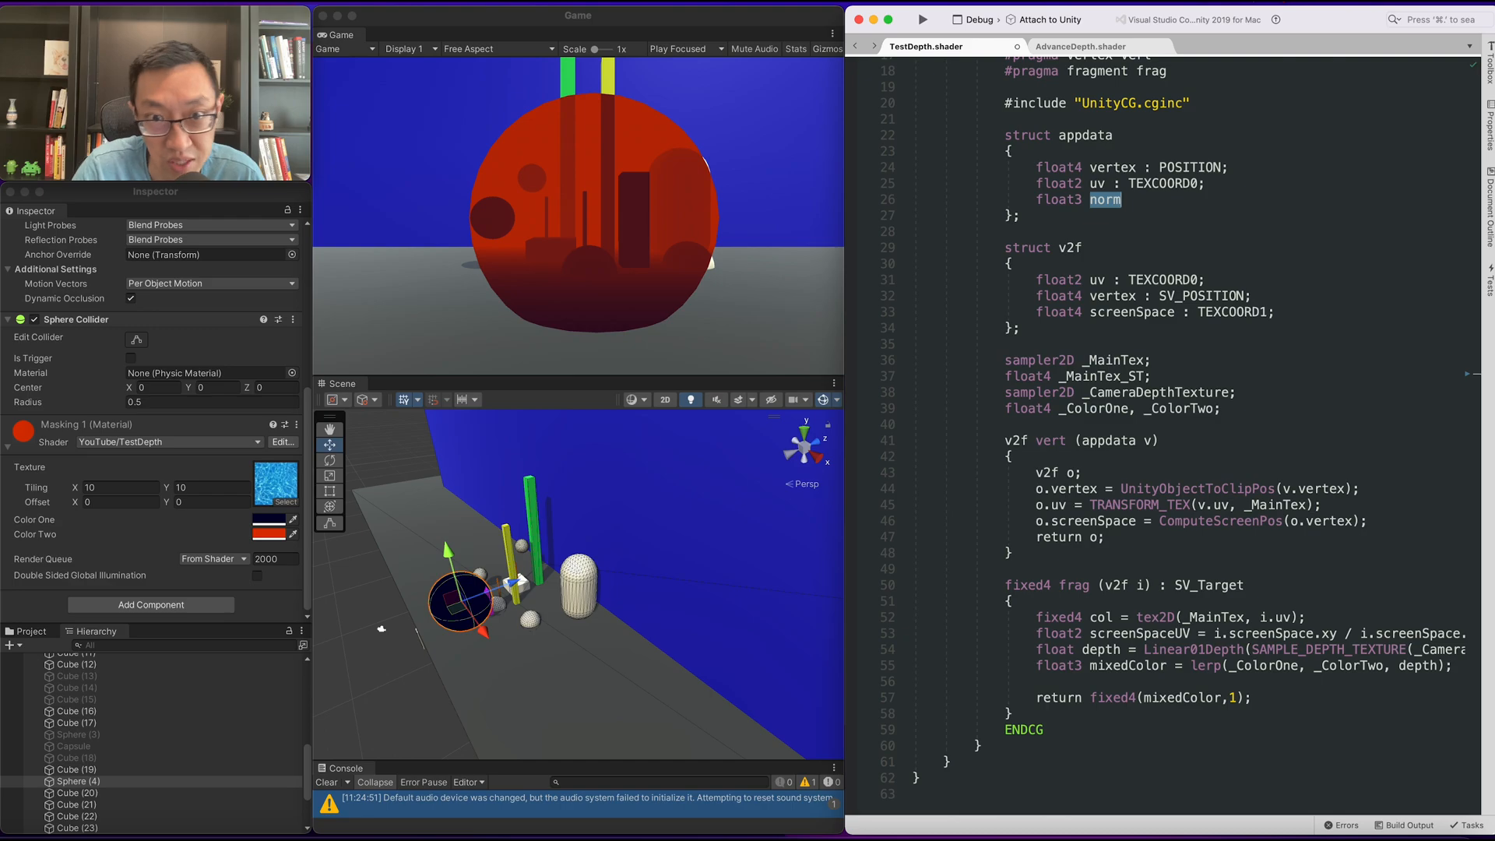
pyautogui.moveTo(665, 178)
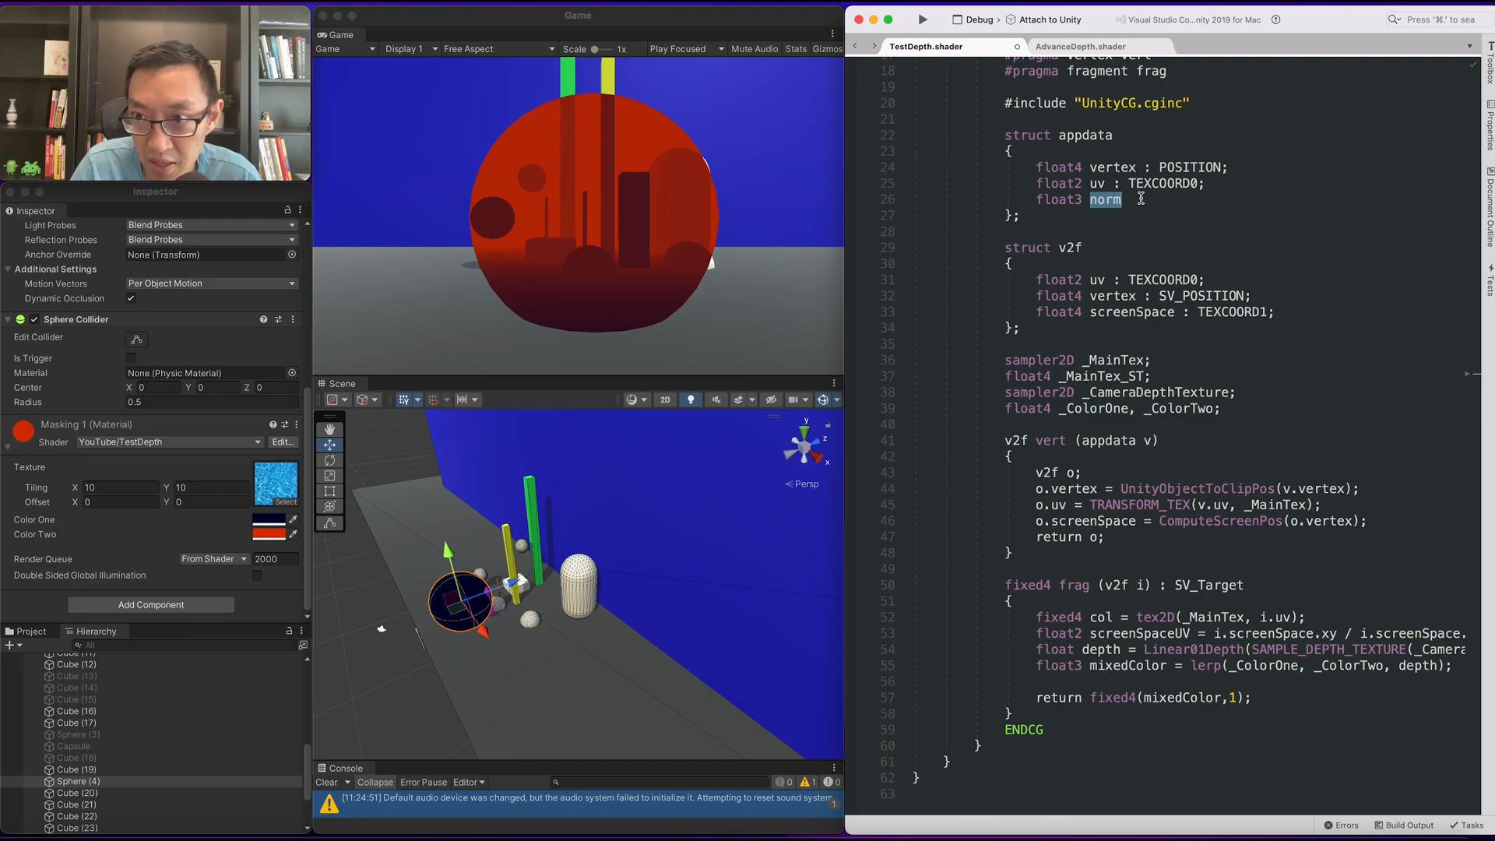
# Step: Add float3 normal : NORMAL to appdata and start the float3 normal field in v2f
pyautogui.write('a')
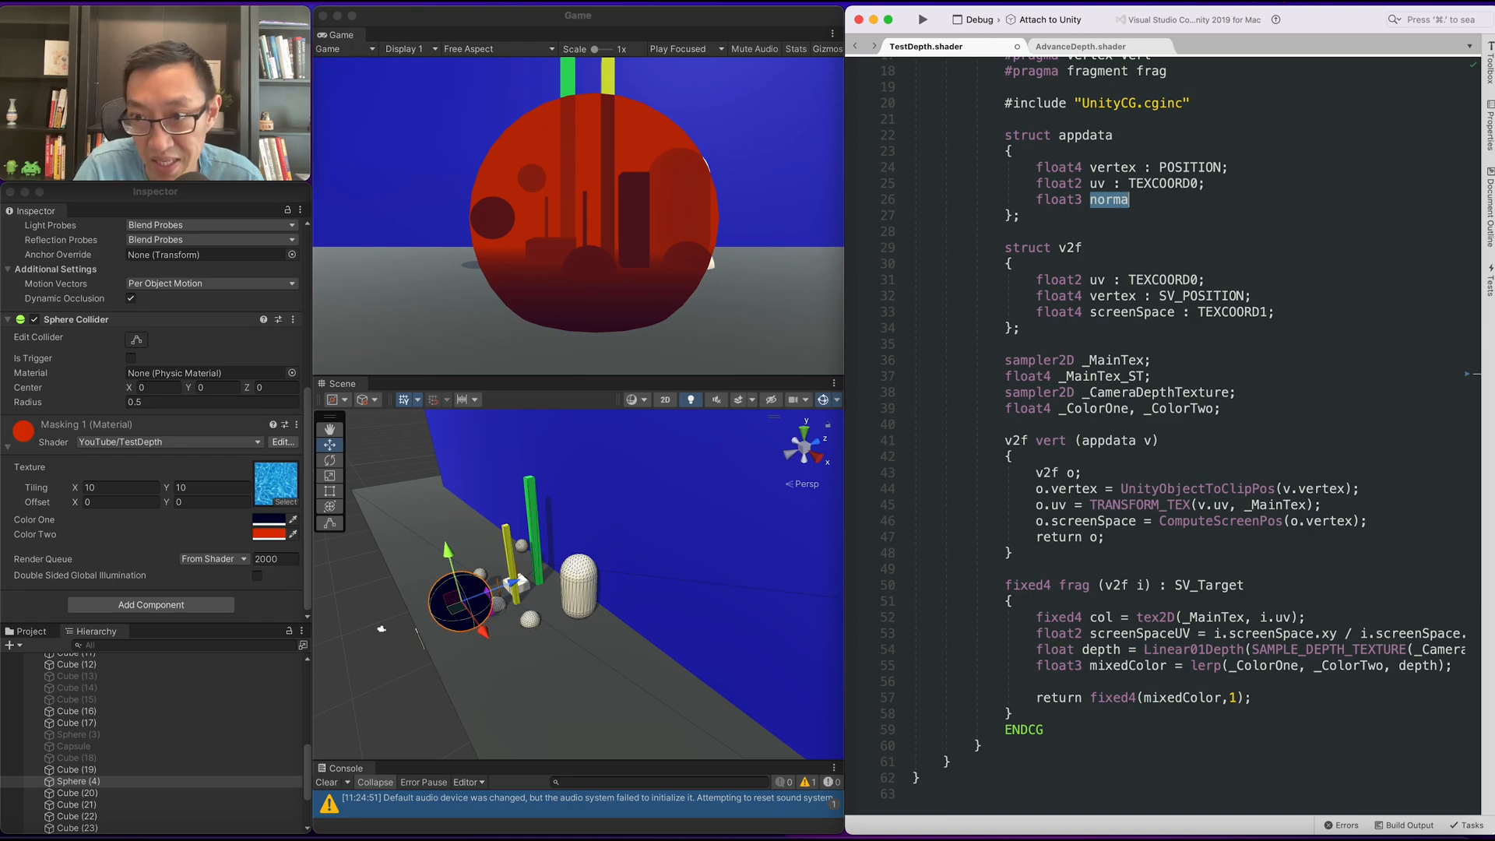
pyautogui.write('l :')
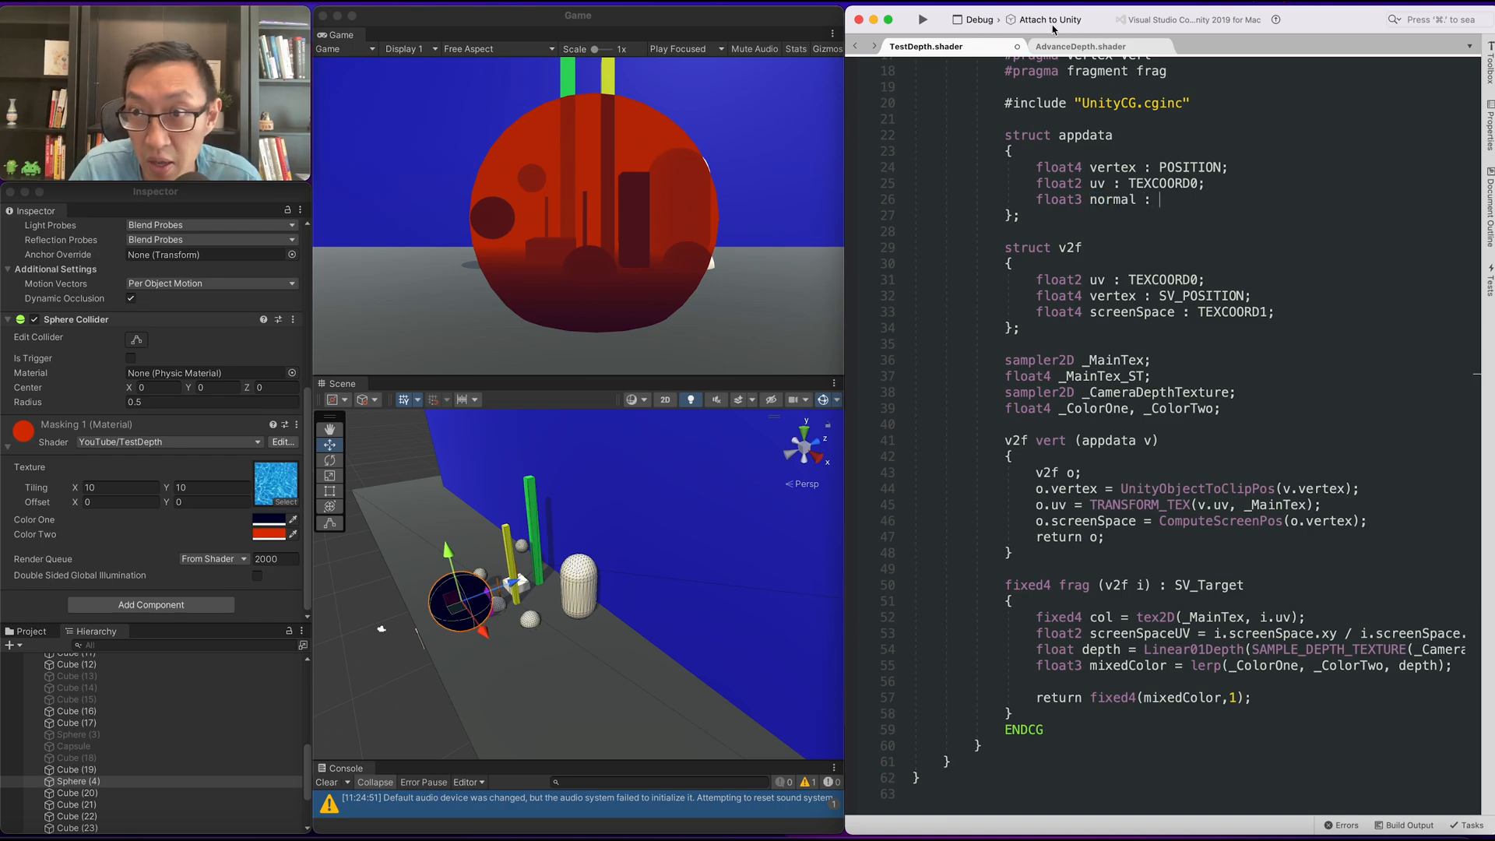
pyautogui.write('NOR')
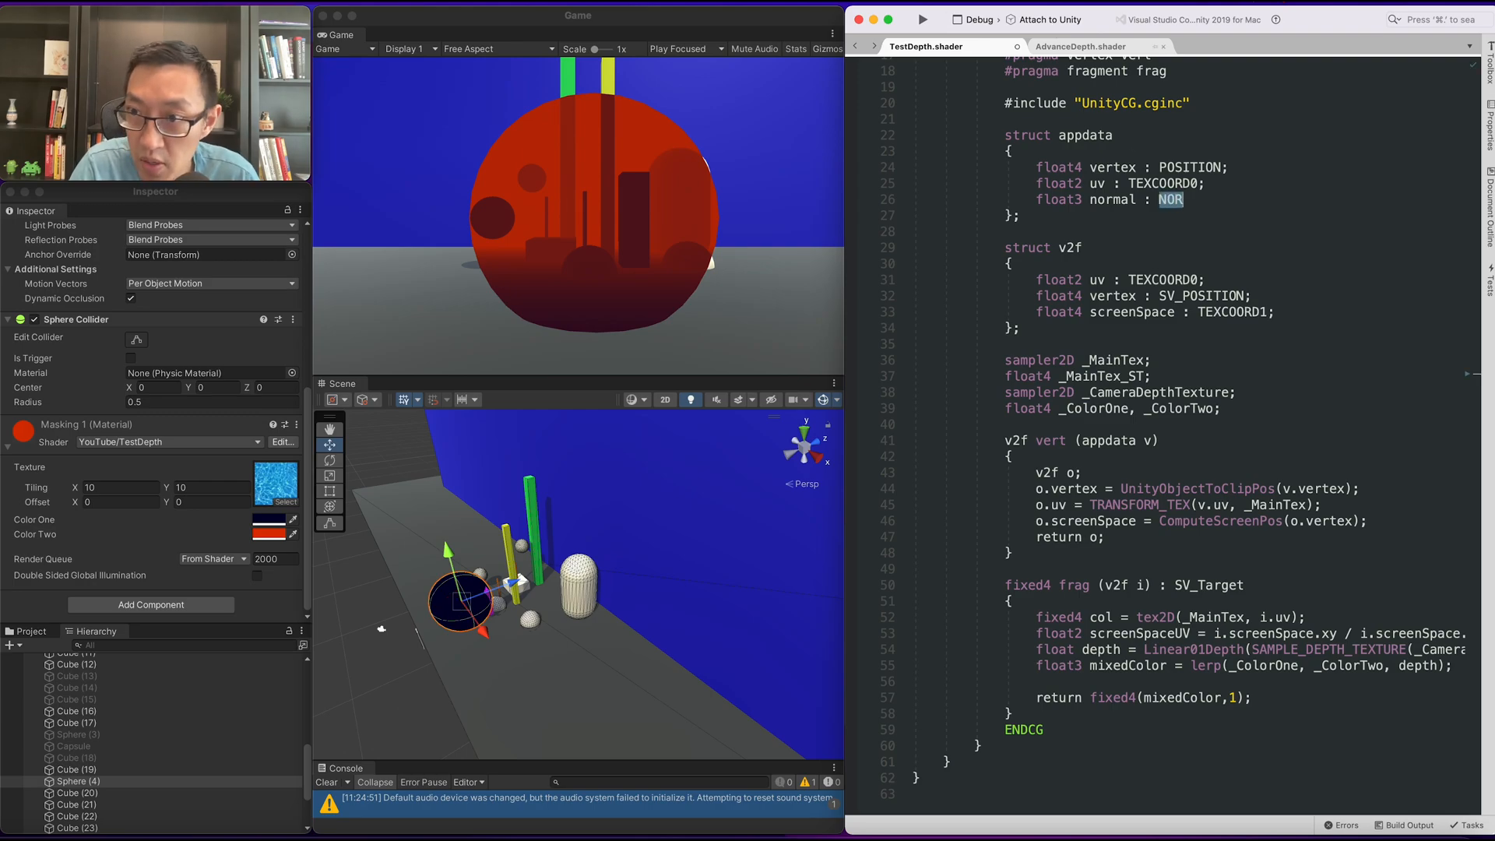
pyautogui.write('MAL;')
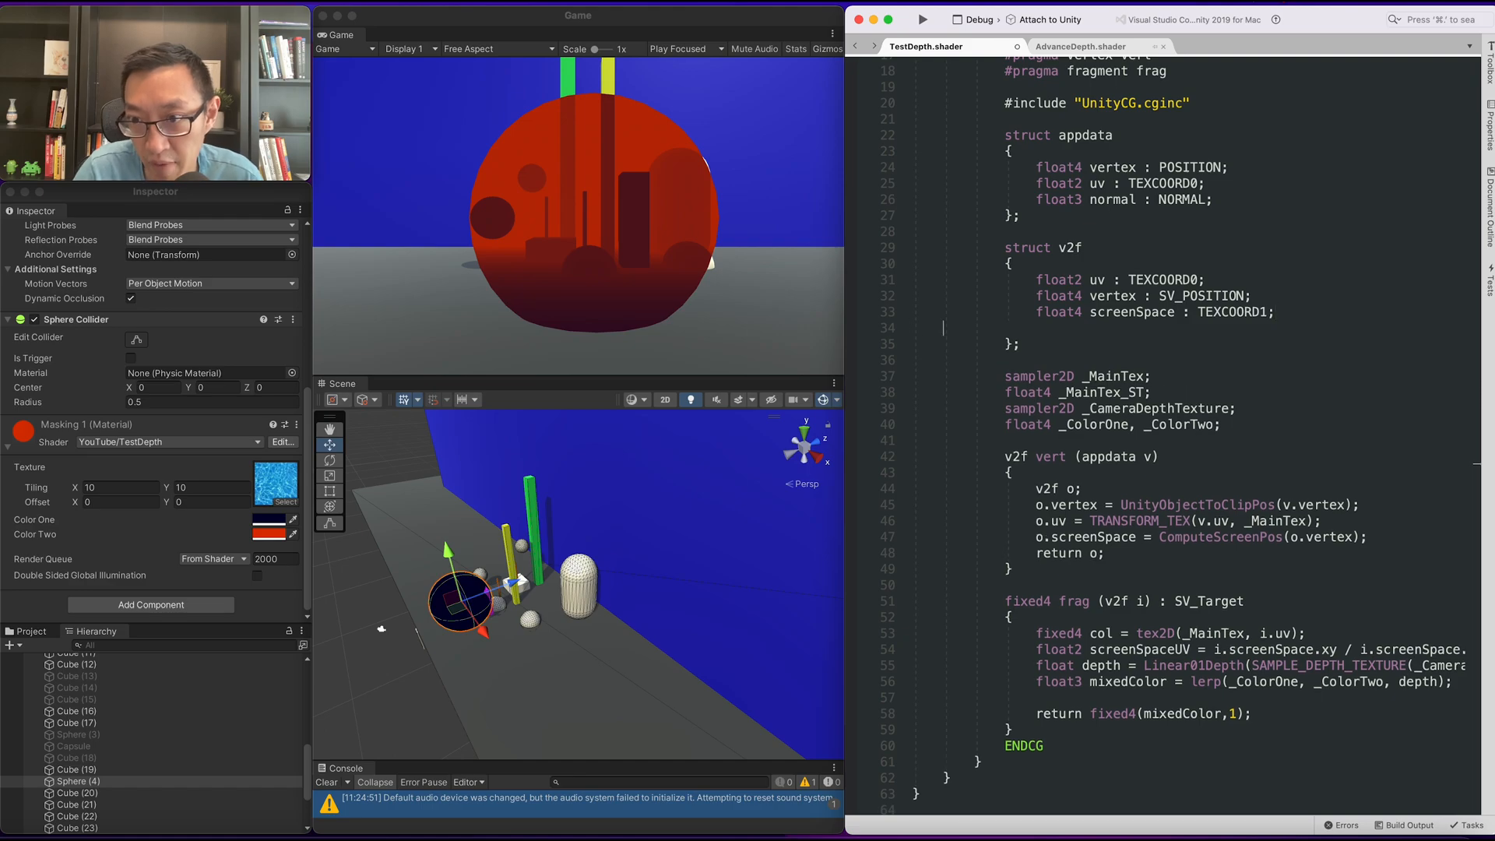
pyautogui.write('float3')
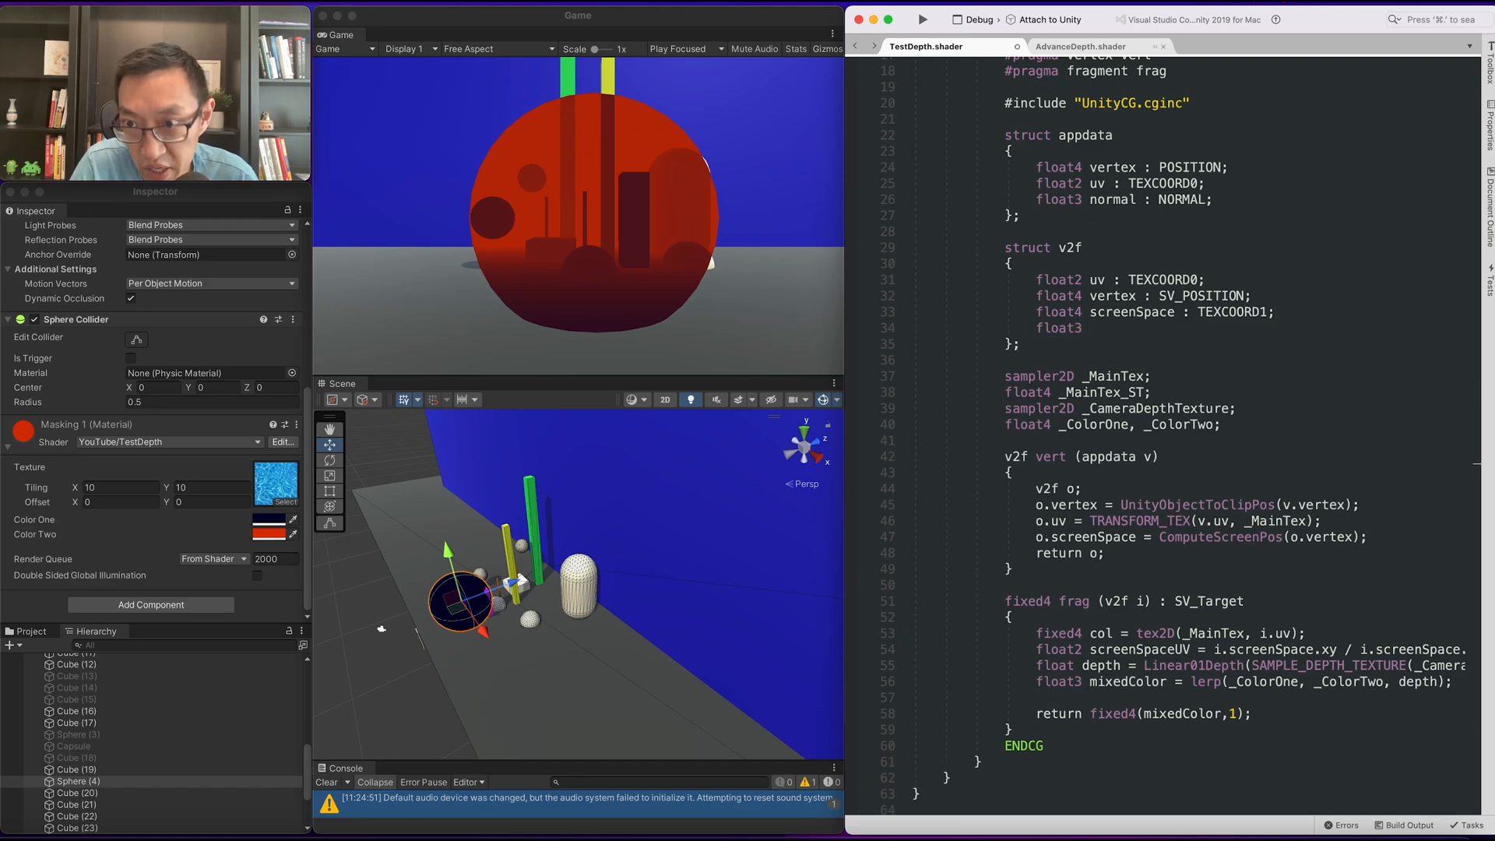
pyautogui.write('normal : TEXCOORD2;')
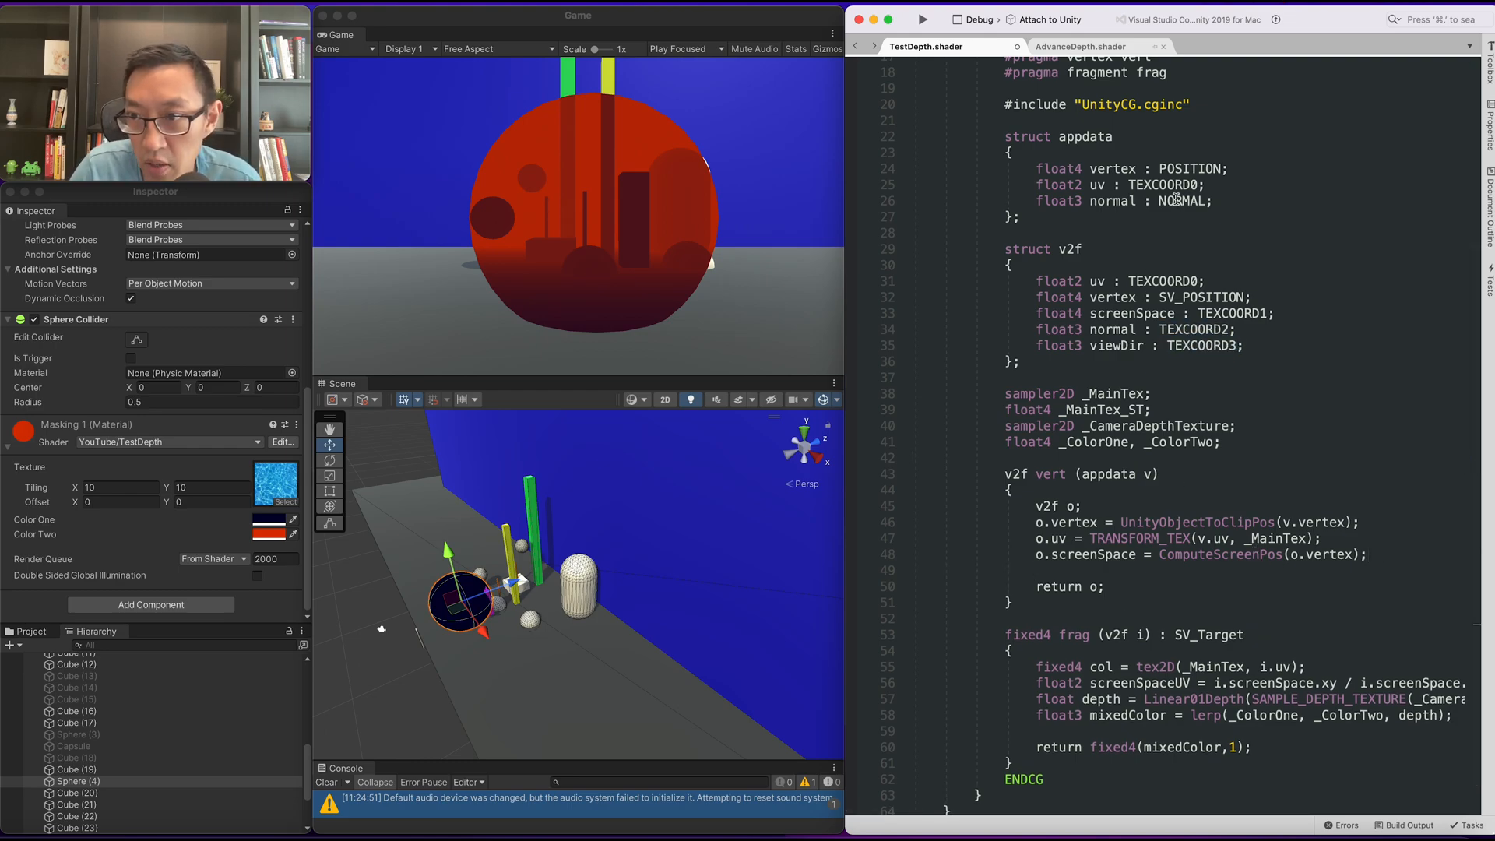
# Step: Set o.normal via UnityObjectToWorldNormal and o.viewDir via WorldSpaceViewDir(v.vertex) in vert
pyautogui.write('o.')
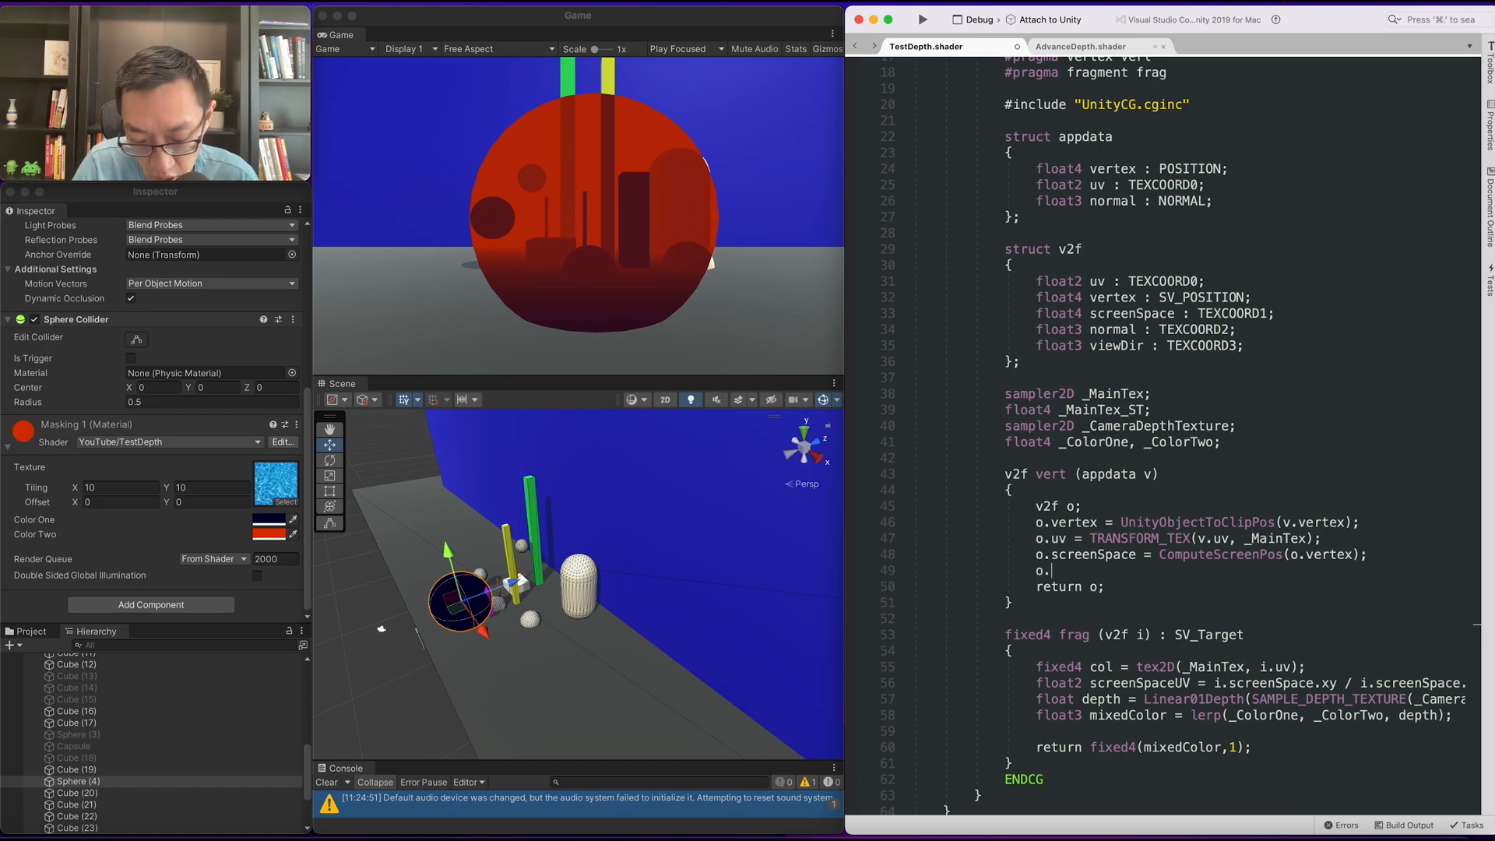
pyautogui.write('normal = UnityObjectToWorldNormal(v.normal);')
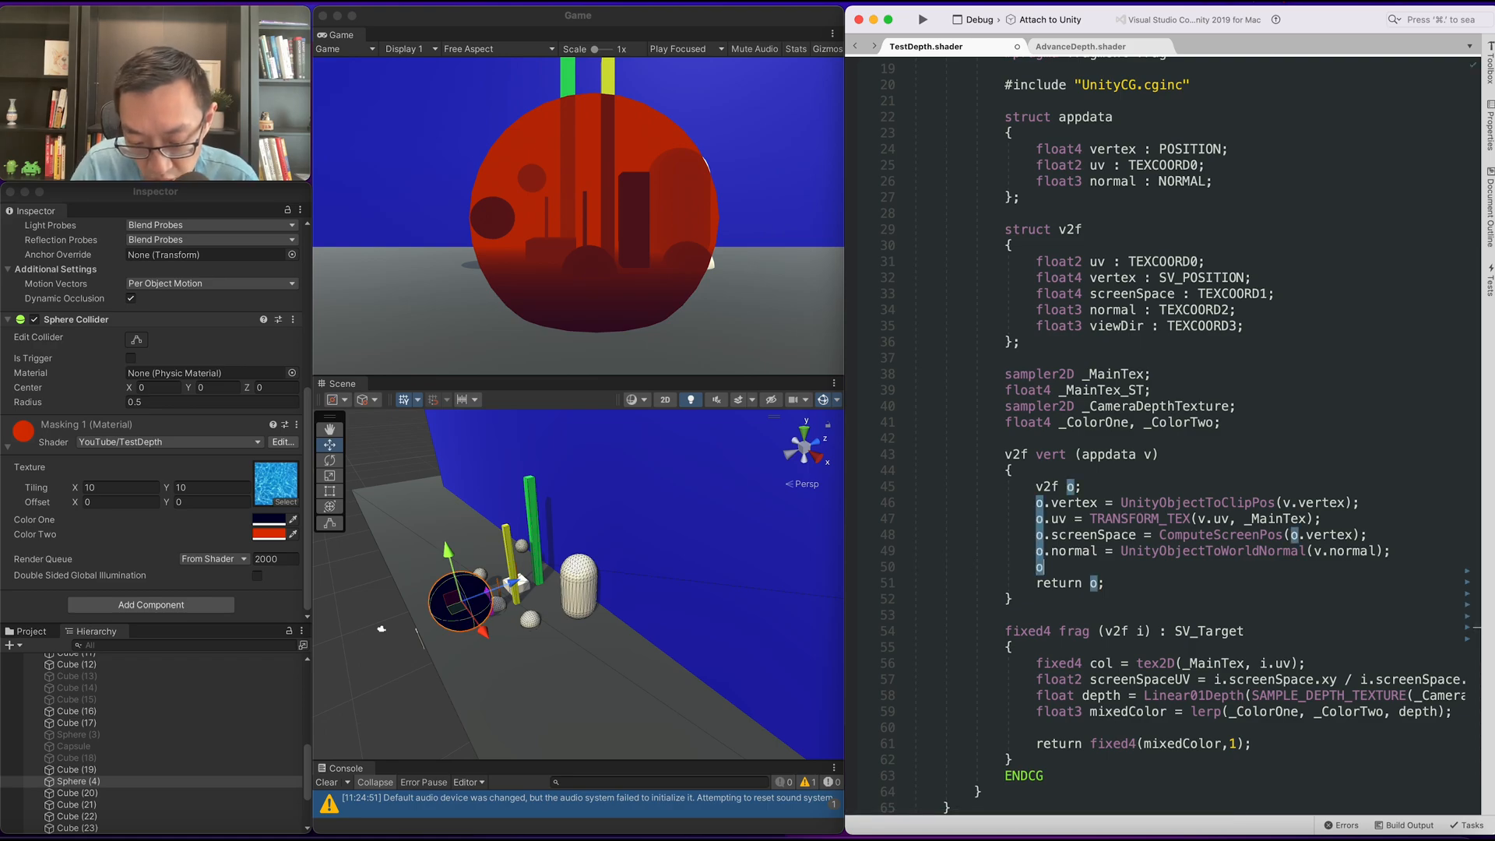
pyautogui.write('o.viewDir =')
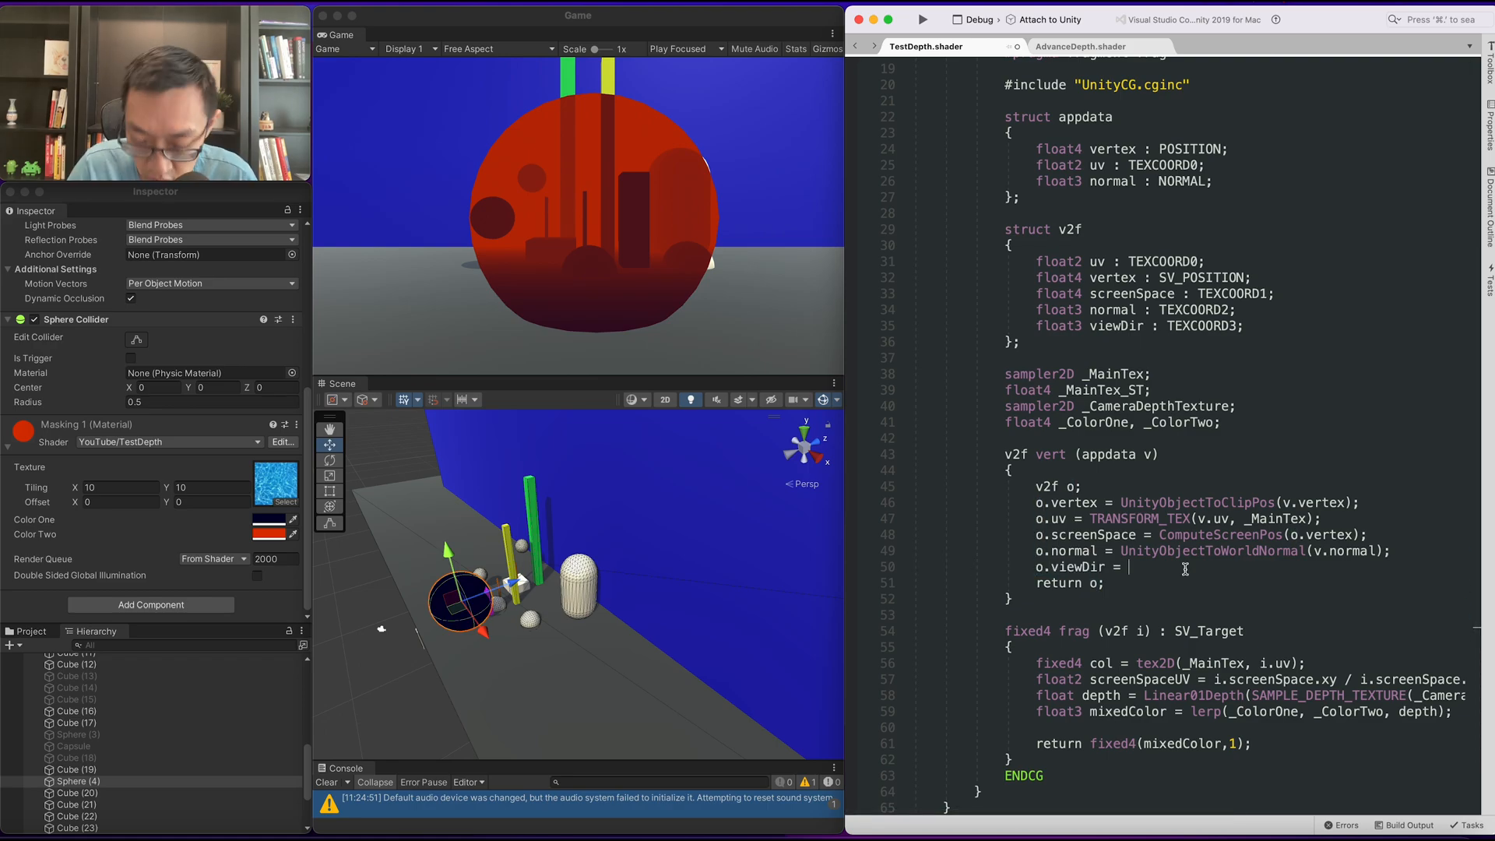
pyautogui.write('WorldSpace')
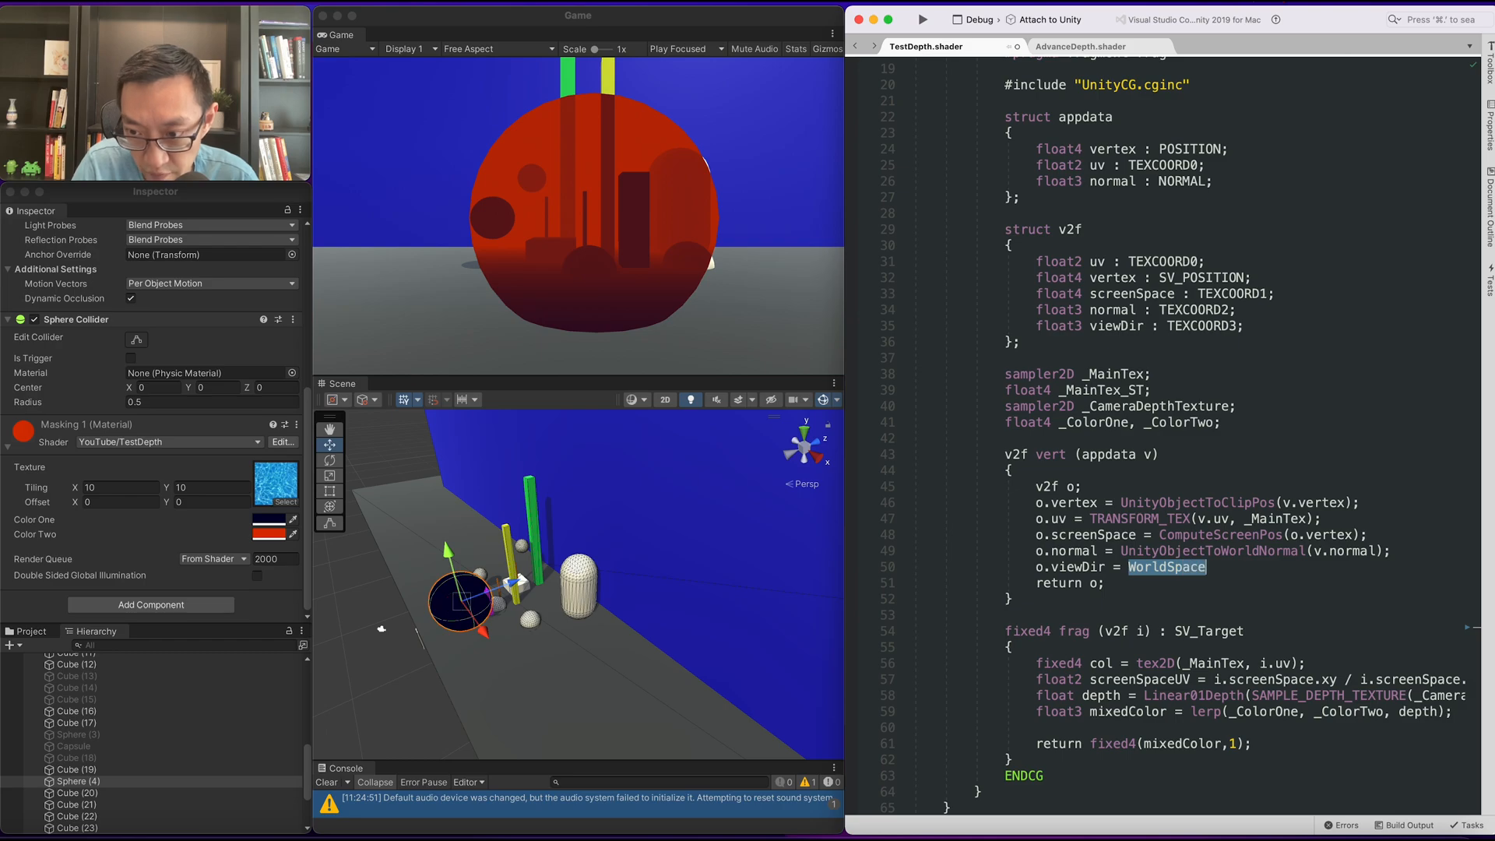
pyautogui.write('WorldSpaceViewDir')
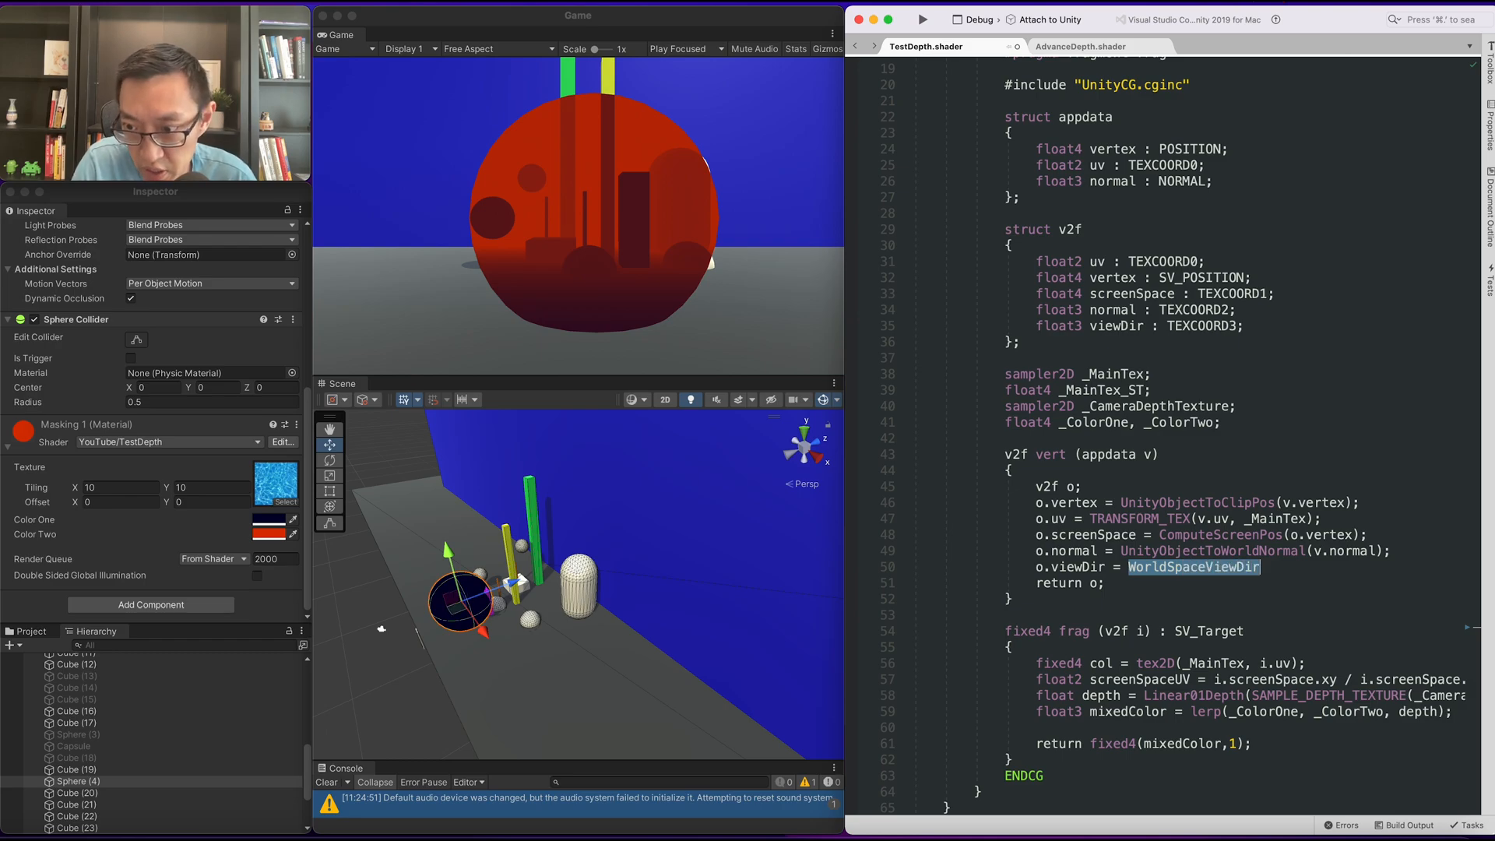
pyautogui.write('()')
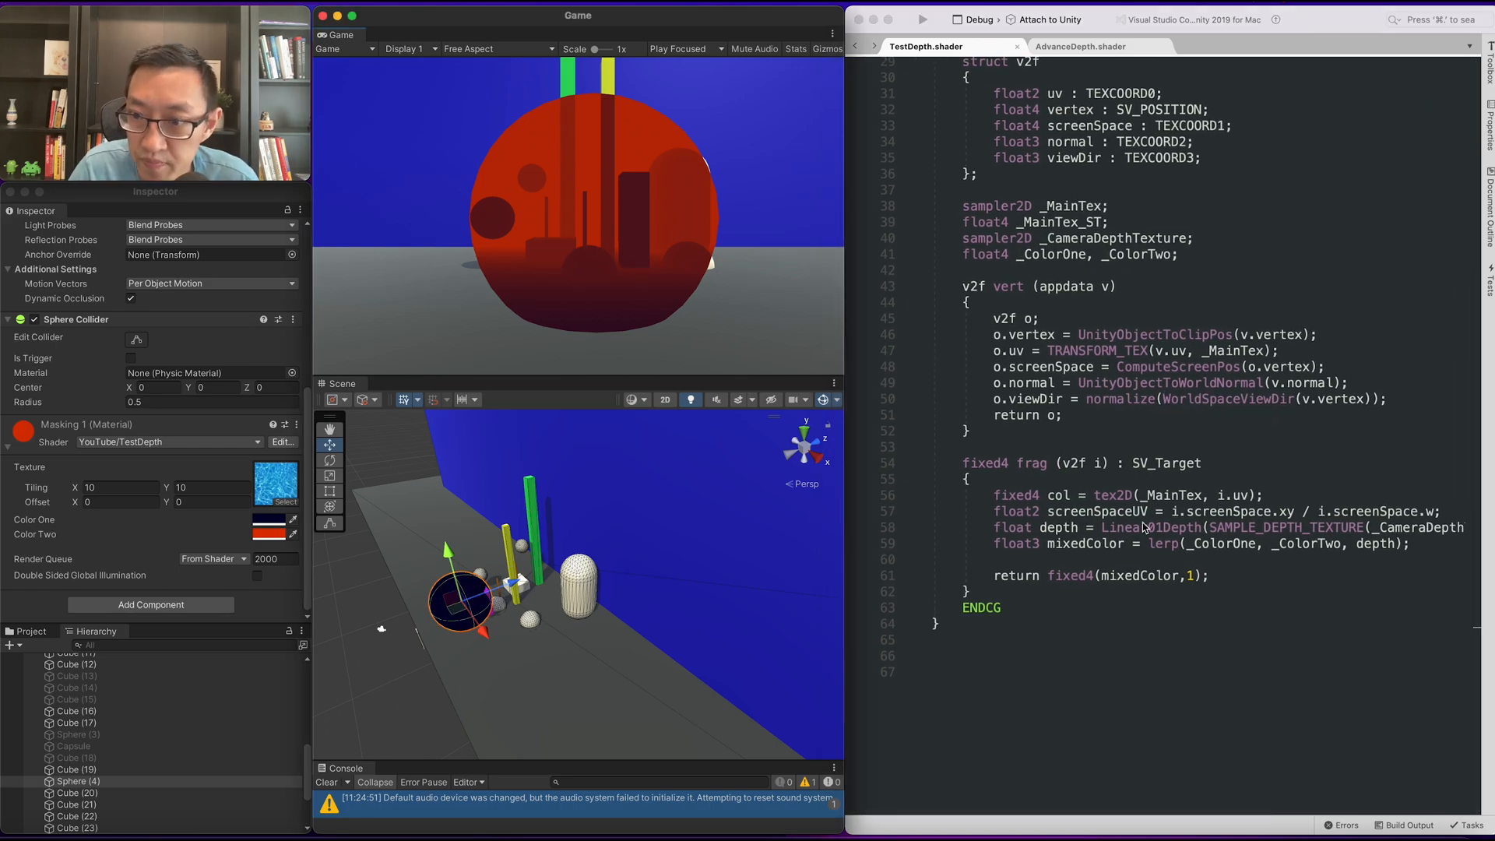
# Step: Write float frensel = dot(i.viewDir, i.normal) below the mixedColor line in frag
pyautogui.scroll(-3)
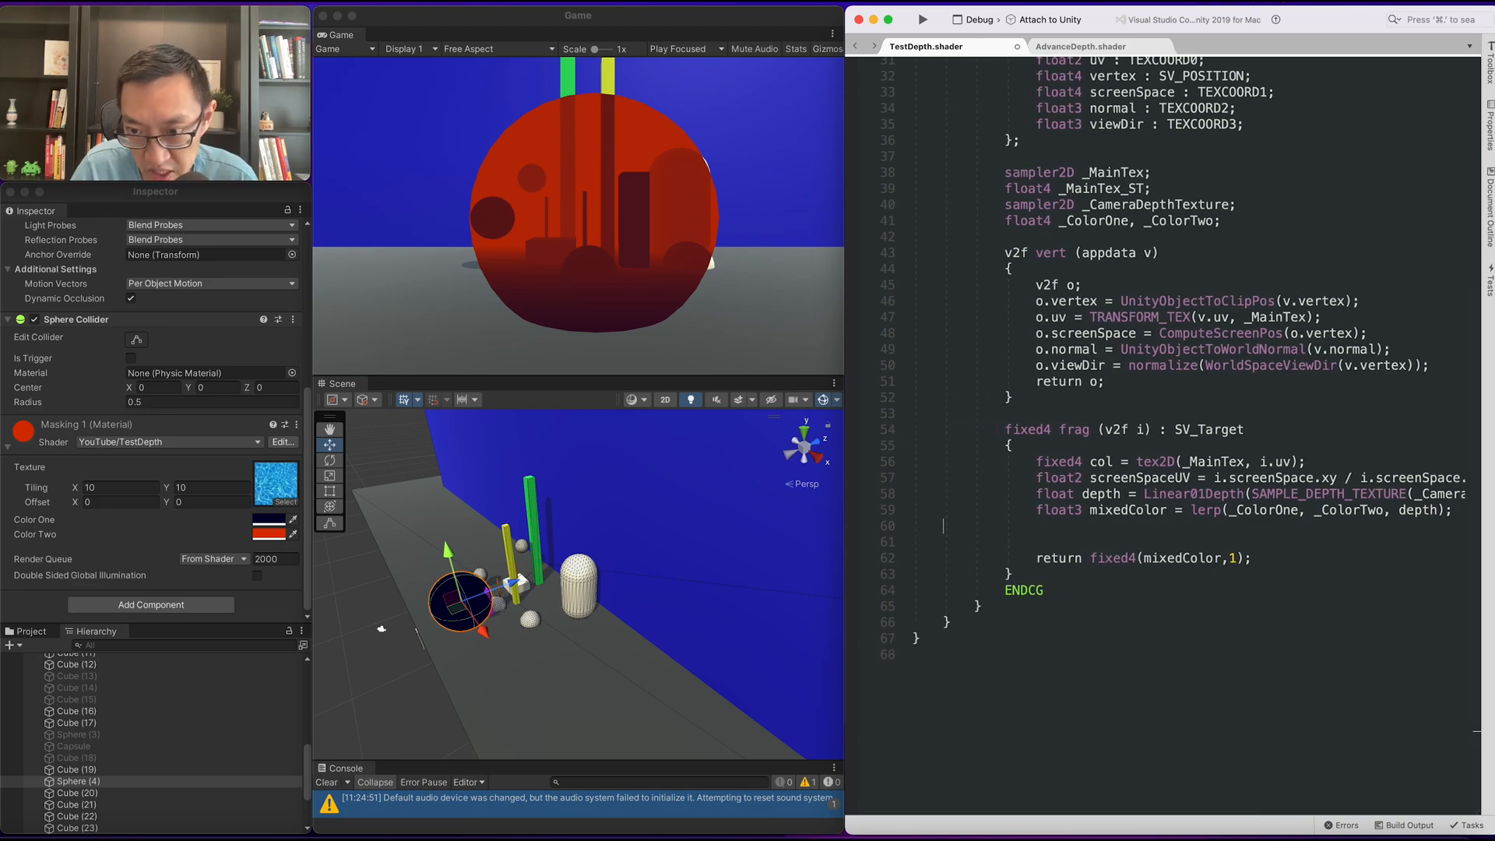
pyautogui.write('float')
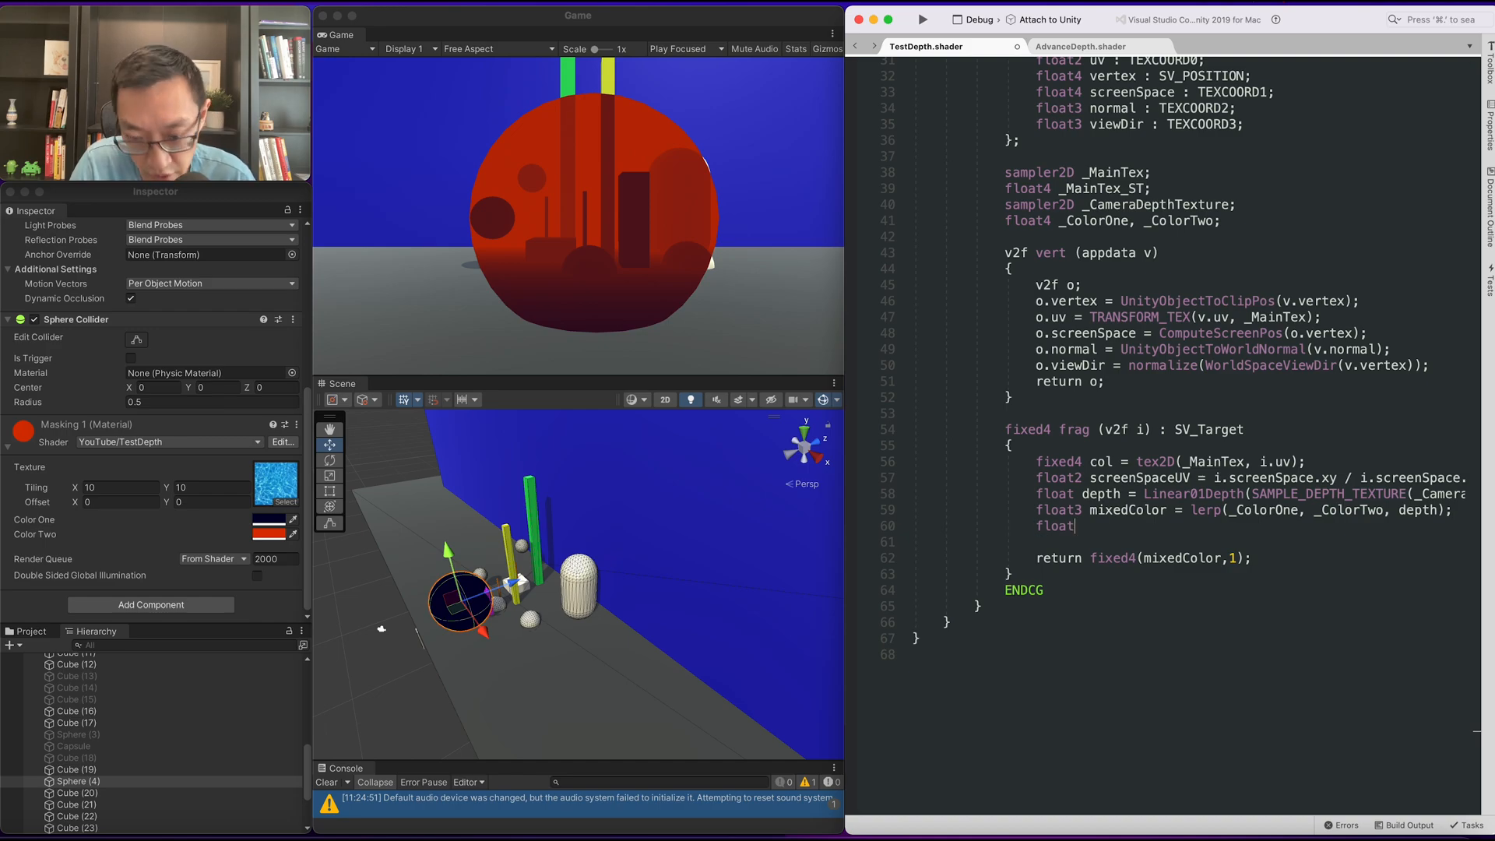
pyautogui.write('frensel =')
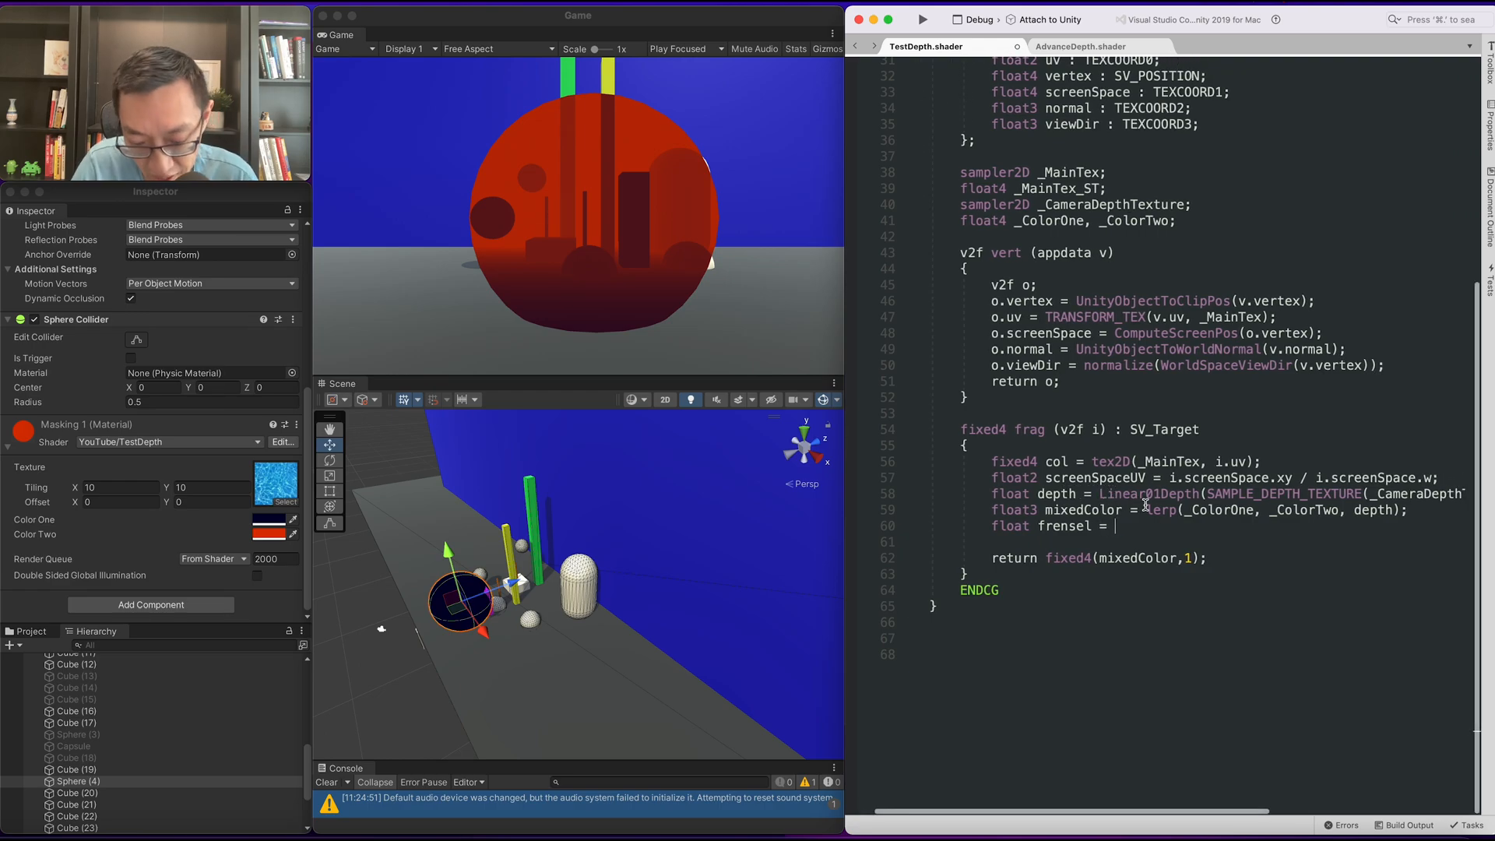
pyautogui.write('dot(')
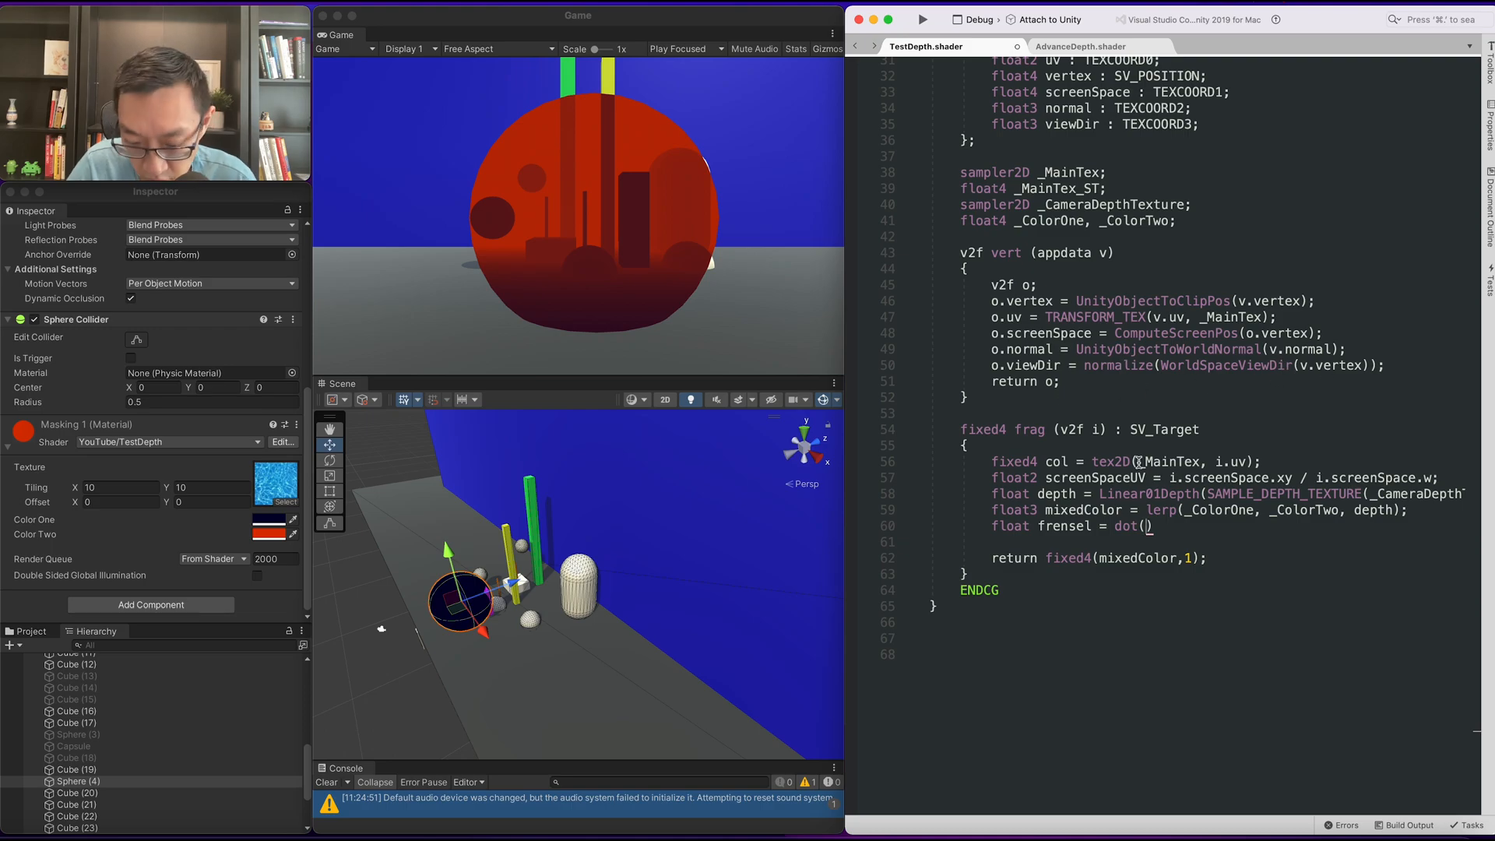
pyautogui.write('i.viewDir,')
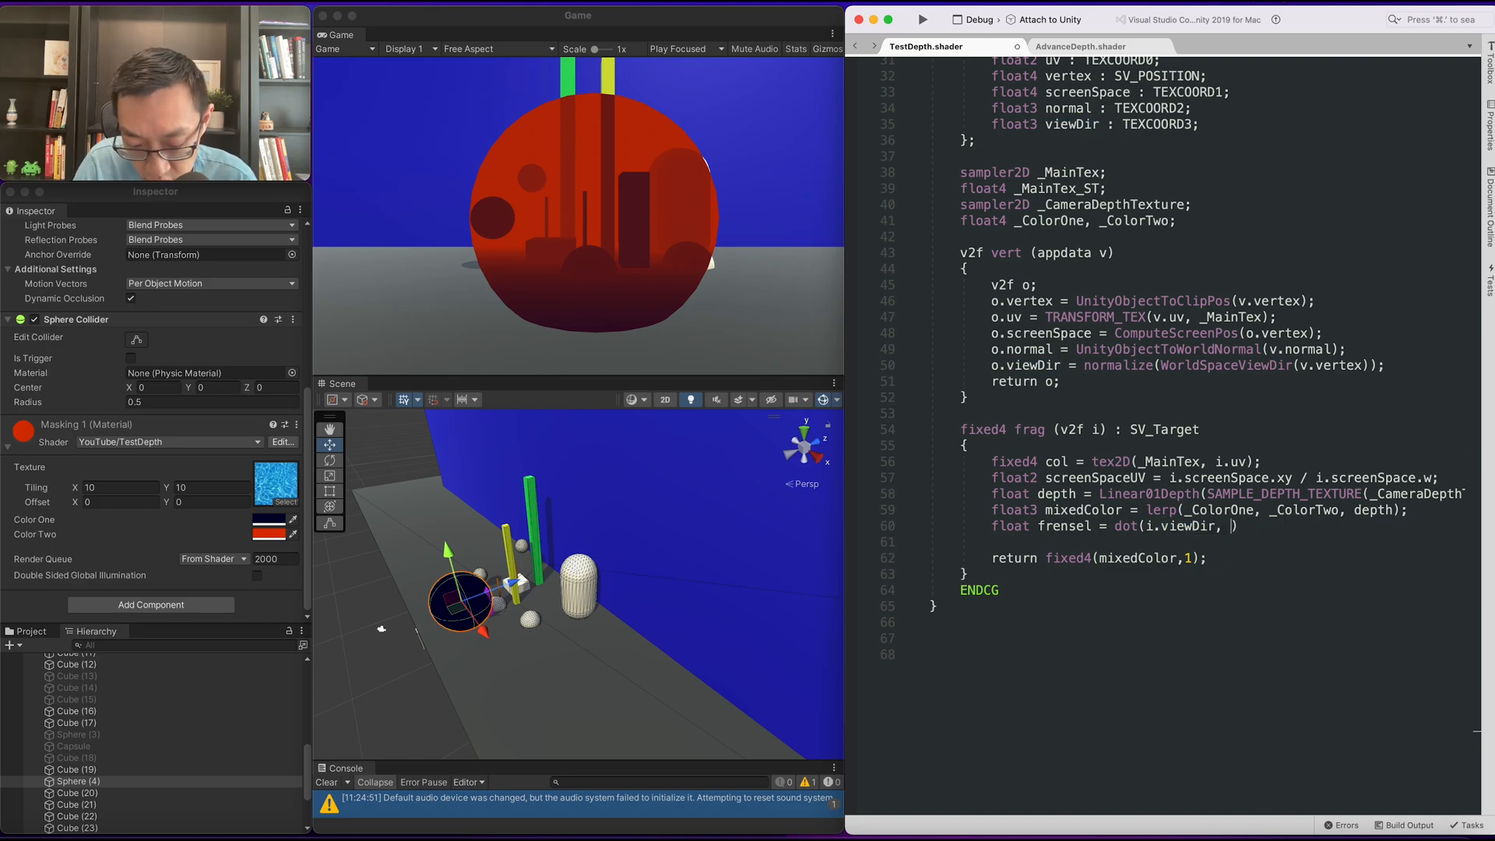
pyautogui.write('i.normal)')
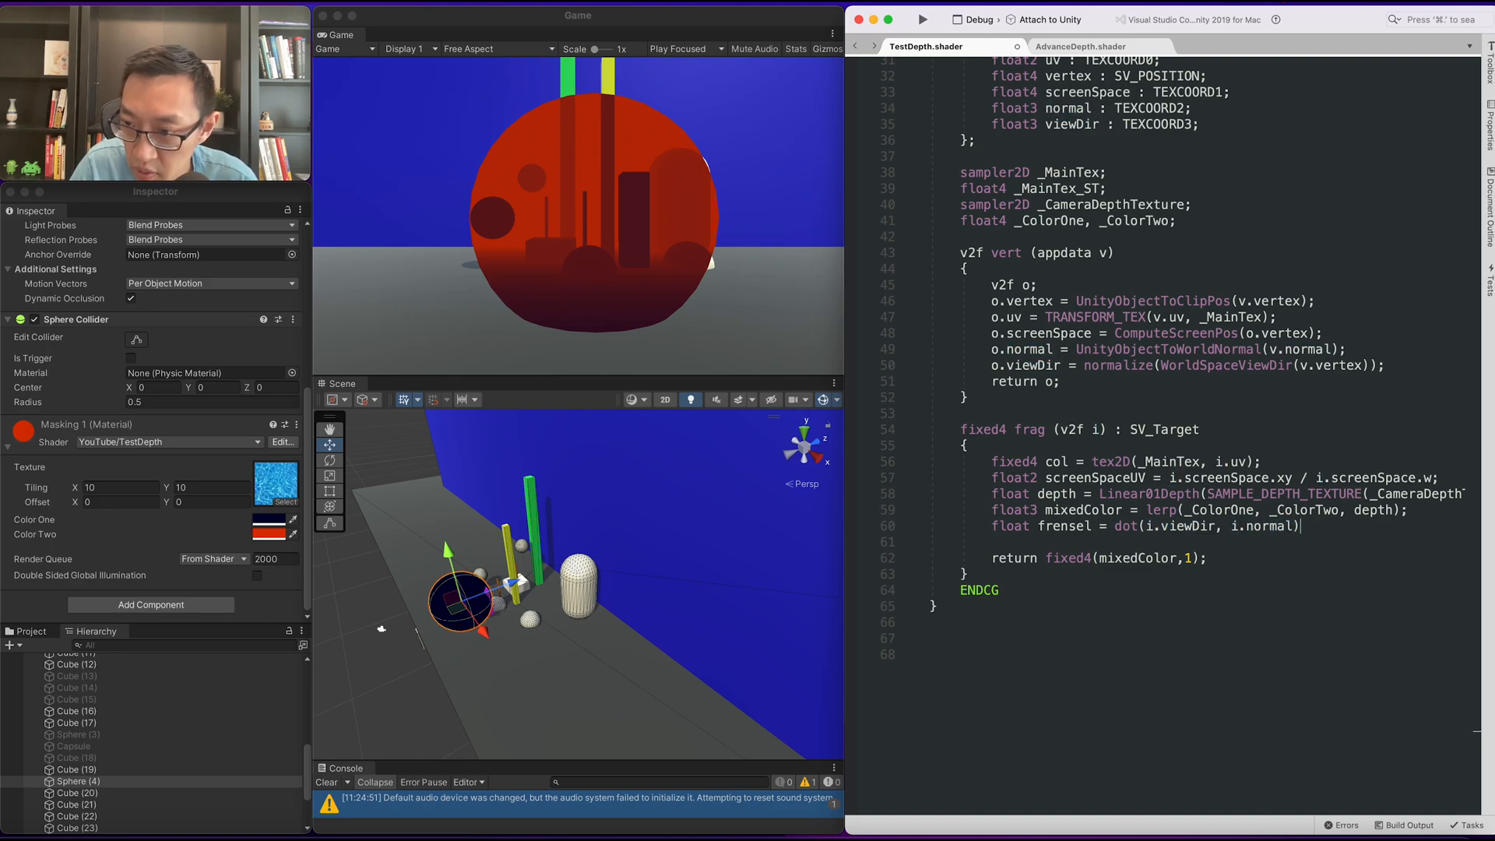
pyautogui.doubleClick(1063, 524)
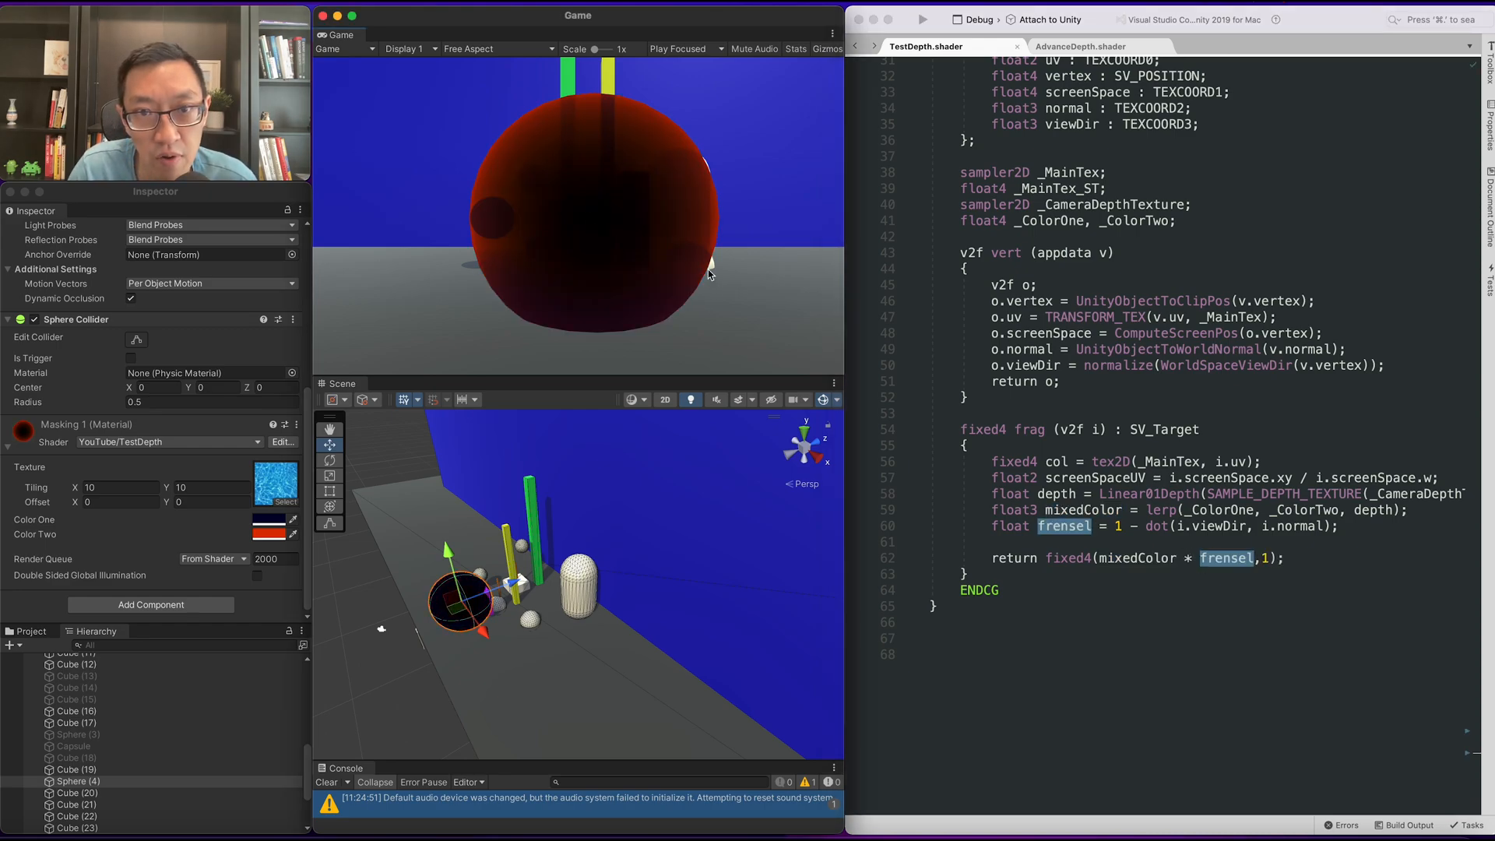
pyautogui.moveTo(1197, 561)
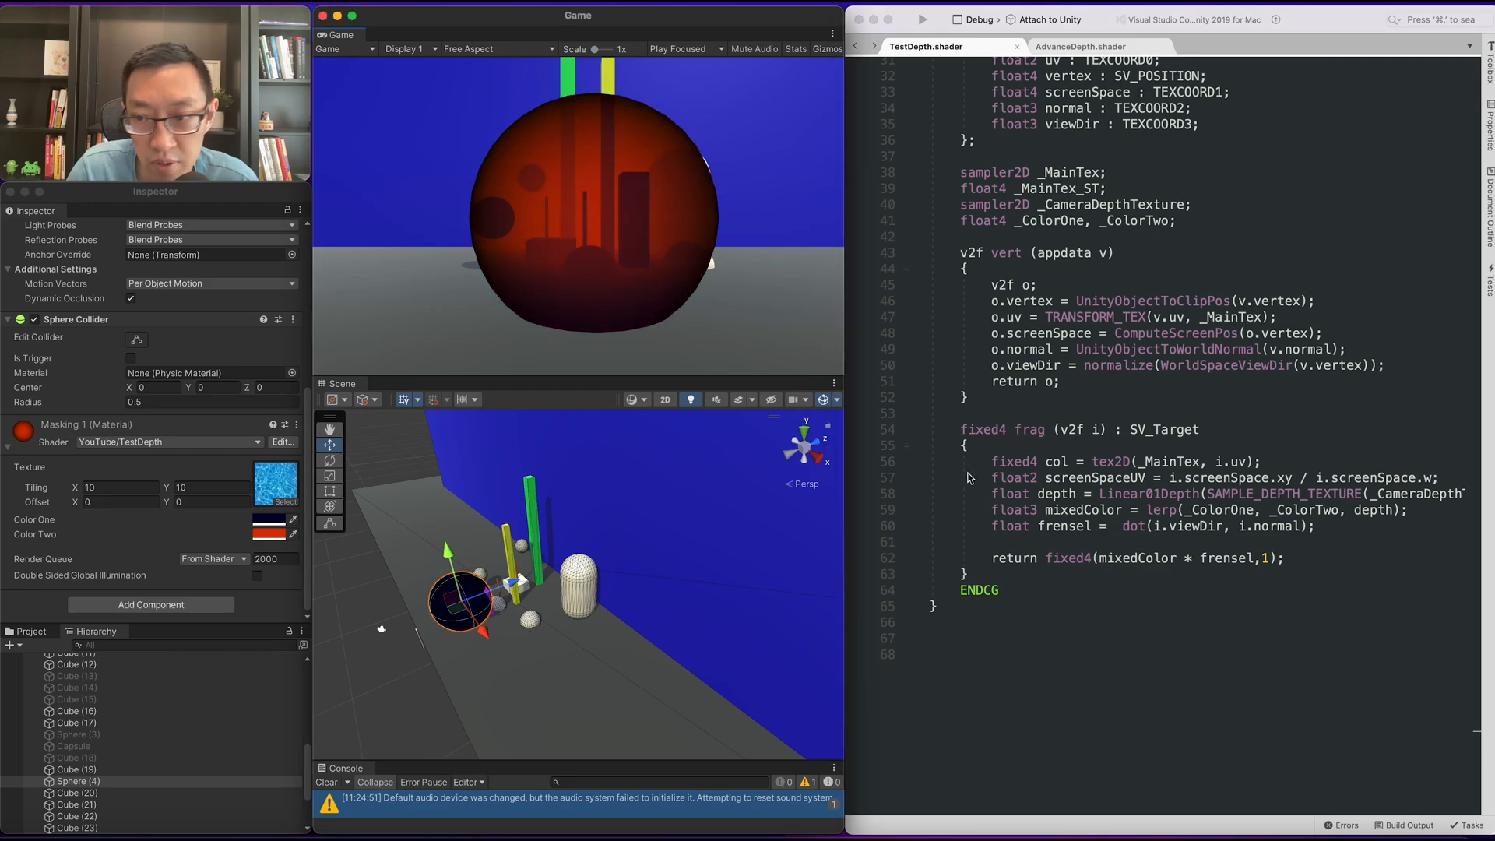
# Step: Select the dot product in the frensel line to revert it to plain dot(viewDir, normal)
pyautogui.doubleClick(1134, 527)
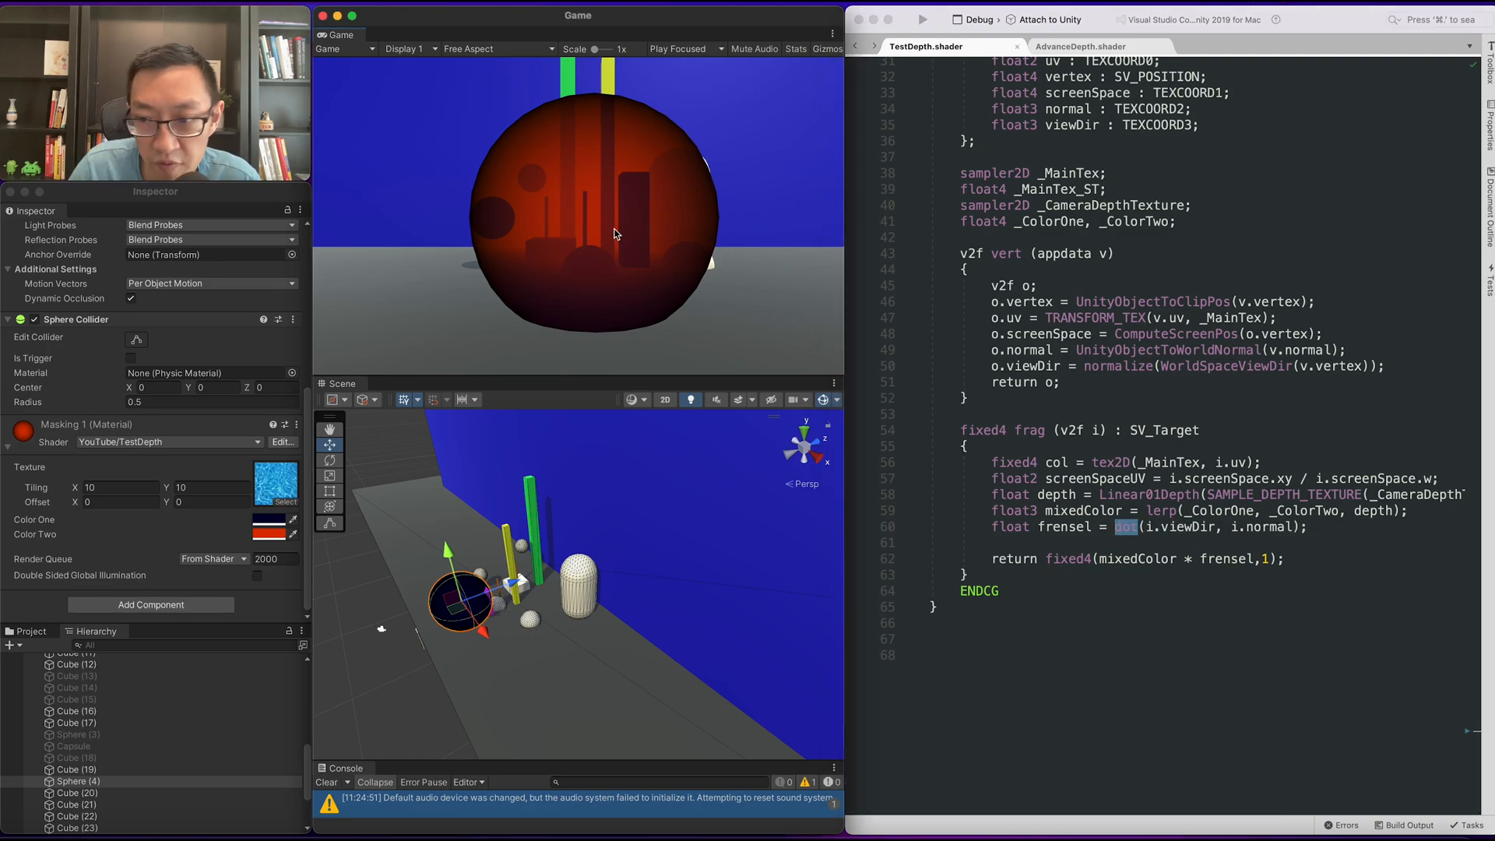
pyautogui.moveTo(713, 187)
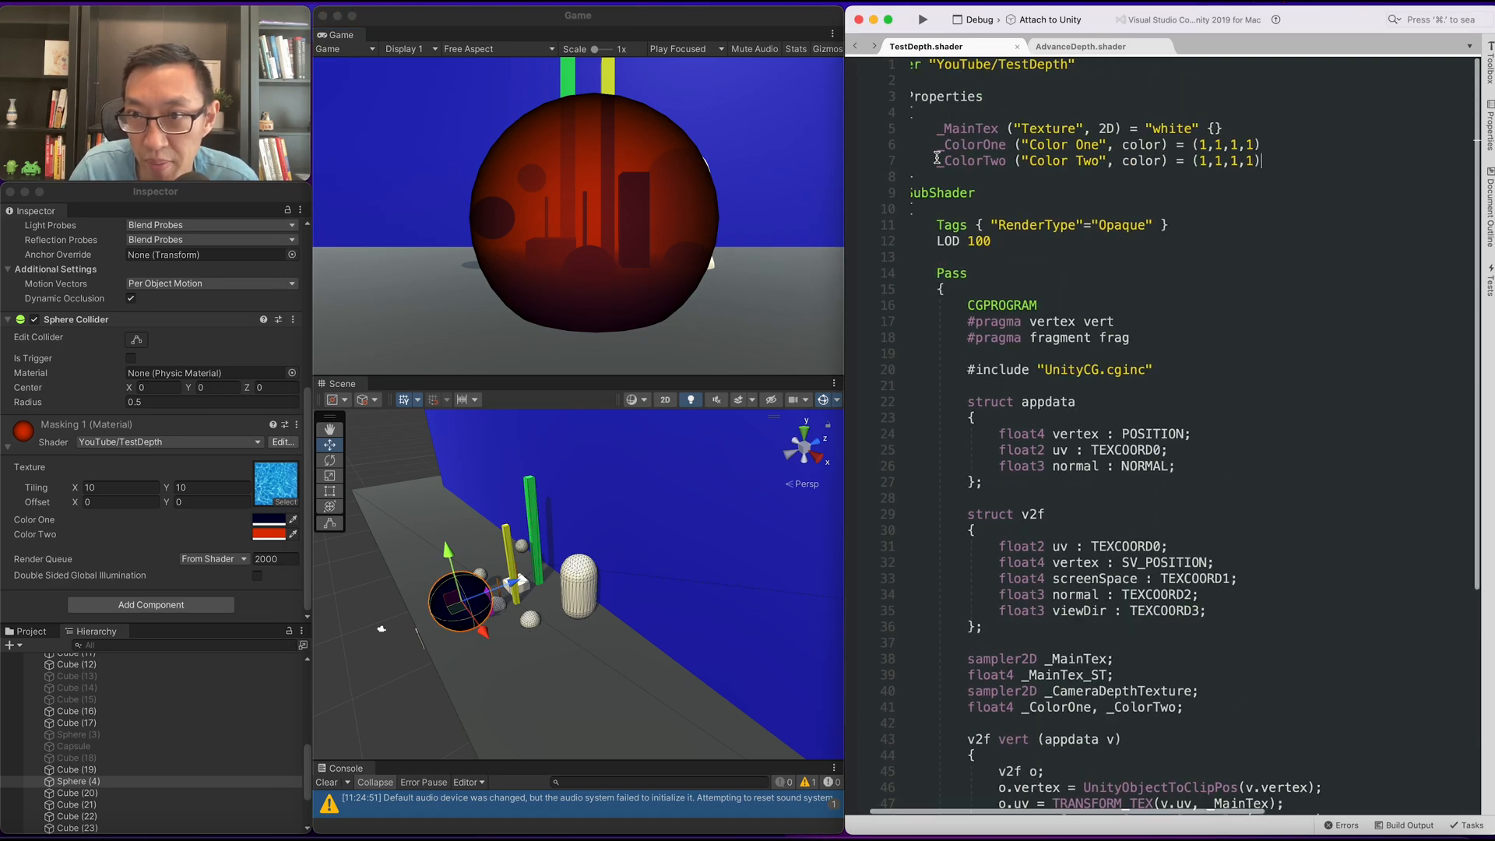
# Step: Return frensel alone as red and invert it with 1 - dot(viewDir, normal)
pyautogui.doubleClick(972, 161)
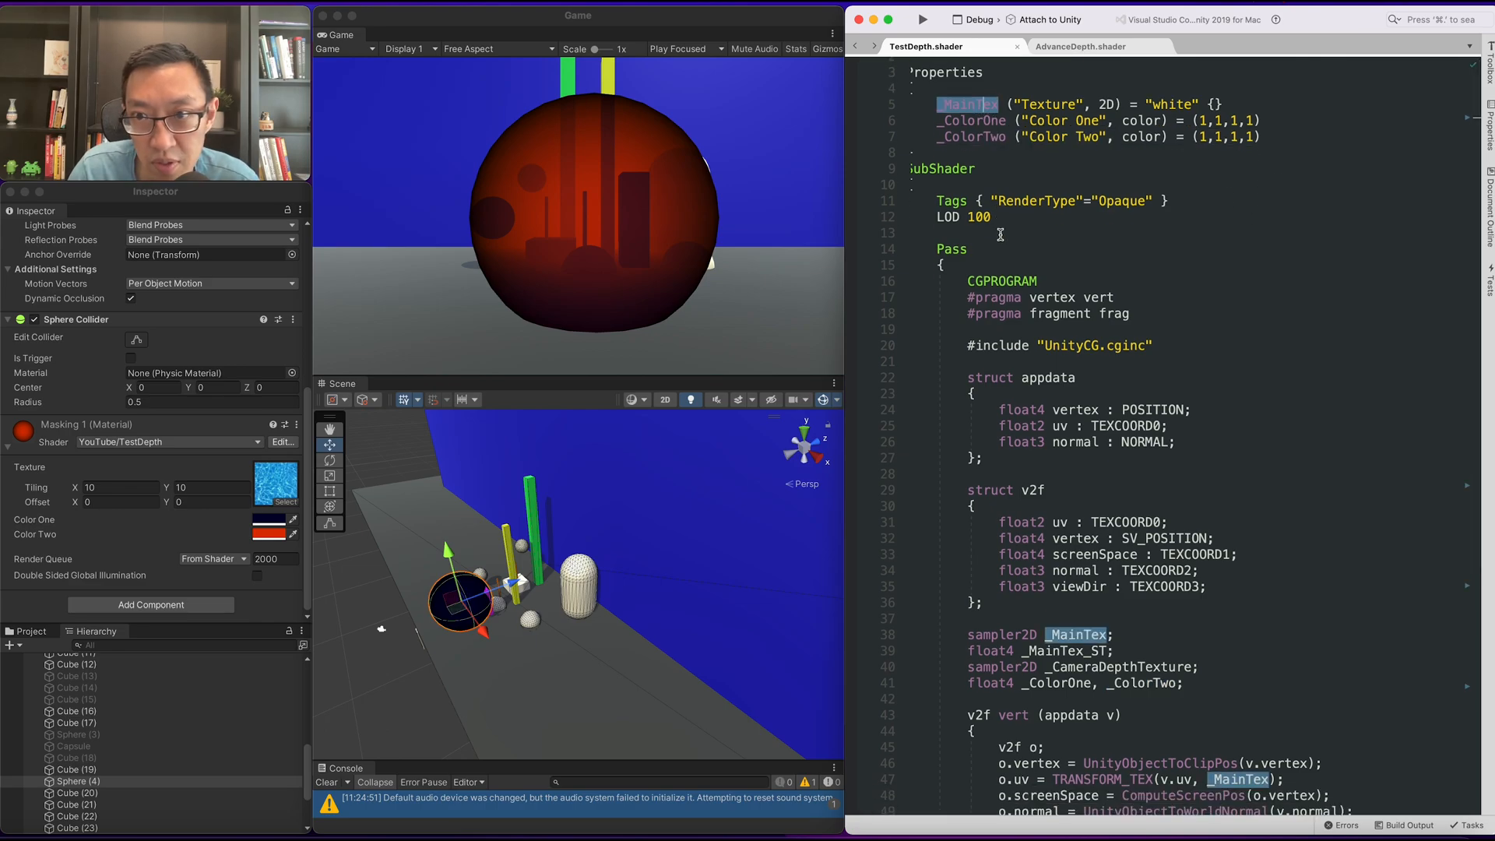
pyautogui.scroll(-3)
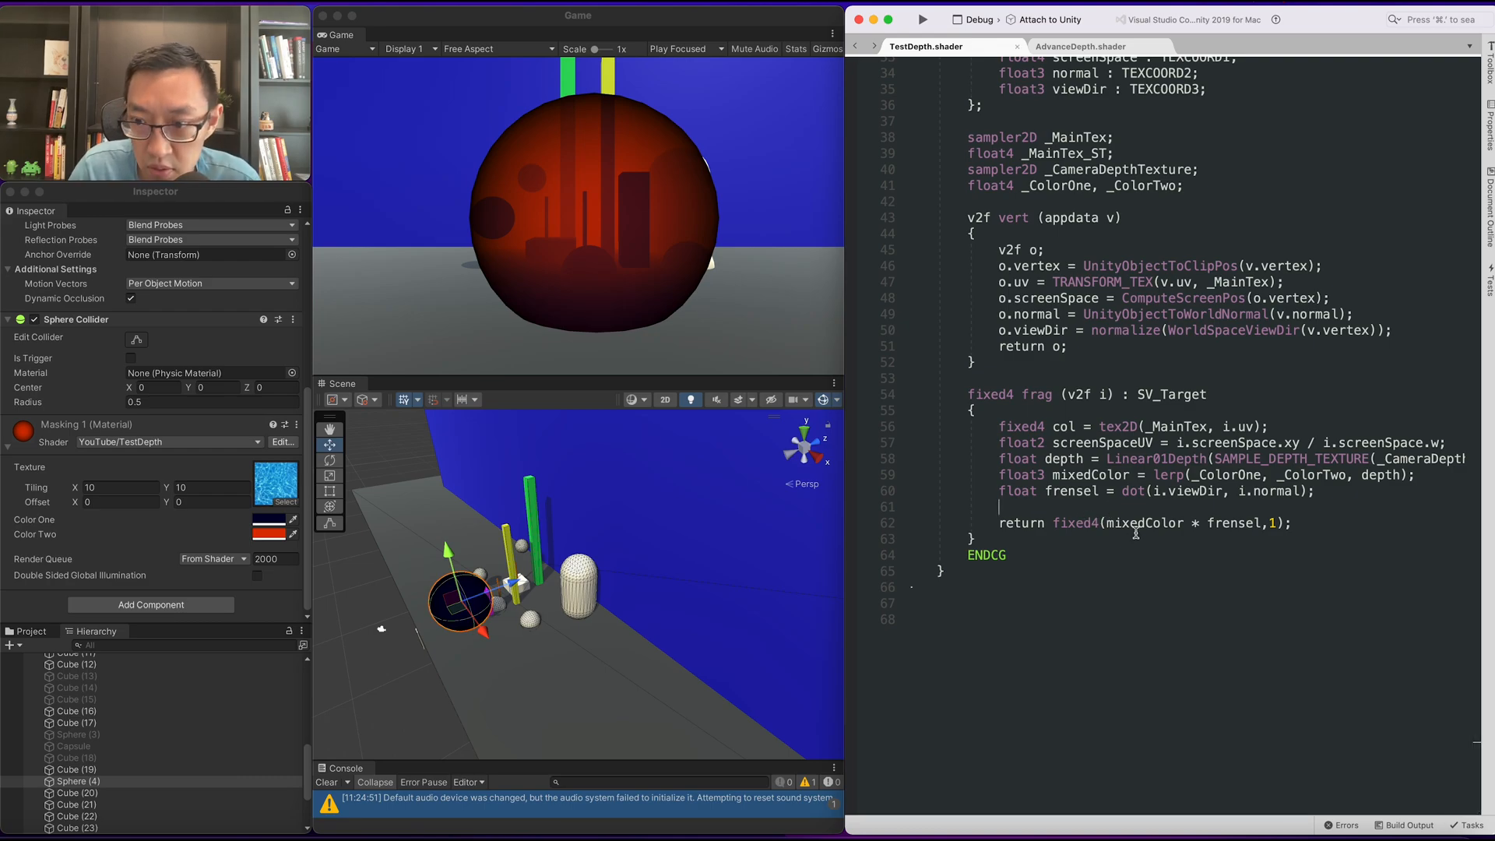
pyautogui.doubleClick(1149, 523)
pyautogui.write('0,0,')
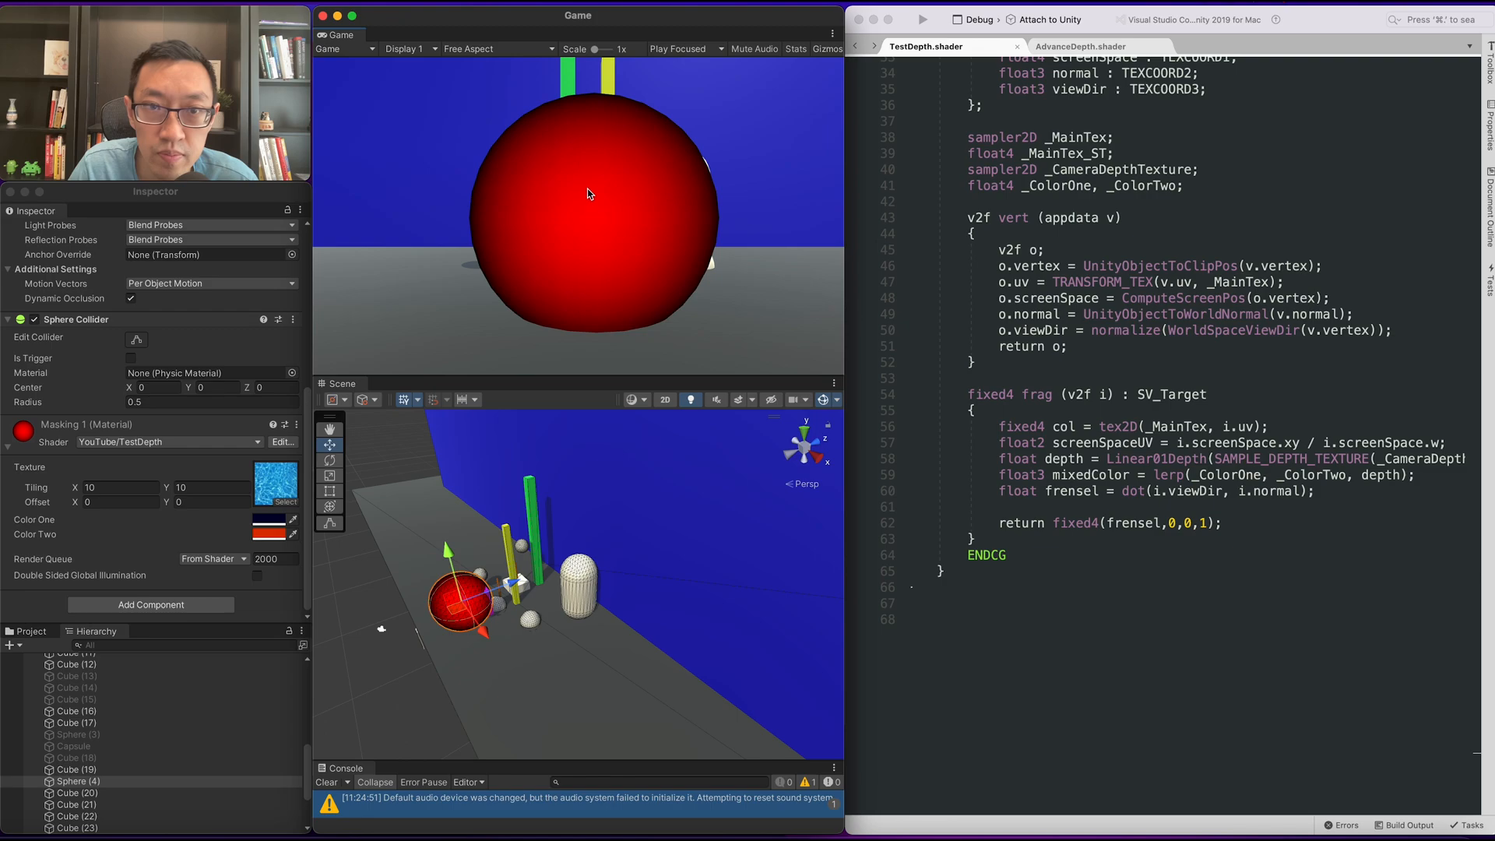
pyautogui.moveTo(602, 228)
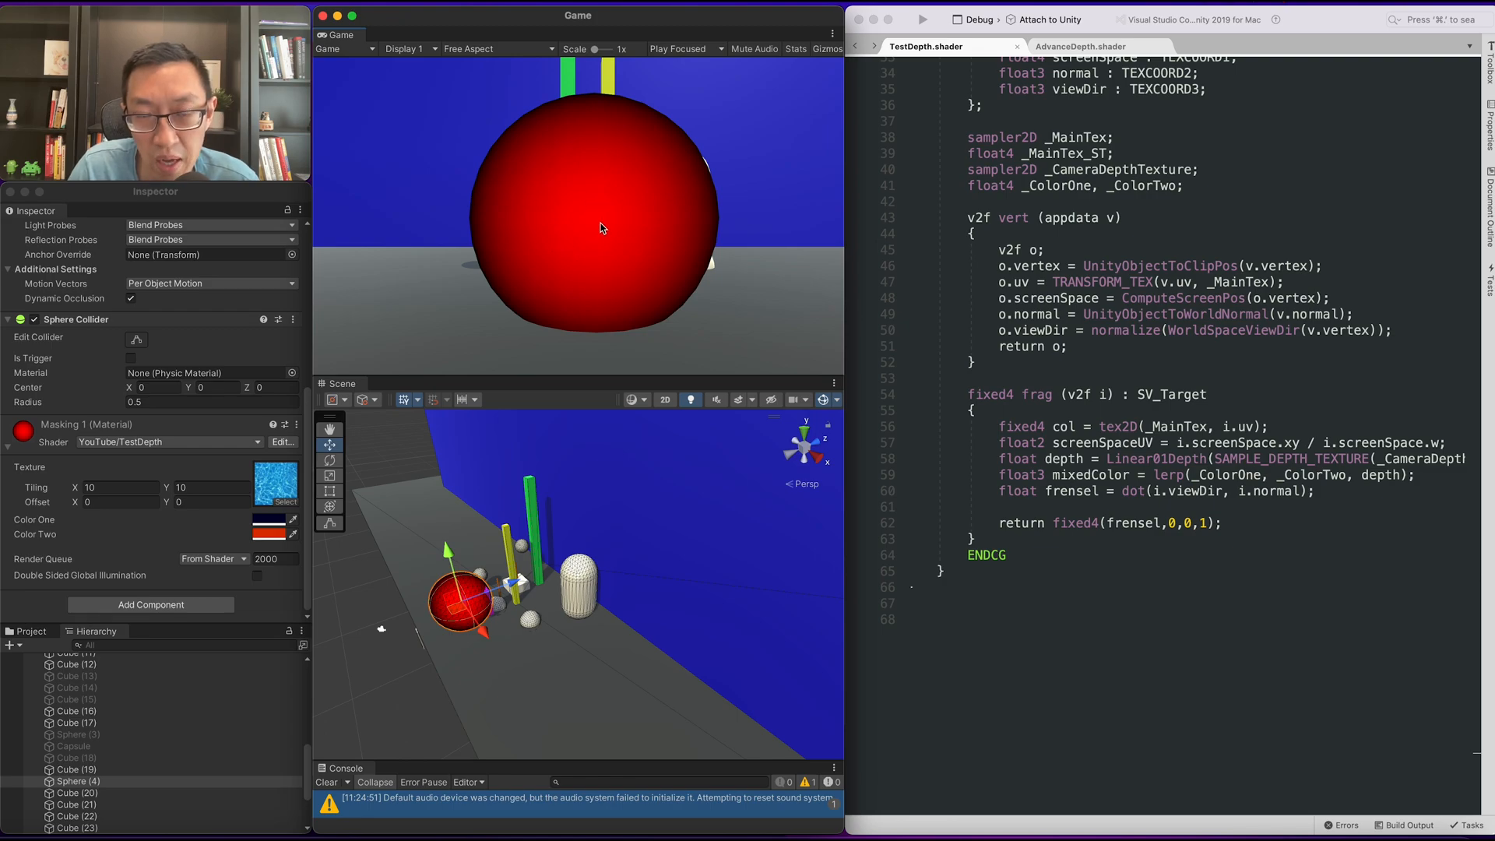
pyautogui.moveTo(1130, 572)
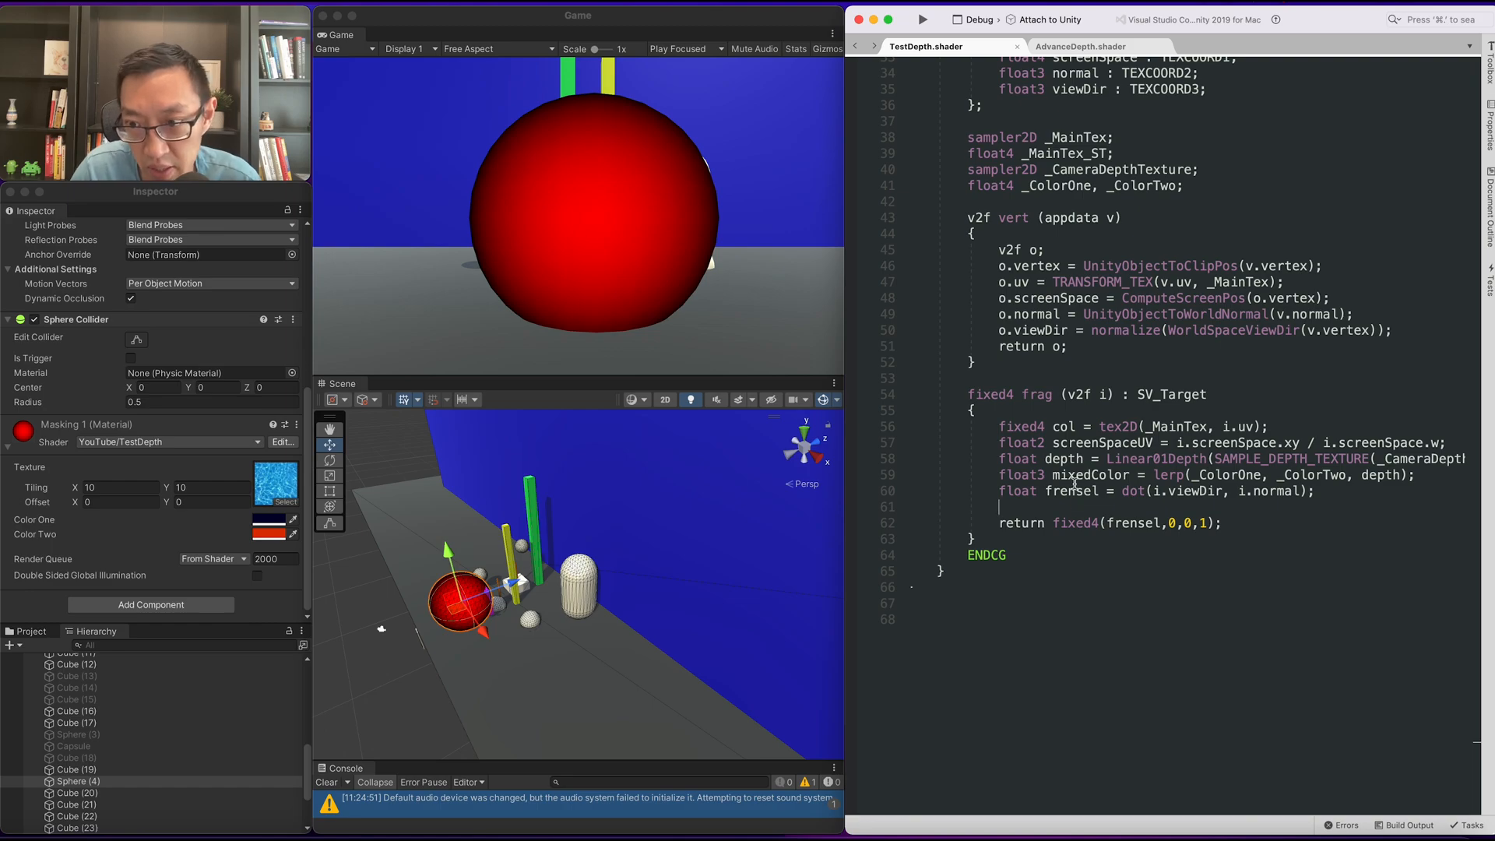
pyautogui.write('1-')
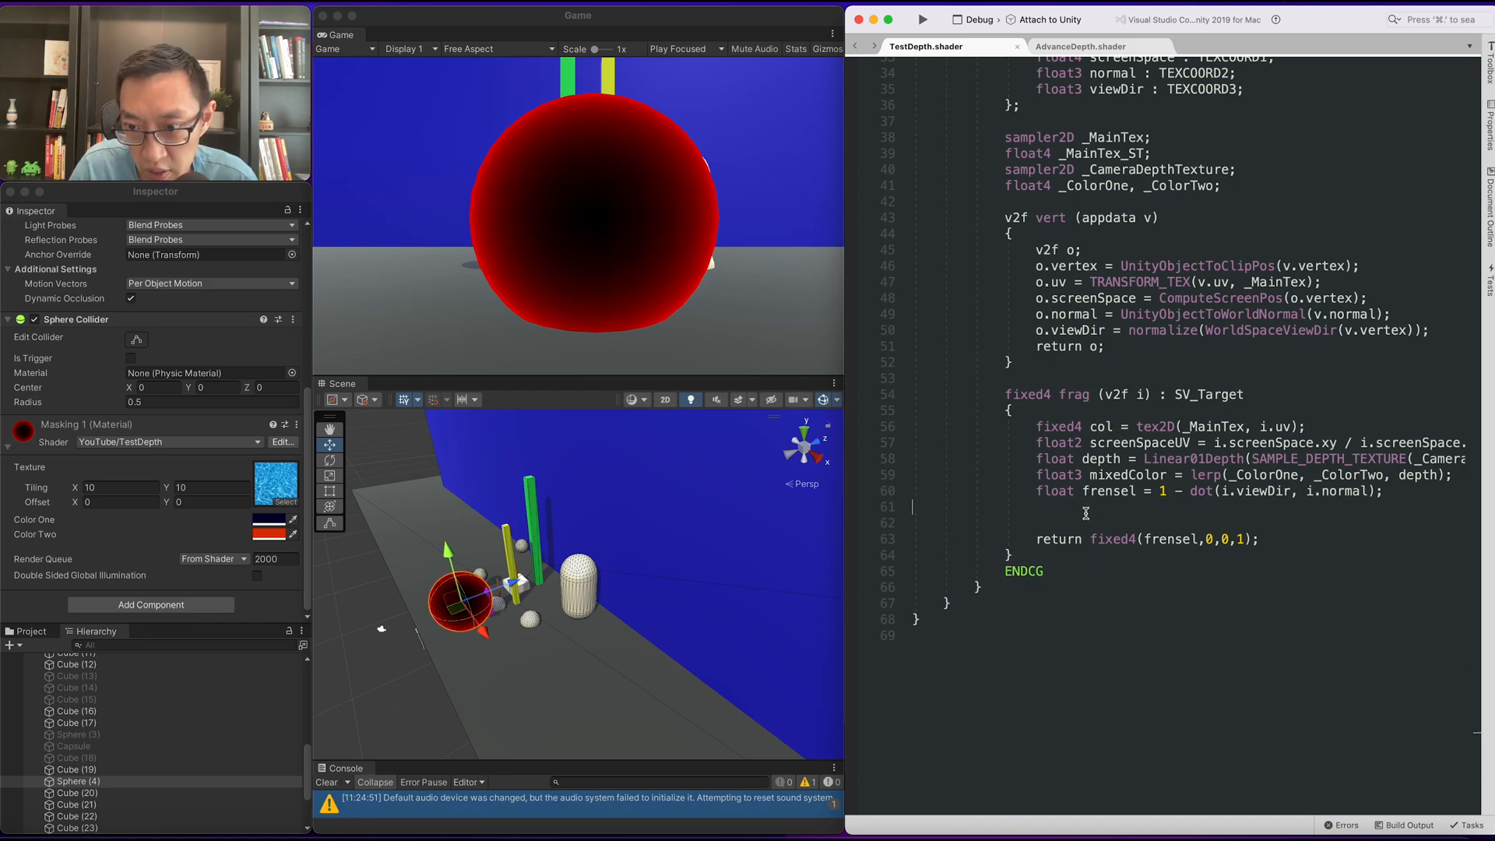
# Step: Add float4 finalColor = lerp(mixedColor, col, frensel) and return it from frag
pyautogui.write('f')
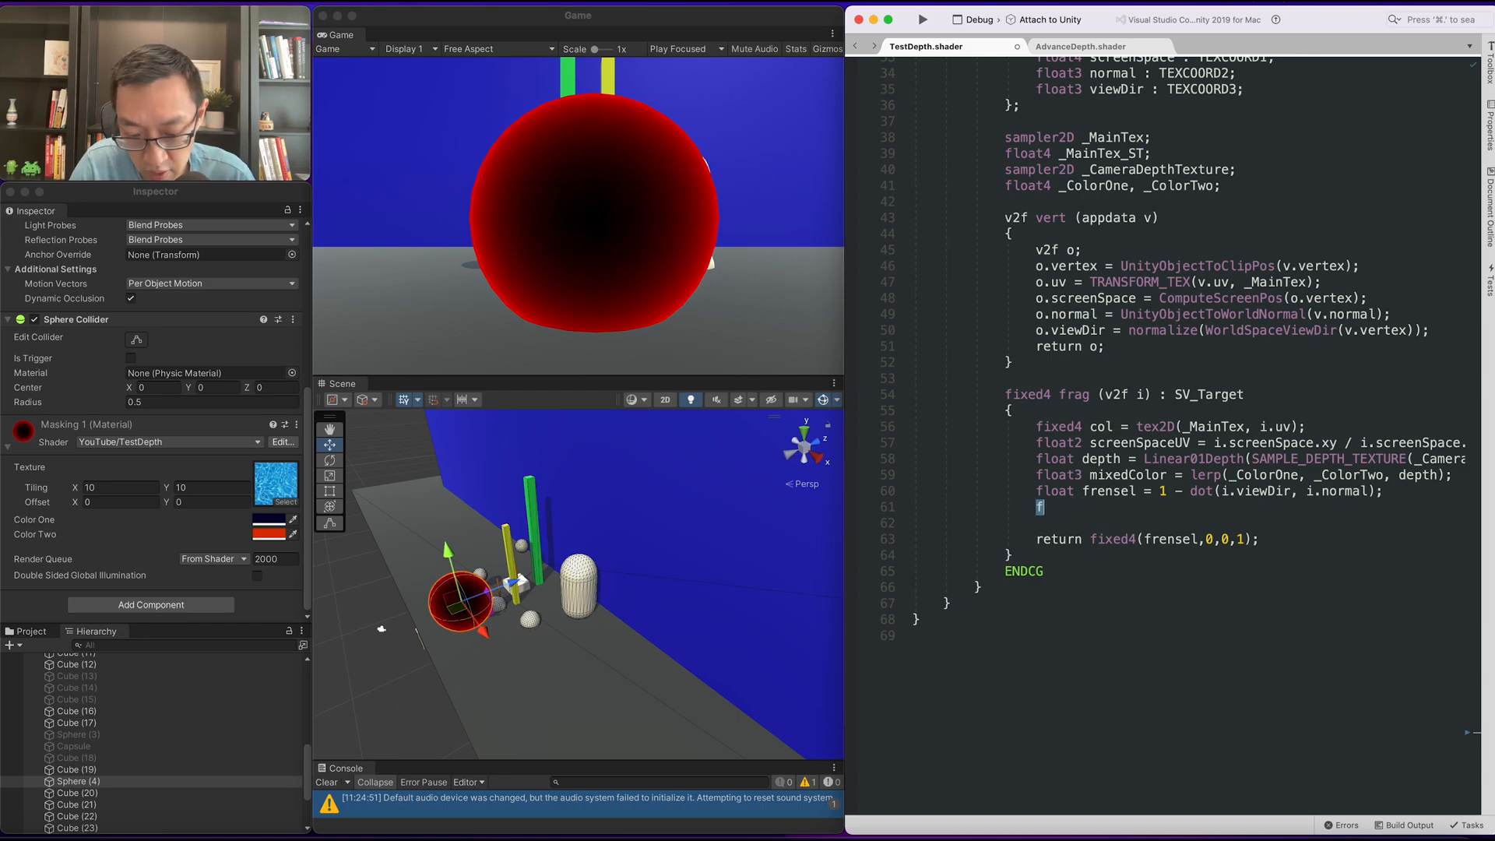
pyautogui.write('loat4')
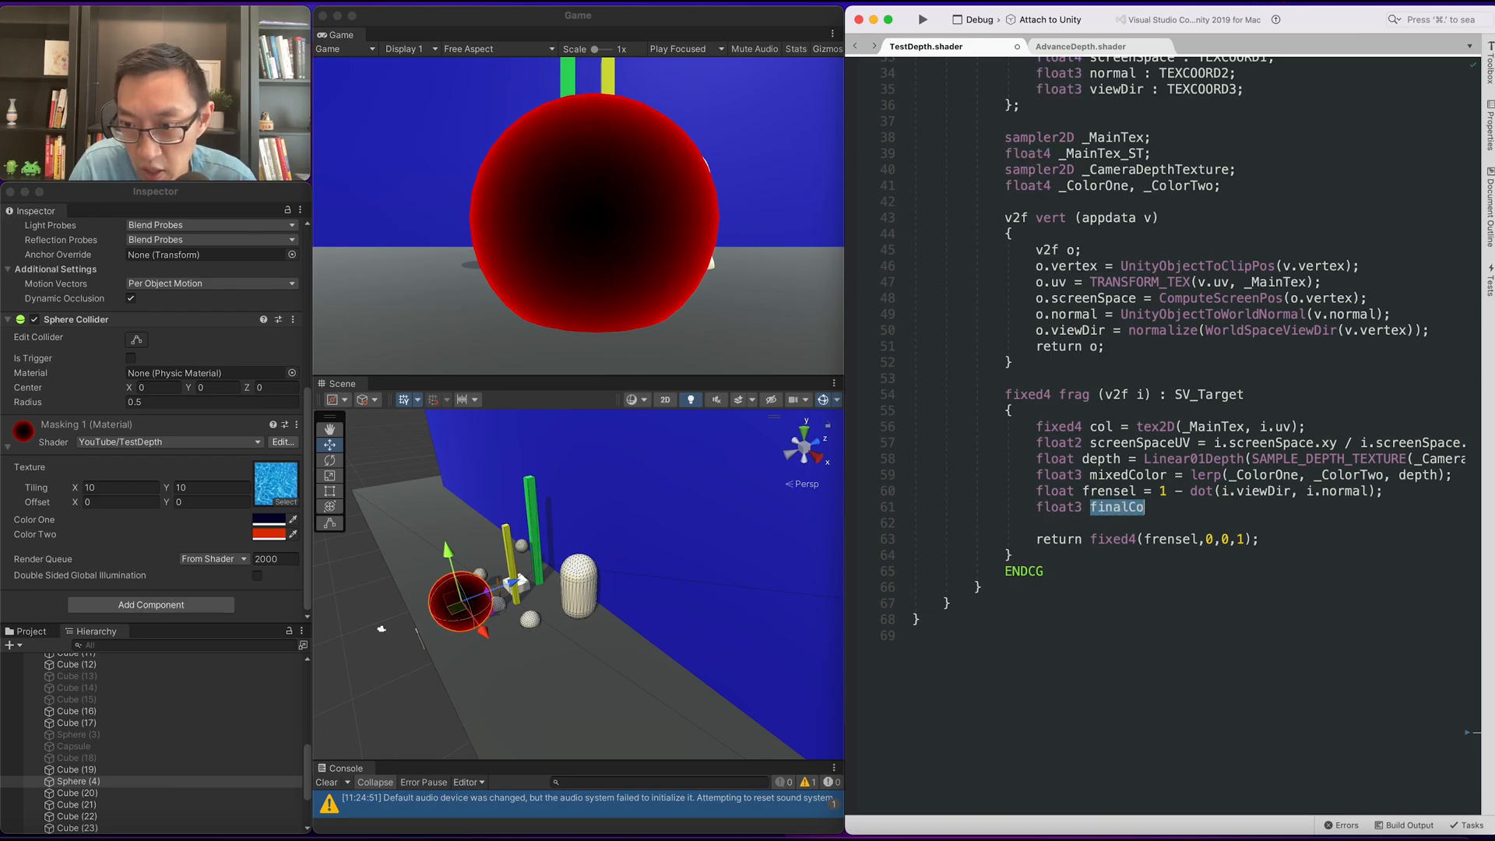
pyautogui.write('lor =')
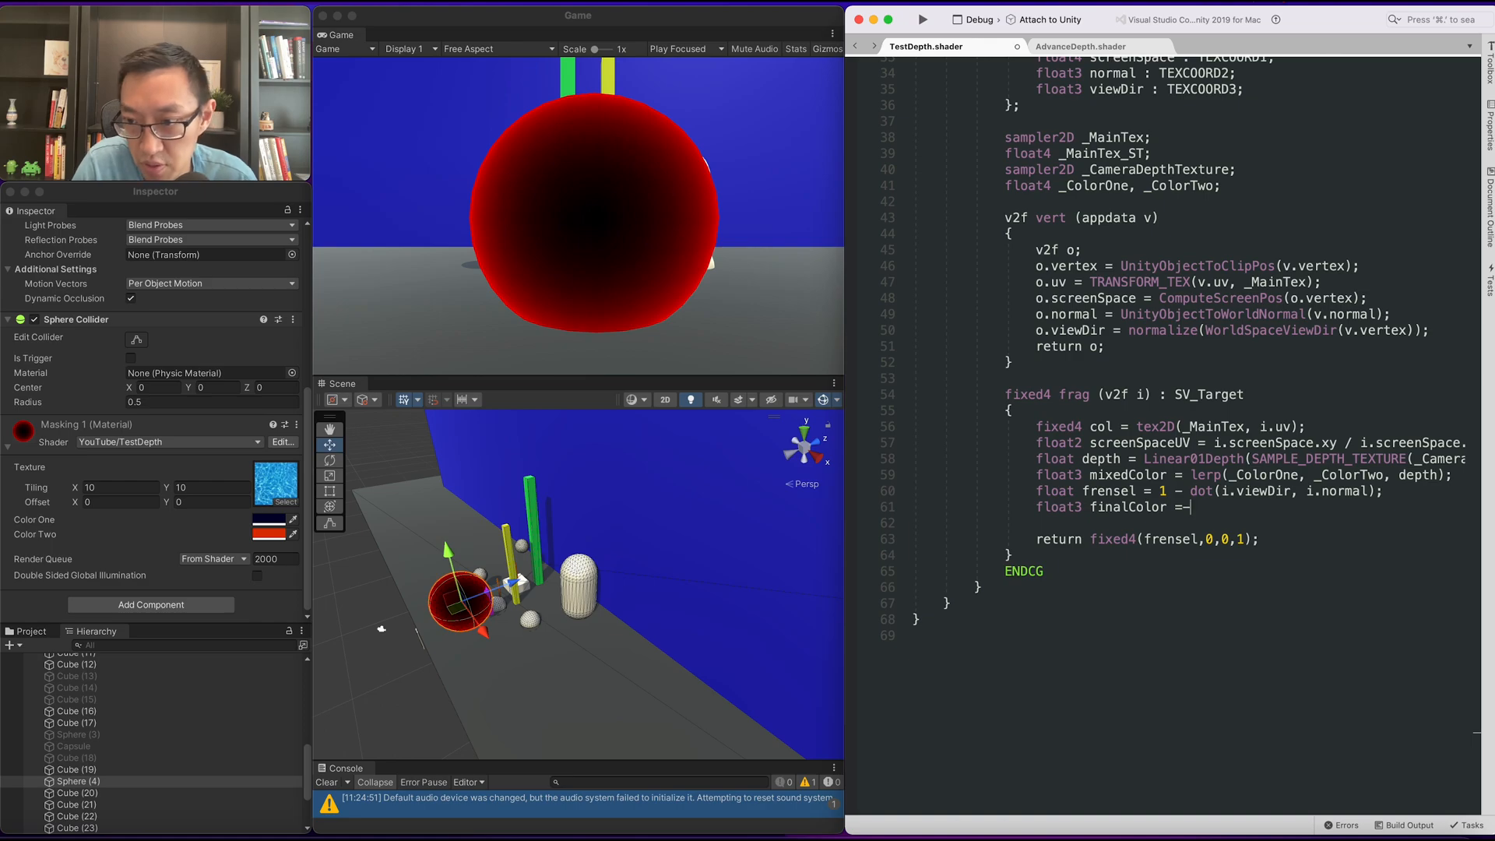
pyautogui.write('lerp(mixedColor, col, frensel);')
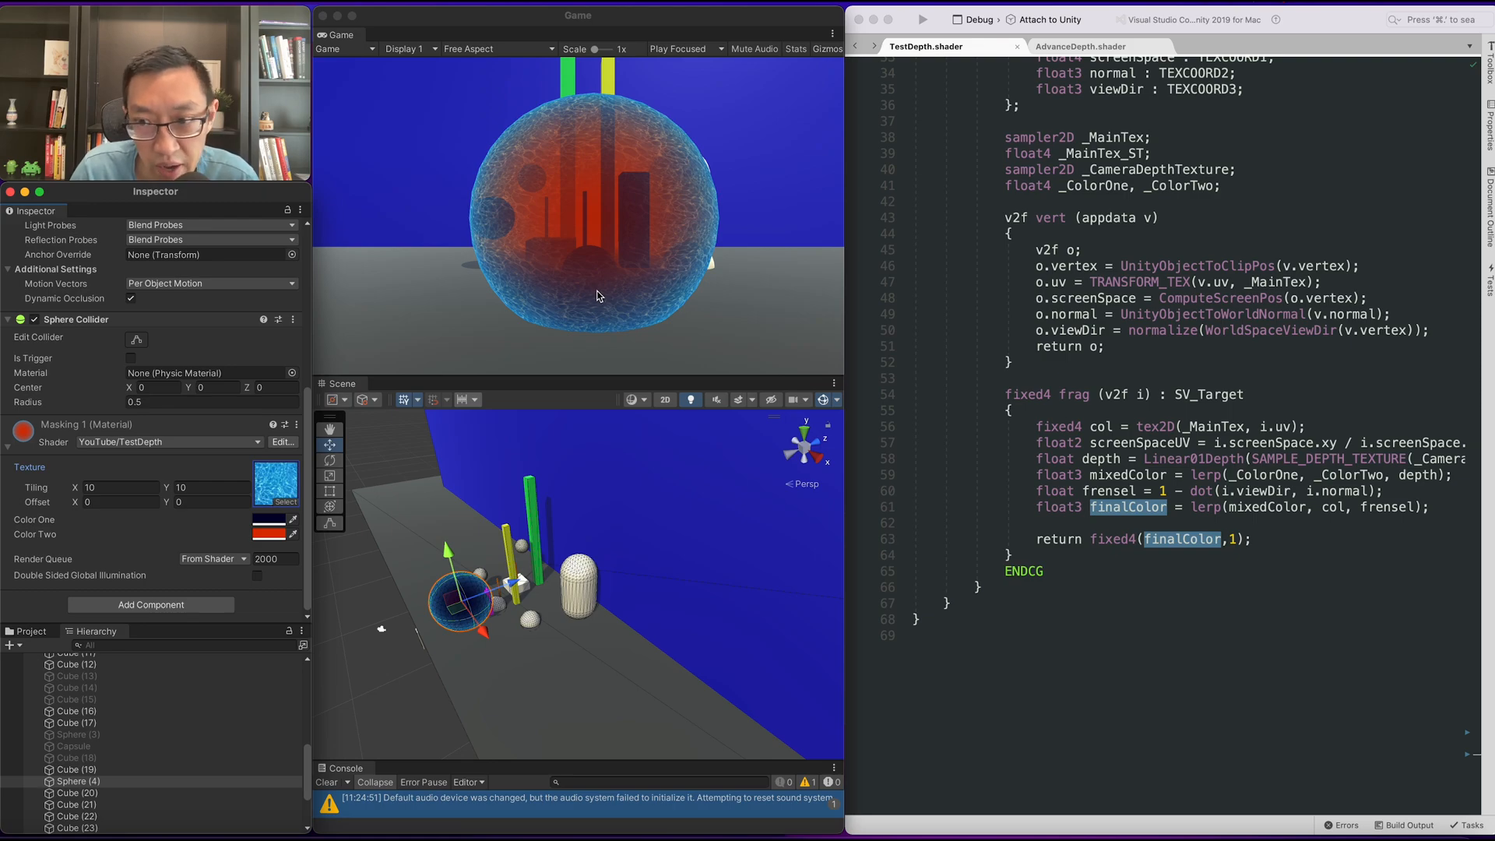
pyautogui.moveTo(595, 293)
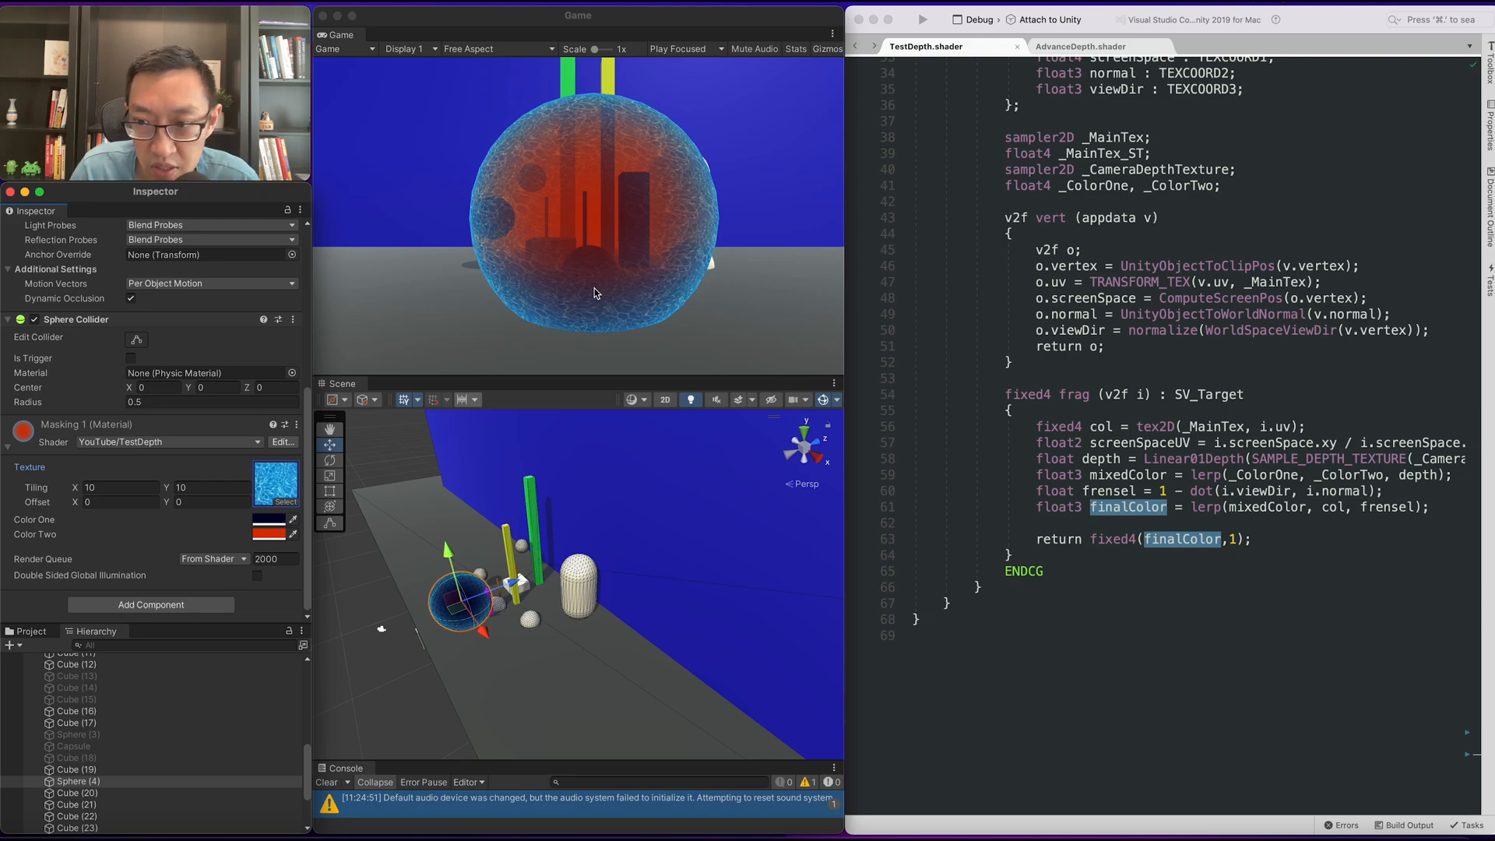
pyautogui.moveTo(488, 282)
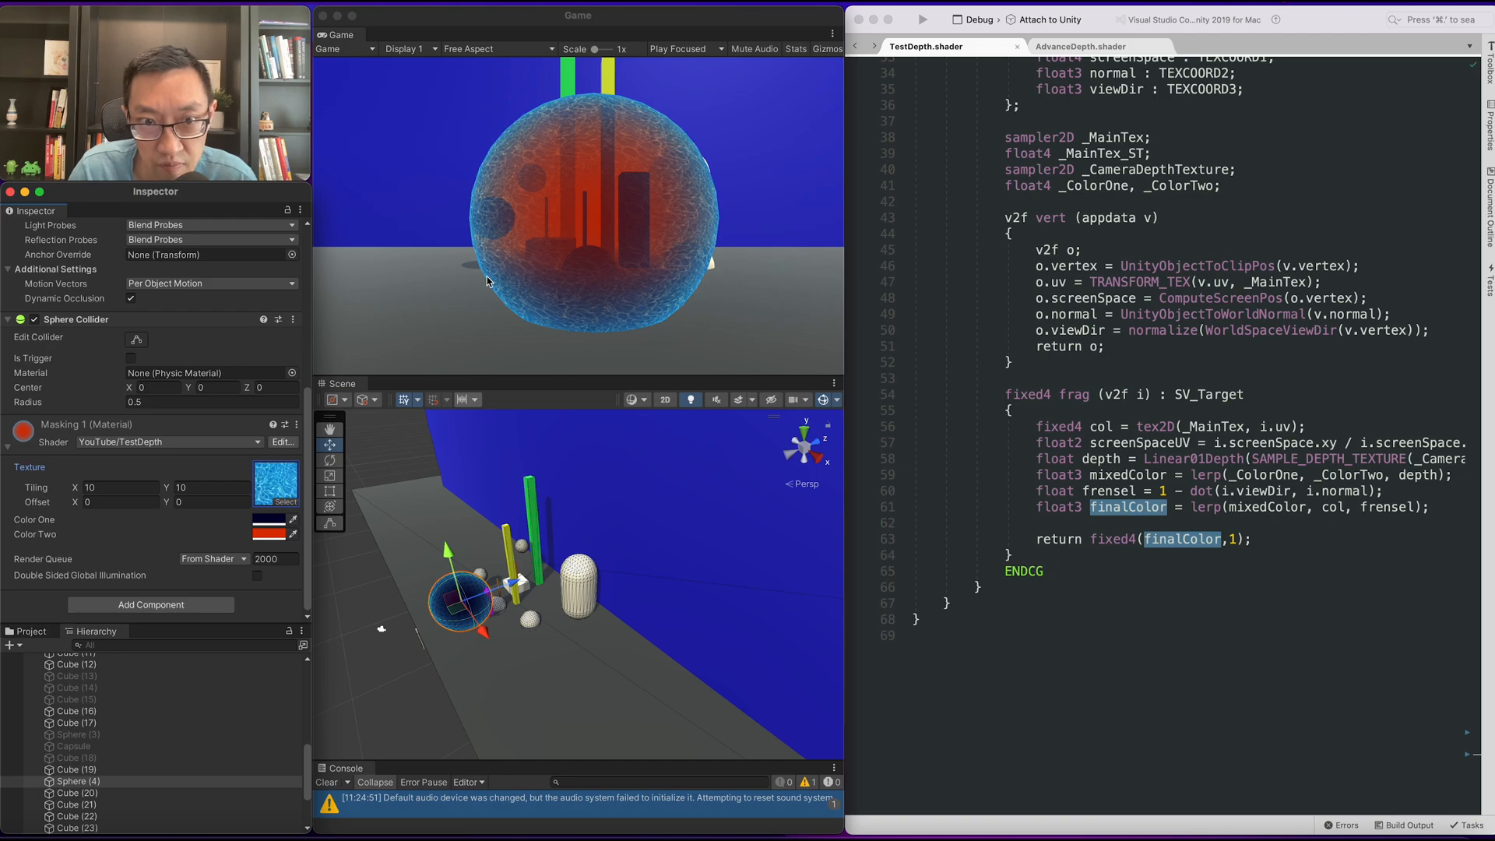
pyautogui.moveTo(570, 277)
pyautogui.write('_Ramp')
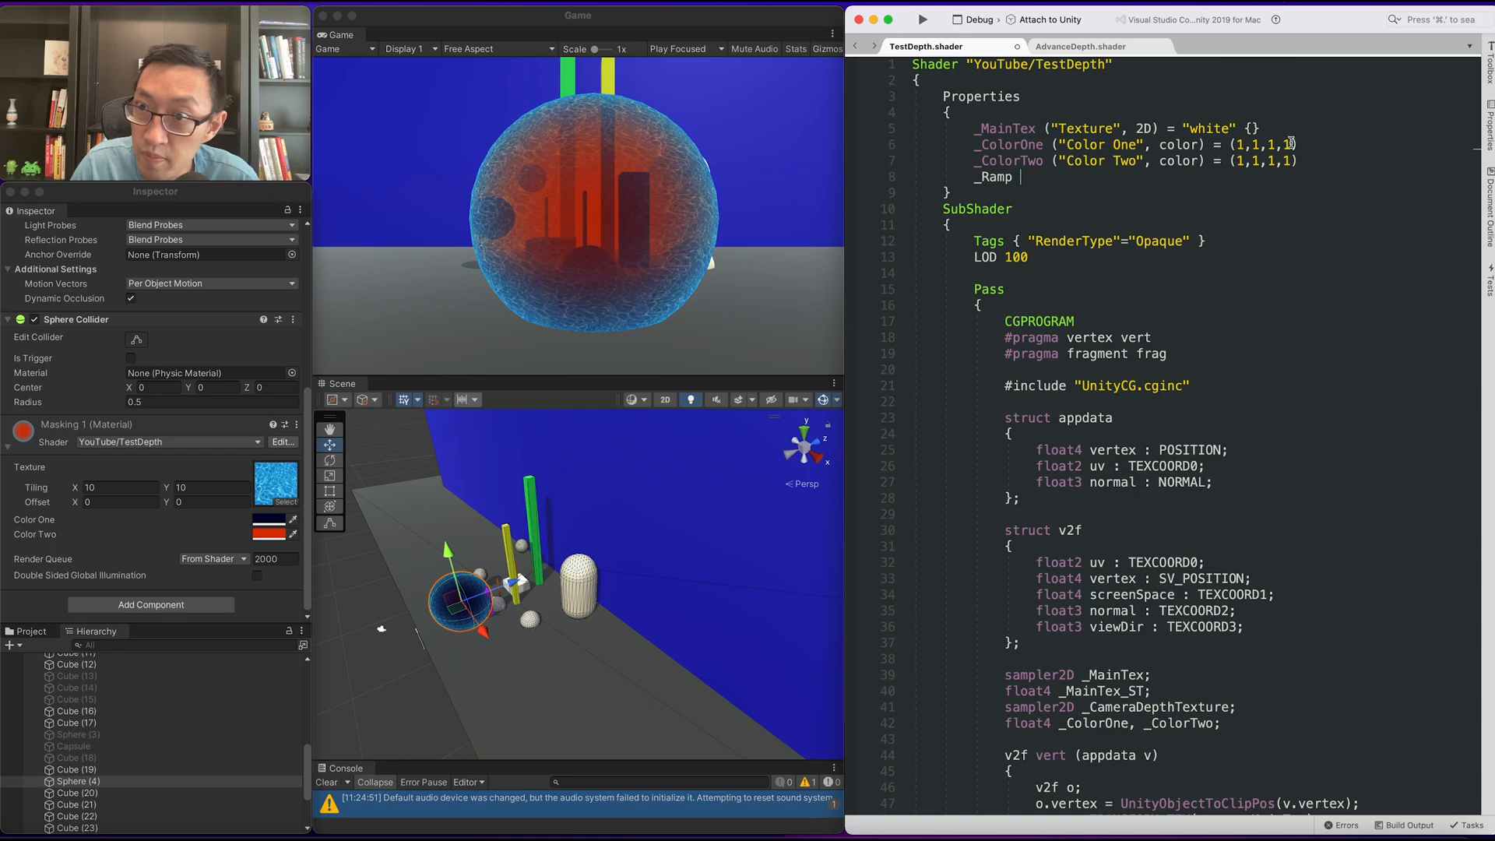
# Step: Add the _Ramp ("Ramp", float) = 1 entry to the Properties block
pyautogui.write('()')
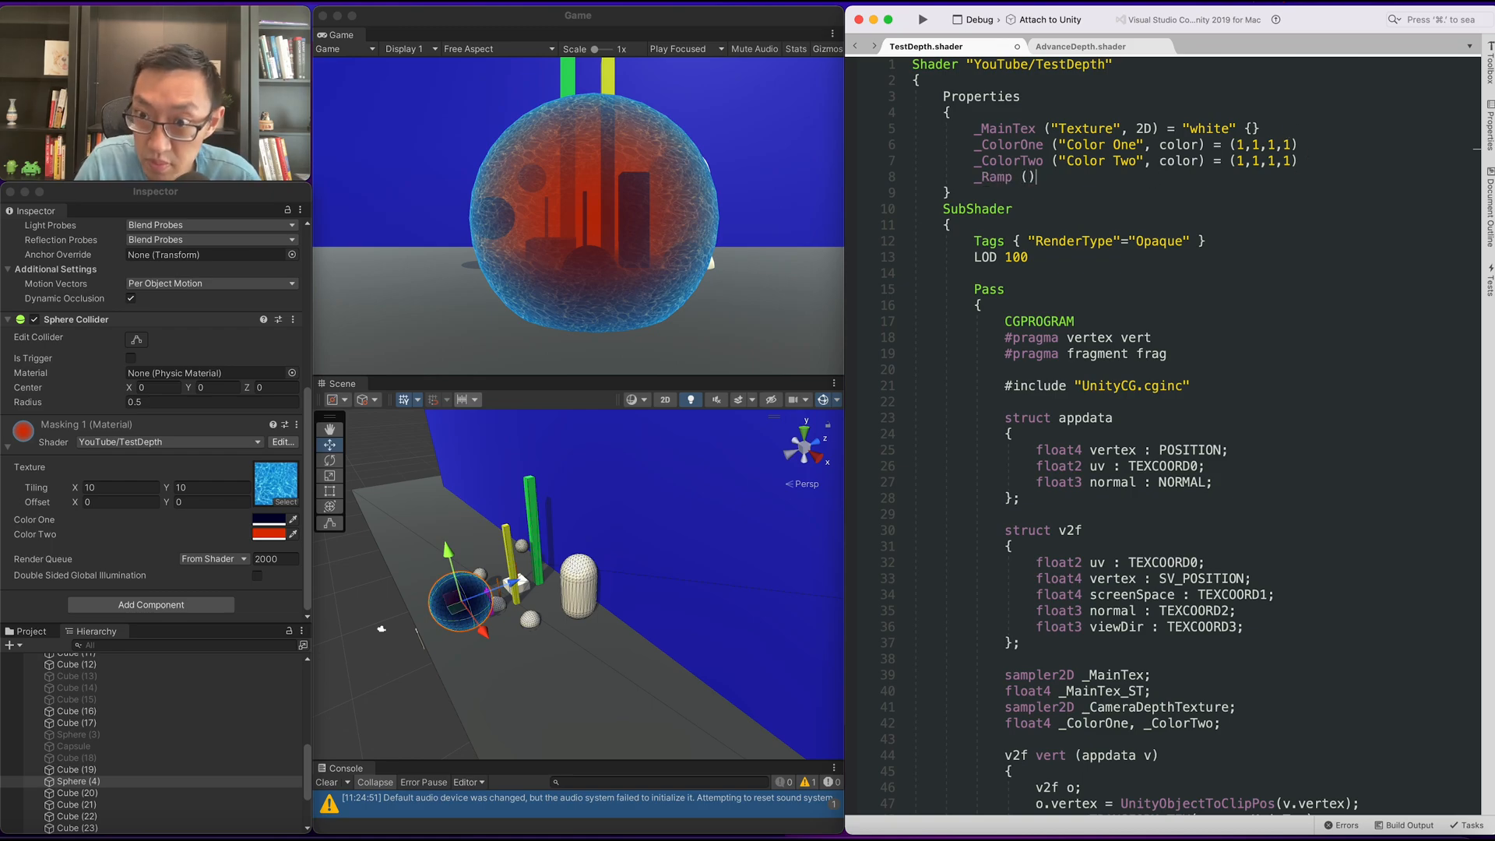
pyautogui.write('F"')
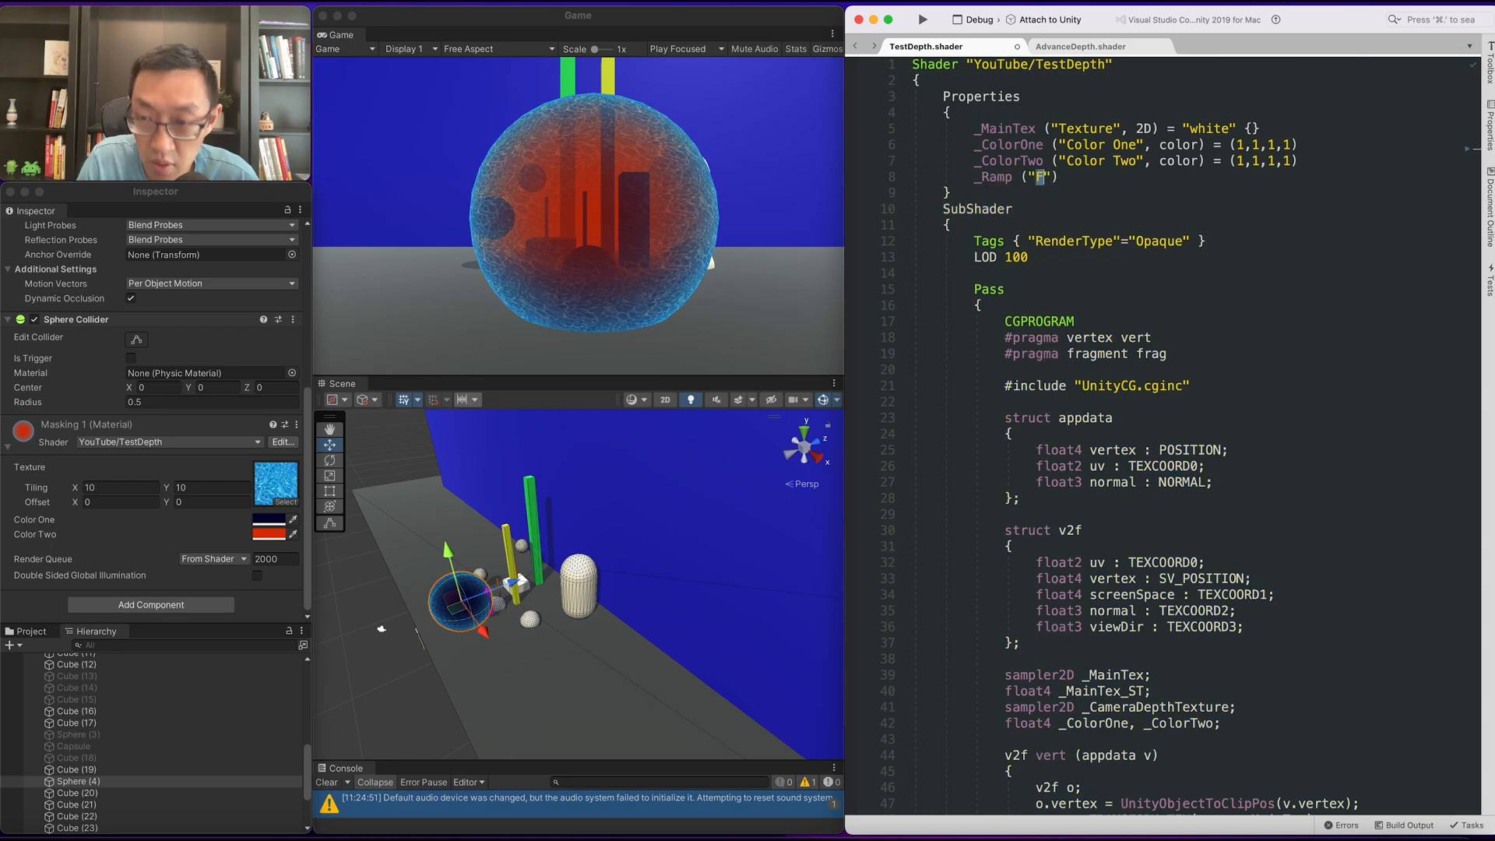
pyautogui.write('Ramp')
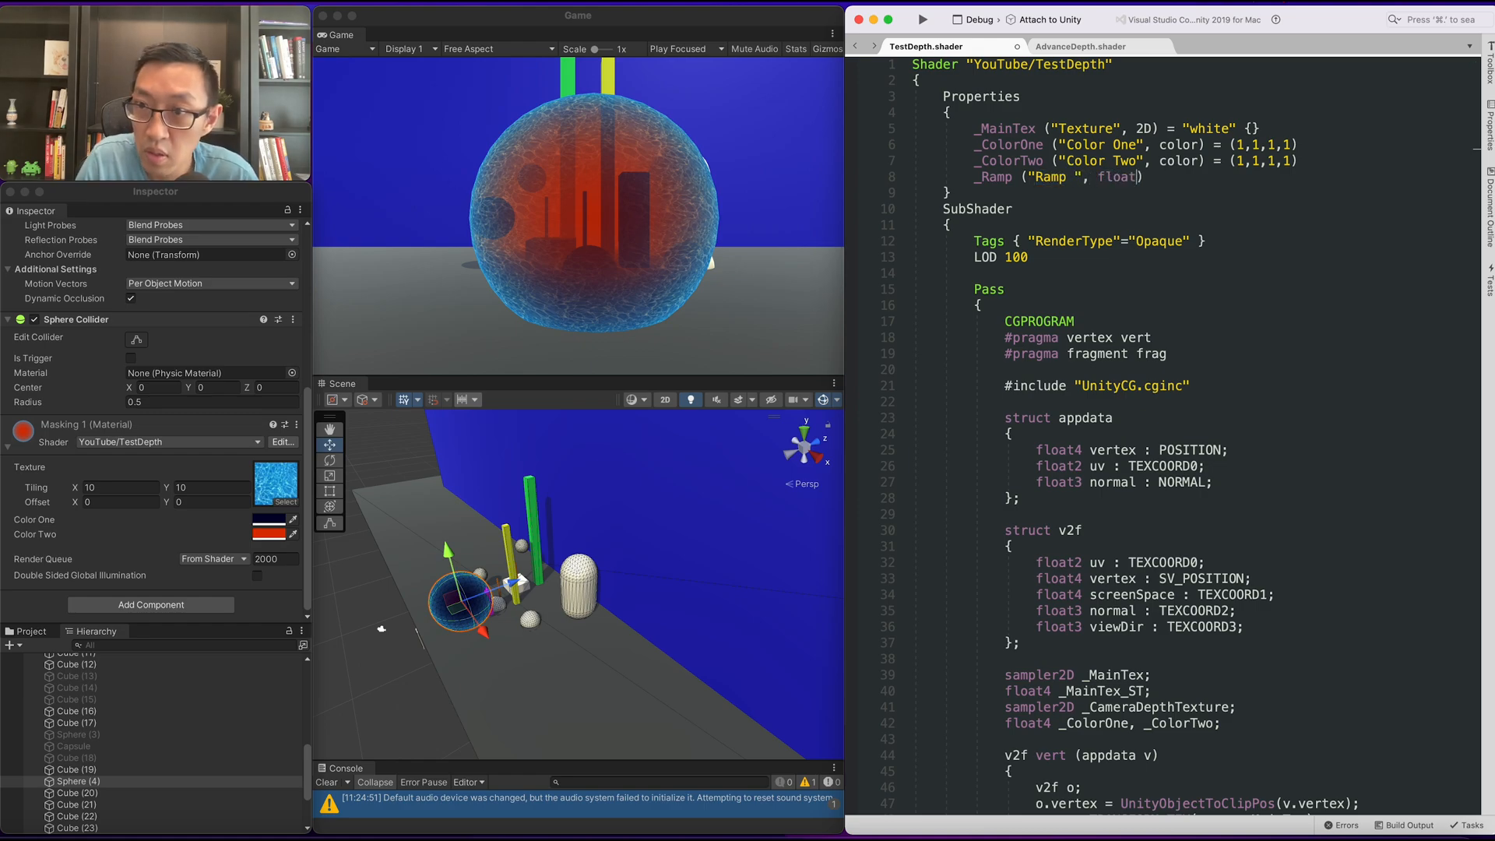
pyautogui.write('= ;')
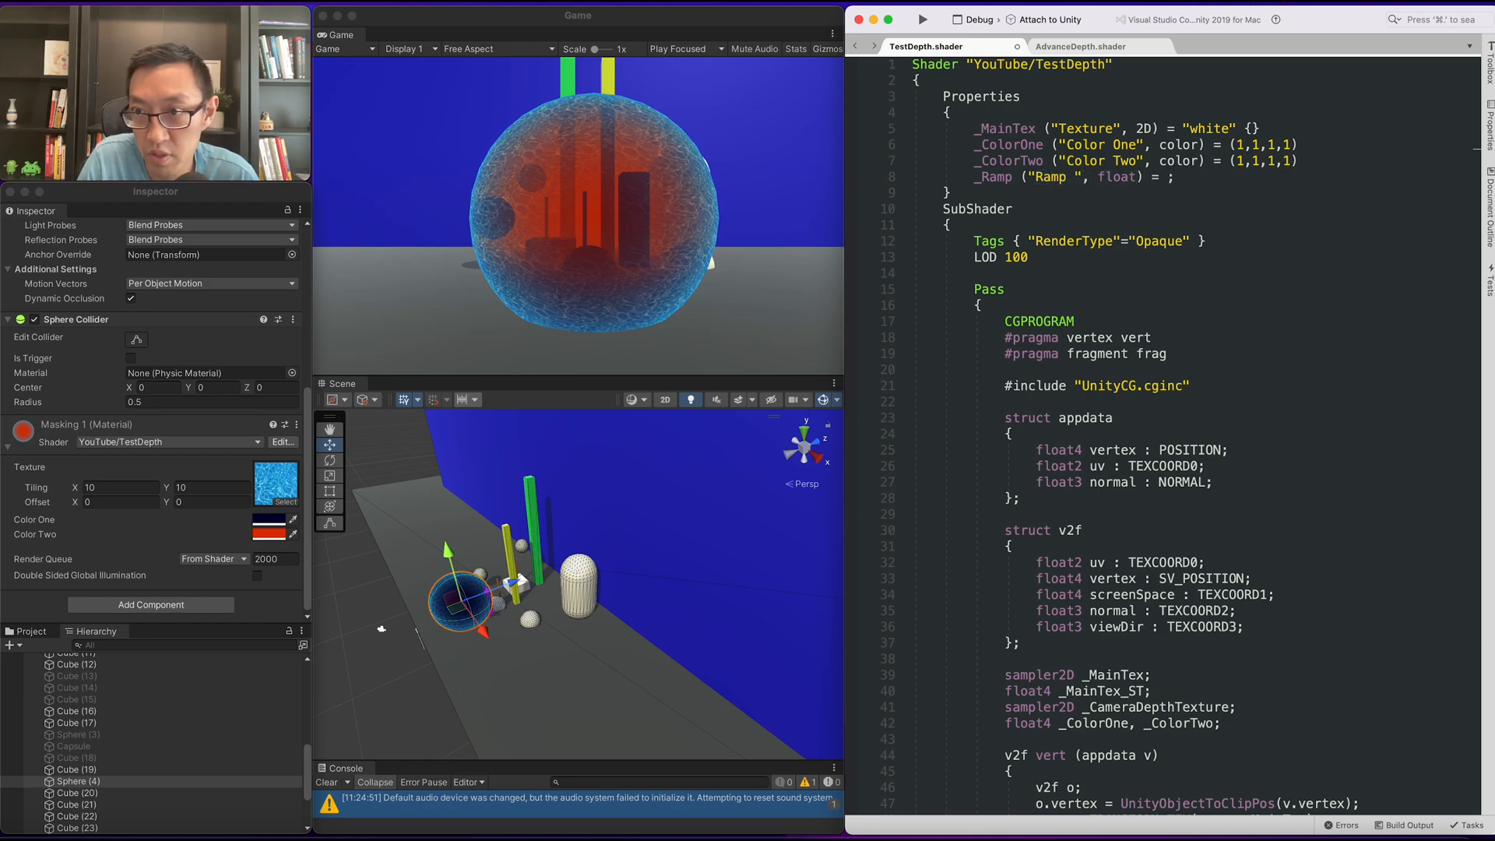
pyautogui.write('1')
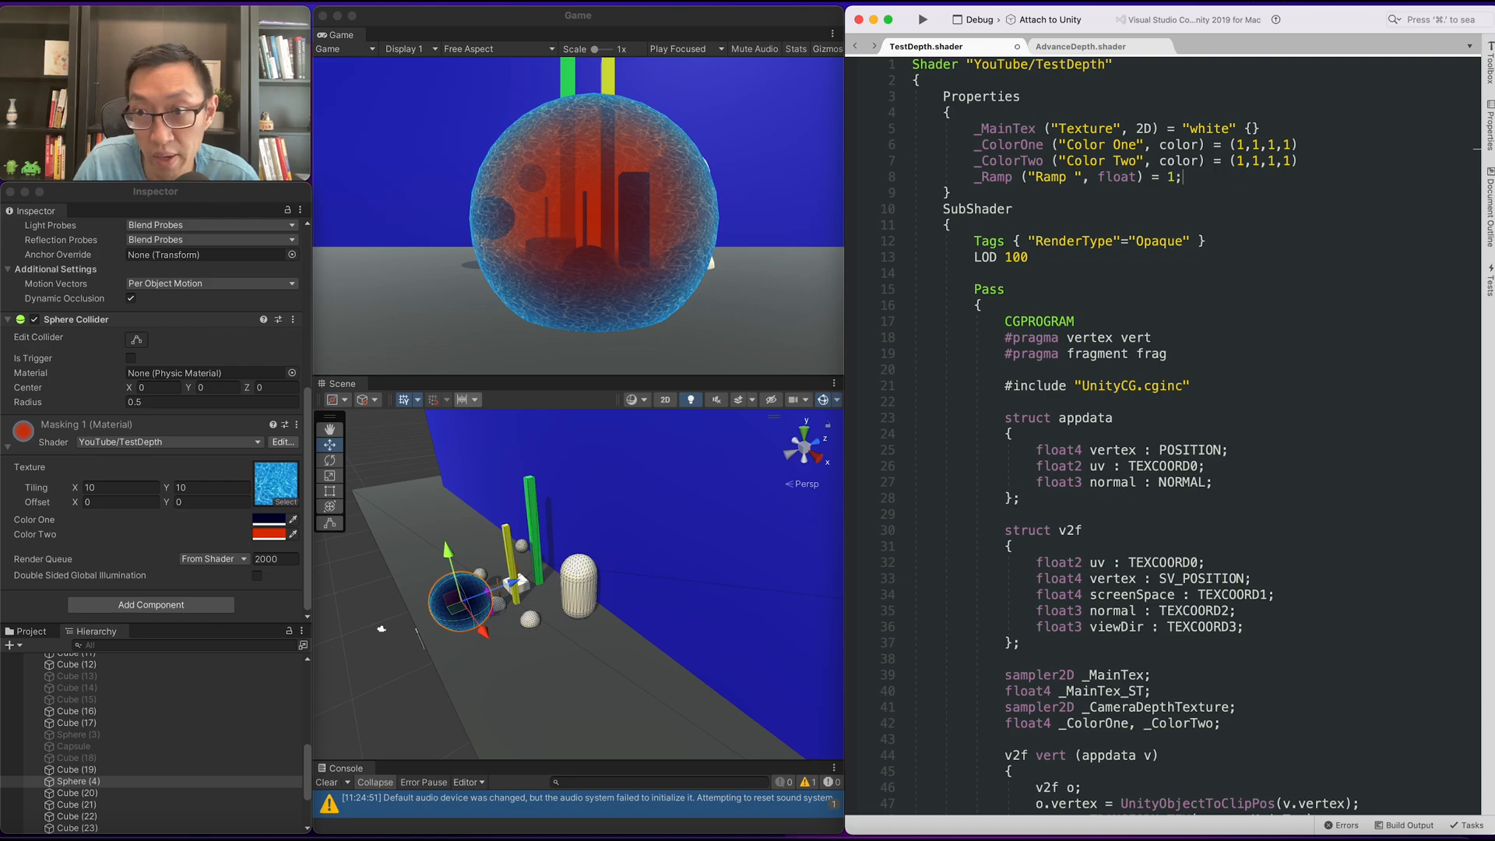
# Step: Declare float _Ramp, wrap frensel in pow(..., _Ramp), and set Ramp to 2 on the material
pyautogui.scroll(-3)
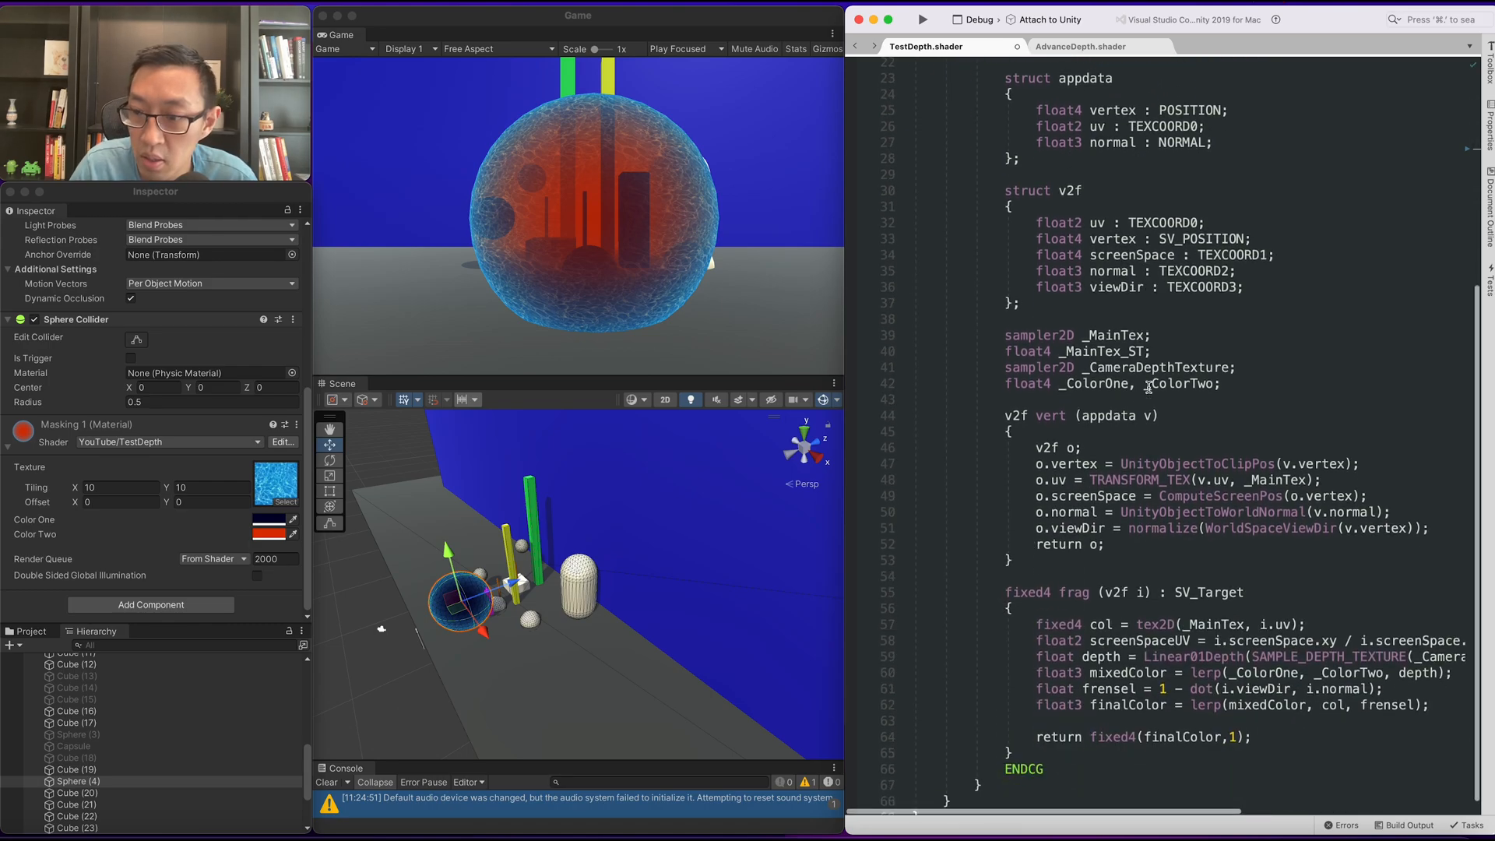
pyautogui.scroll(-3)
pyautogui.write('pow(')
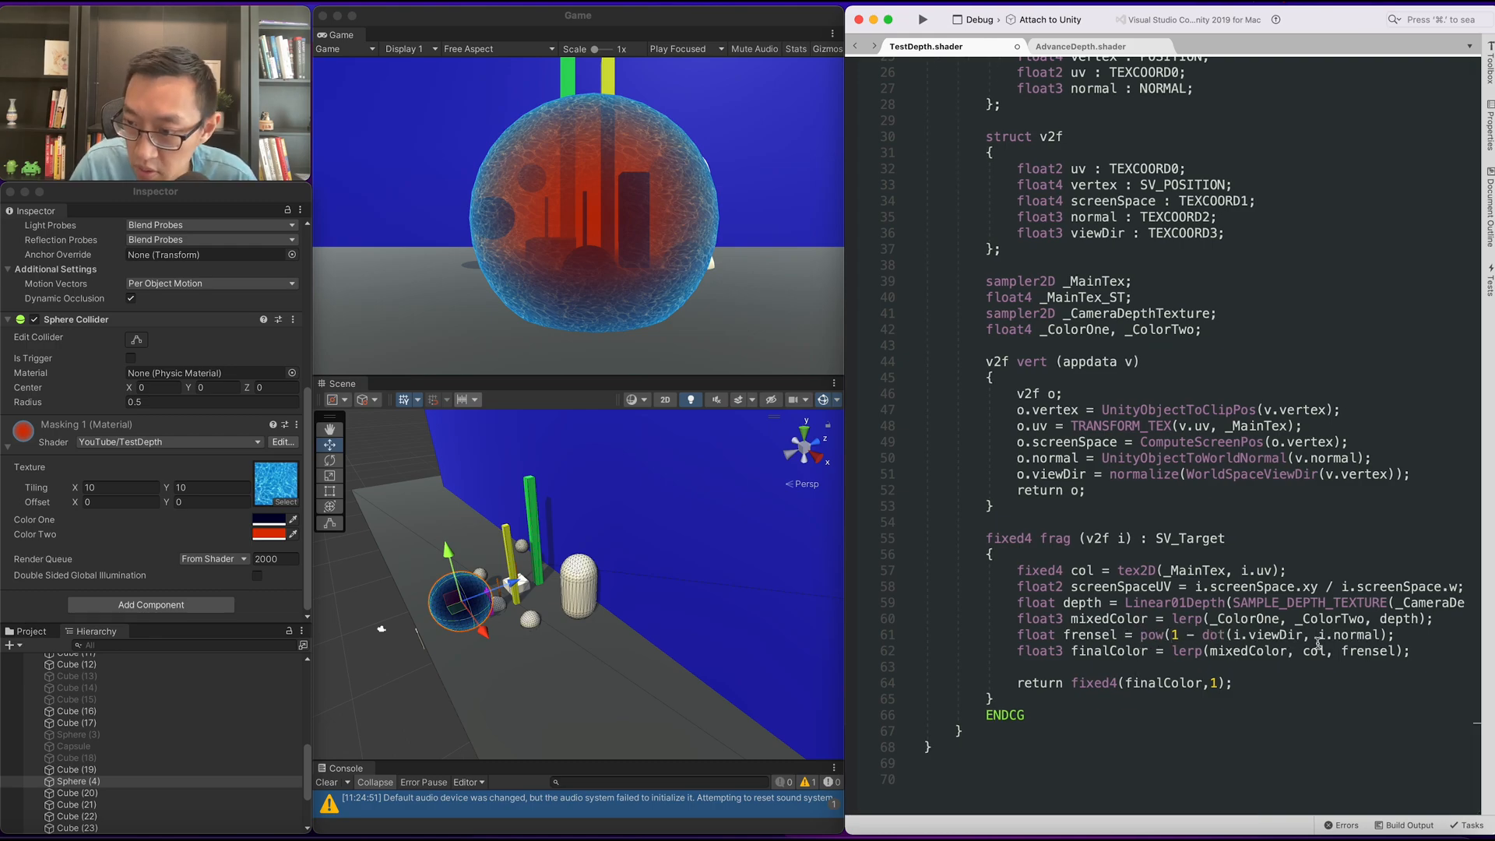
pyautogui.write('_Ramp)')
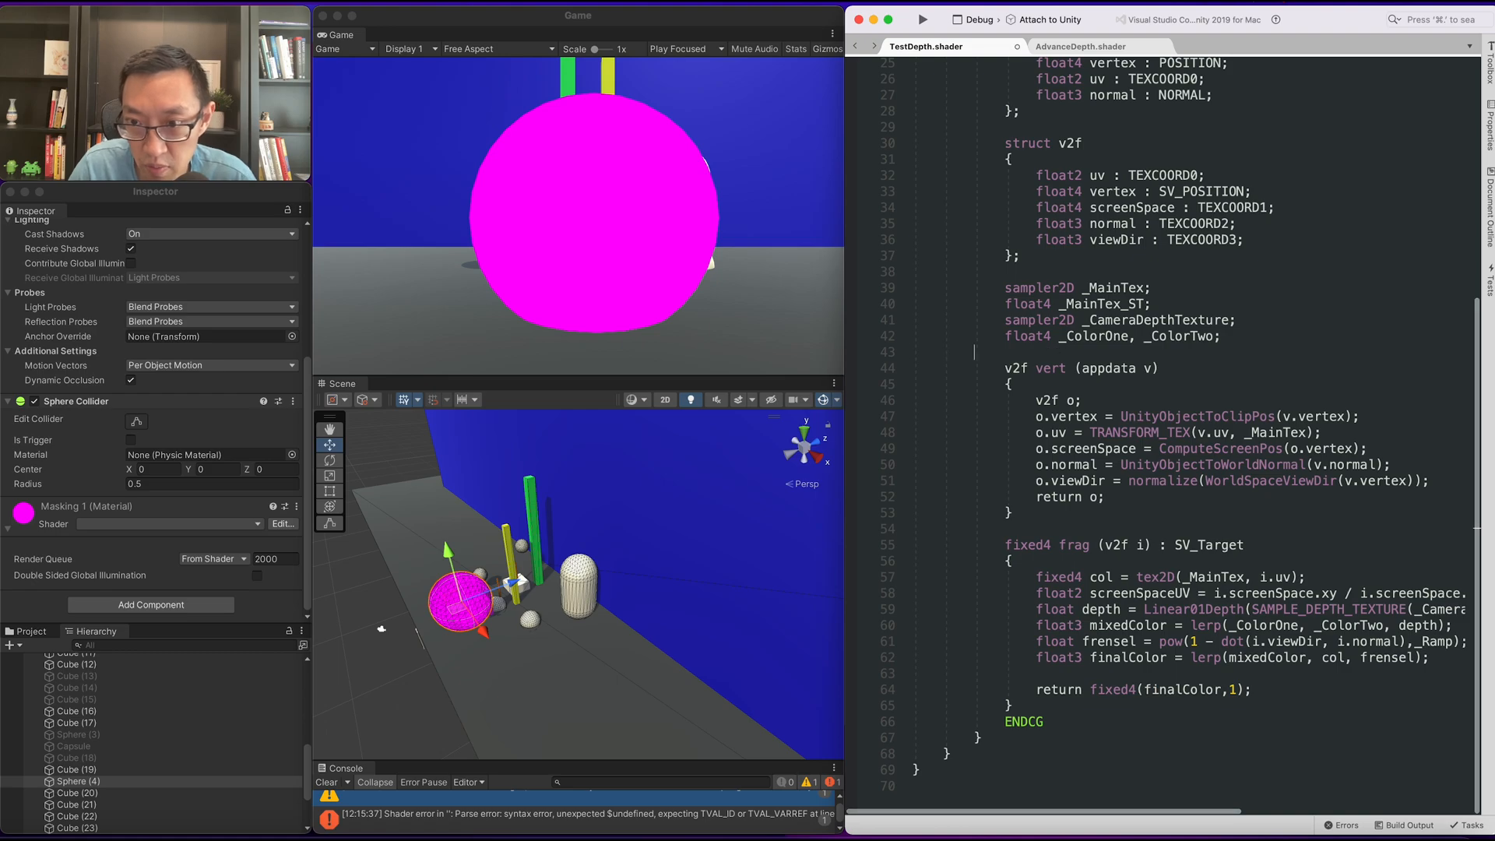
pyautogui.write('float _Ramp;')
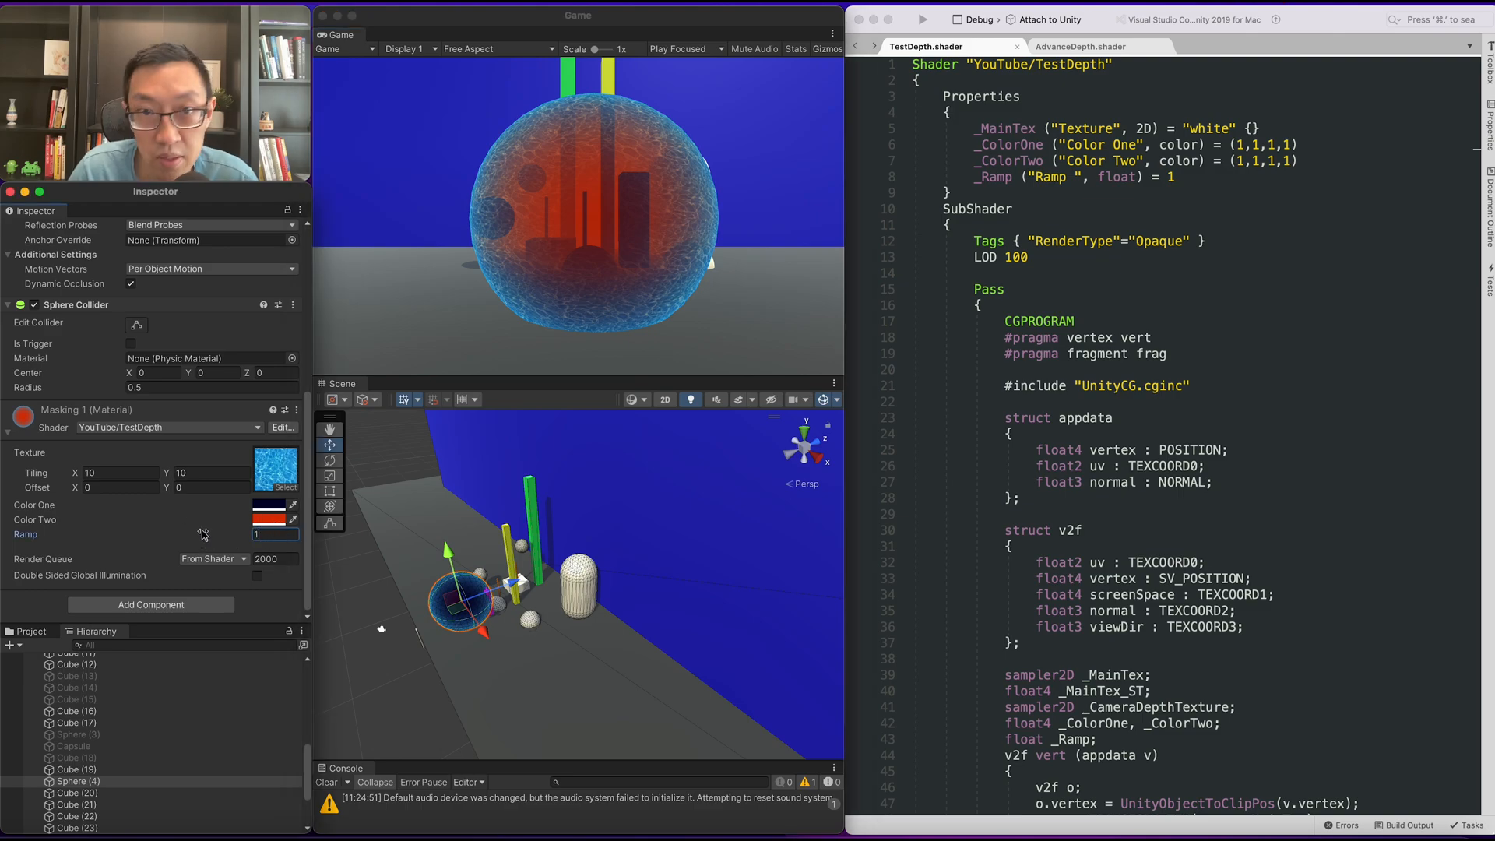
pyautogui.write('12')
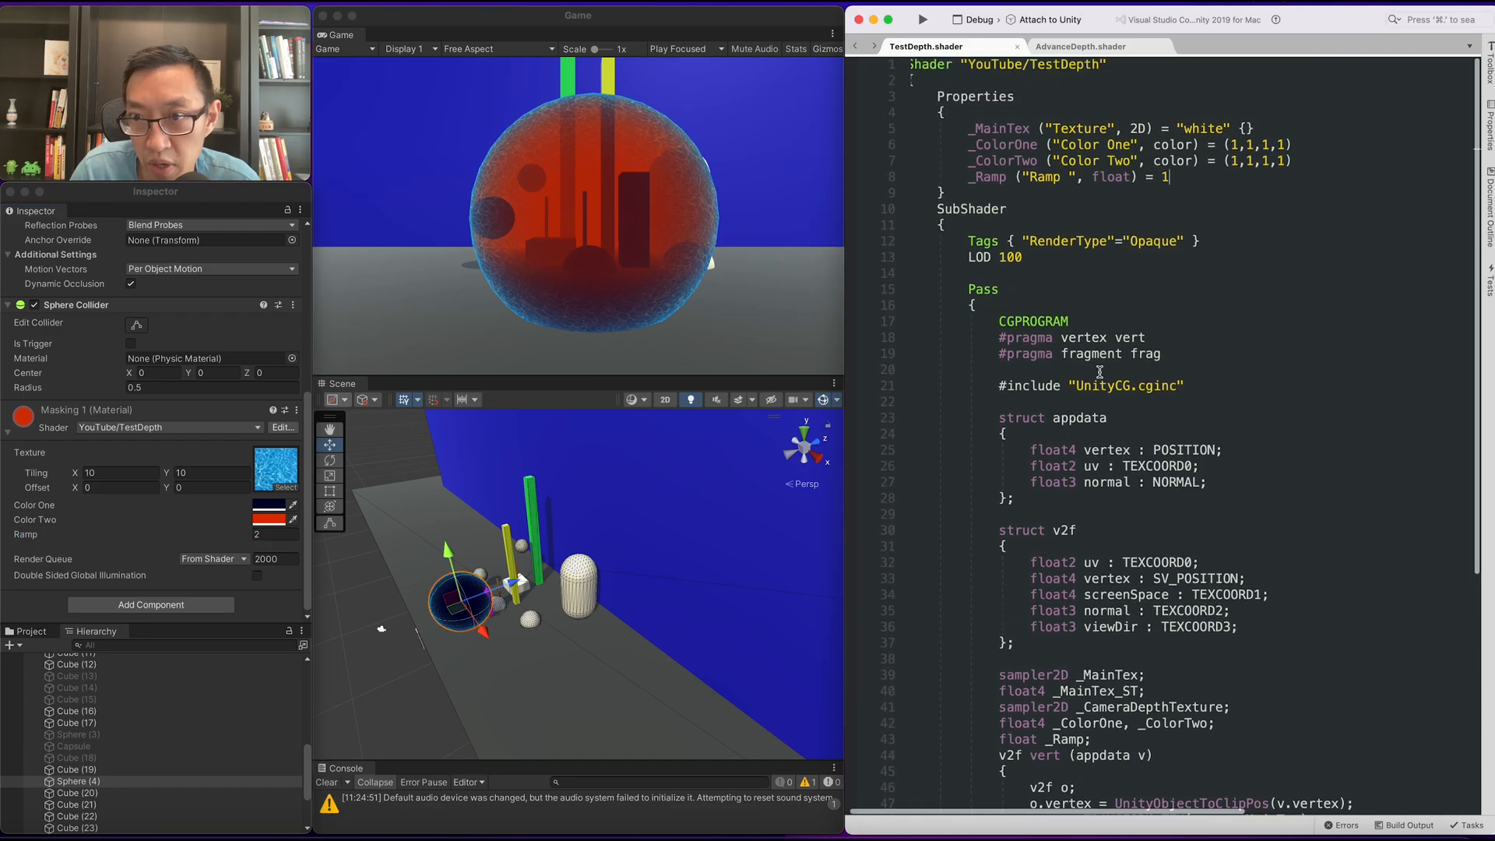
# Step: Duplicate the Ramp line as _Multiplier ("Multiplier", float) = 1 and multiply frensel by _Multiplier
pyautogui.doubleClick(991, 176)
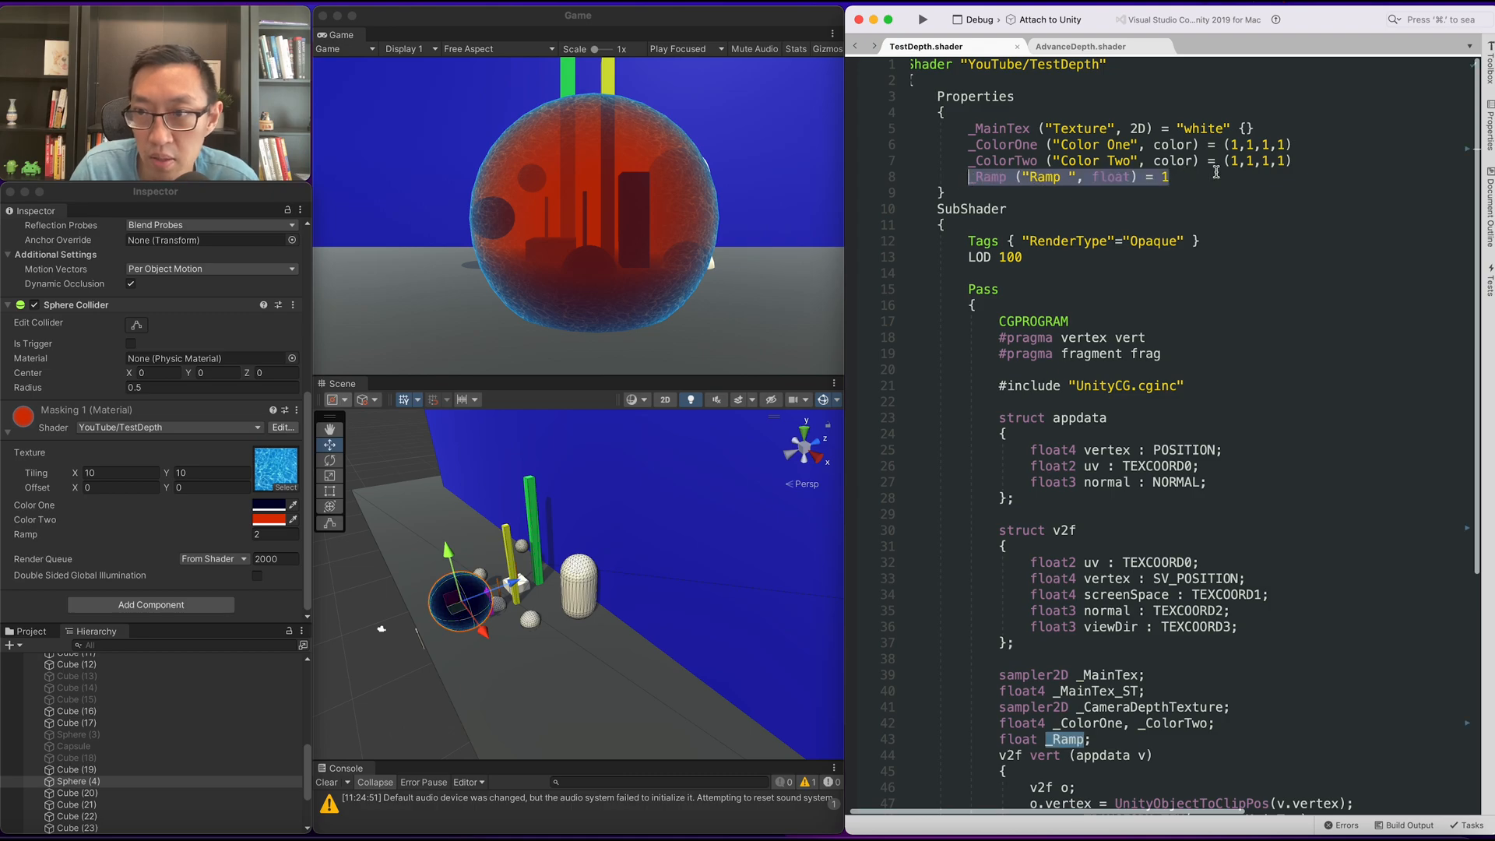
pyautogui.write('_Multiplier ("Multiplier ", float) = 1')
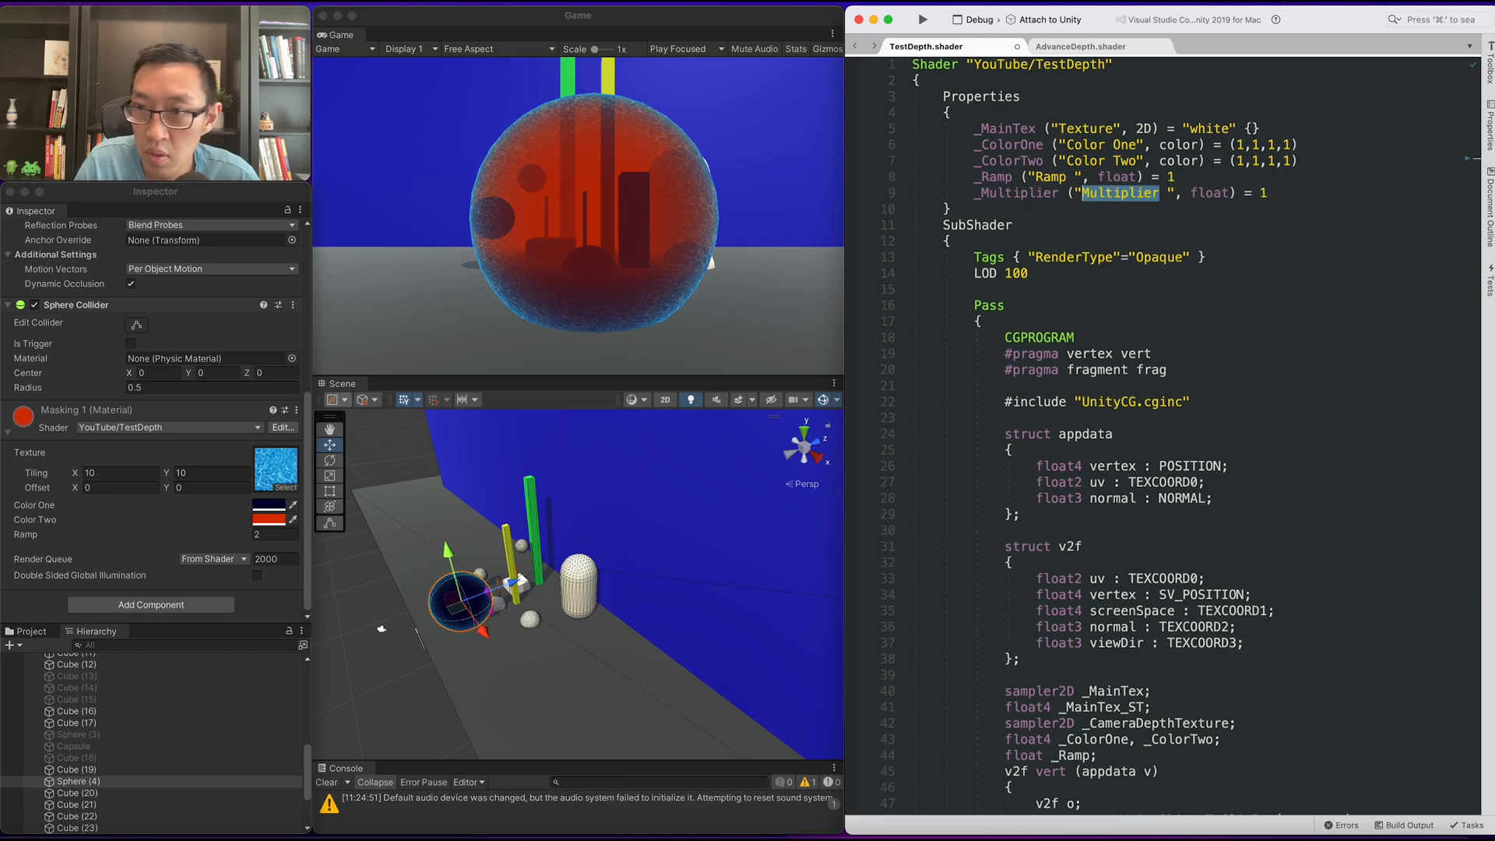
pyautogui.scroll(-3)
pyautogui.write(', _Multiplier')
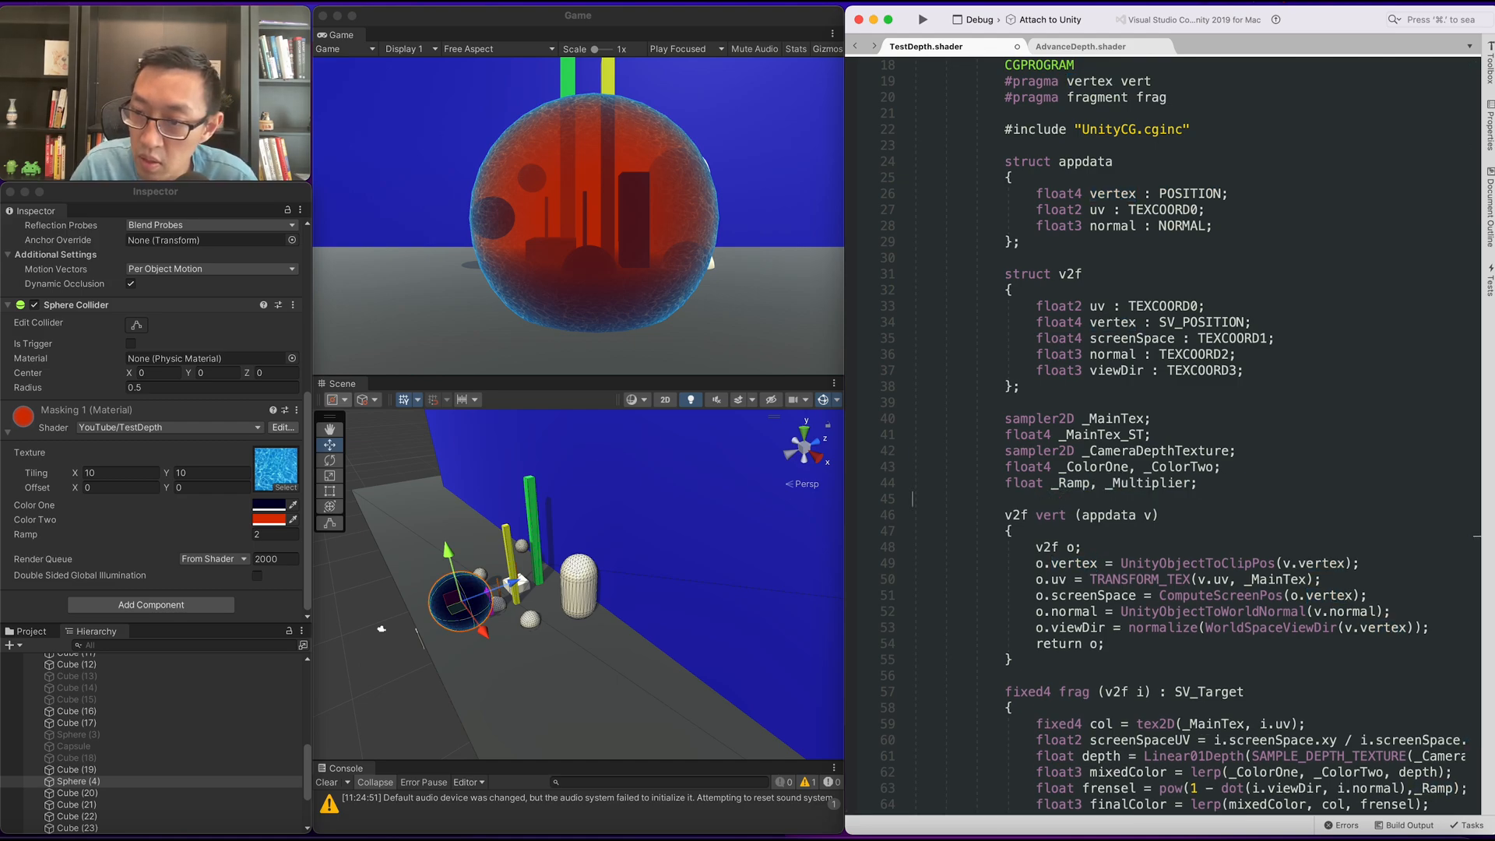
pyautogui.scroll(-3)
pyautogui.write(' * _Multiplier')
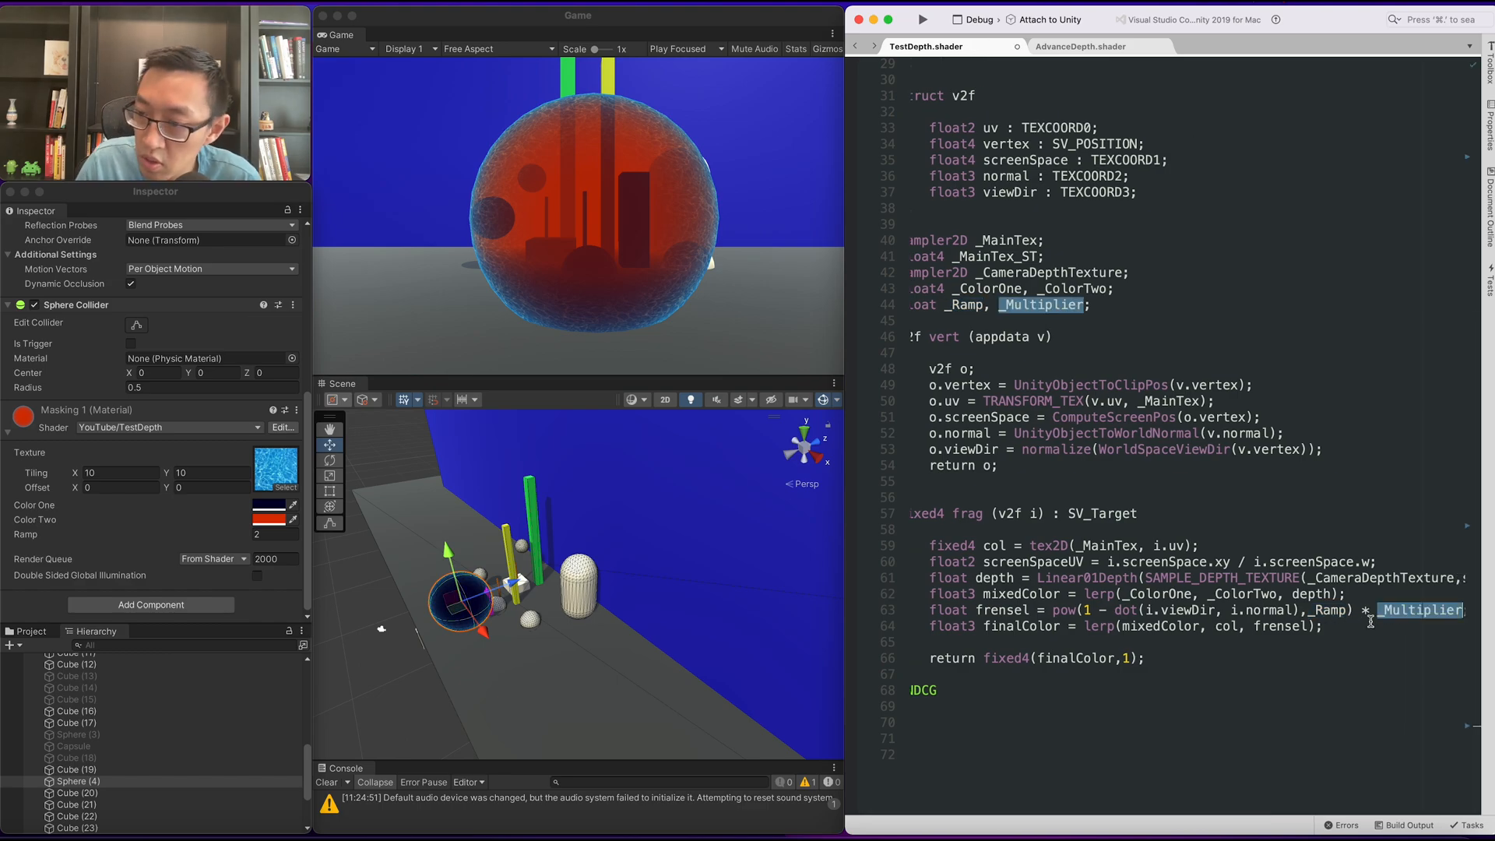
# Step: Return to Unity to recompile, then highlight the WorldSpaceViewDir call in vert
pyautogui.click(1042, 611)
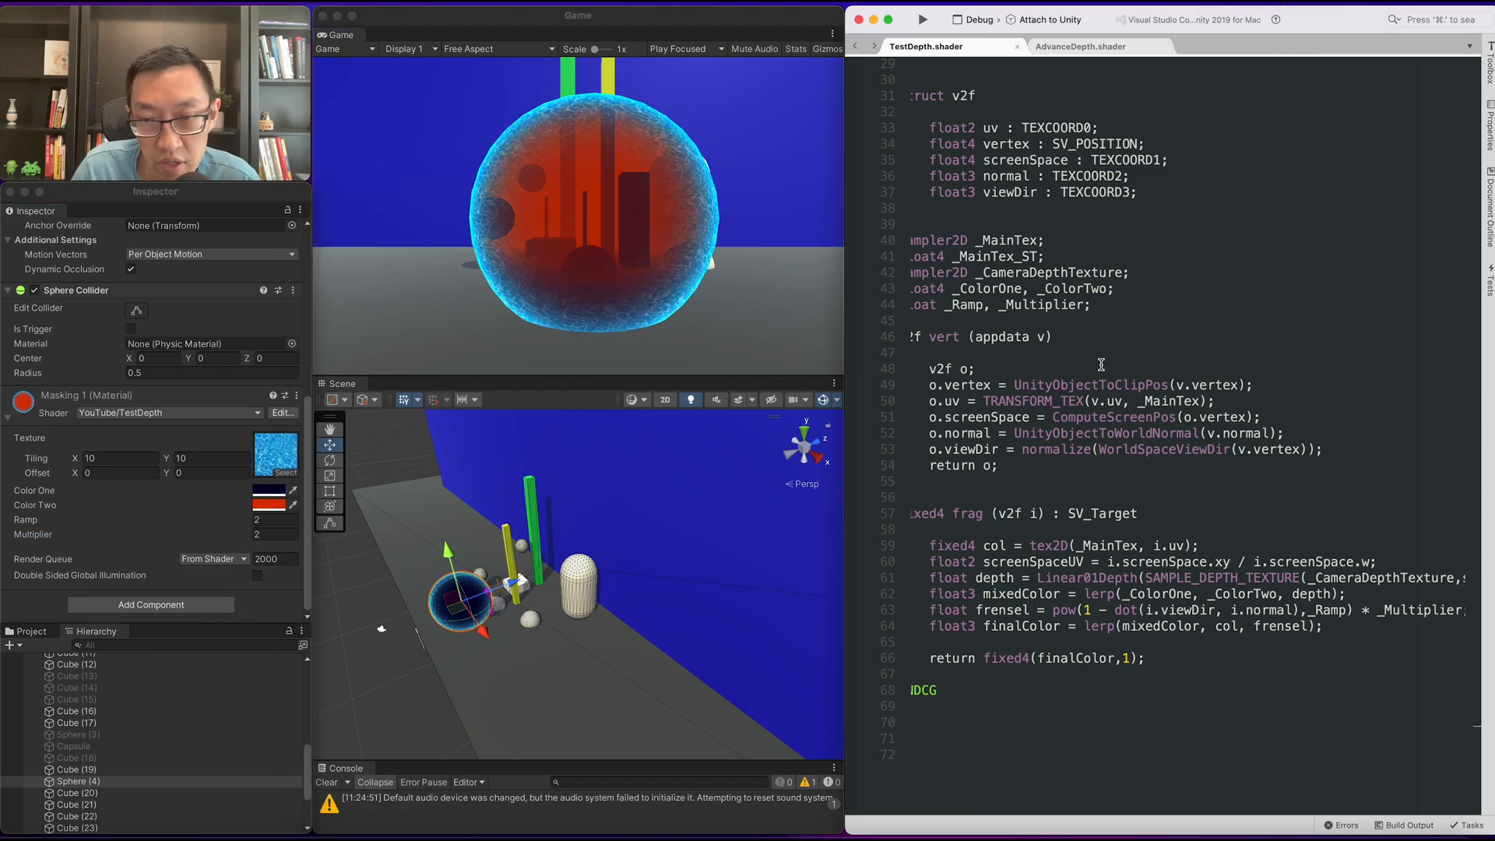
pyautogui.doubleClick(1163, 486)
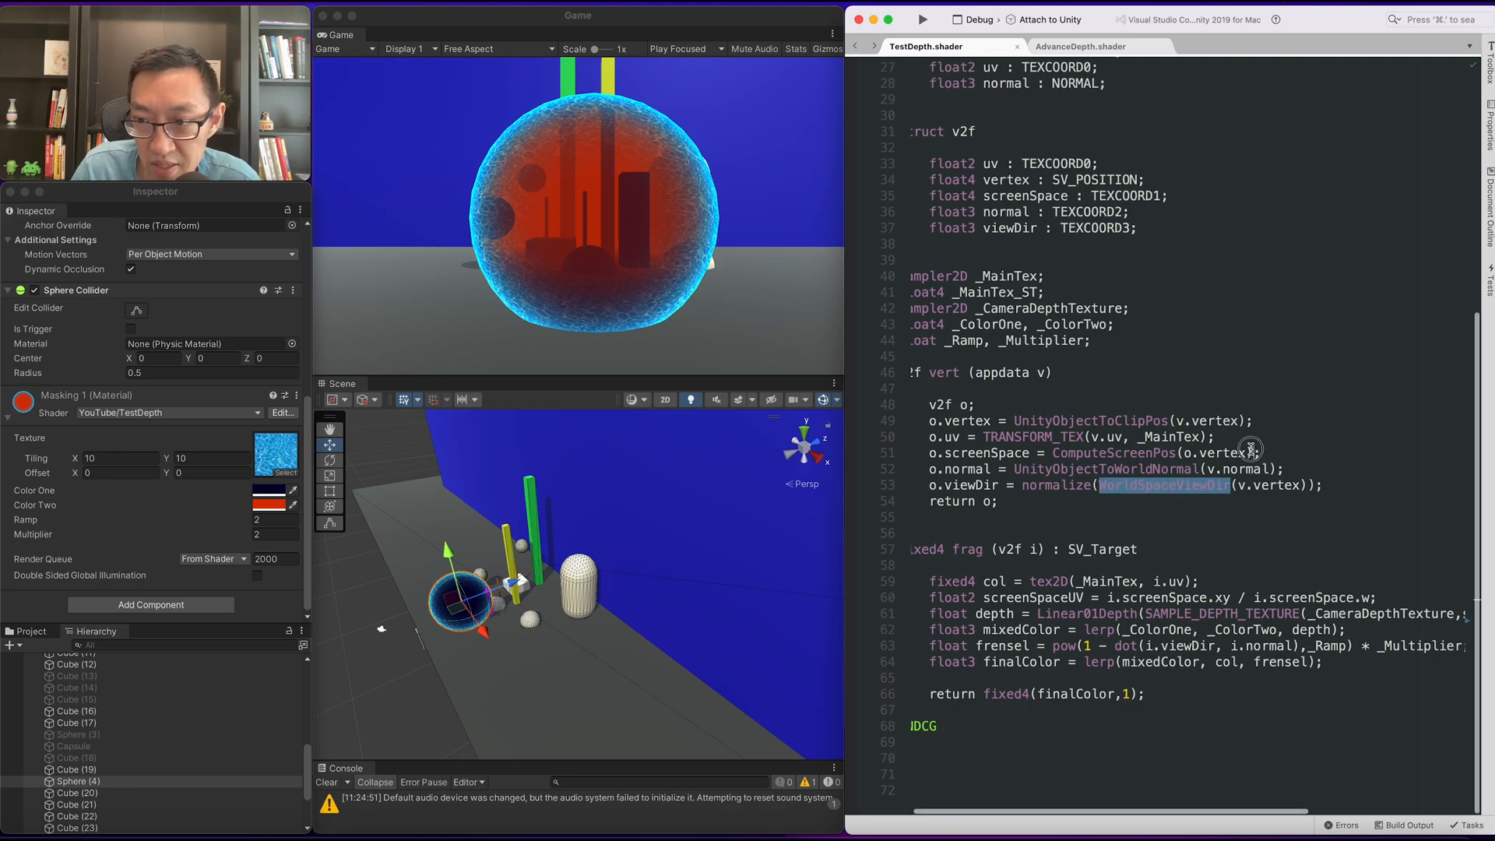
pyautogui.click(942, 436)
pyautogui.write('o.uv.x += _Time.y;')
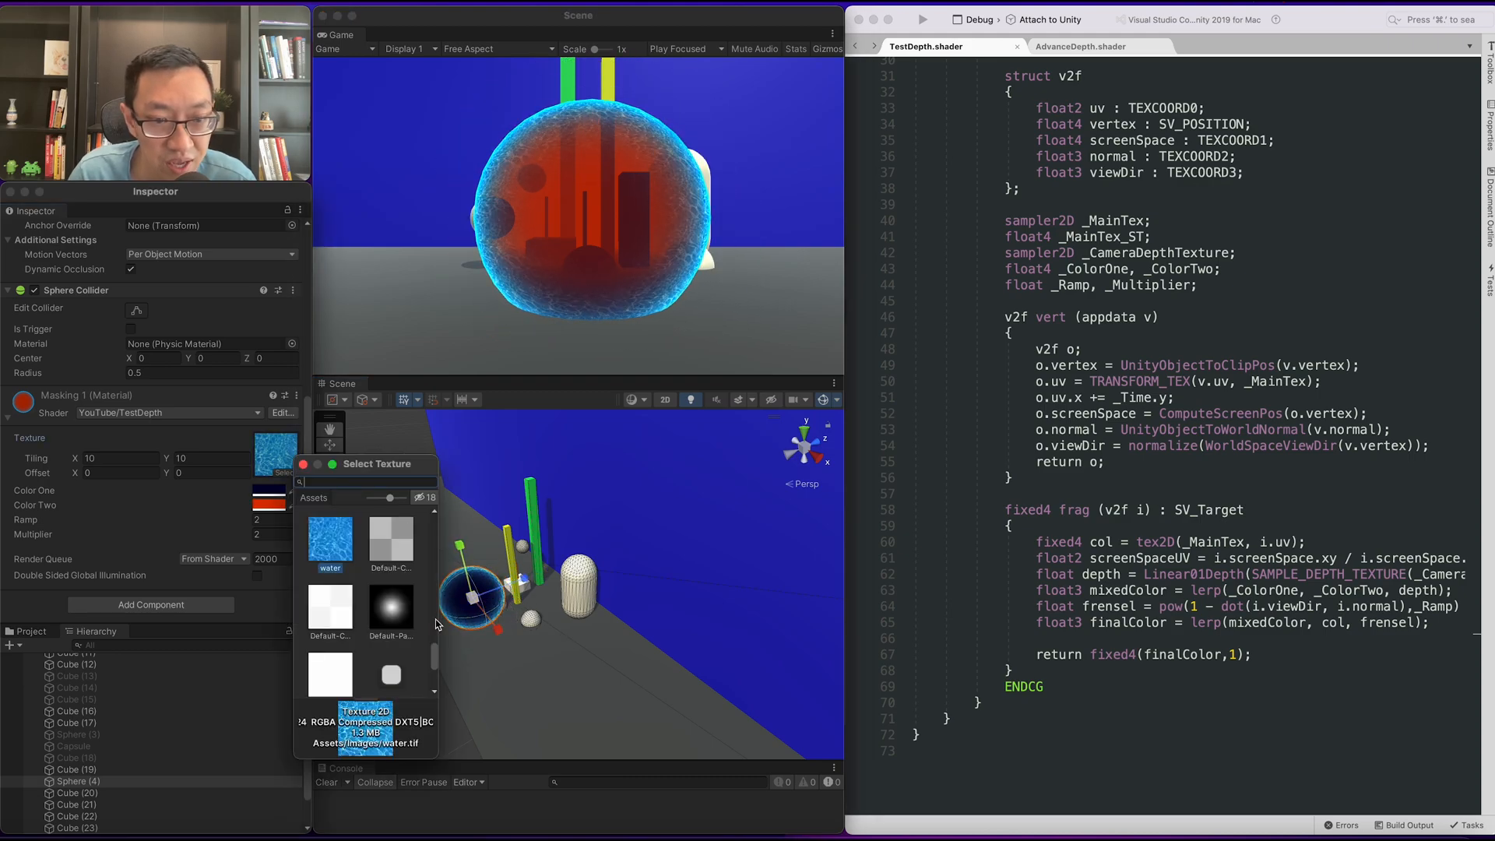
# Step: Swap the material texture between Bee and DartBoard images, settling on the DartBoard texture
pyautogui.scroll(-3)
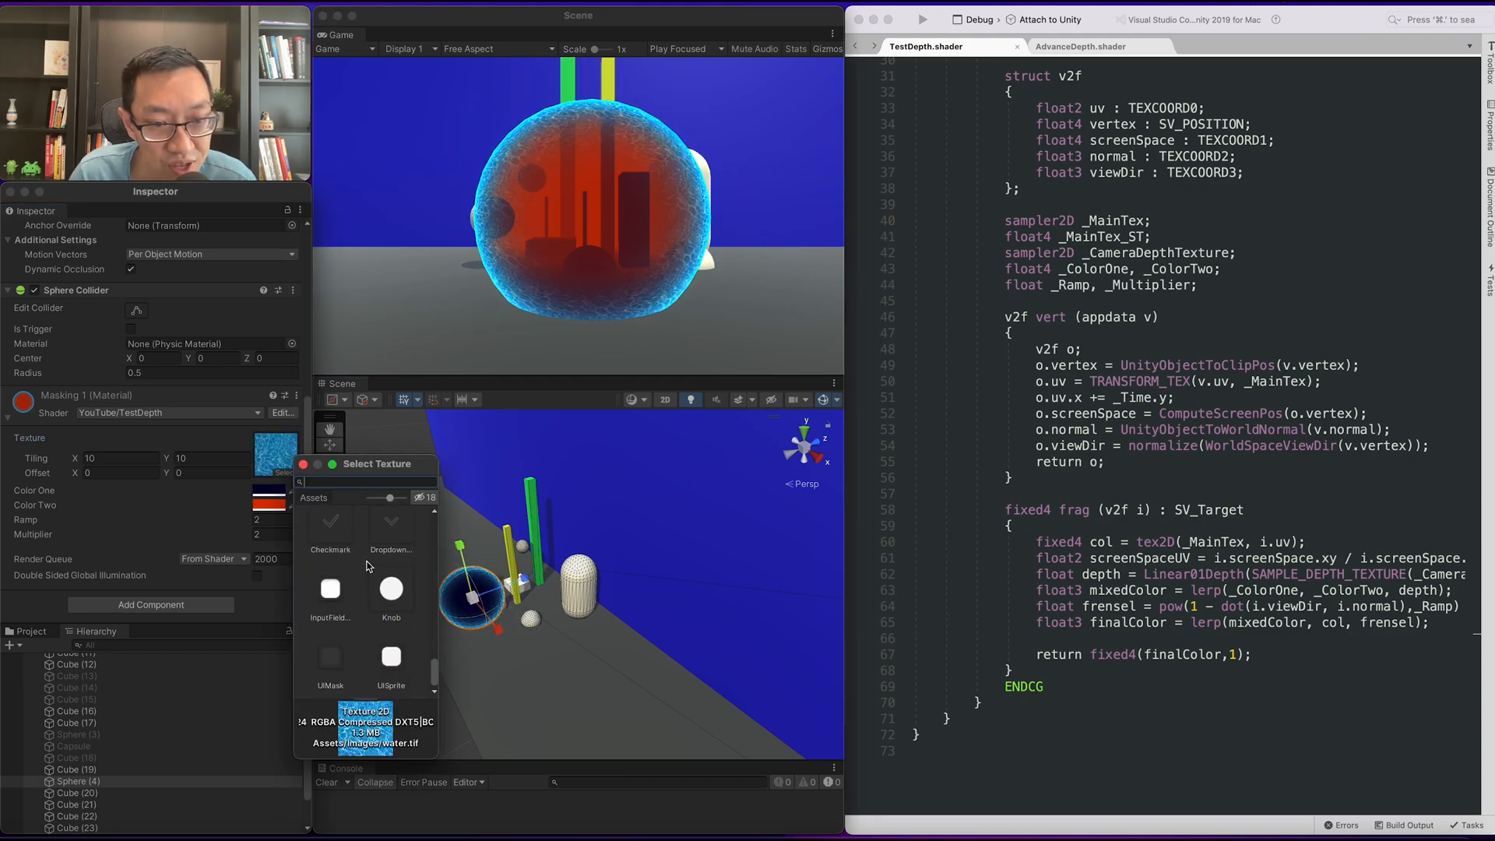
pyautogui.click(330, 655)
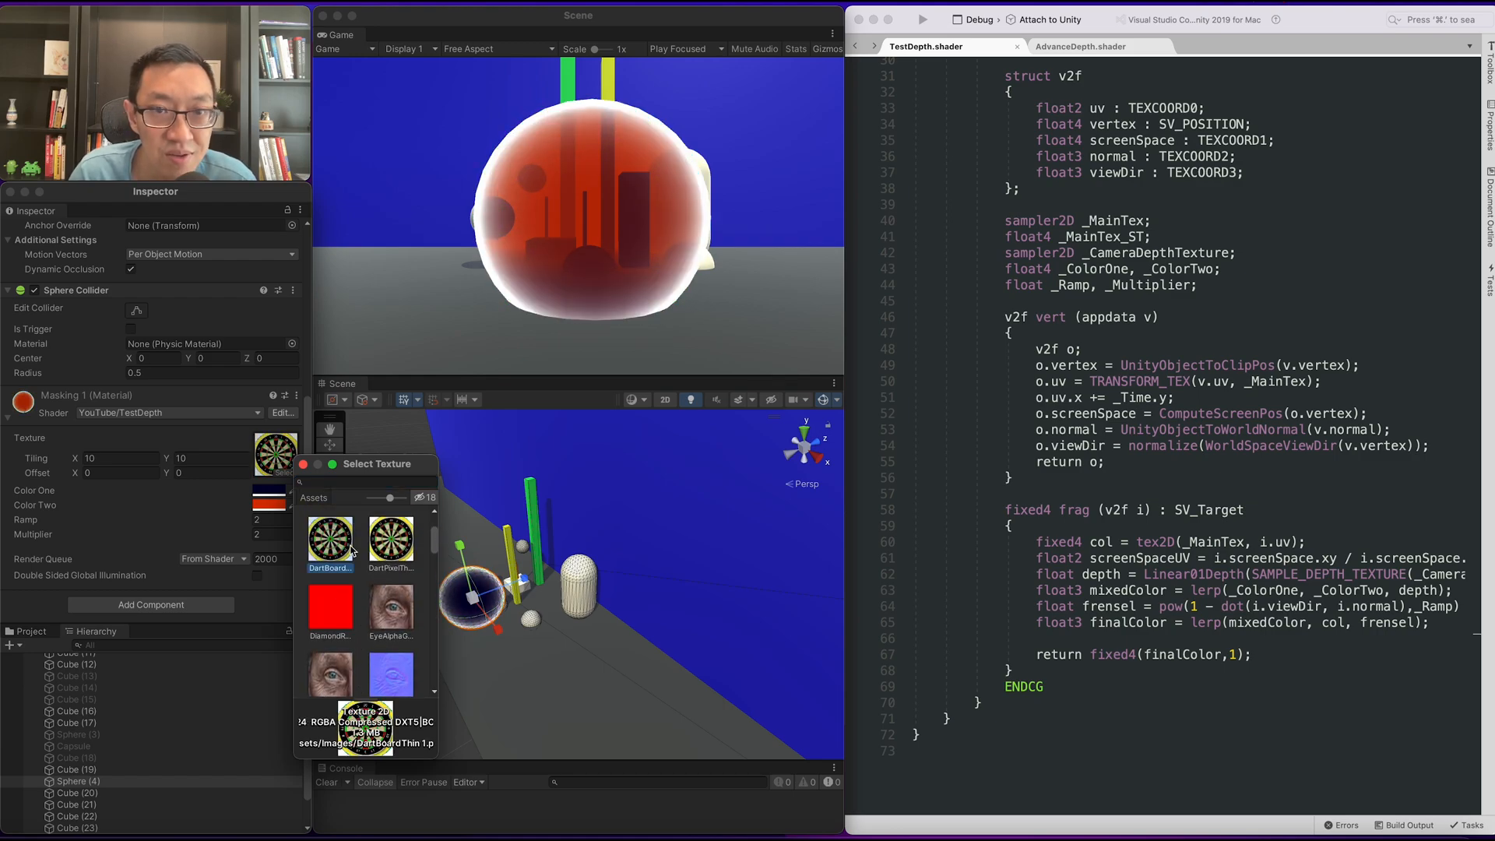
pyautogui.click(391, 530)
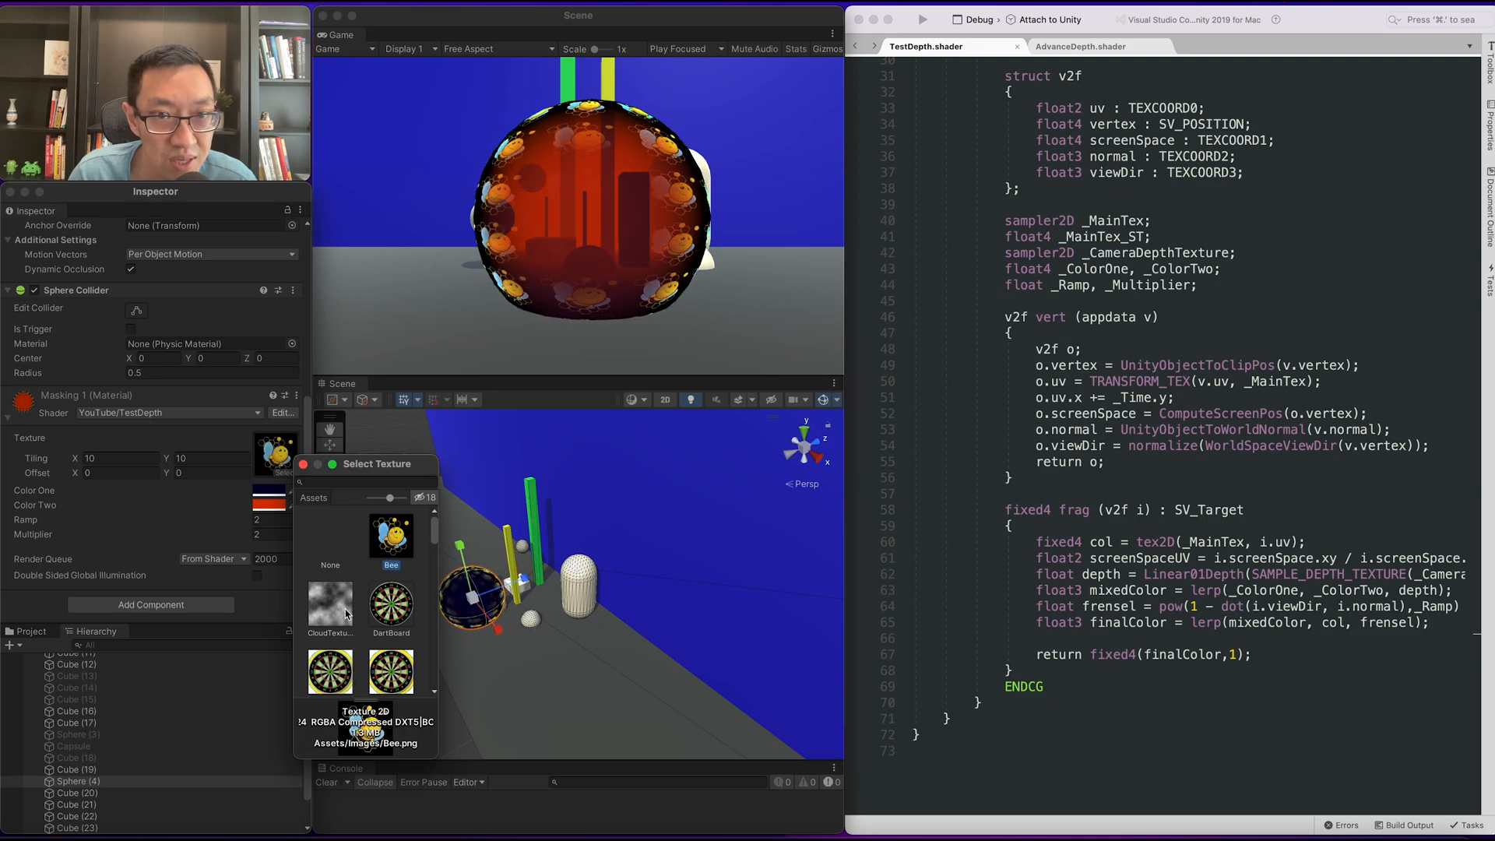
pyautogui.click(330, 602)
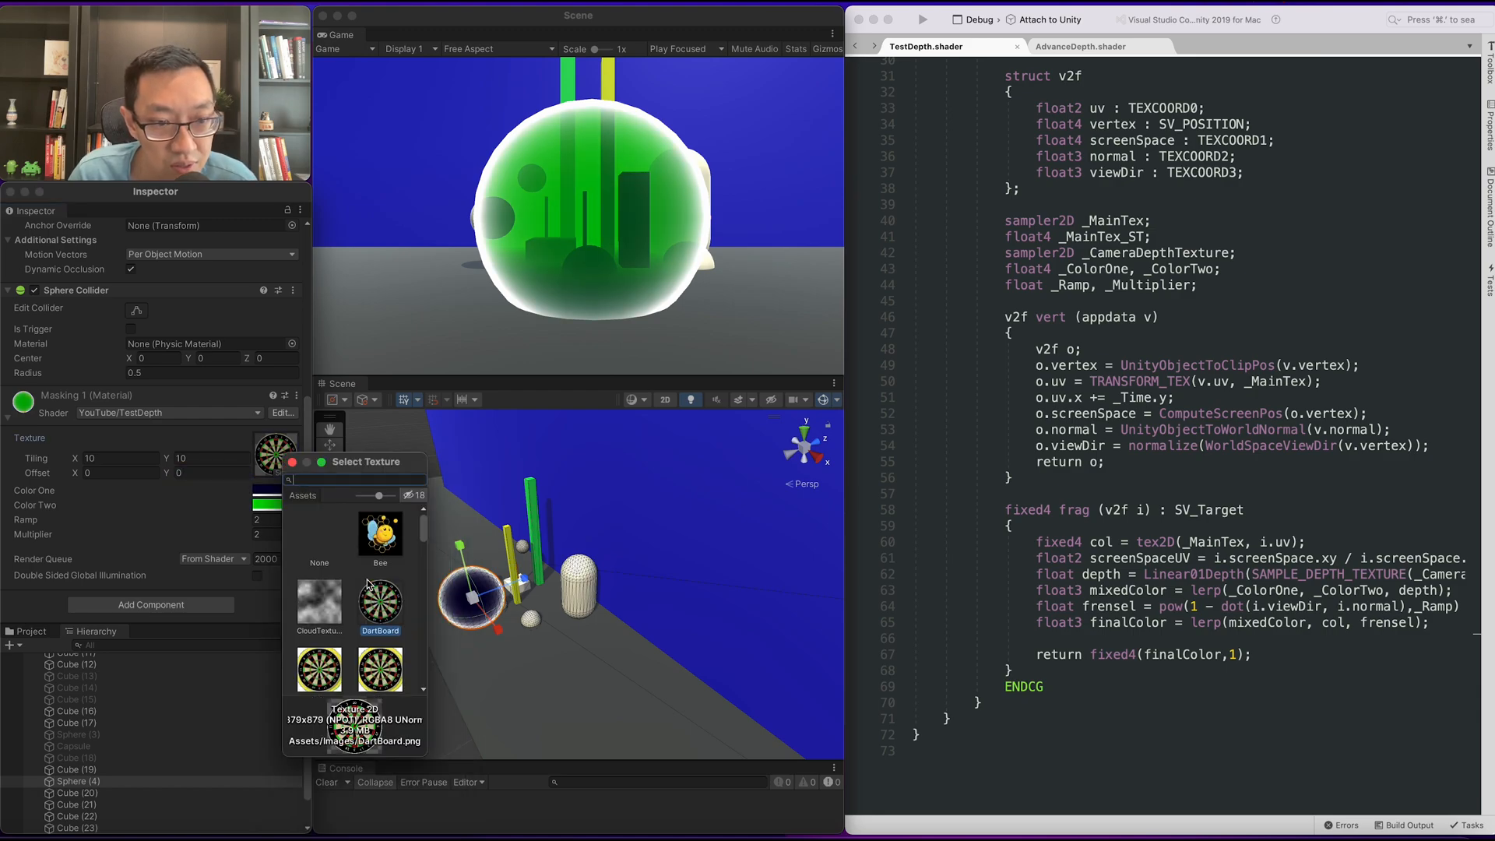
pyautogui.scroll(-3)
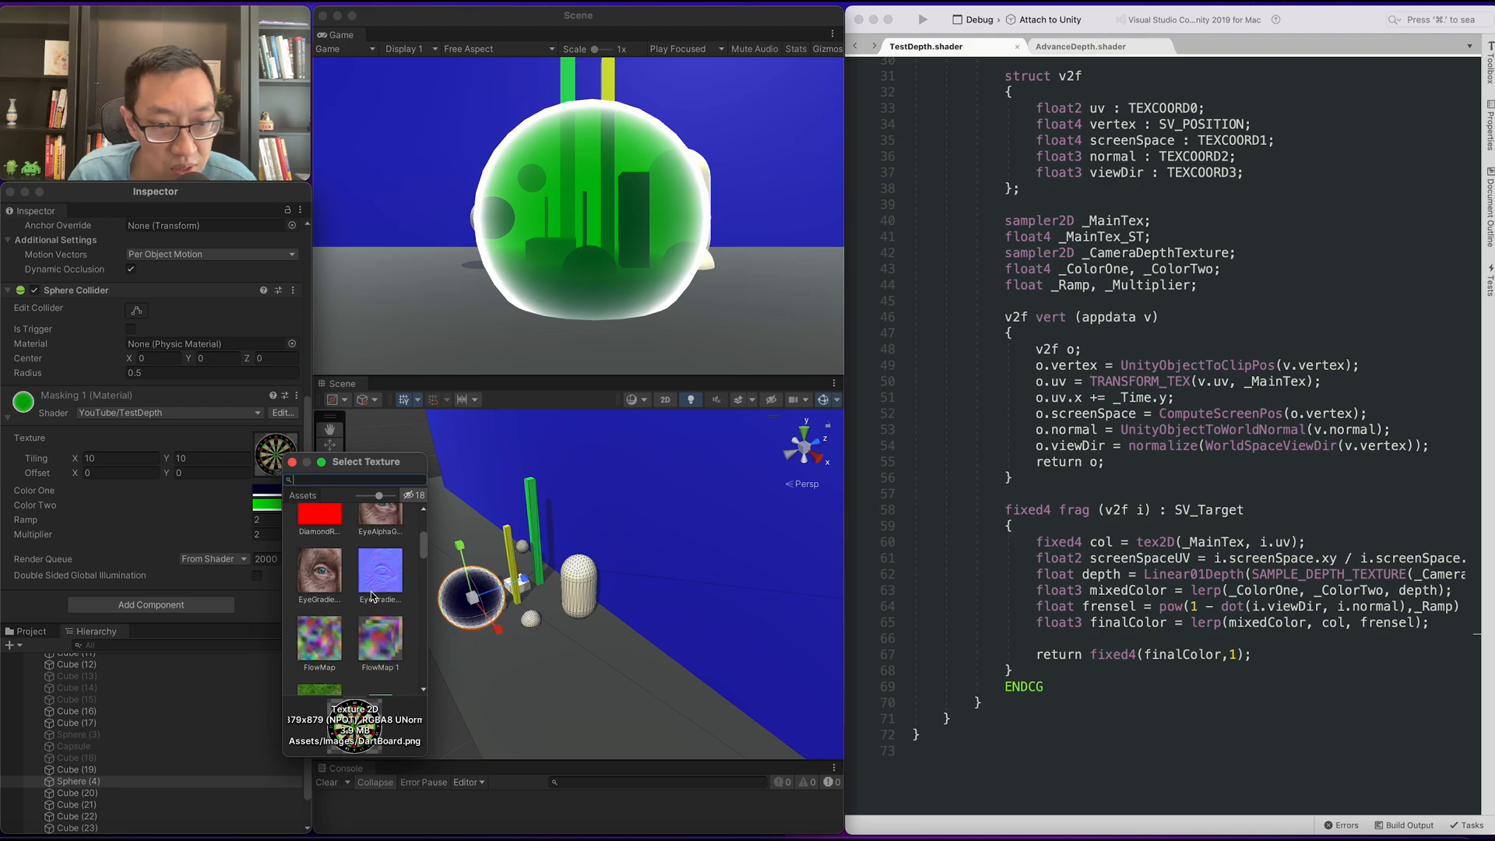
pyautogui.click(1082, 45)
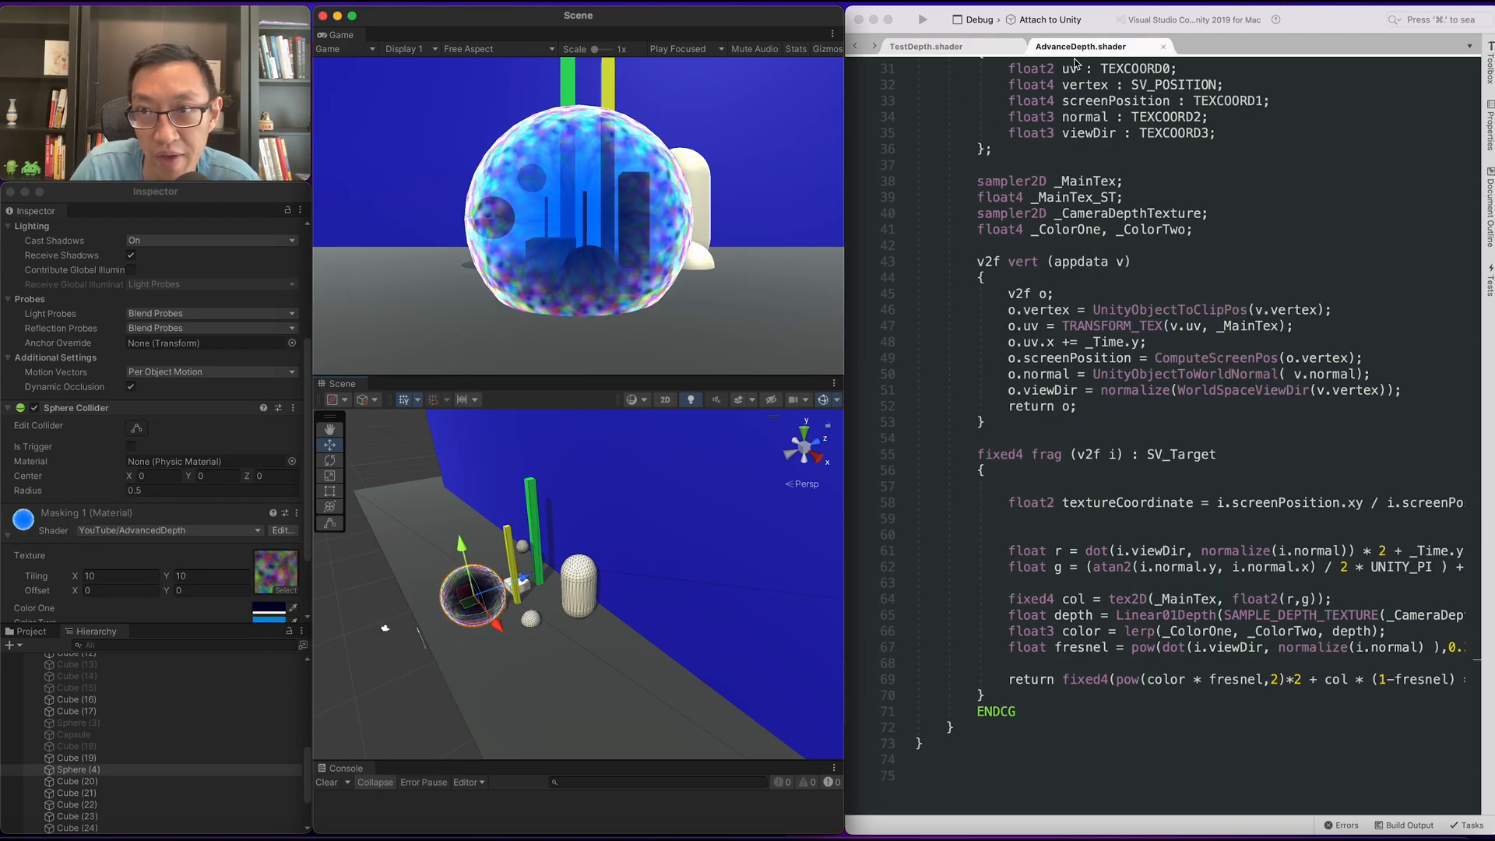
# Step: Compare TestDepth and AdvancedDepth shader code, highlighting the color variable's uses in AdvancedDepth
pyautogui.click(925, 45)
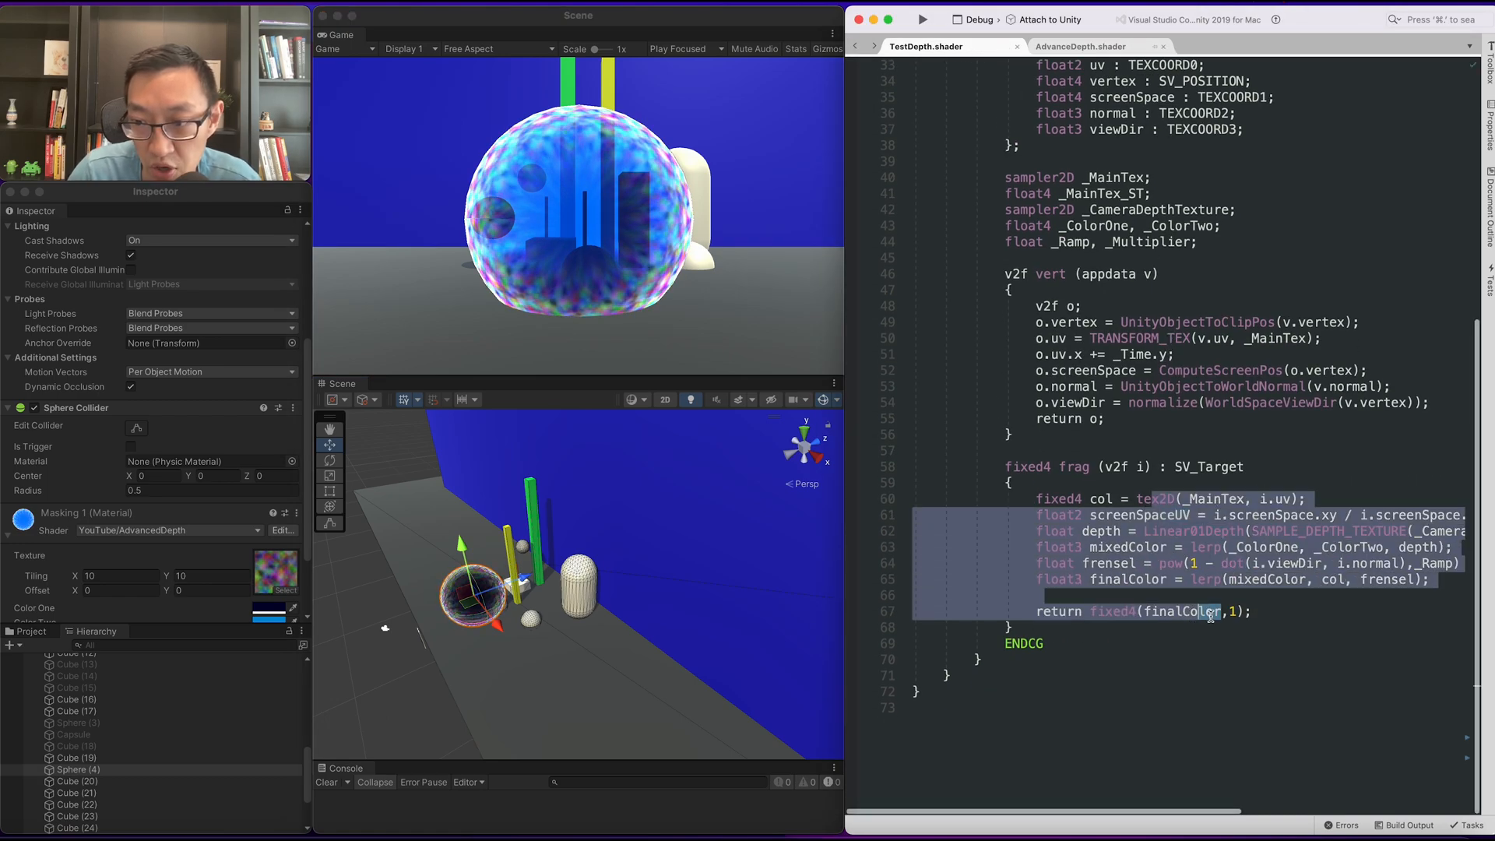
pyautogui.click(1081, 45)
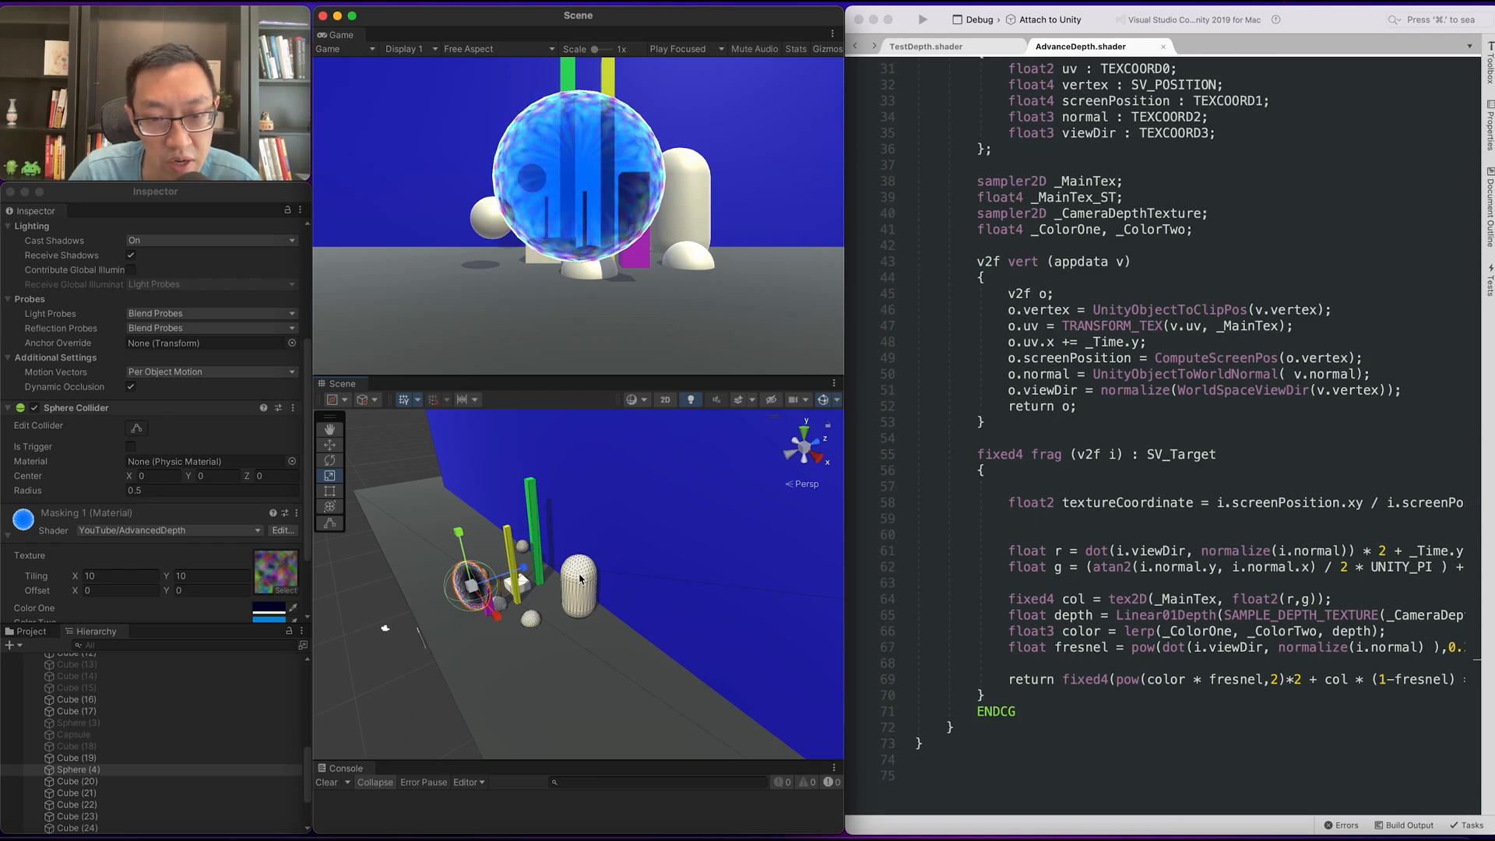
pyautogui.moveTo(558, 439)
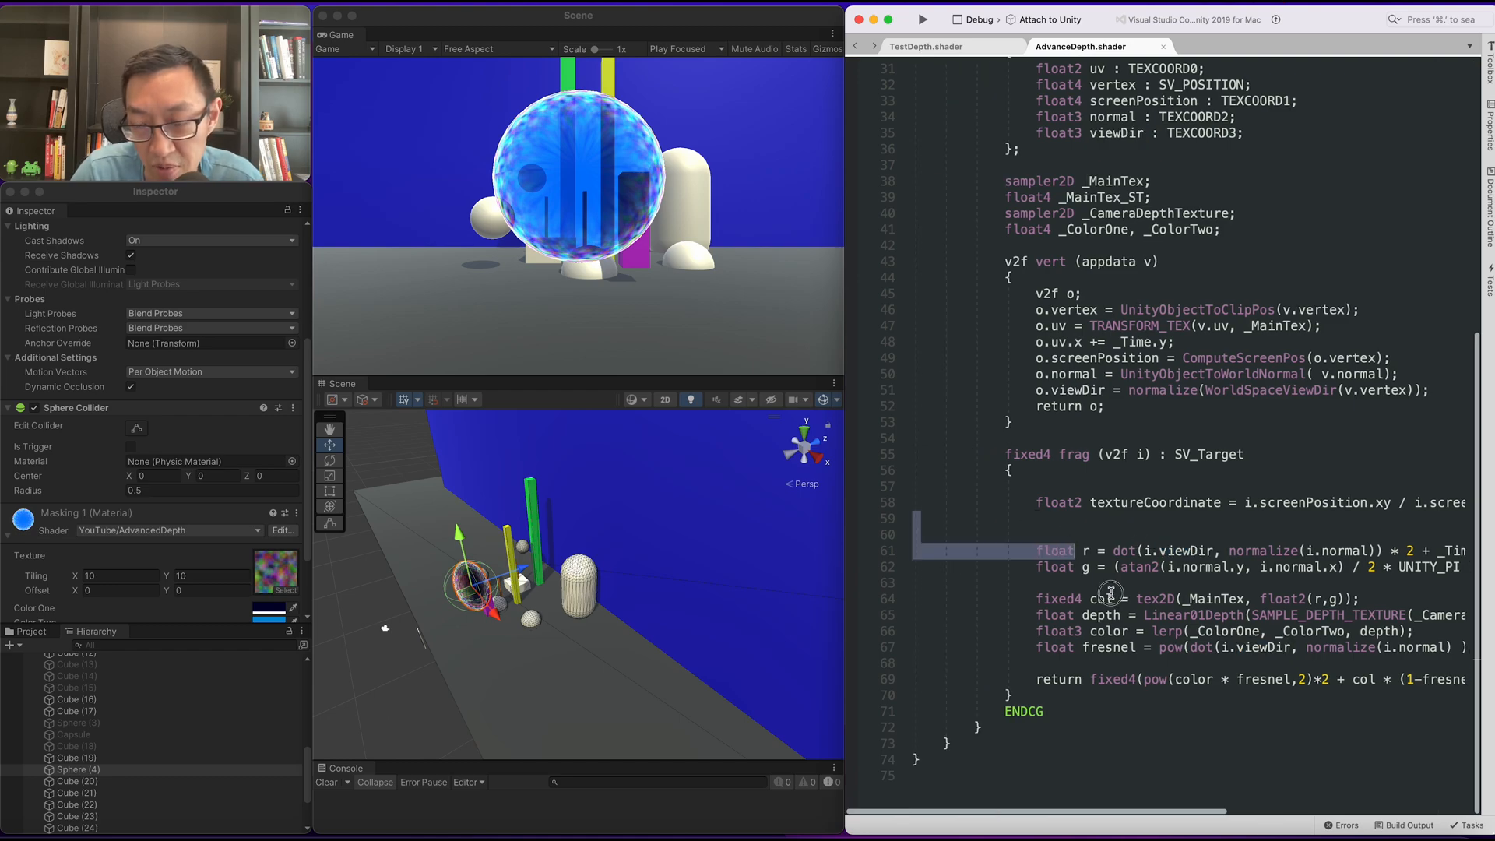
pyautogui.doubleClick(1107, 631)
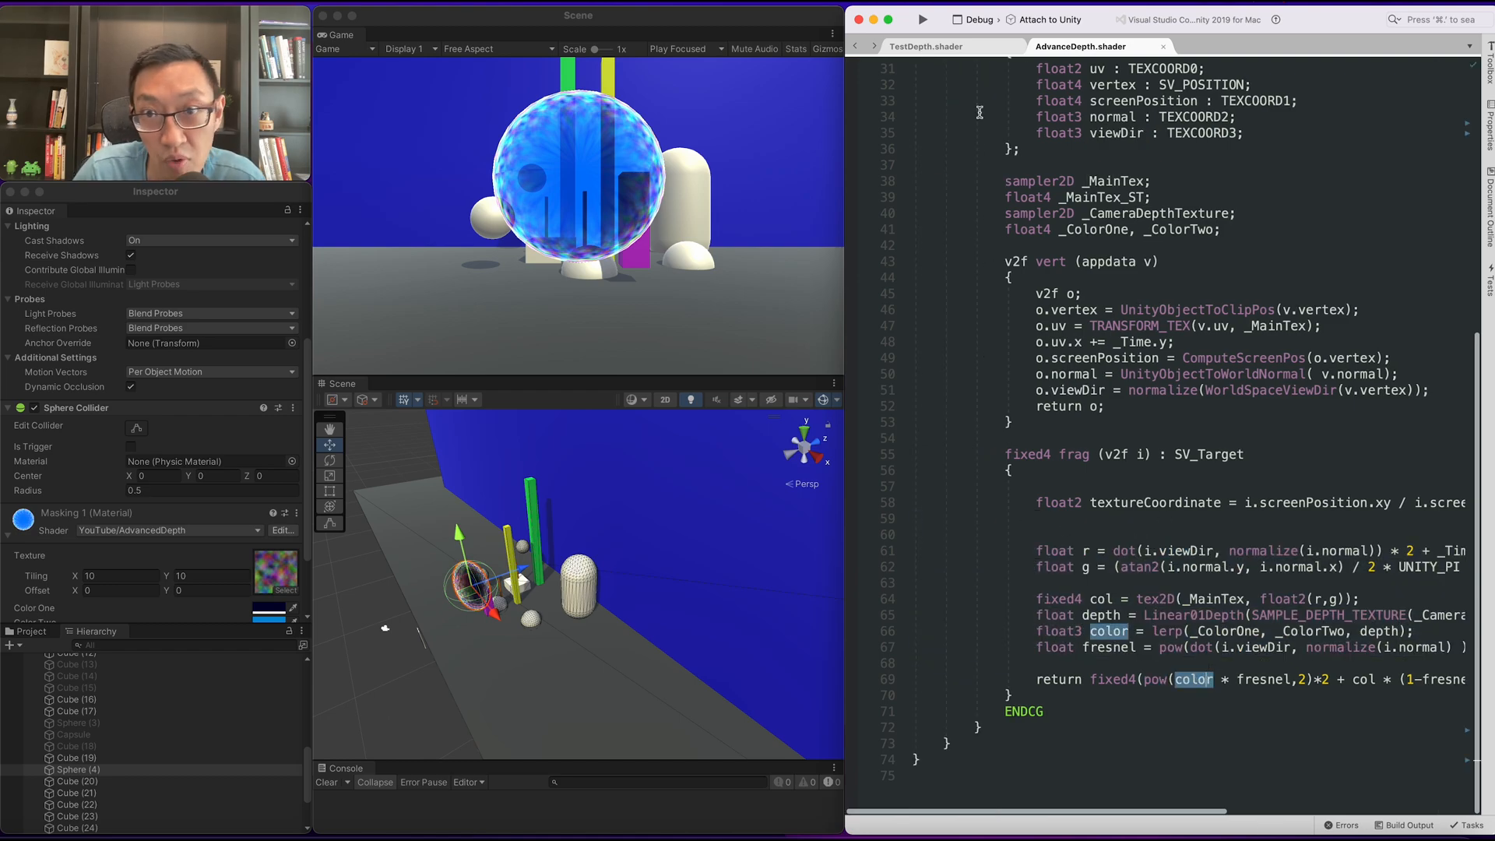